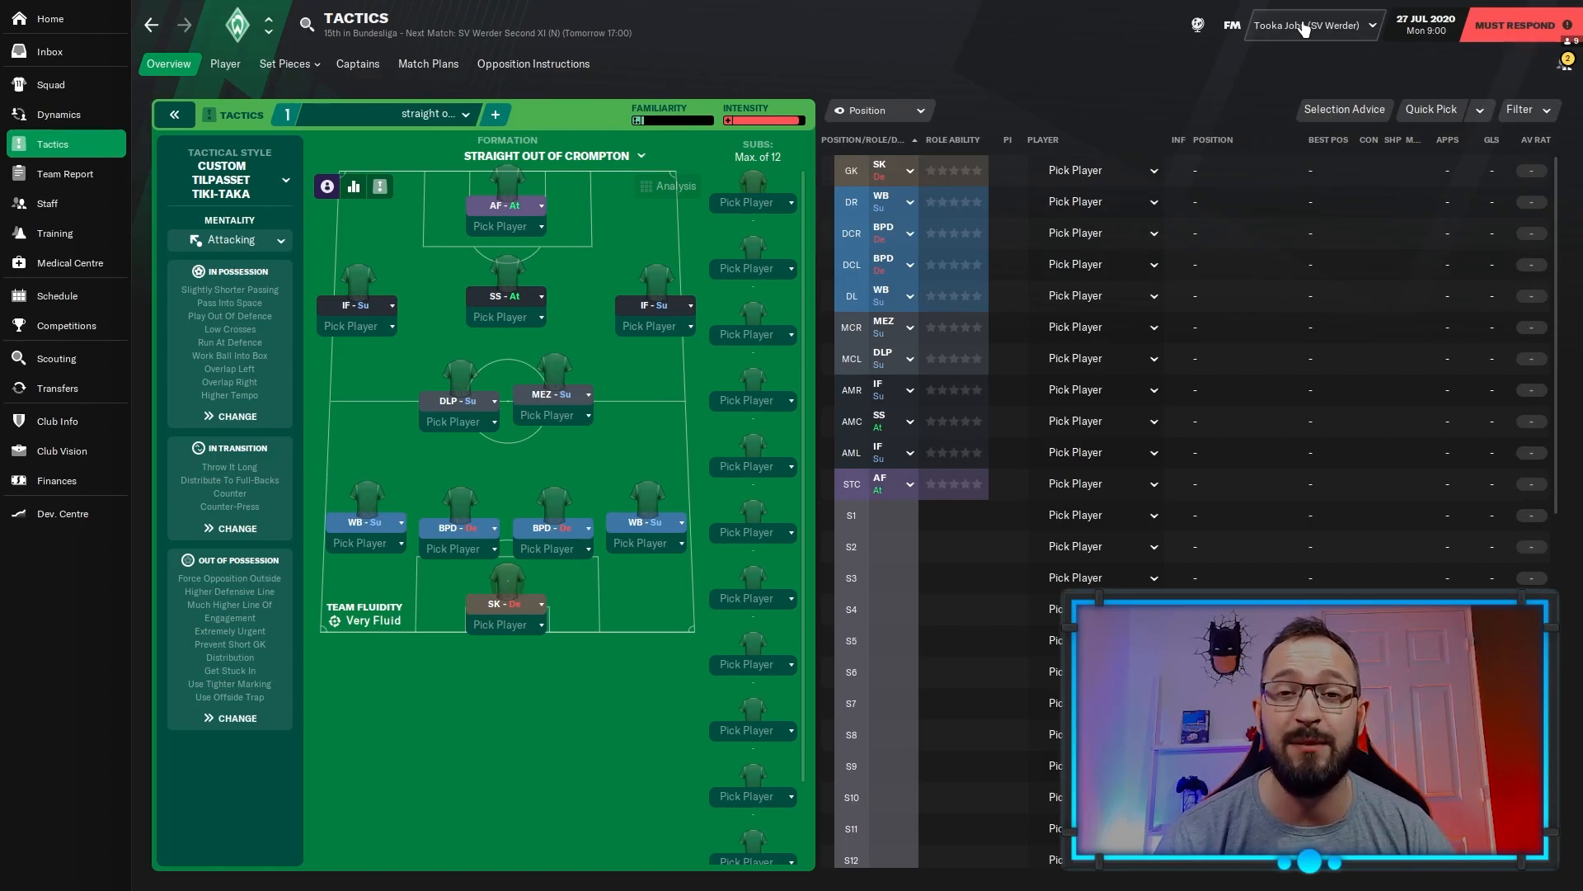
pyautogui.moveTo(1040, 37)
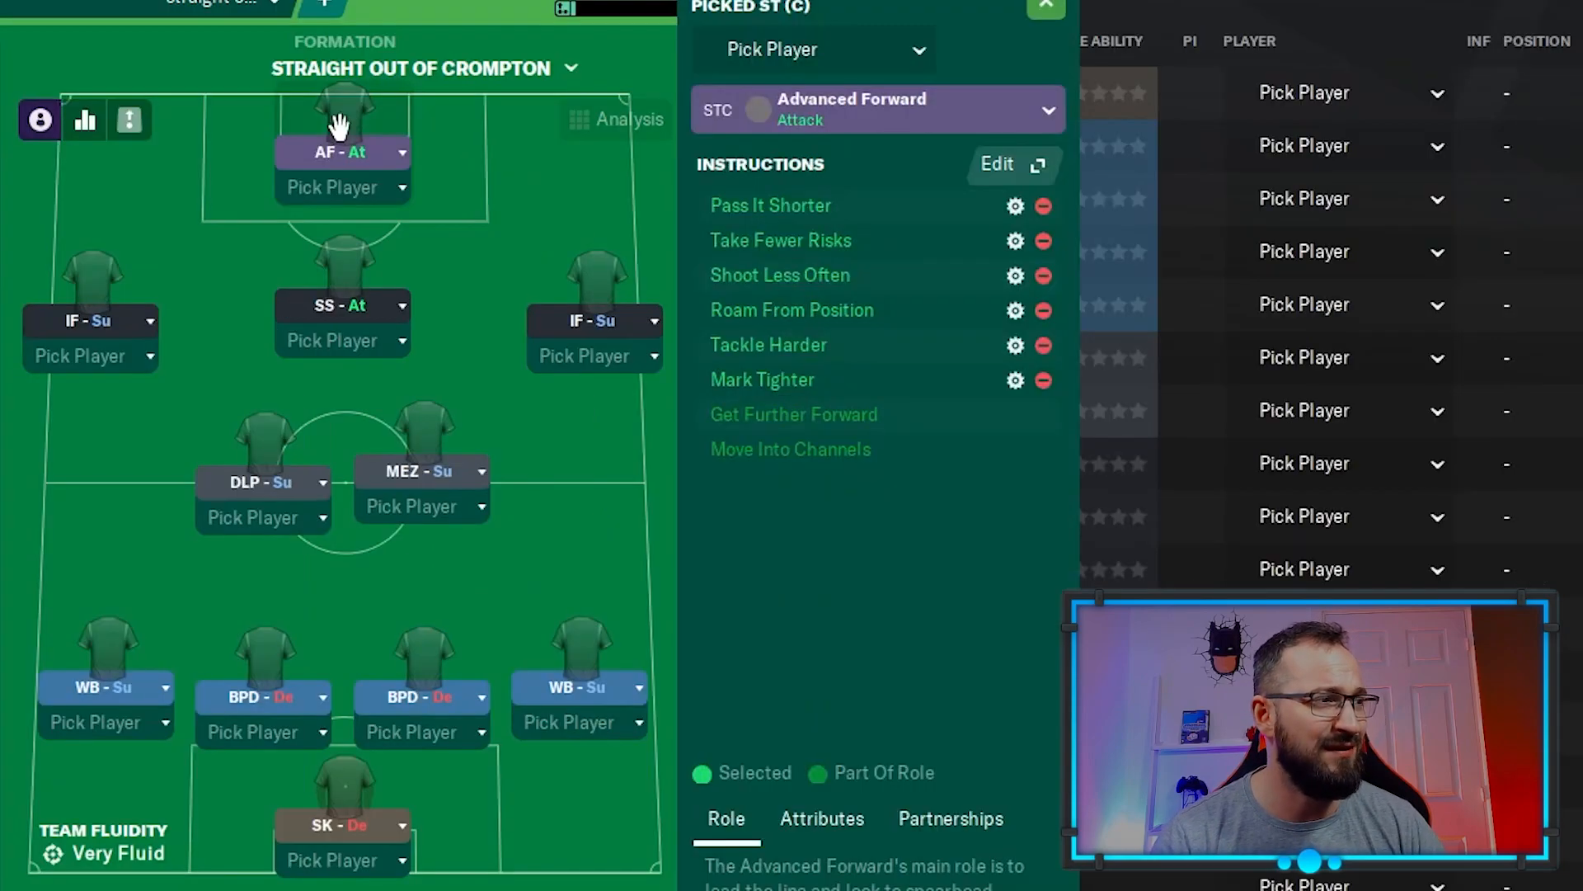
pyautogui.moveTo(91, 302)
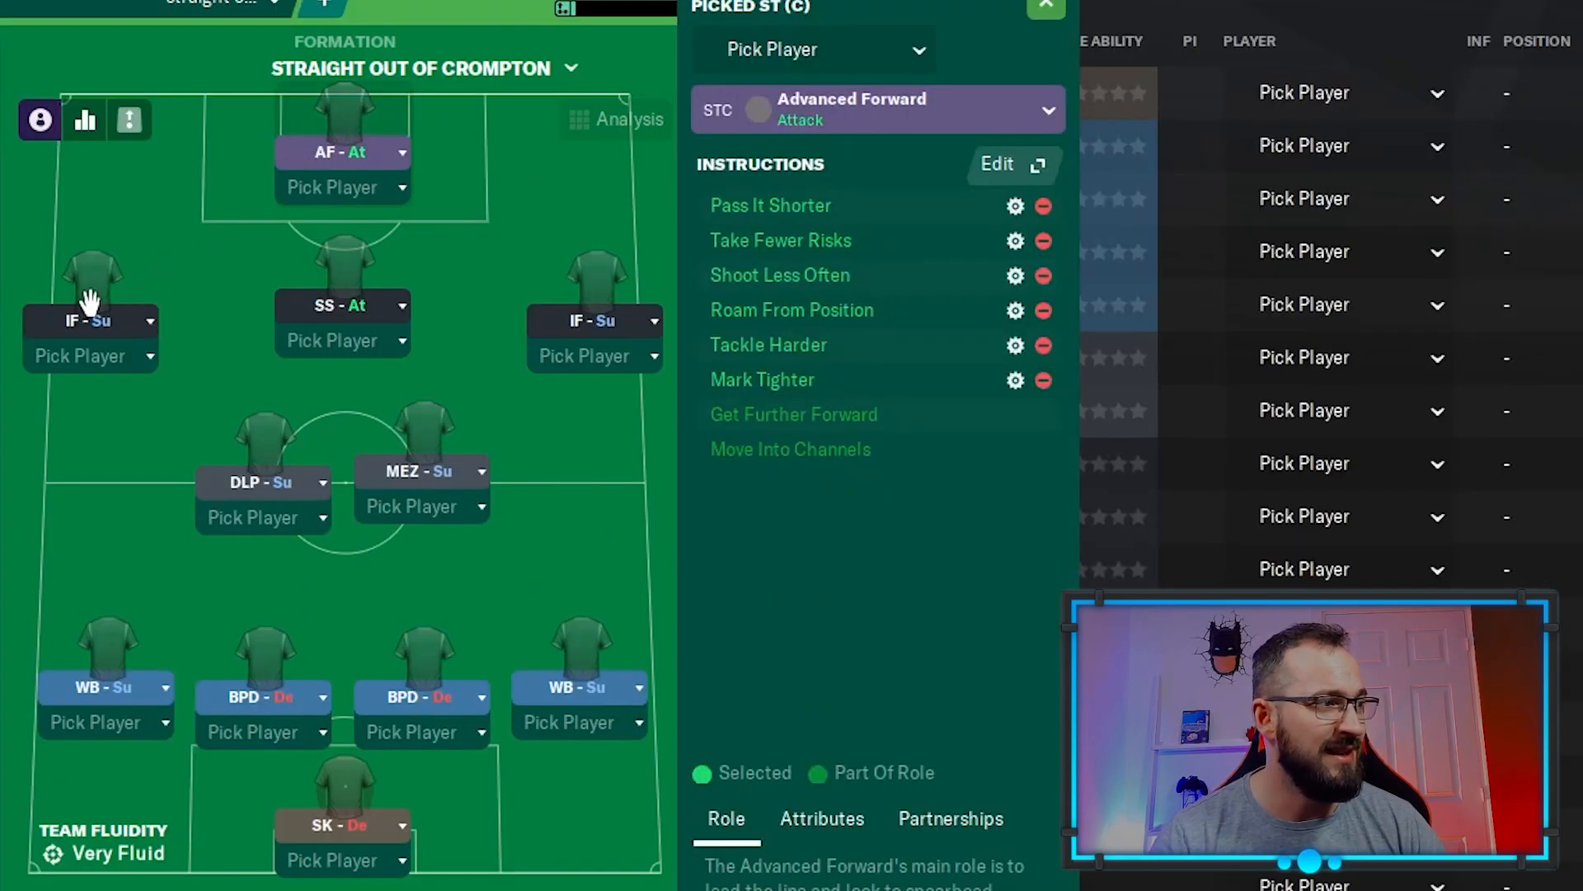
# Read the player instructions for the left inside forward, mezzala and both wing-backs.
pyautogui.click(594, 288)
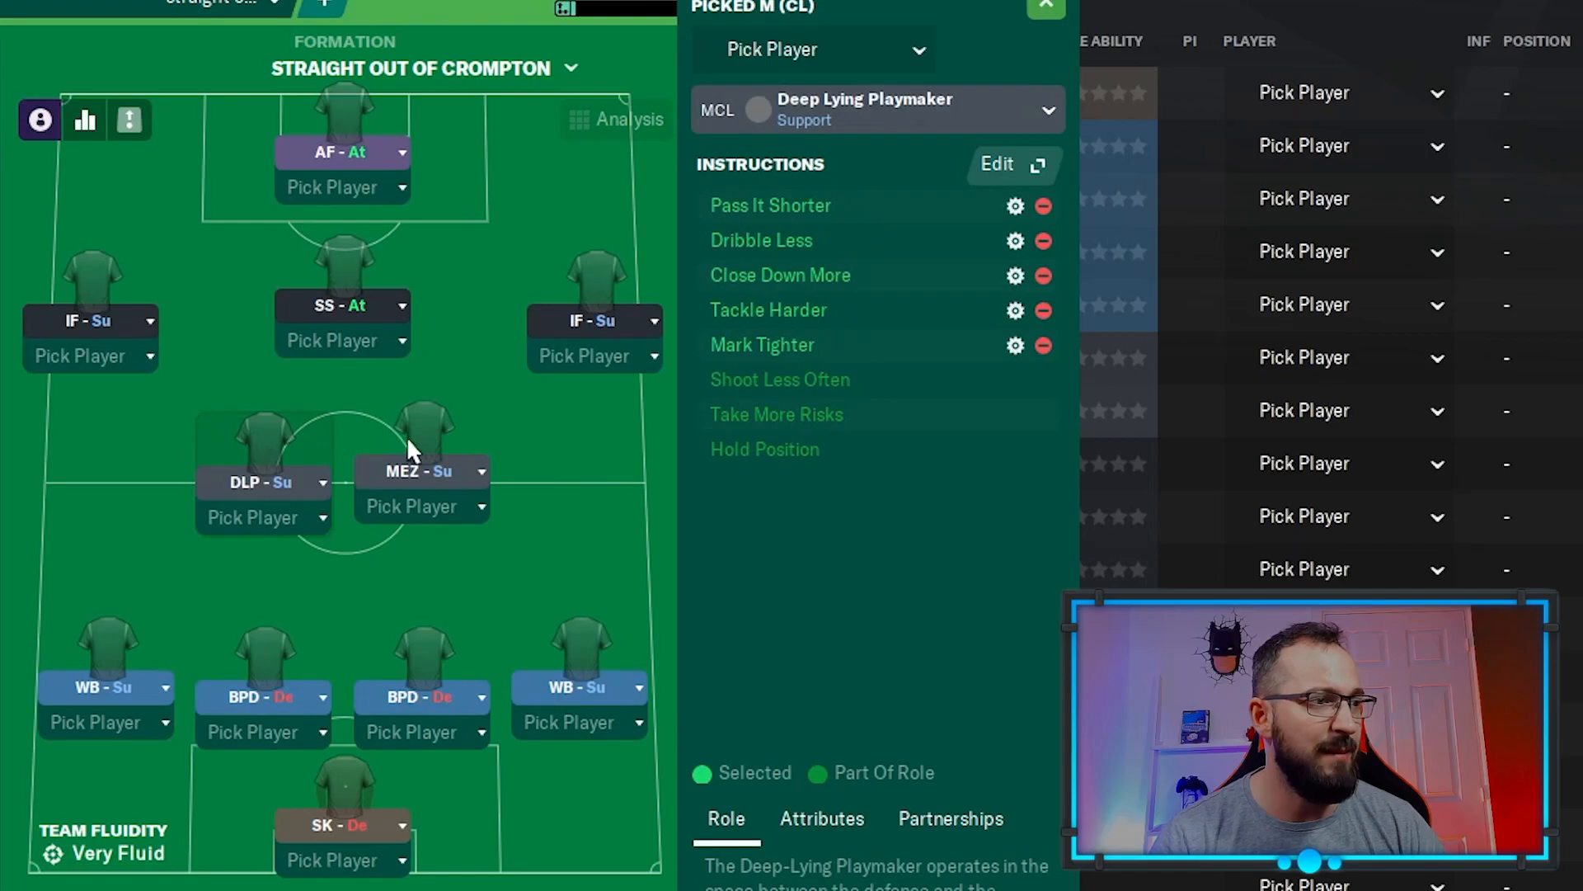
pyautogui.click(422, 439)
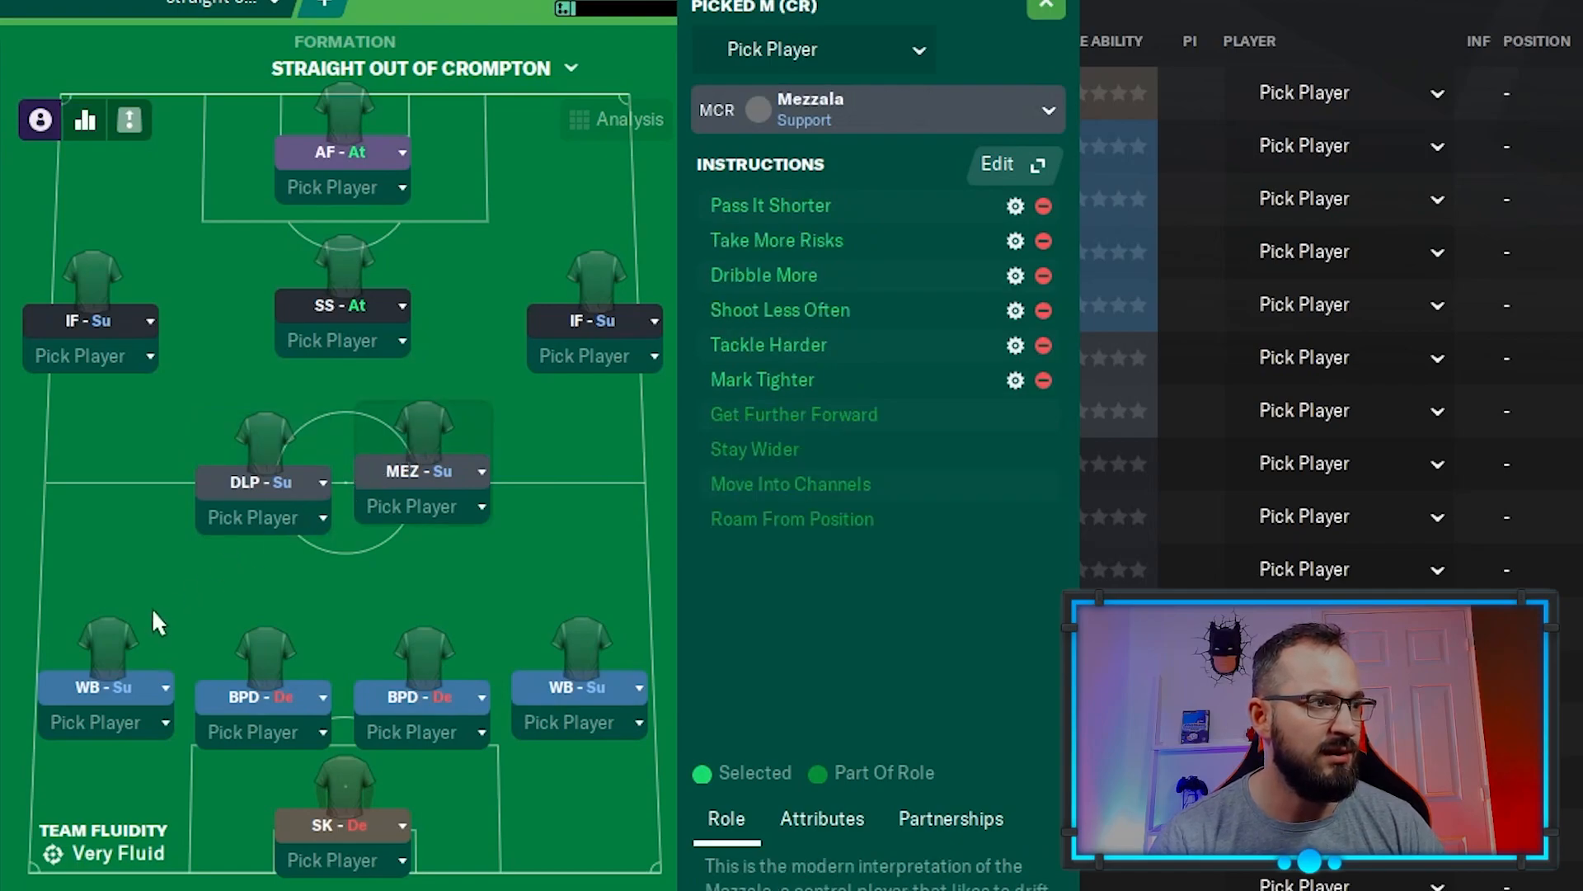
pyautogui.click(578, 656)
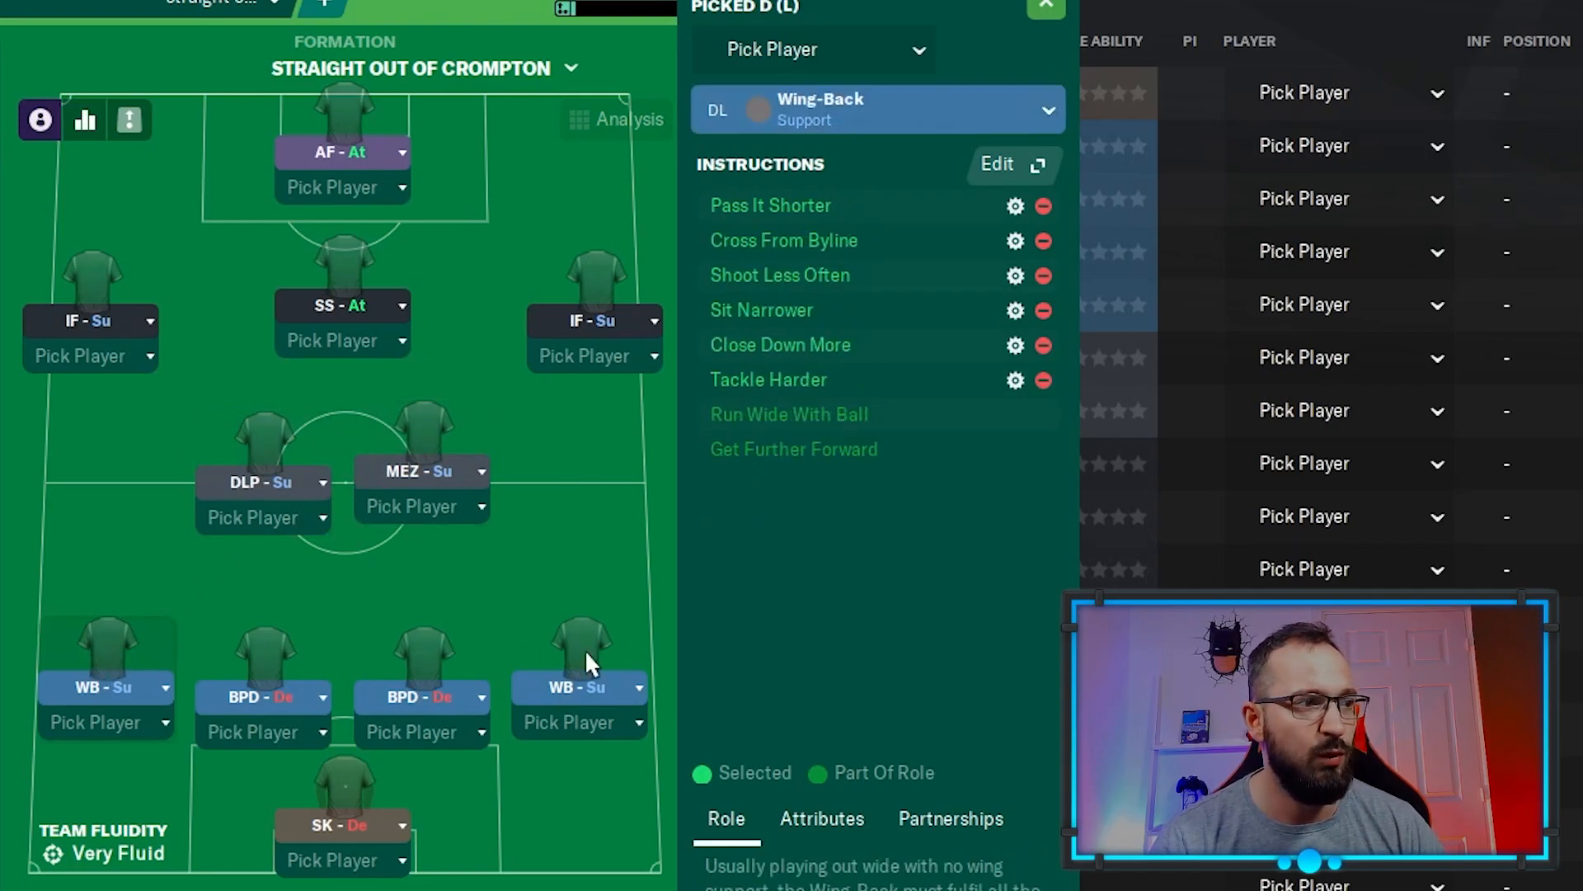
pyautogui.click(422, 666)
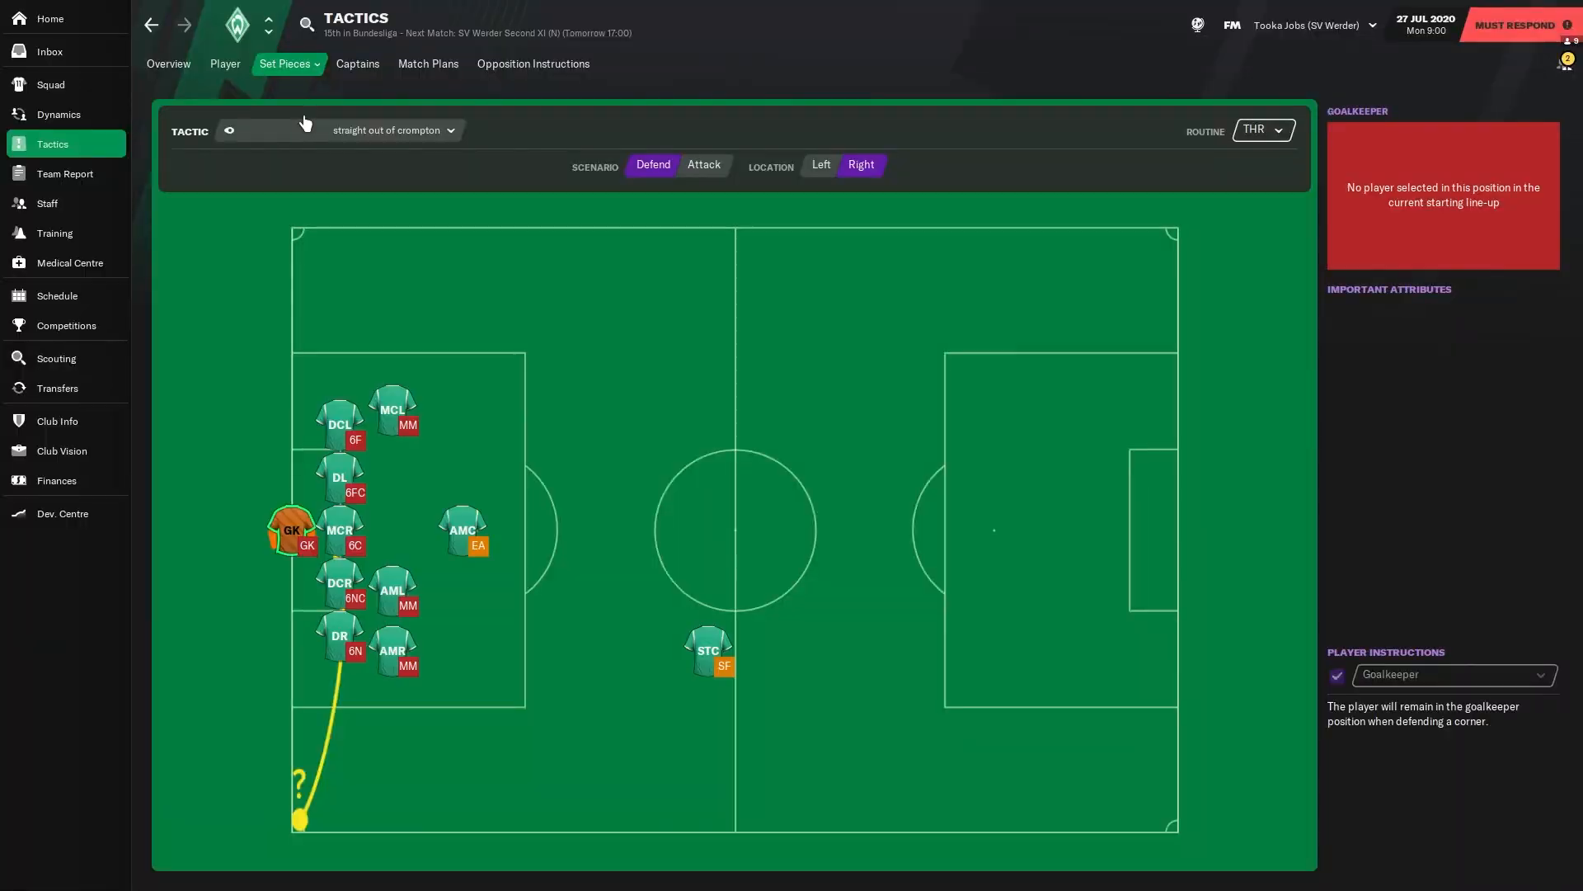
pyautogui.moveTo(820, 165)
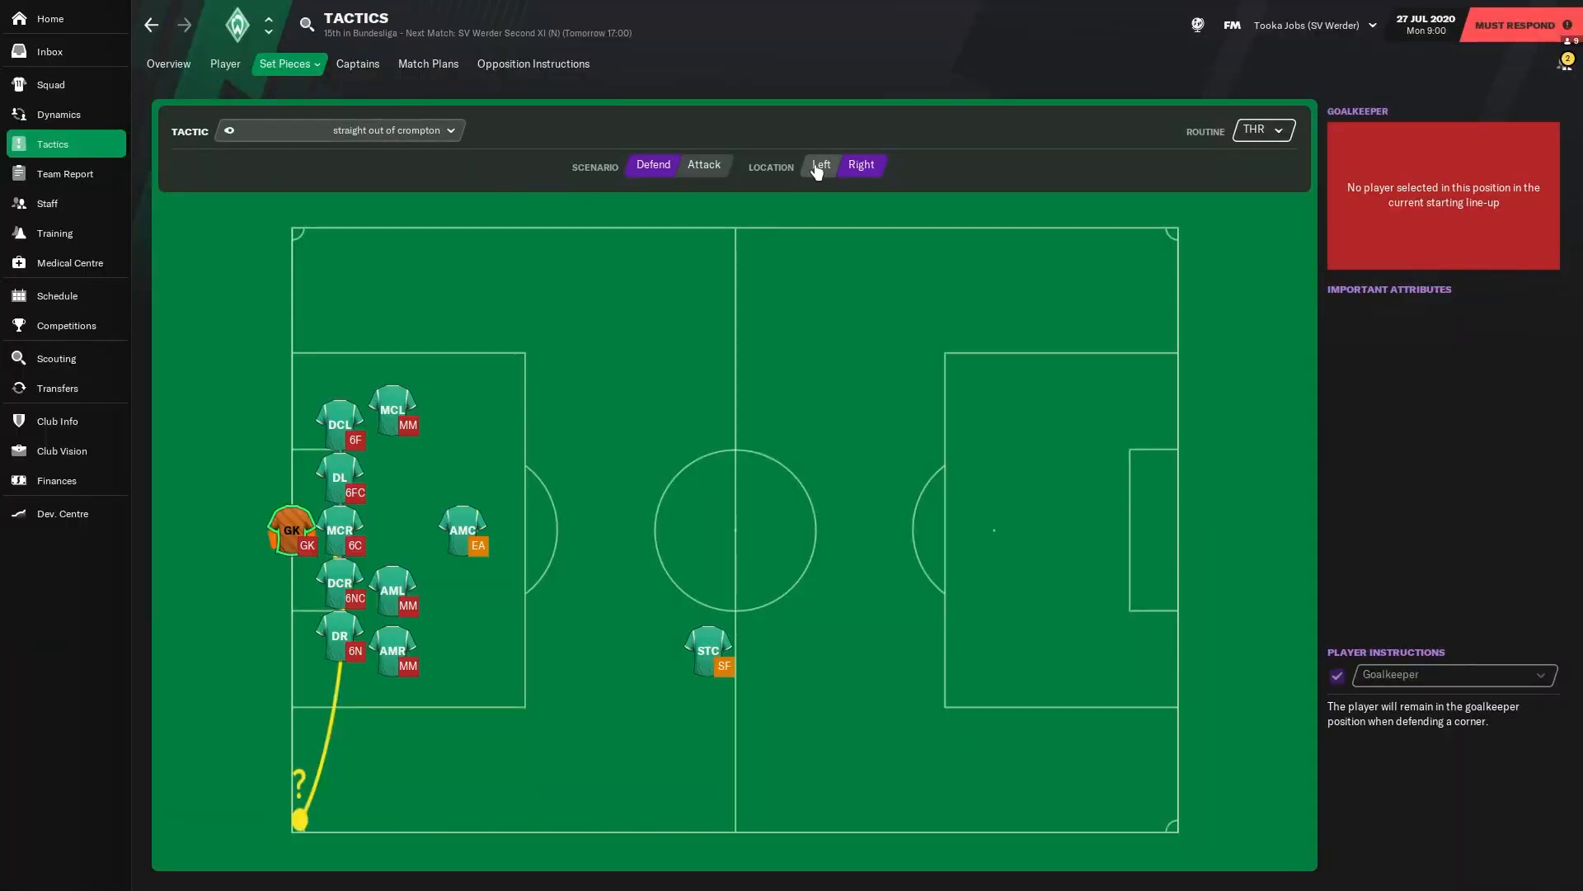
# Review the defensive corner, attacking free-kick and right-side attacking throw-in routines.
pyautogui.click(703, 165)
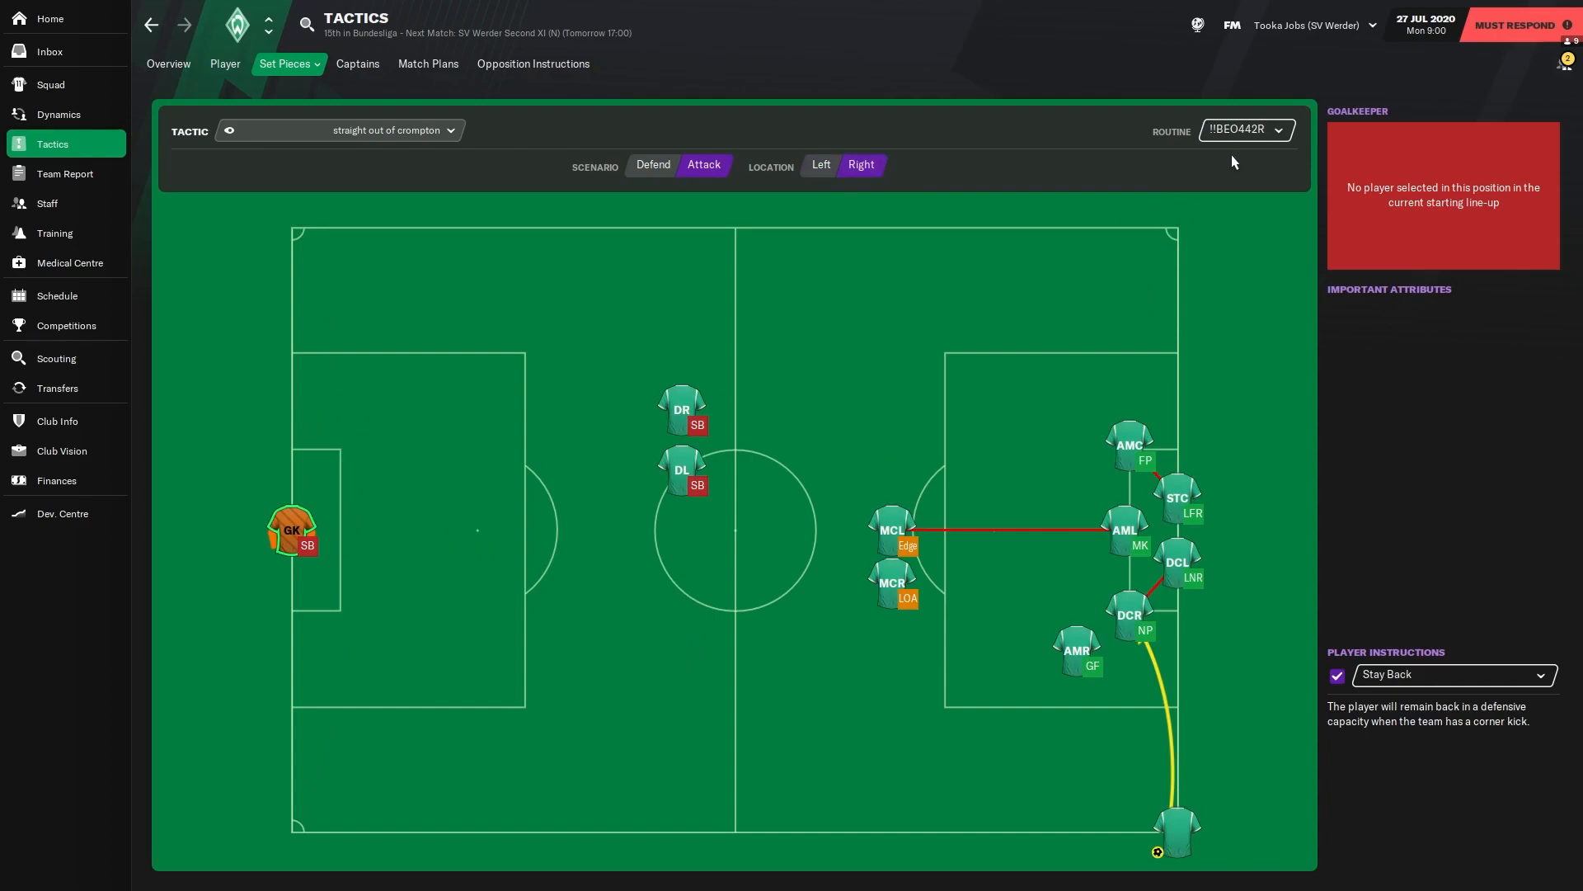
pyautogui.moveTo(1222, 162)
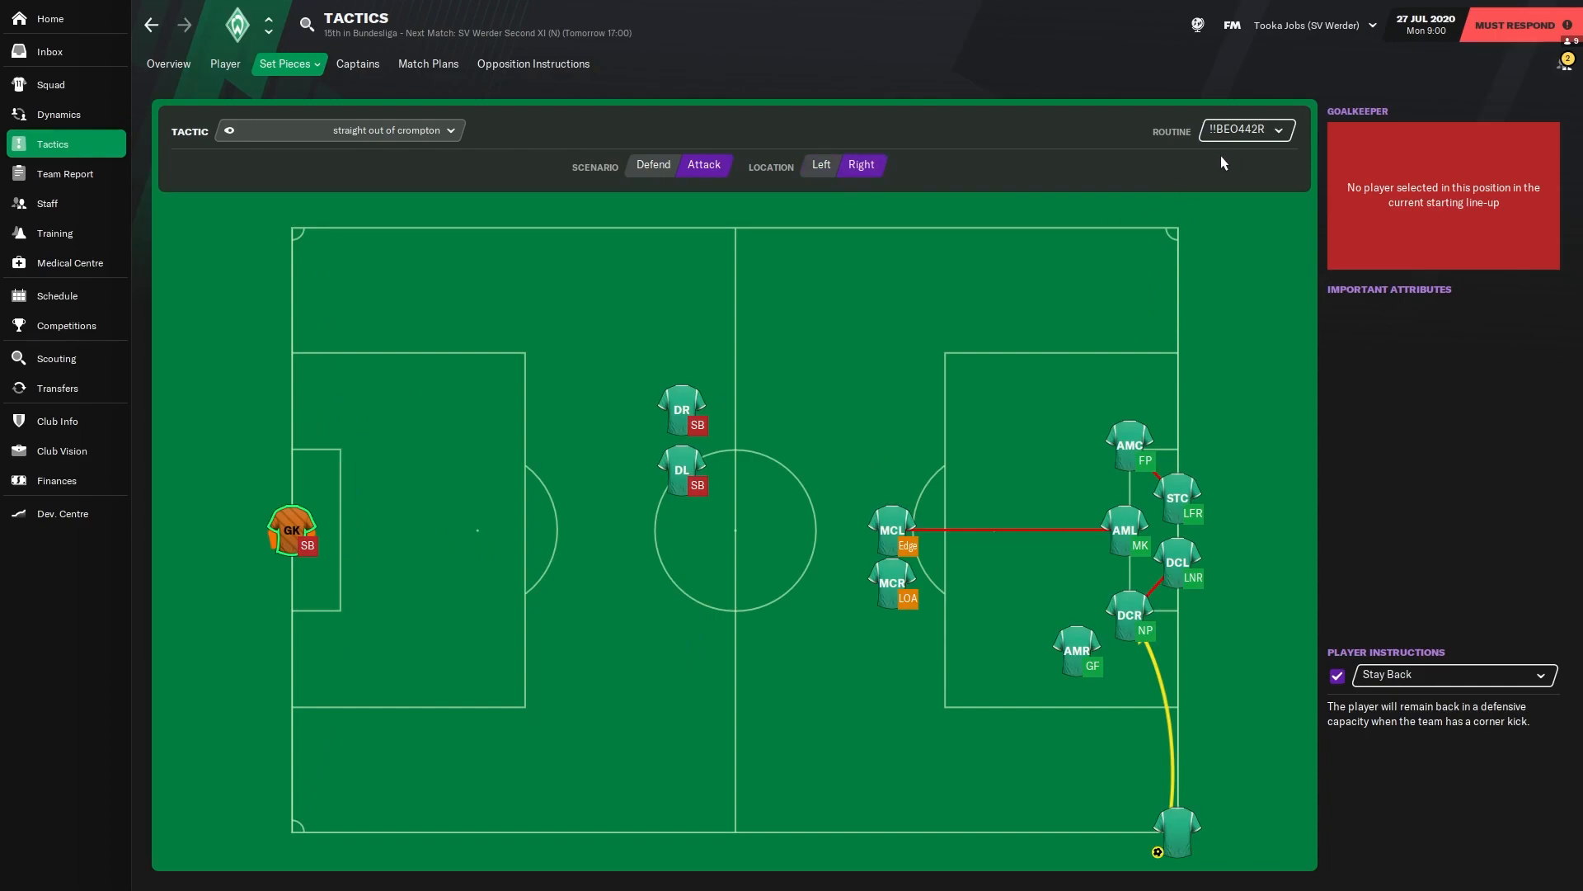
pyautogui.click(1173, 832)
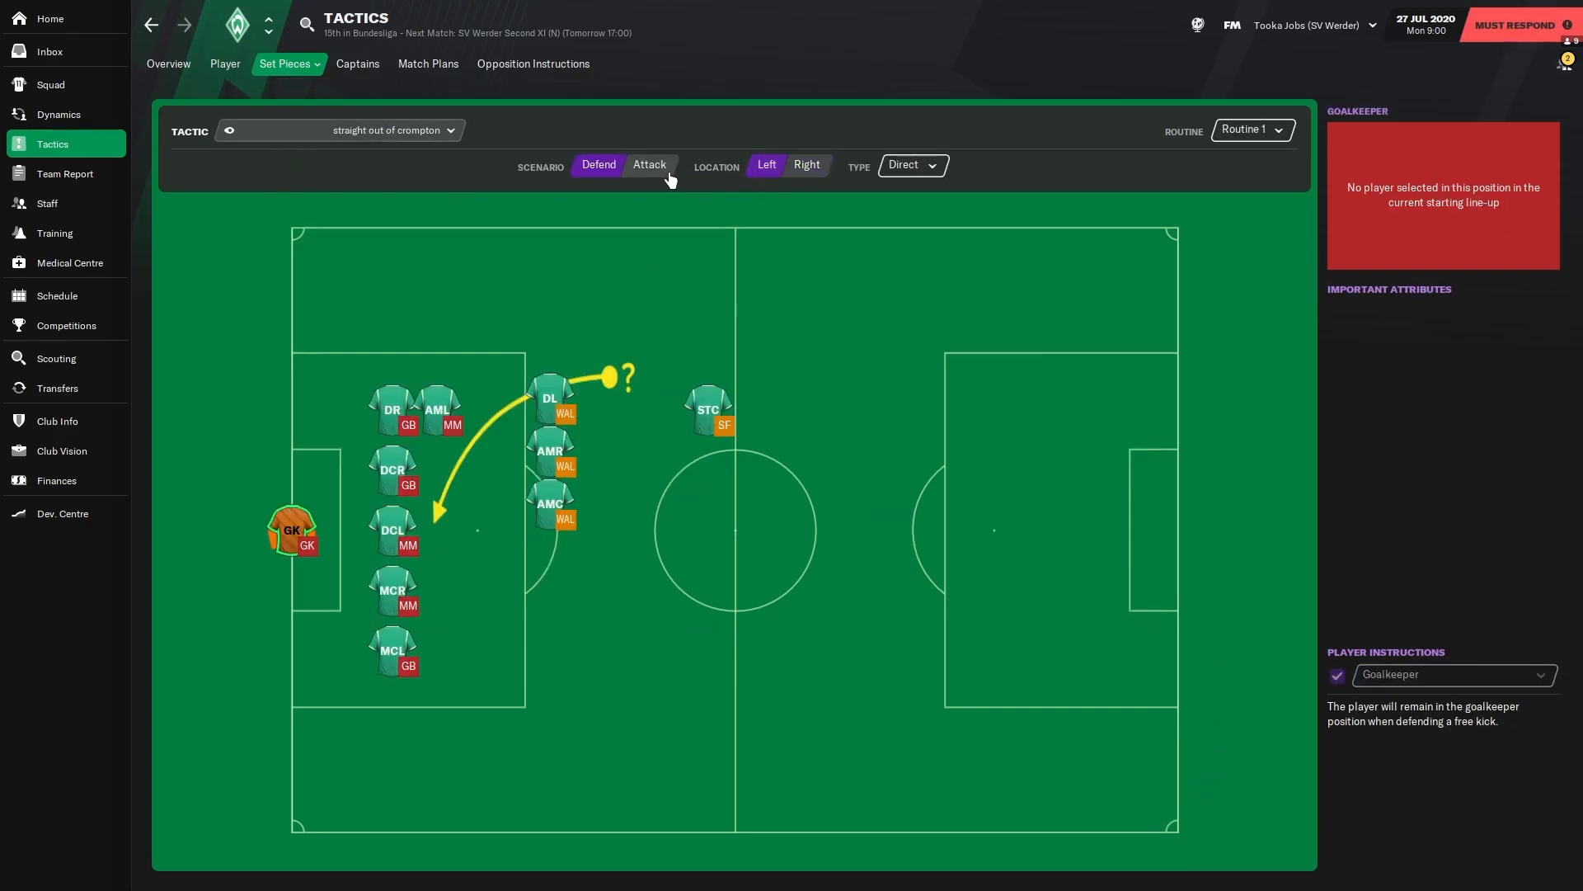
pyautogui.click(806, 165)
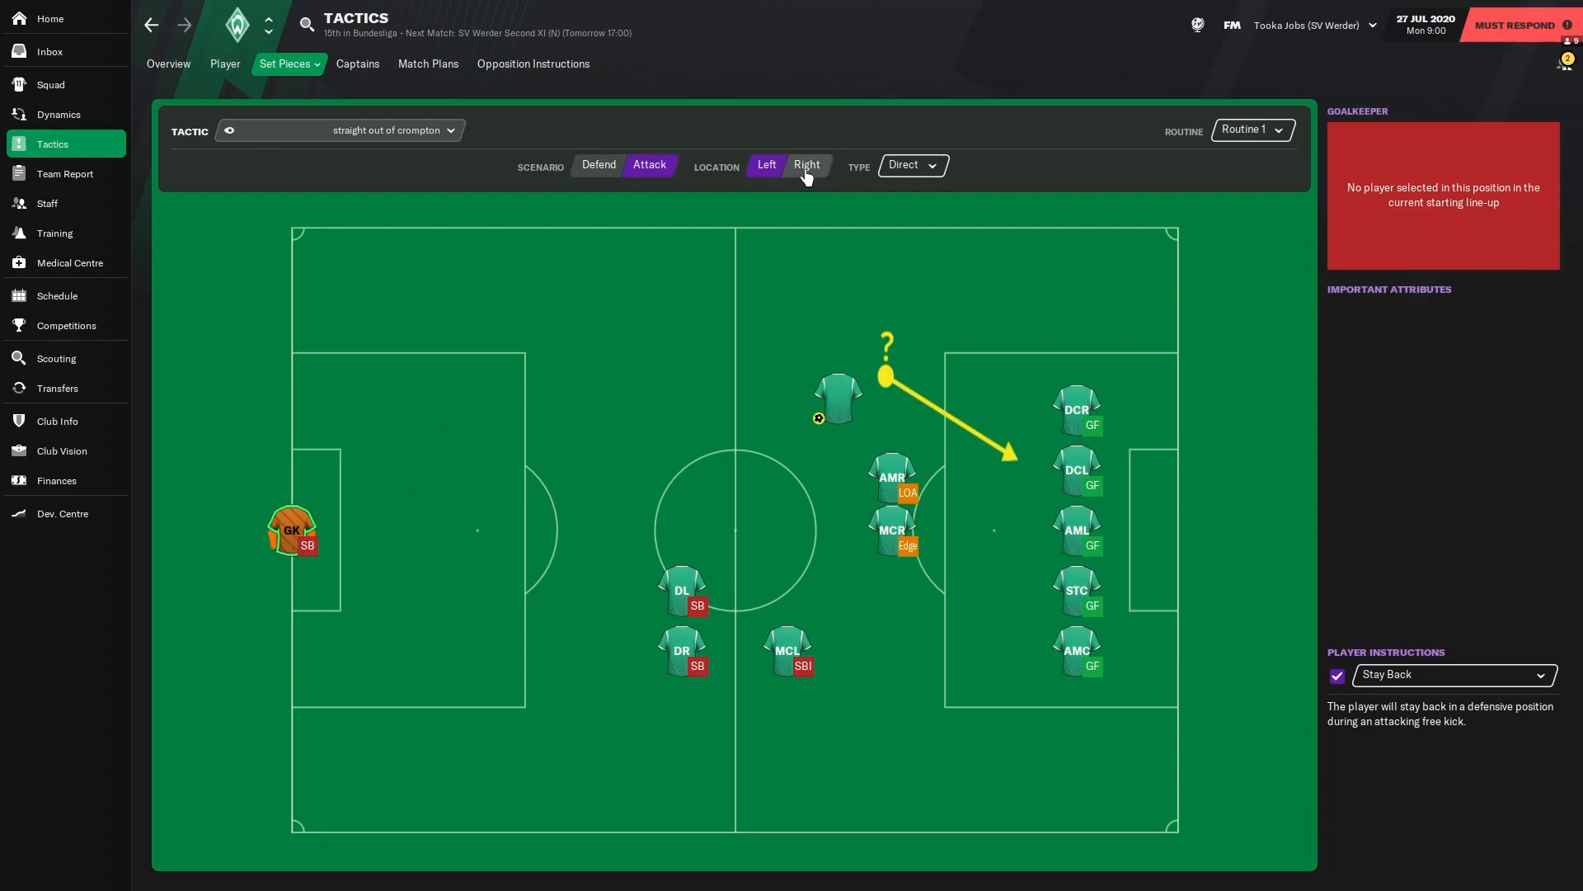
pyautogui.click(288, 64)
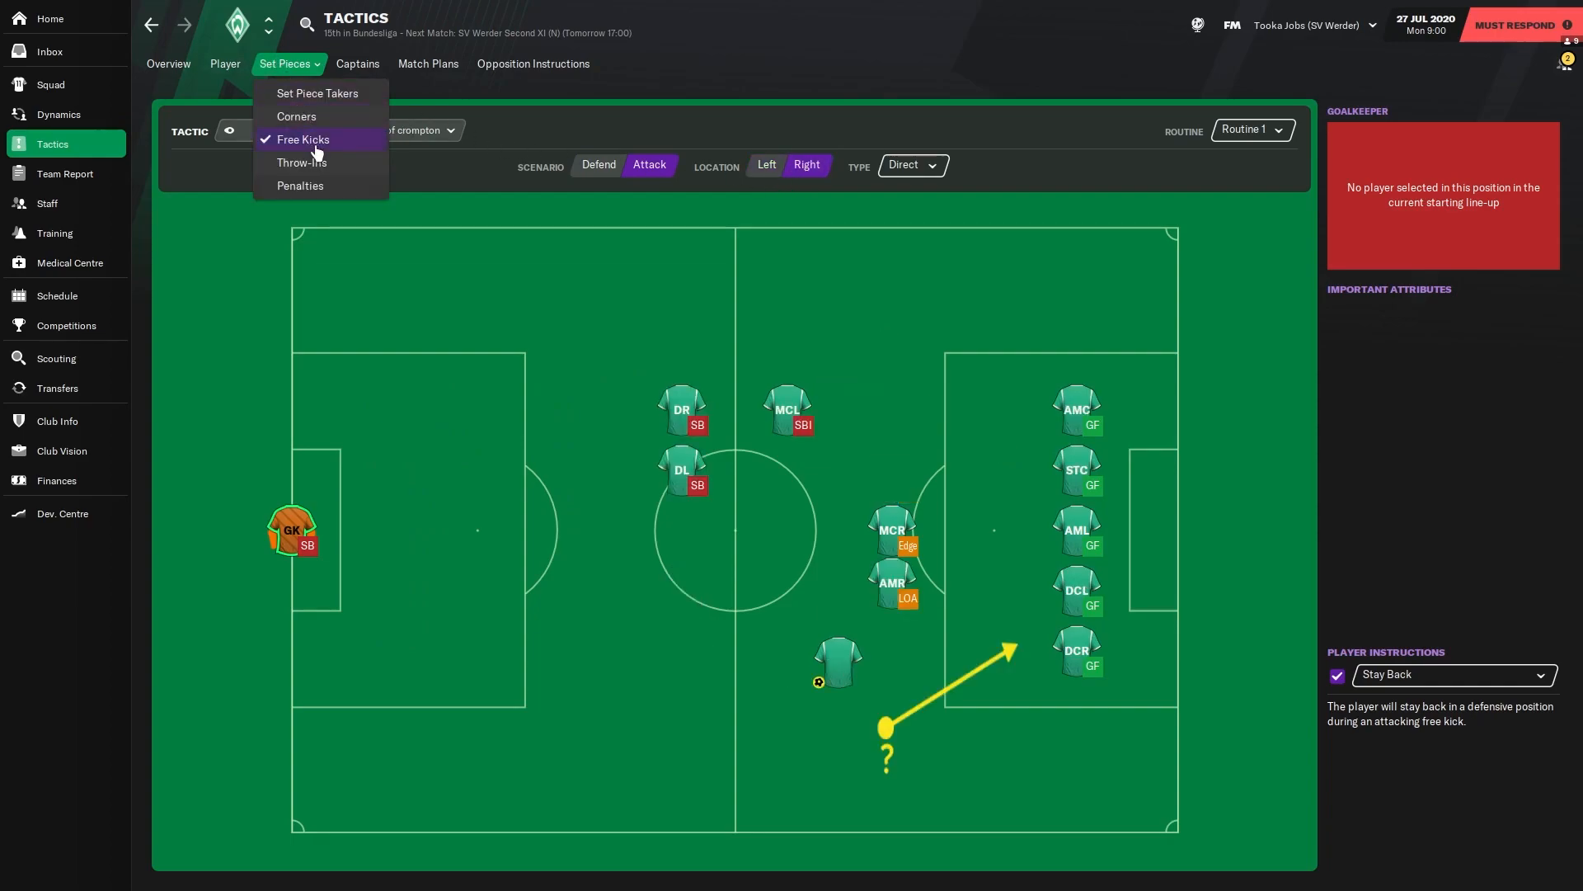
pyautogui.click(301, 162)
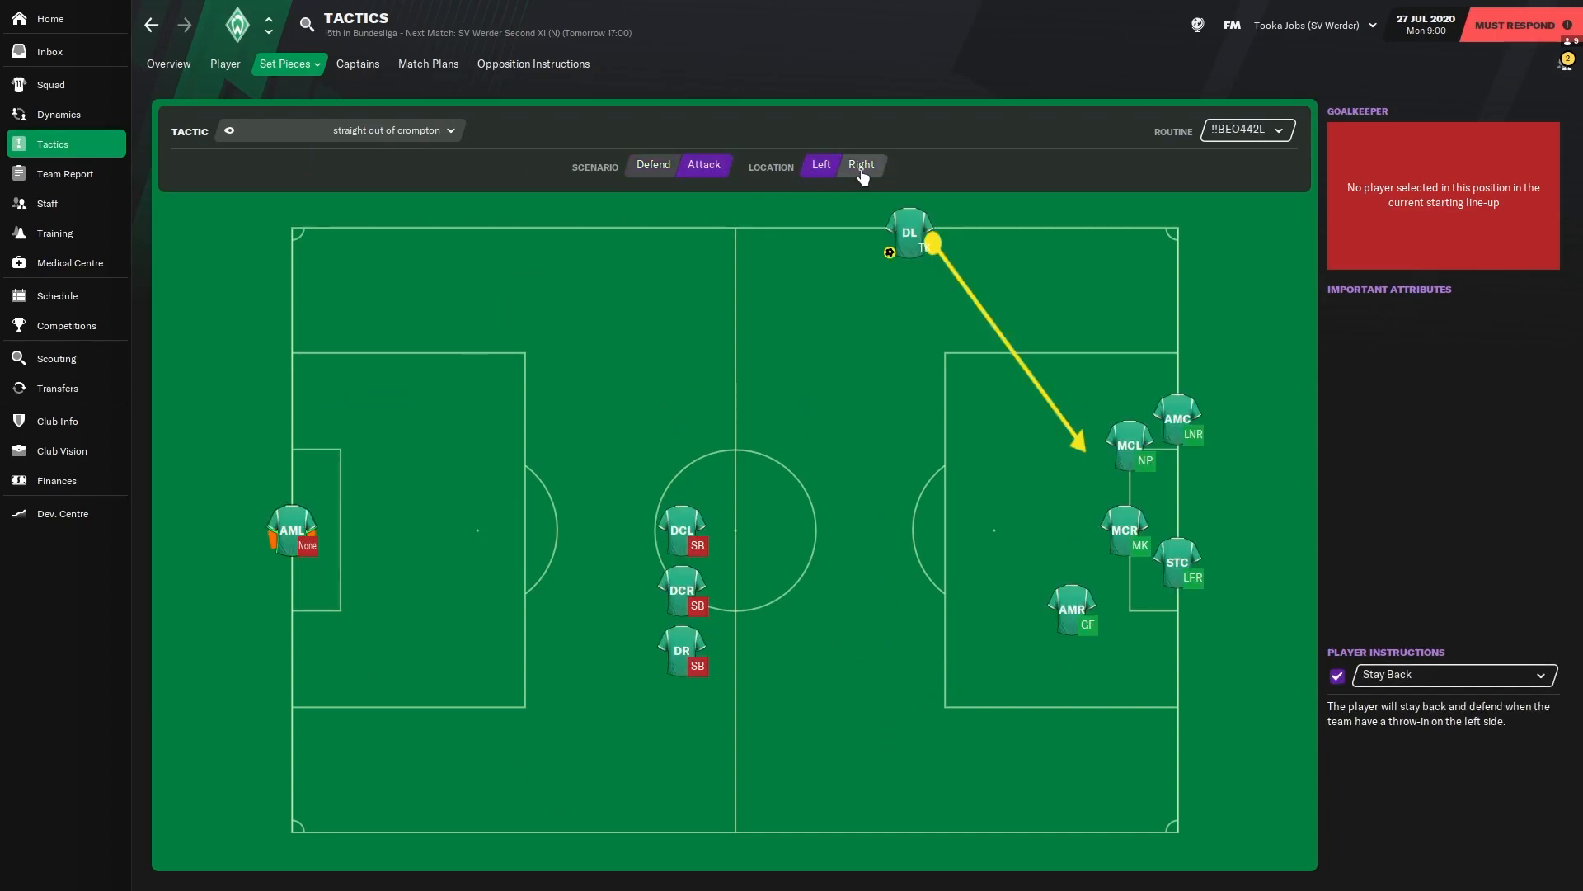
pyautogui.click(860, 165)
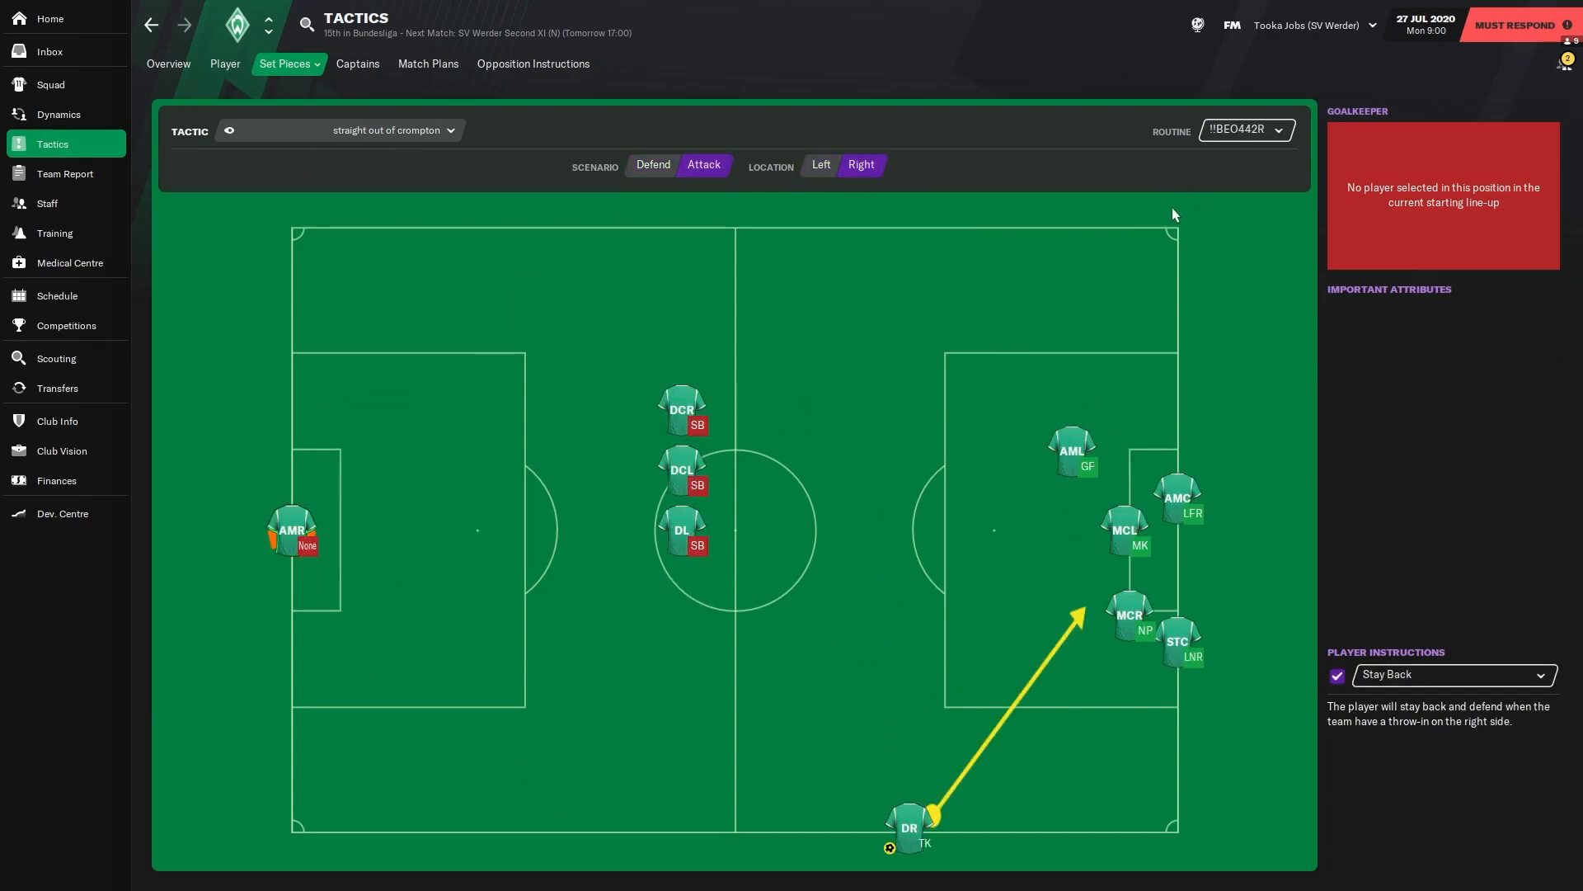
pyautogui.moveTo(876, 517)
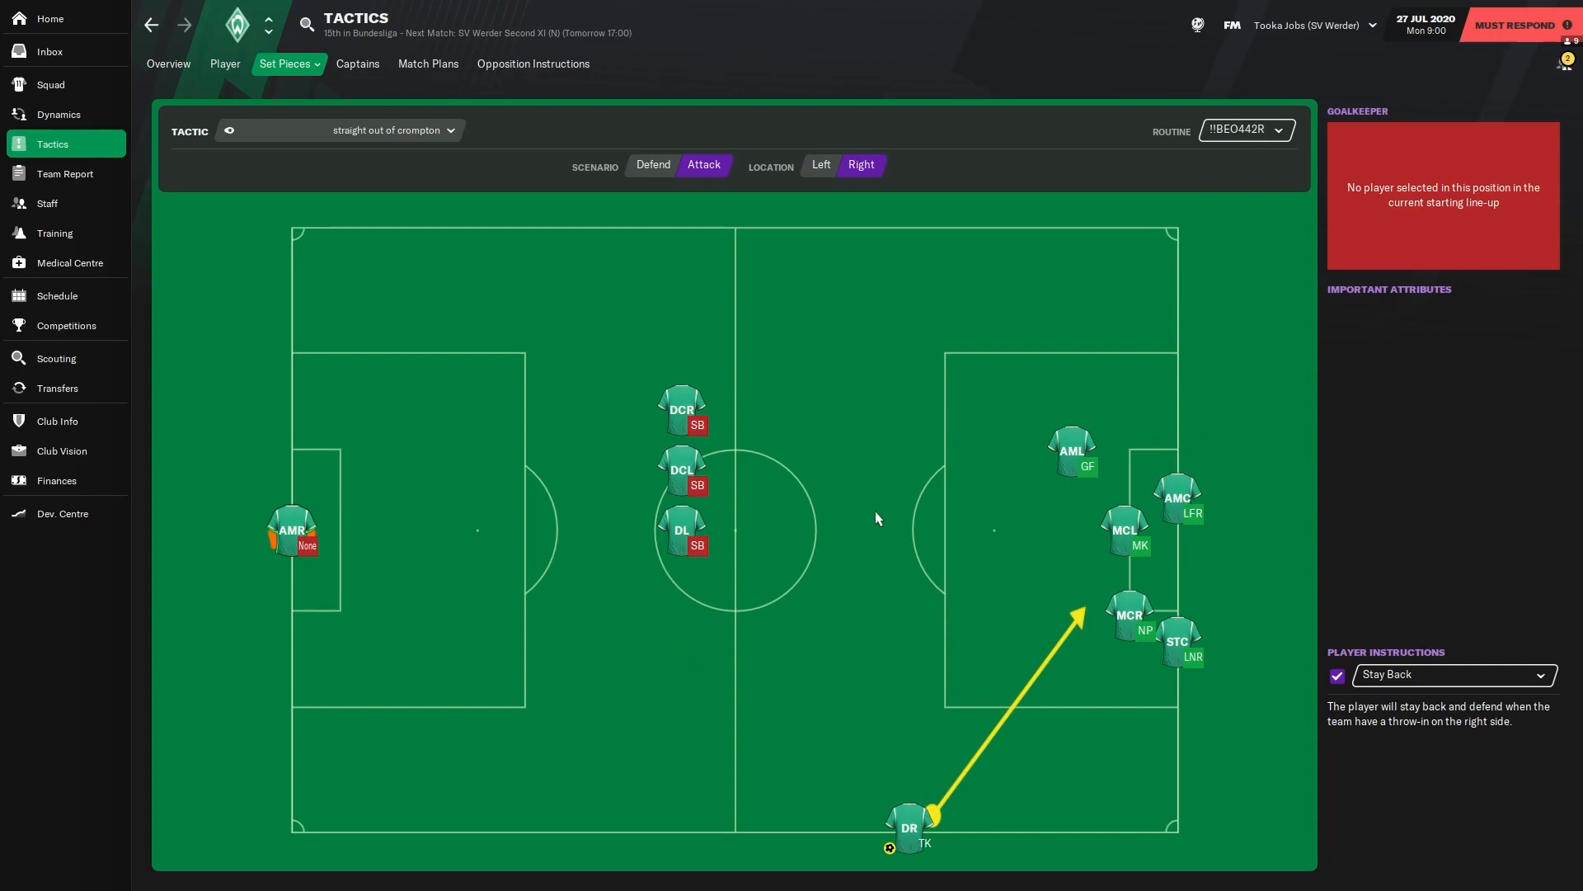
pyautogui.moveTo(167, 64)
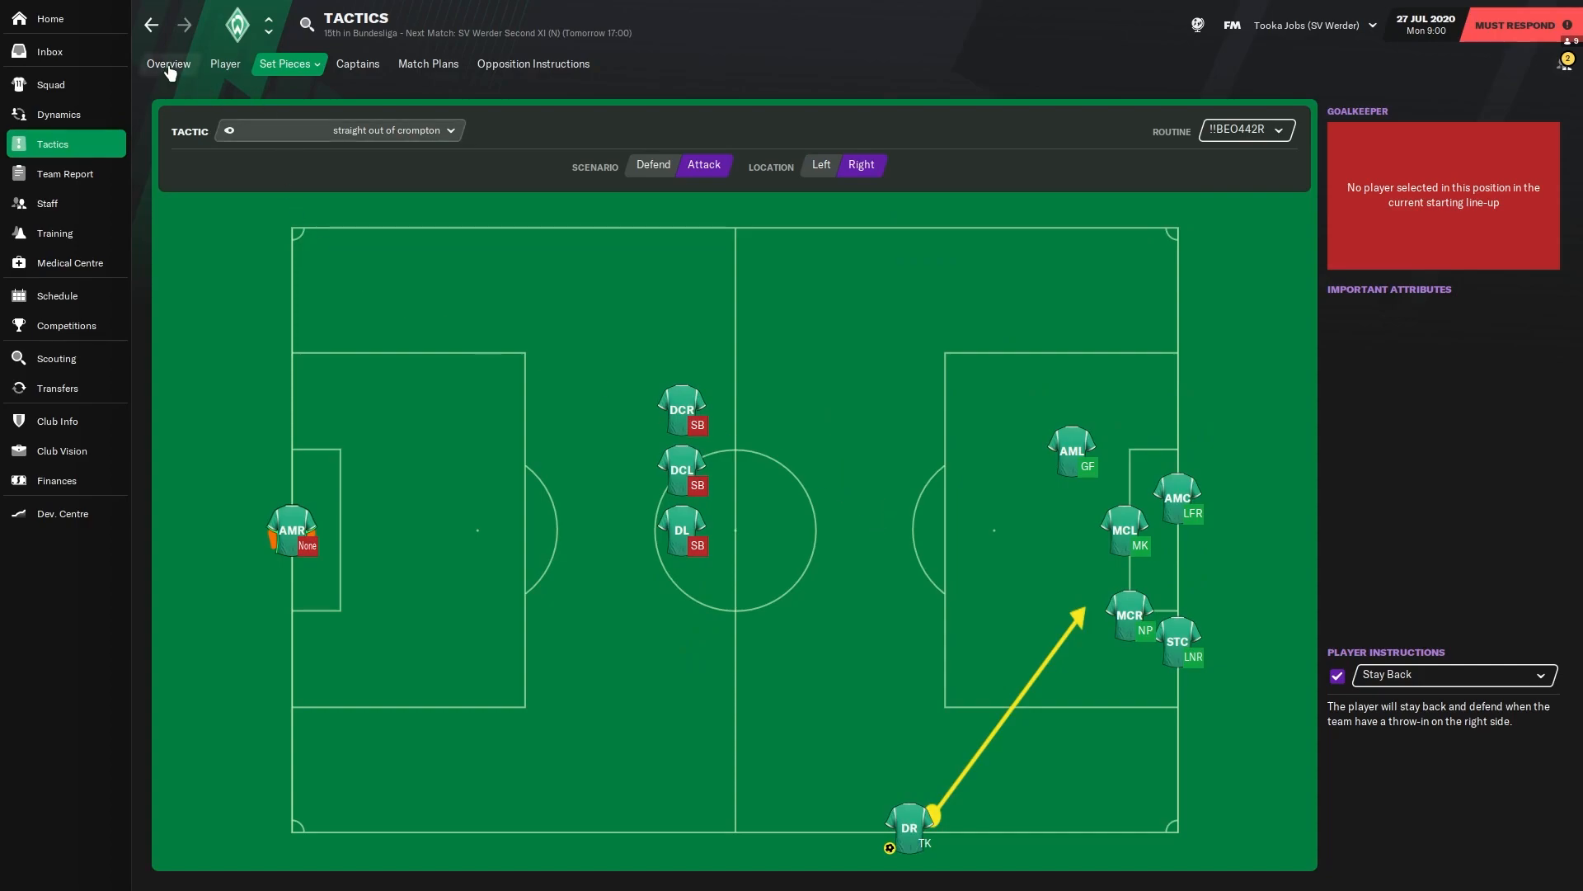
# Return to the formation overview and read the in-possession and in-transition team instructions.
pyautogui.click(168, 64)
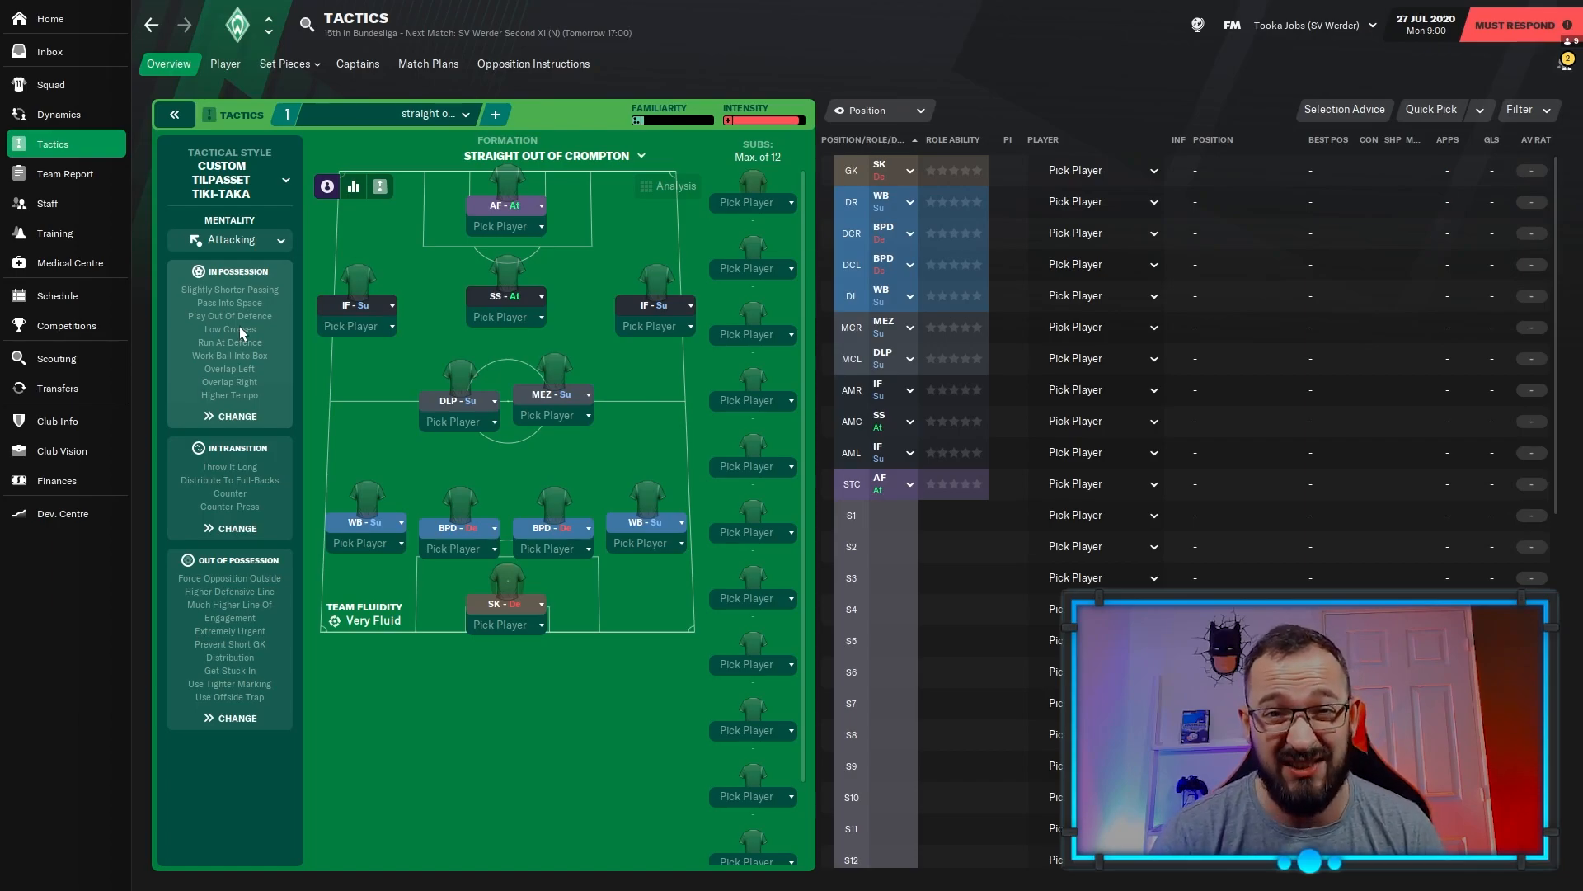
pyautogui.click(235, 415)
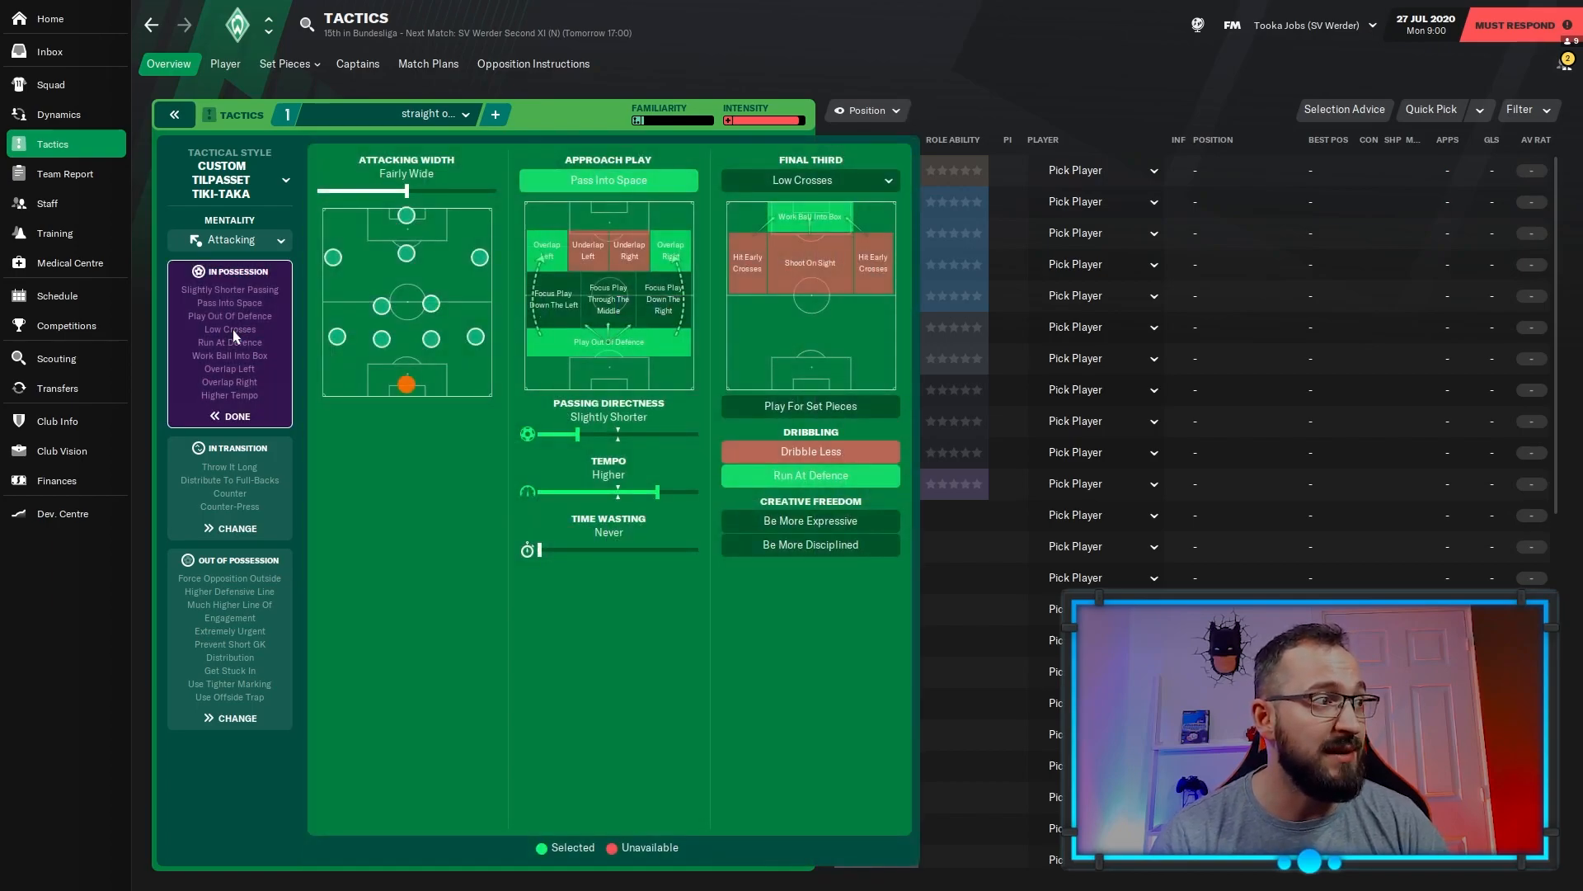
pyautogui.moveTo(372, 437)
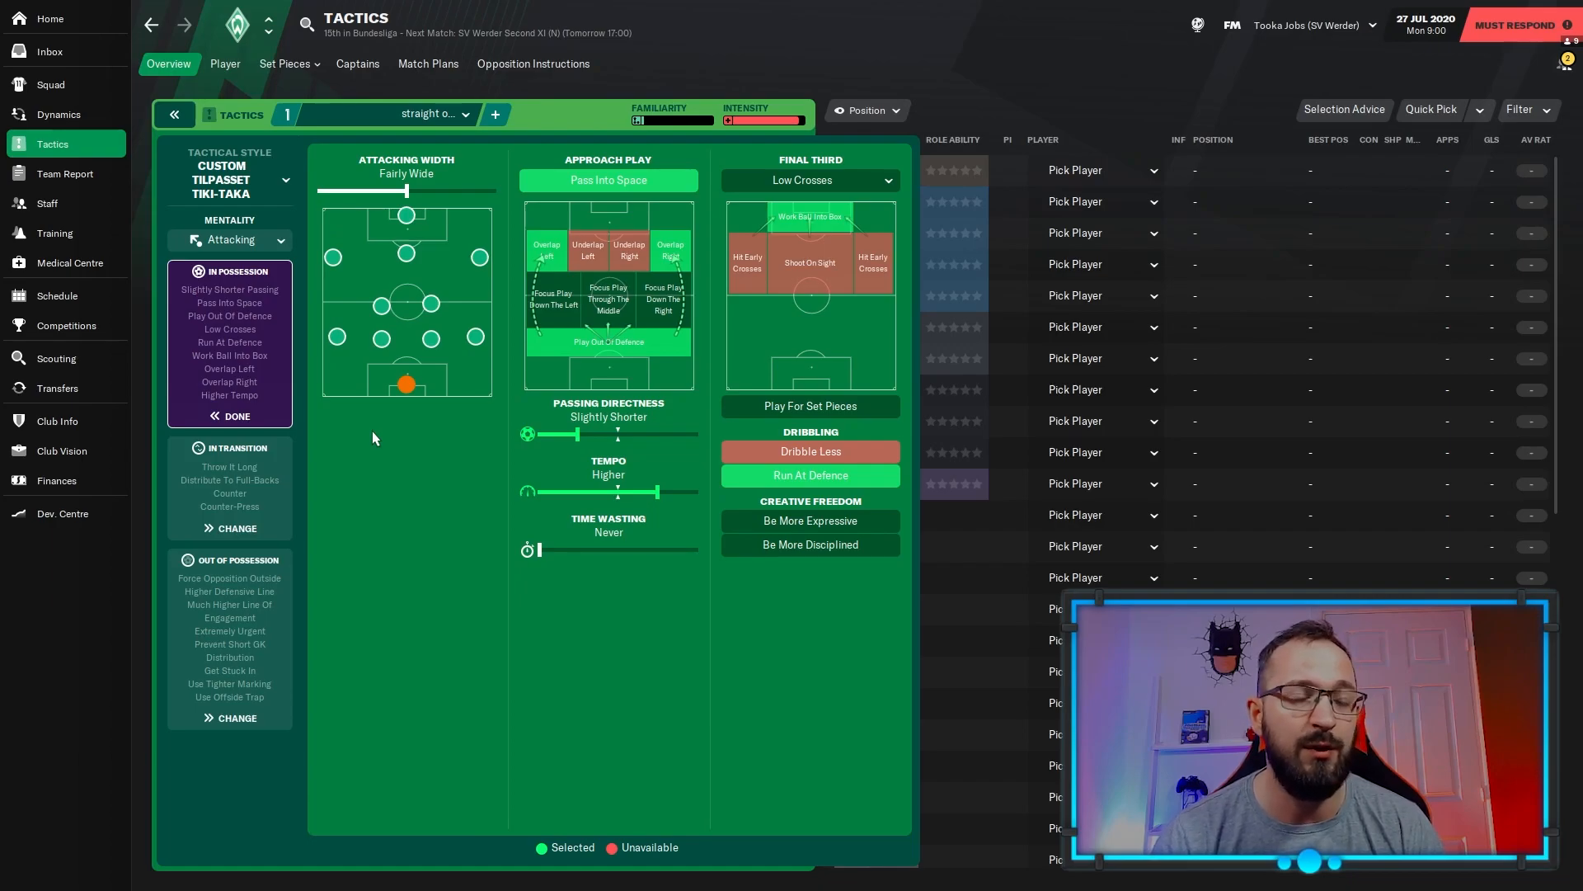
pyautogui.moveTo(273, 490)
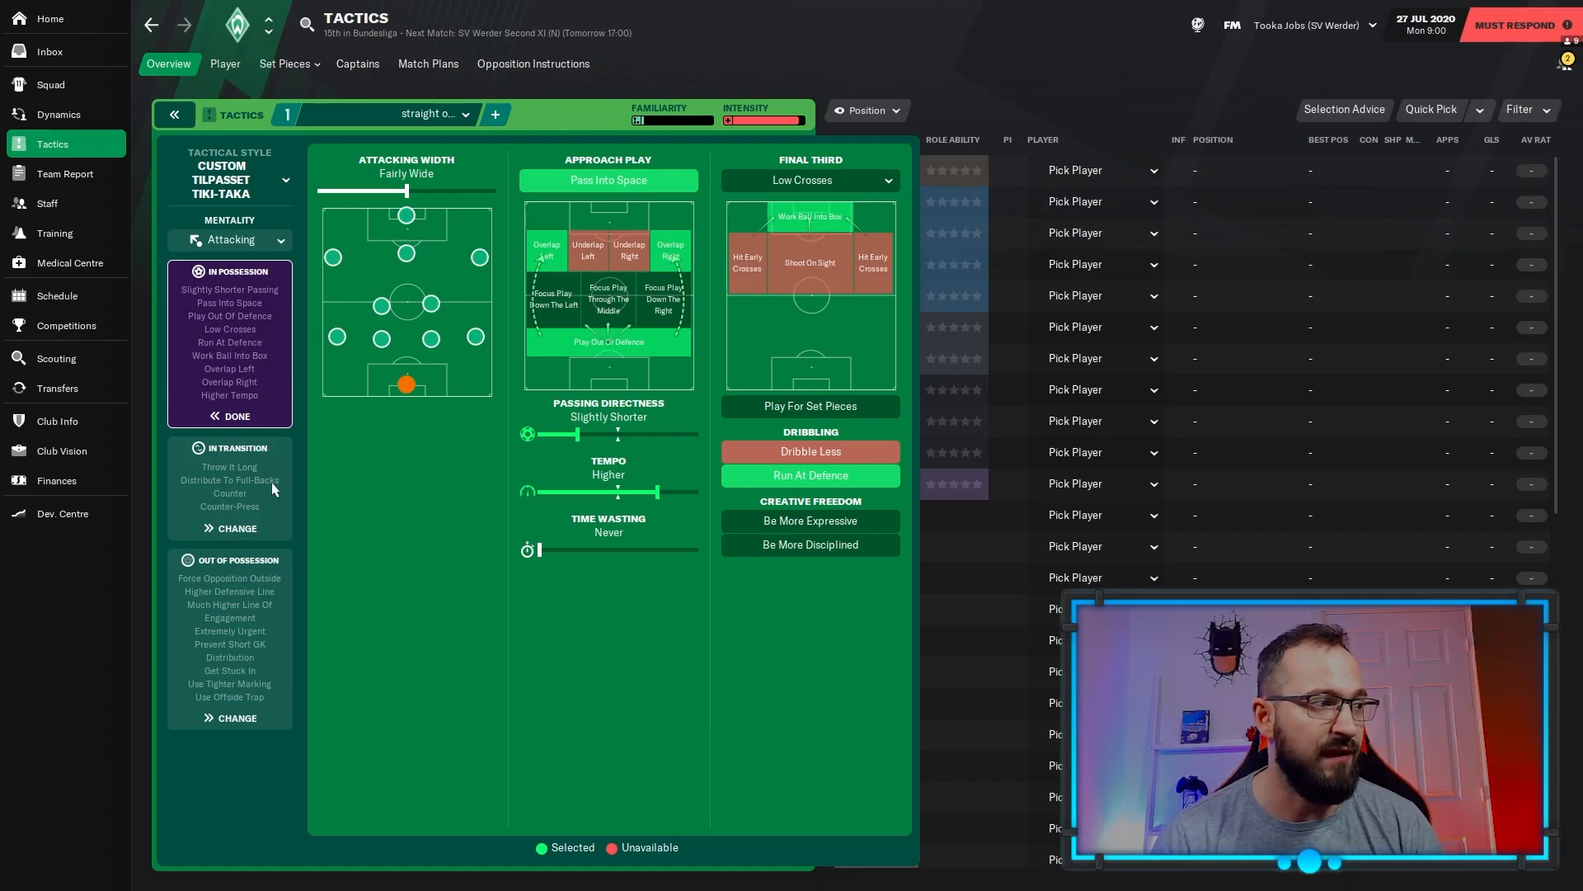
pyautogui.click(235, 527)
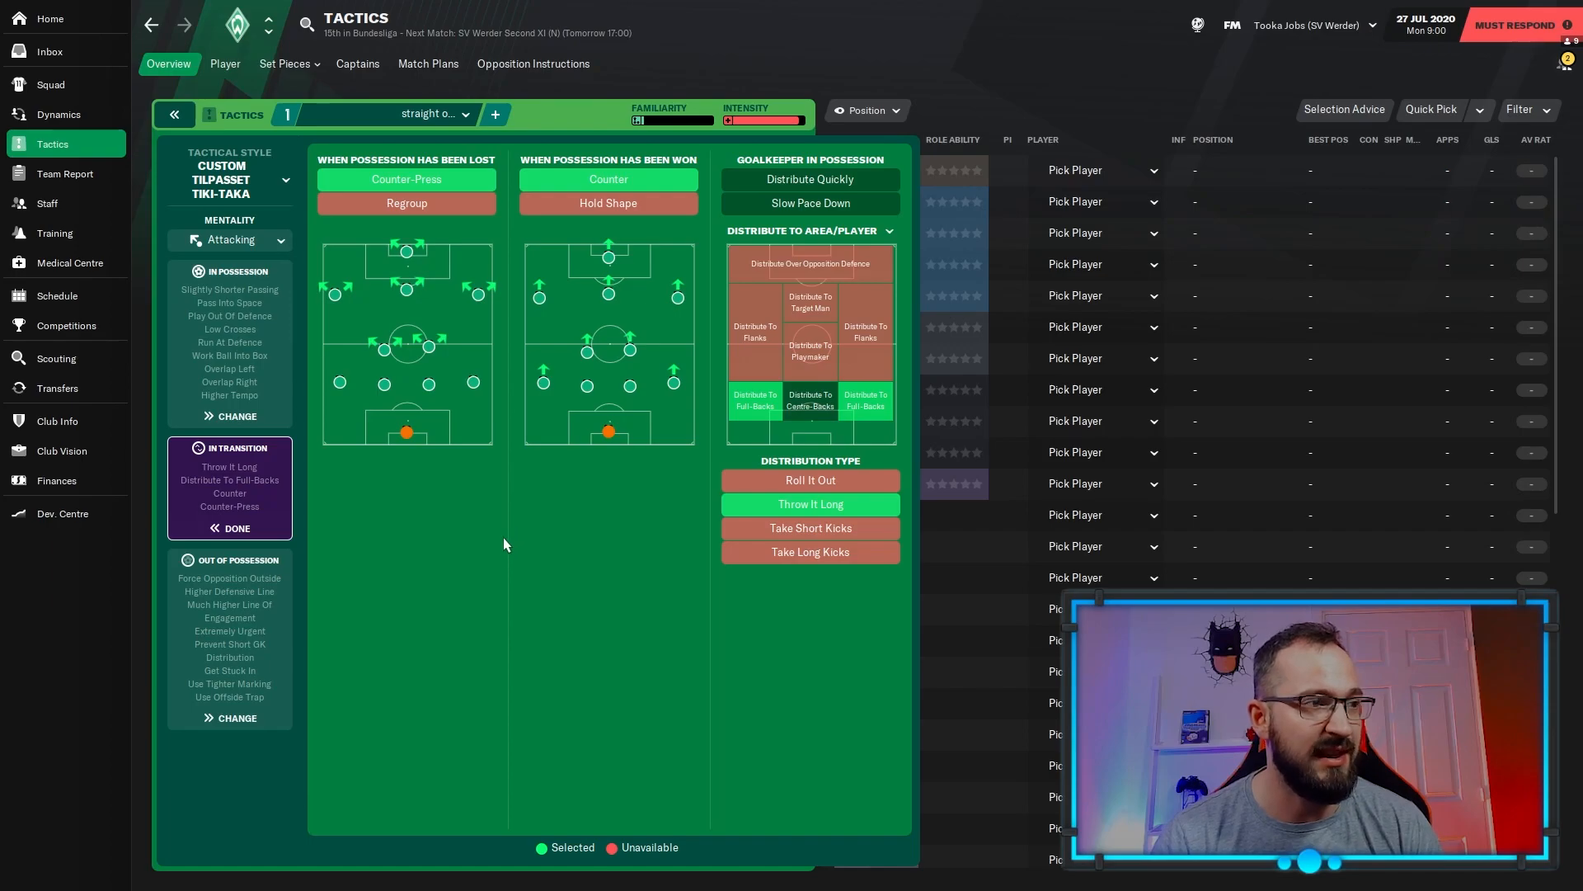
pyautogui.moveTo(539, 532)
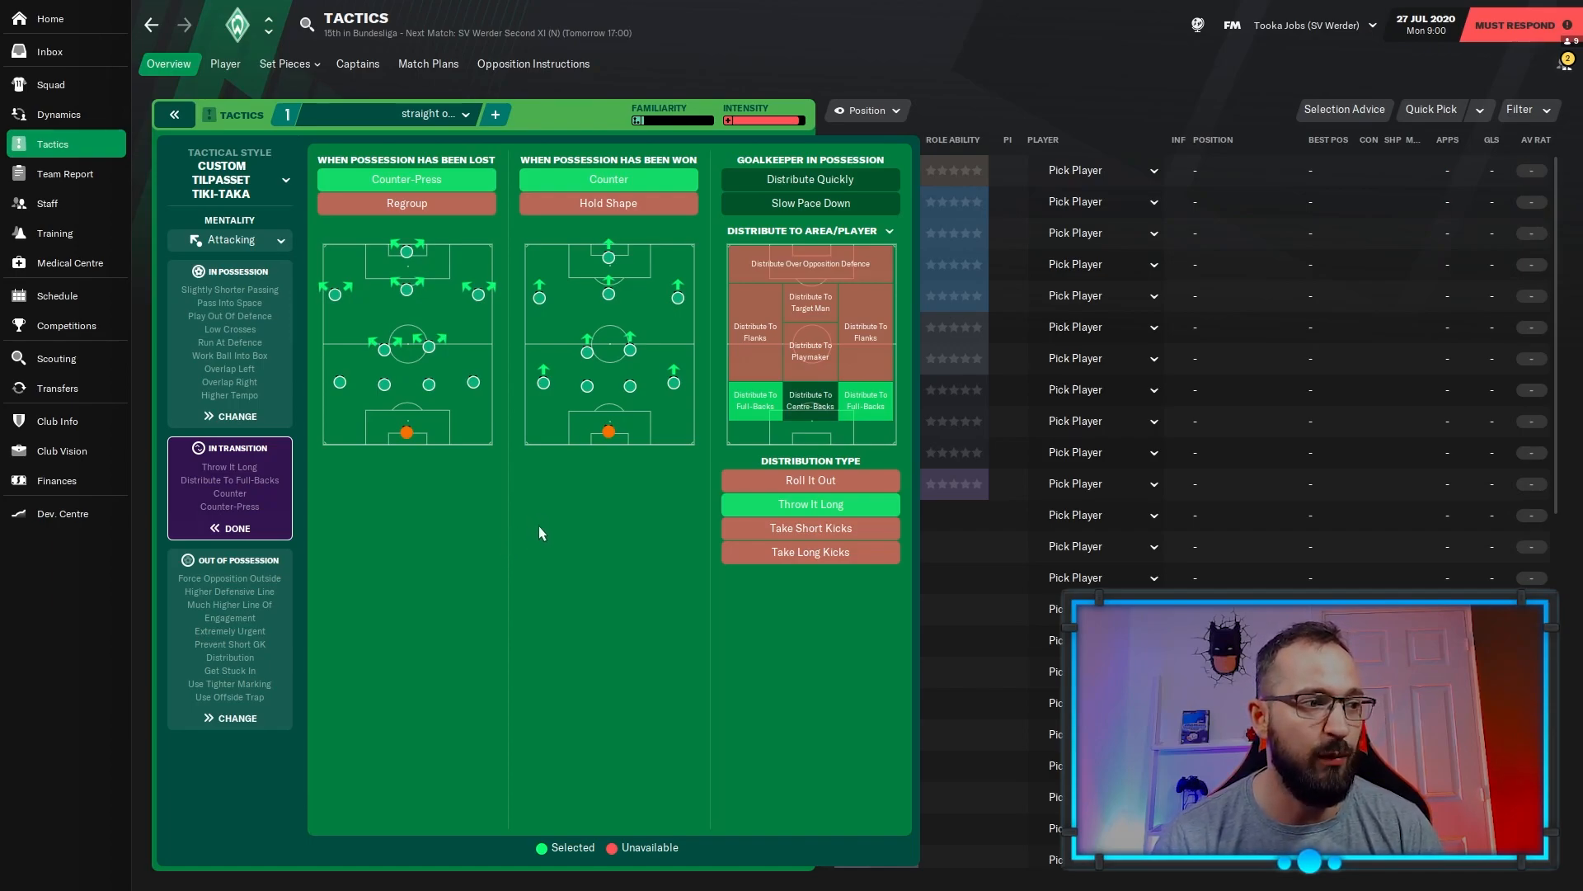
pyautogui.moveTo(242, 611)
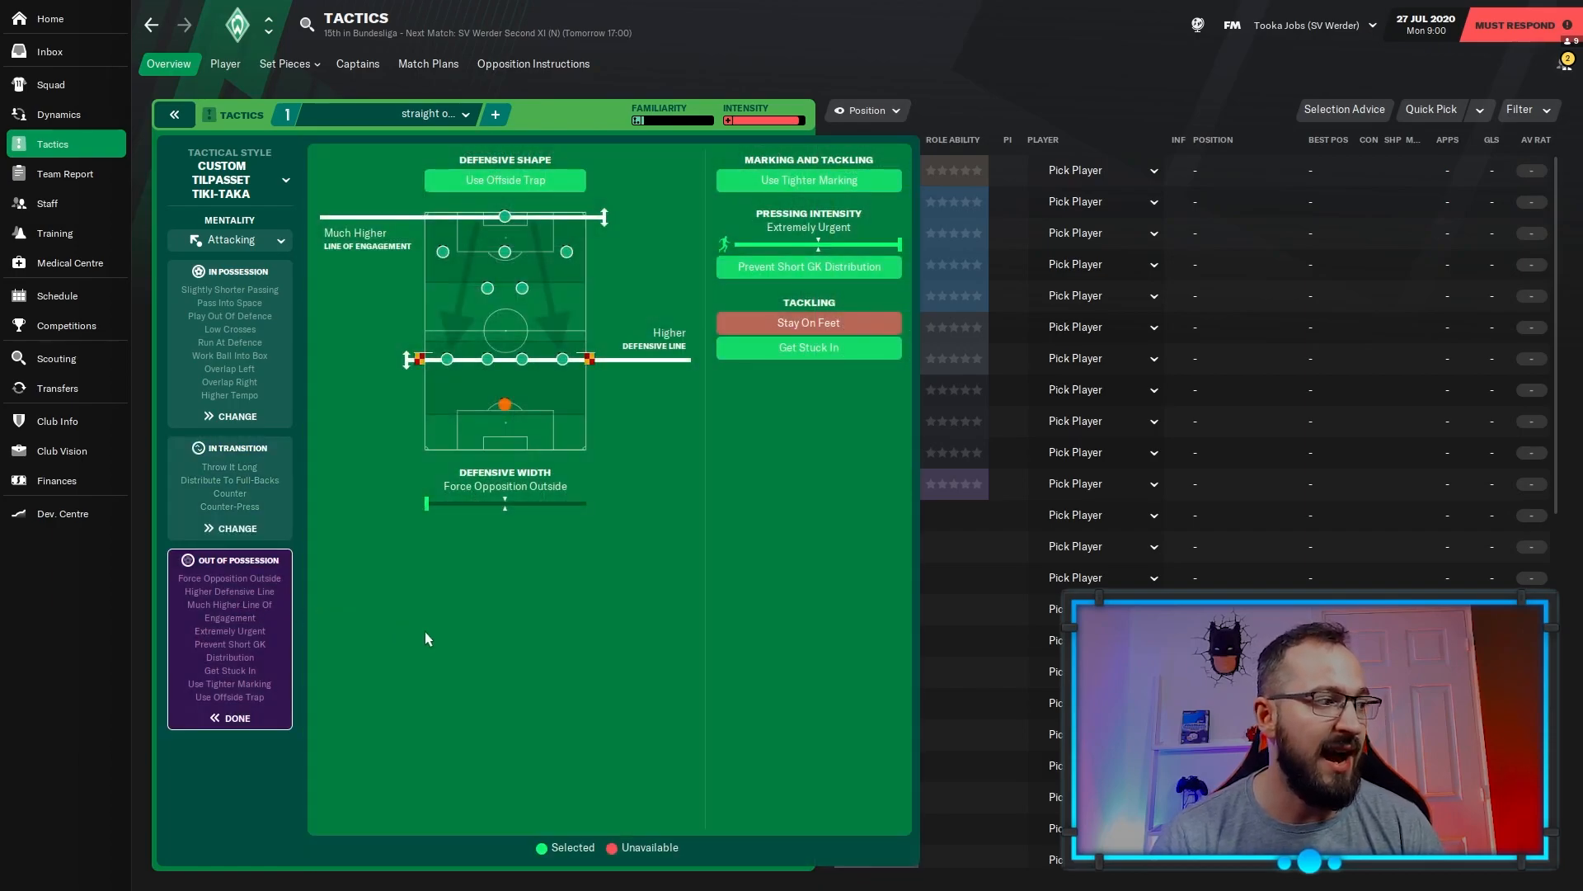
pyautogui.moveTo(606, 599)
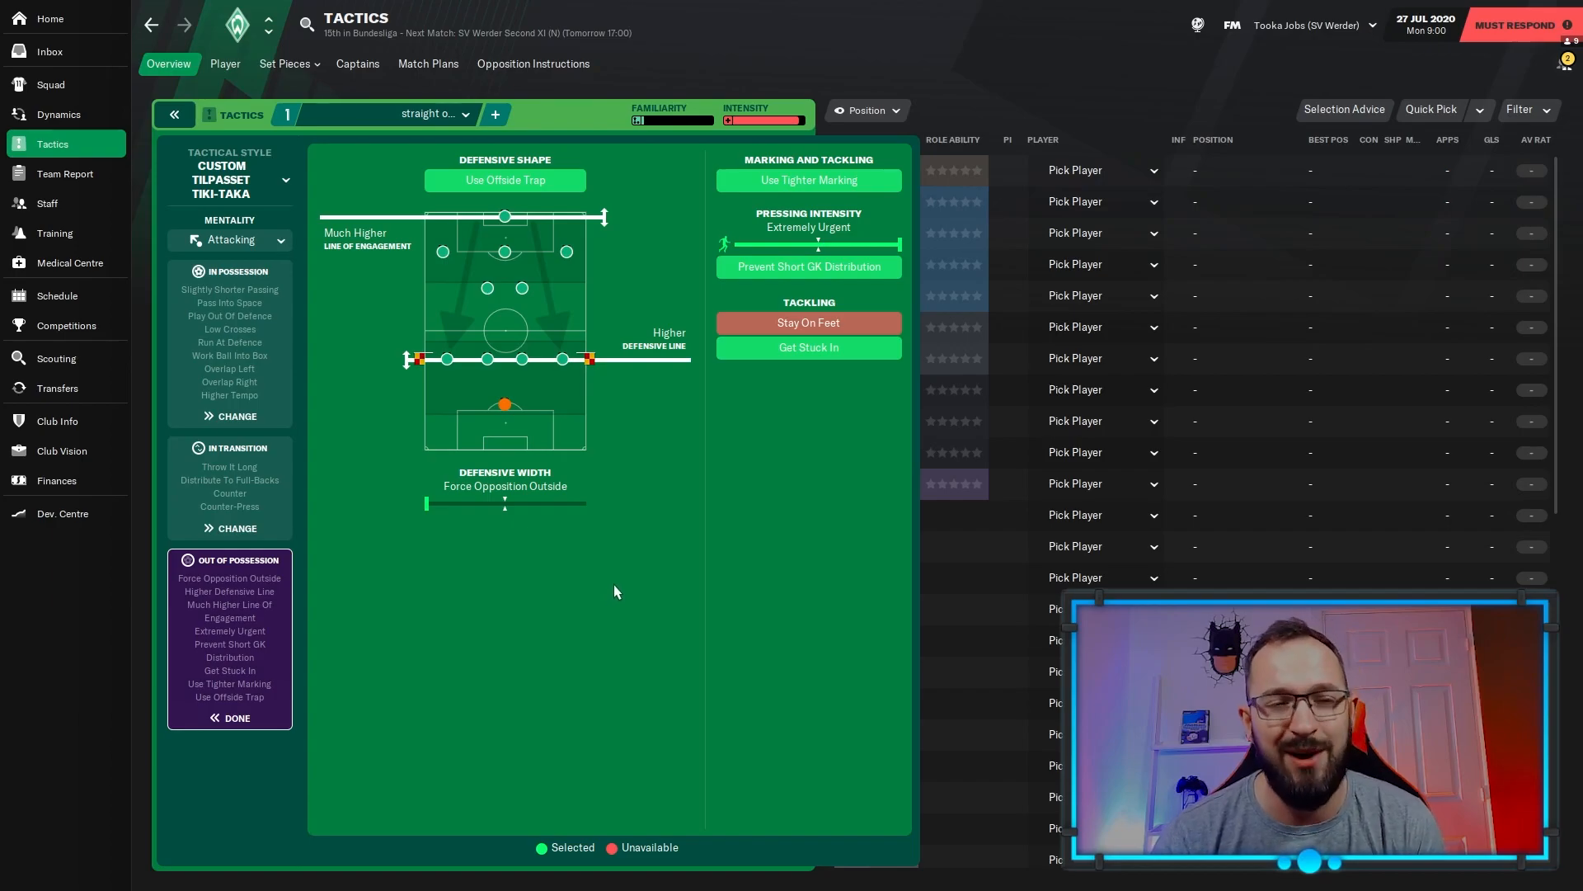
pyautogui.moveTo(740, 533)
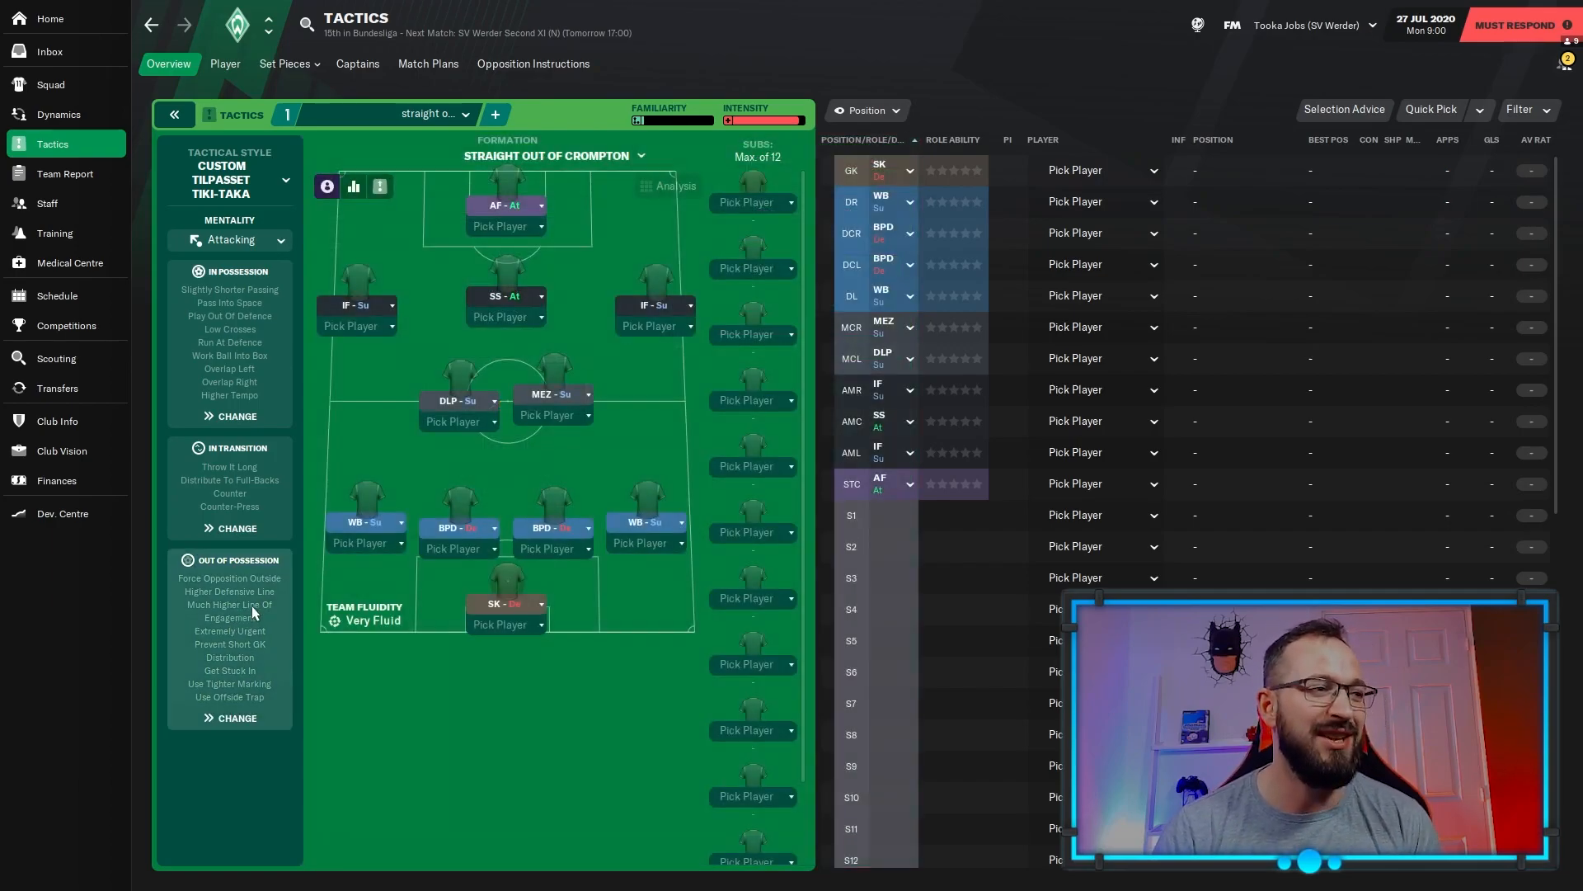
pyautogui.moveTo(548, 494)
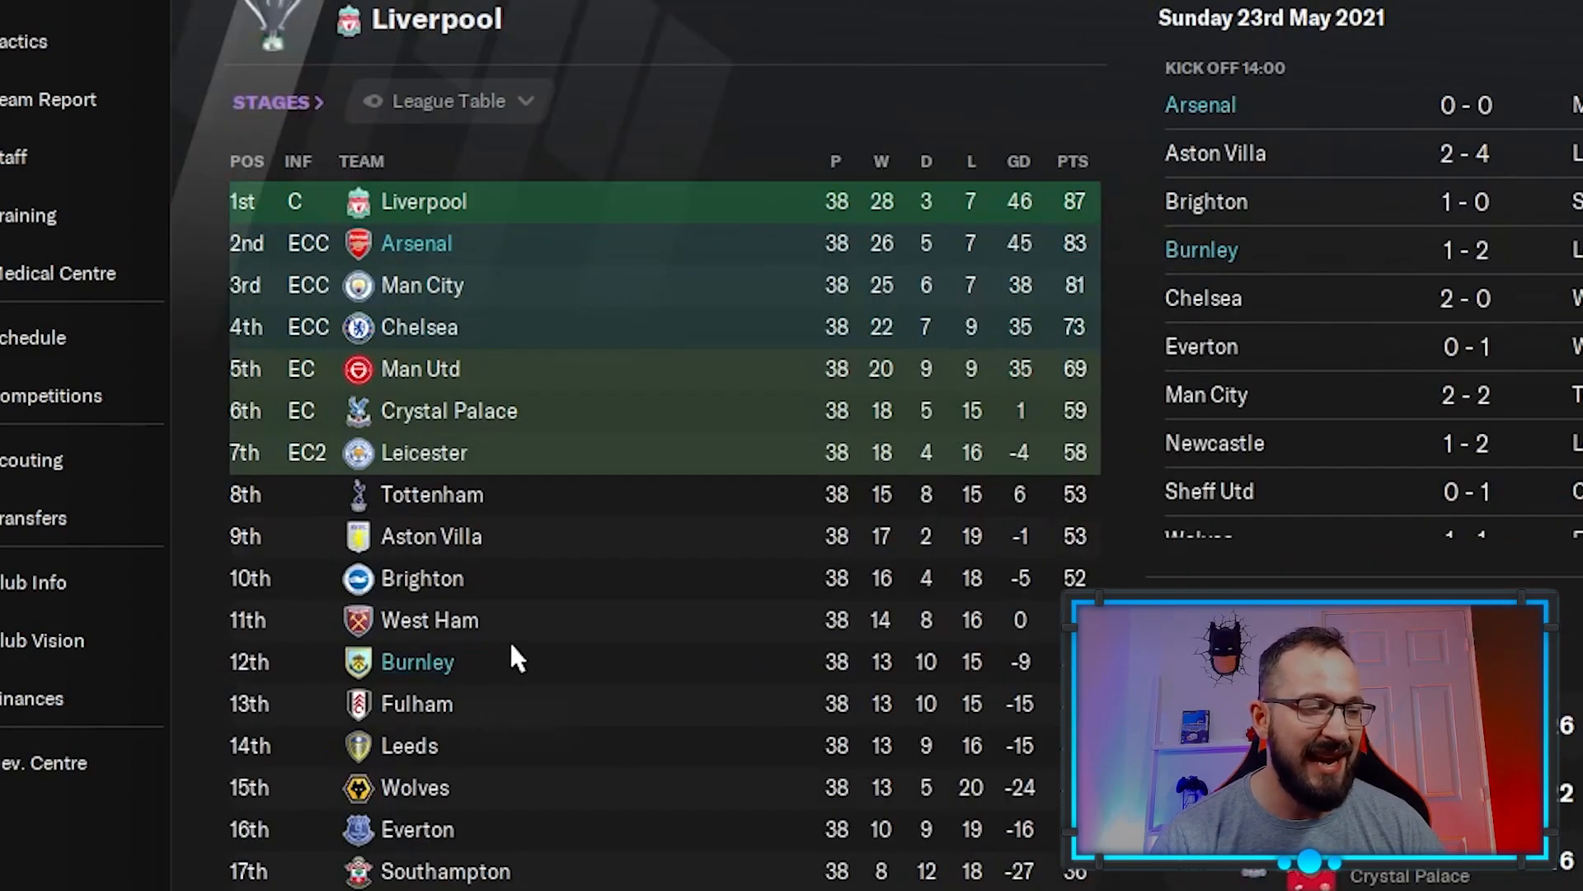
pyautogui.moveTo(880, 33)
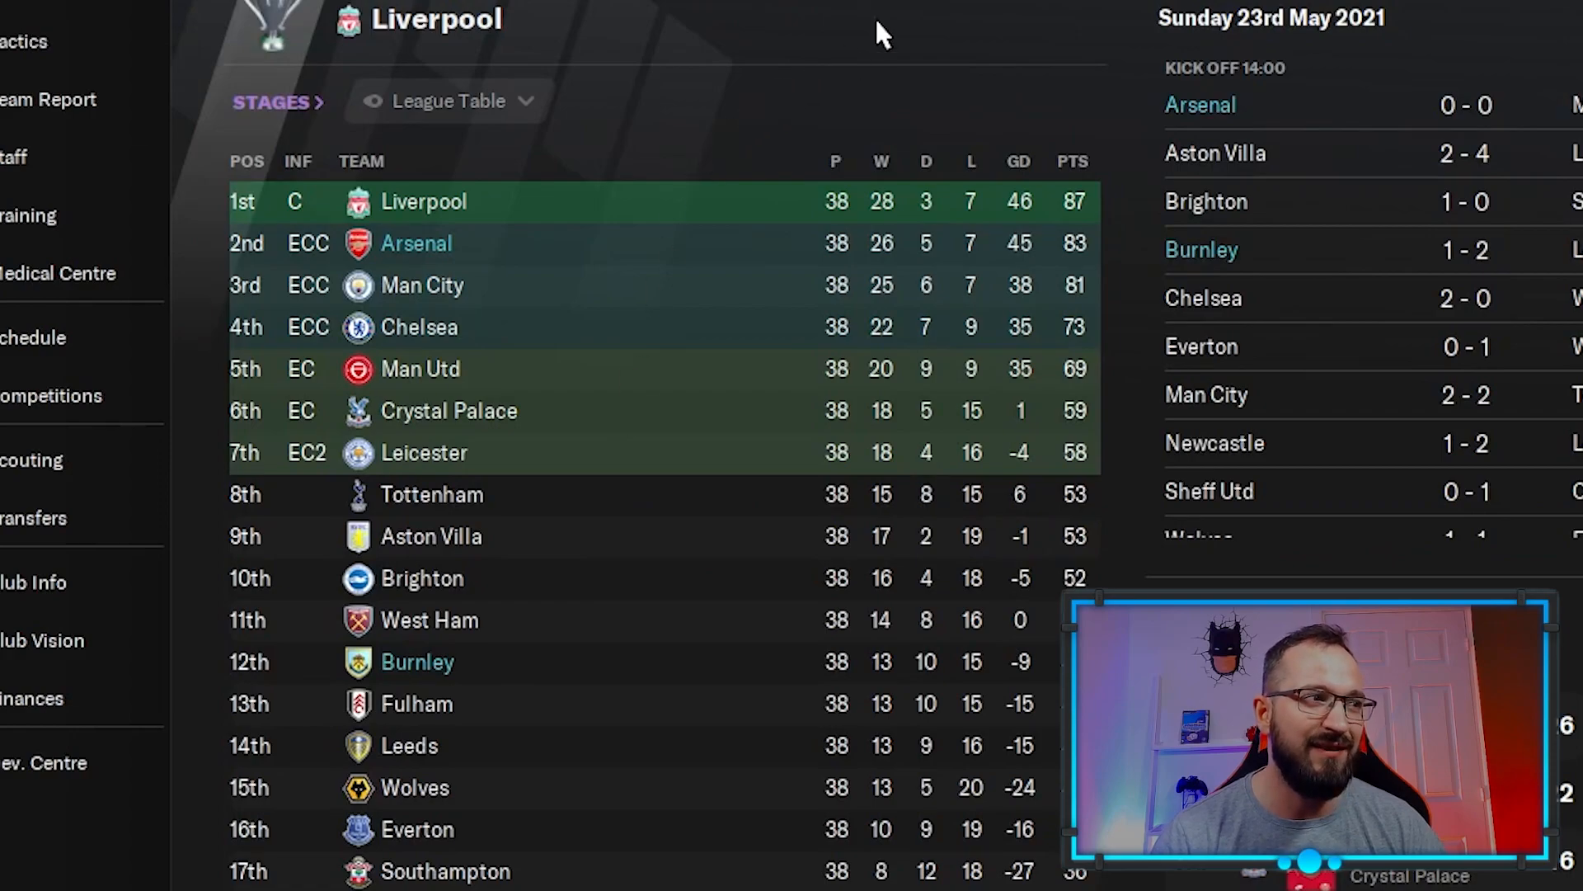
pyautogui.moveTo(818, 71)
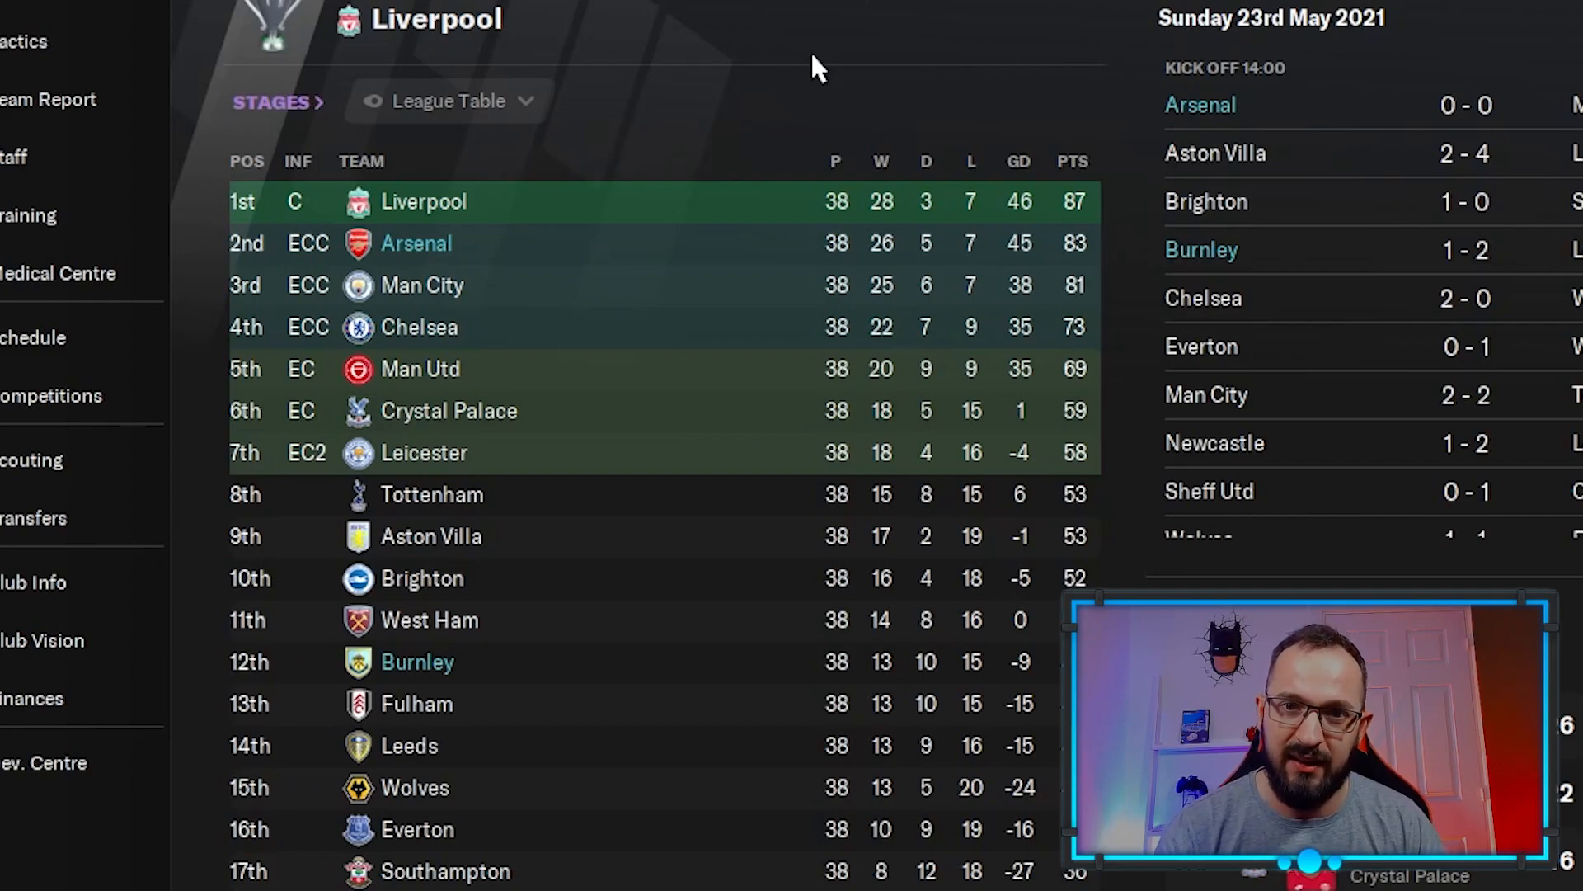
pyautogui.moveTo(874, 18)
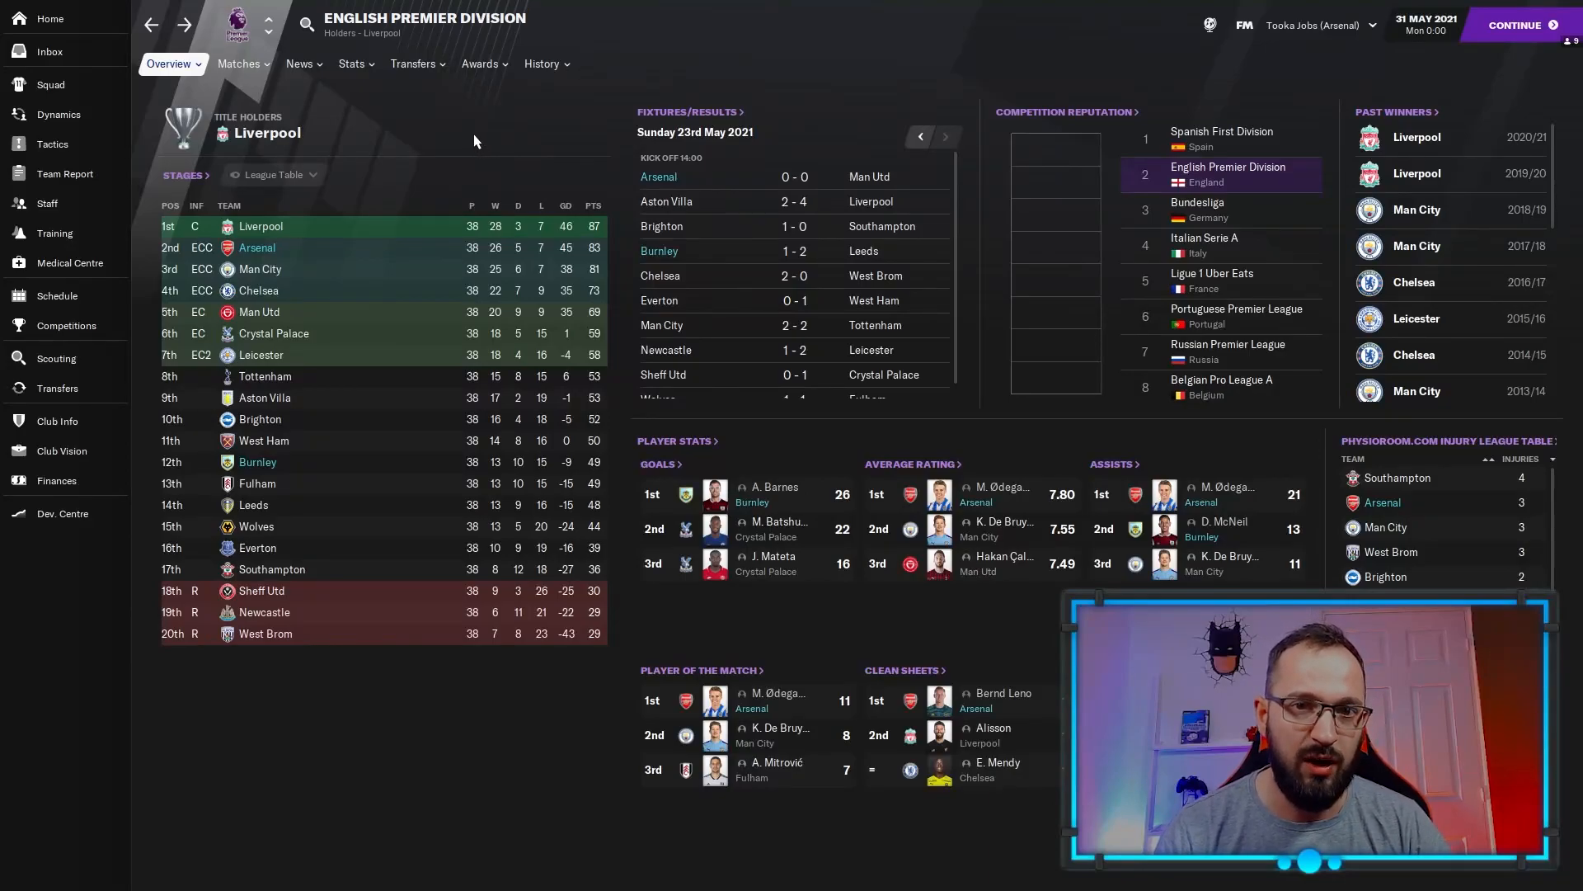
pyautogui.moveTo(493, 158)
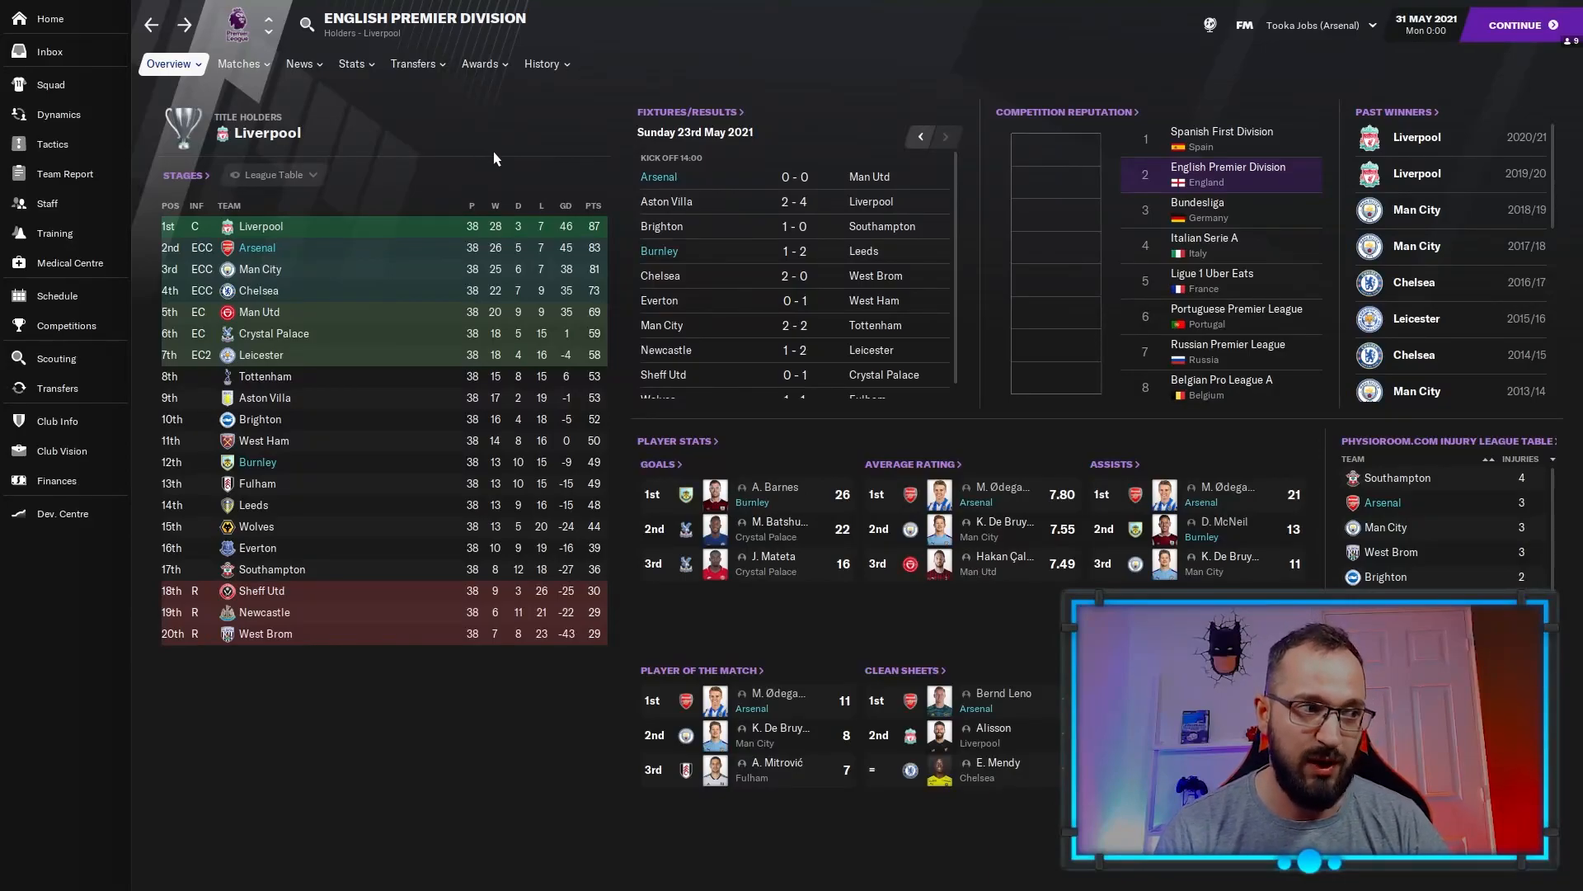
pyautogui.moveTo(756, 426)
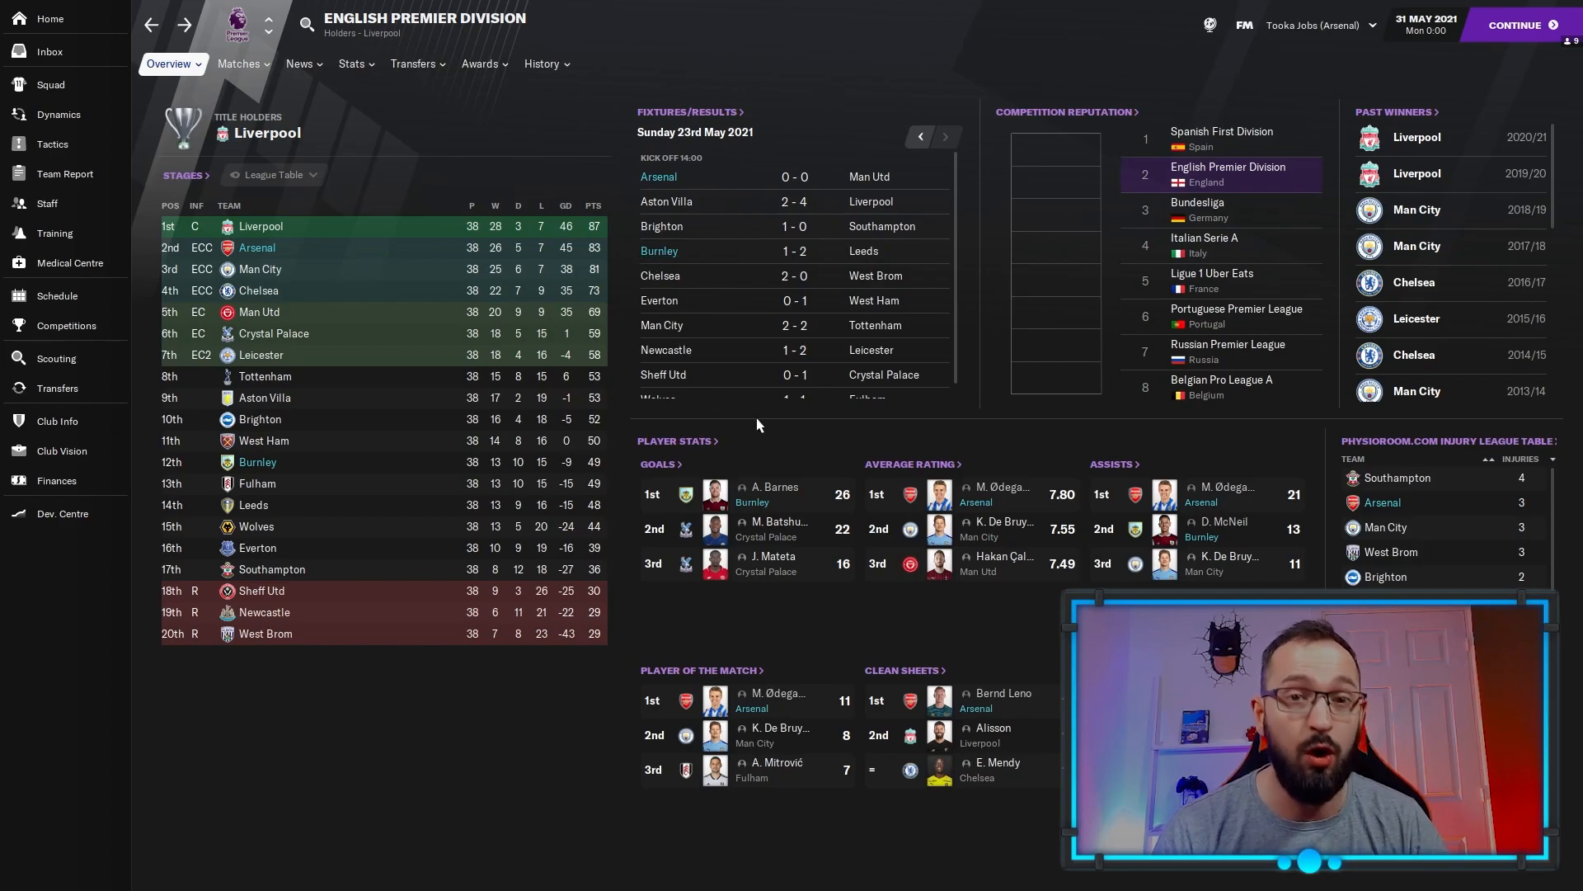
pyautogui.moveTo(269, 363)
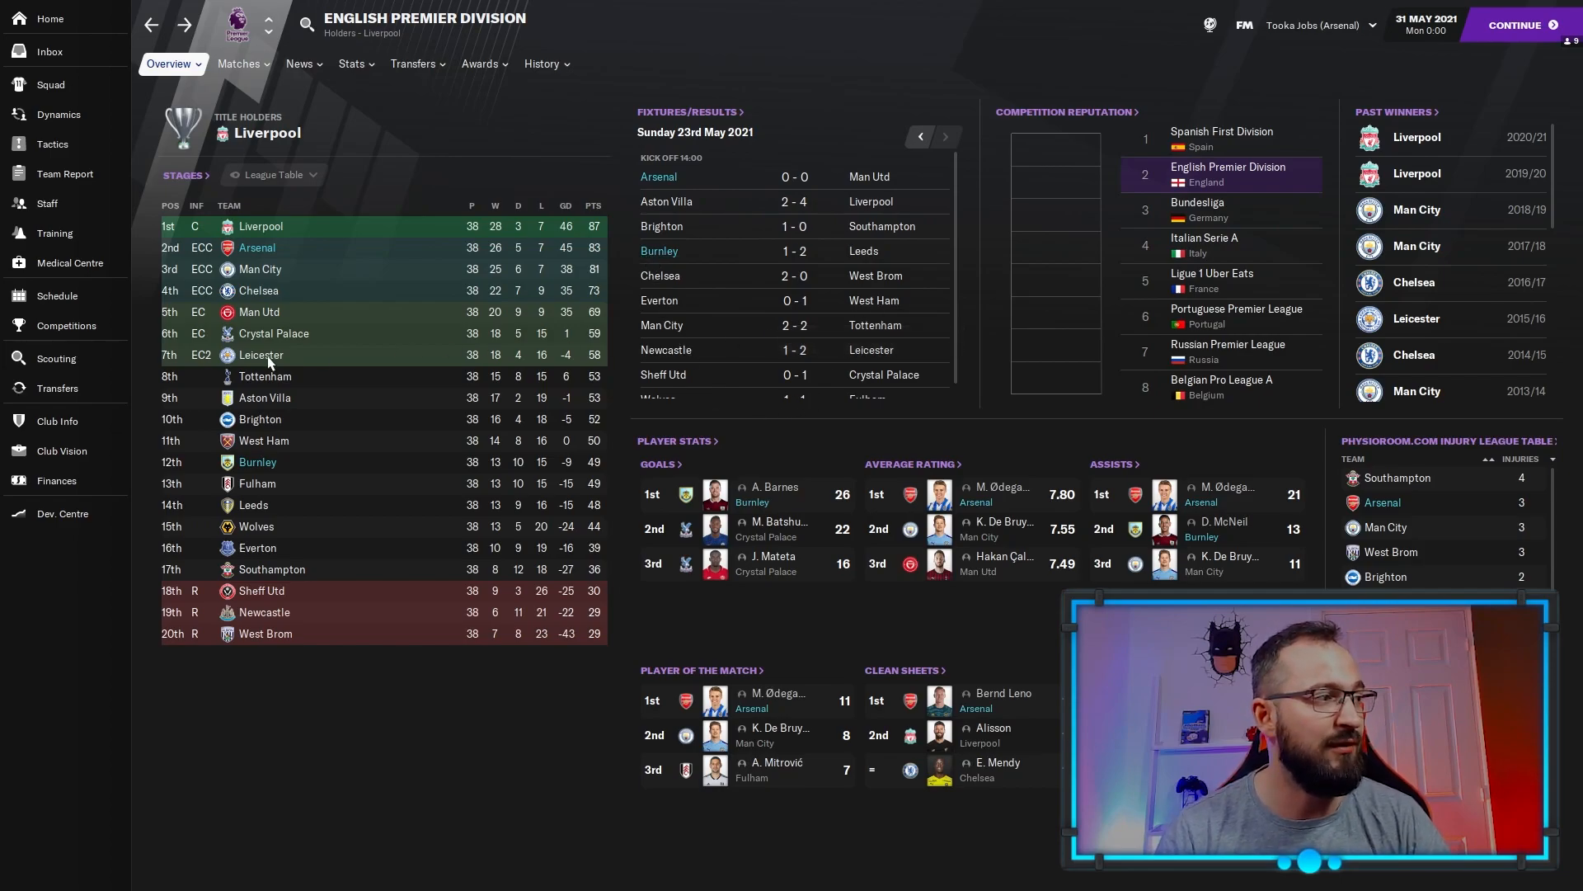
# Check Arsenal's 3-0 Carabao Cup final win and 2-1 Community Shield loss.
pyautogui.click(66, 325)
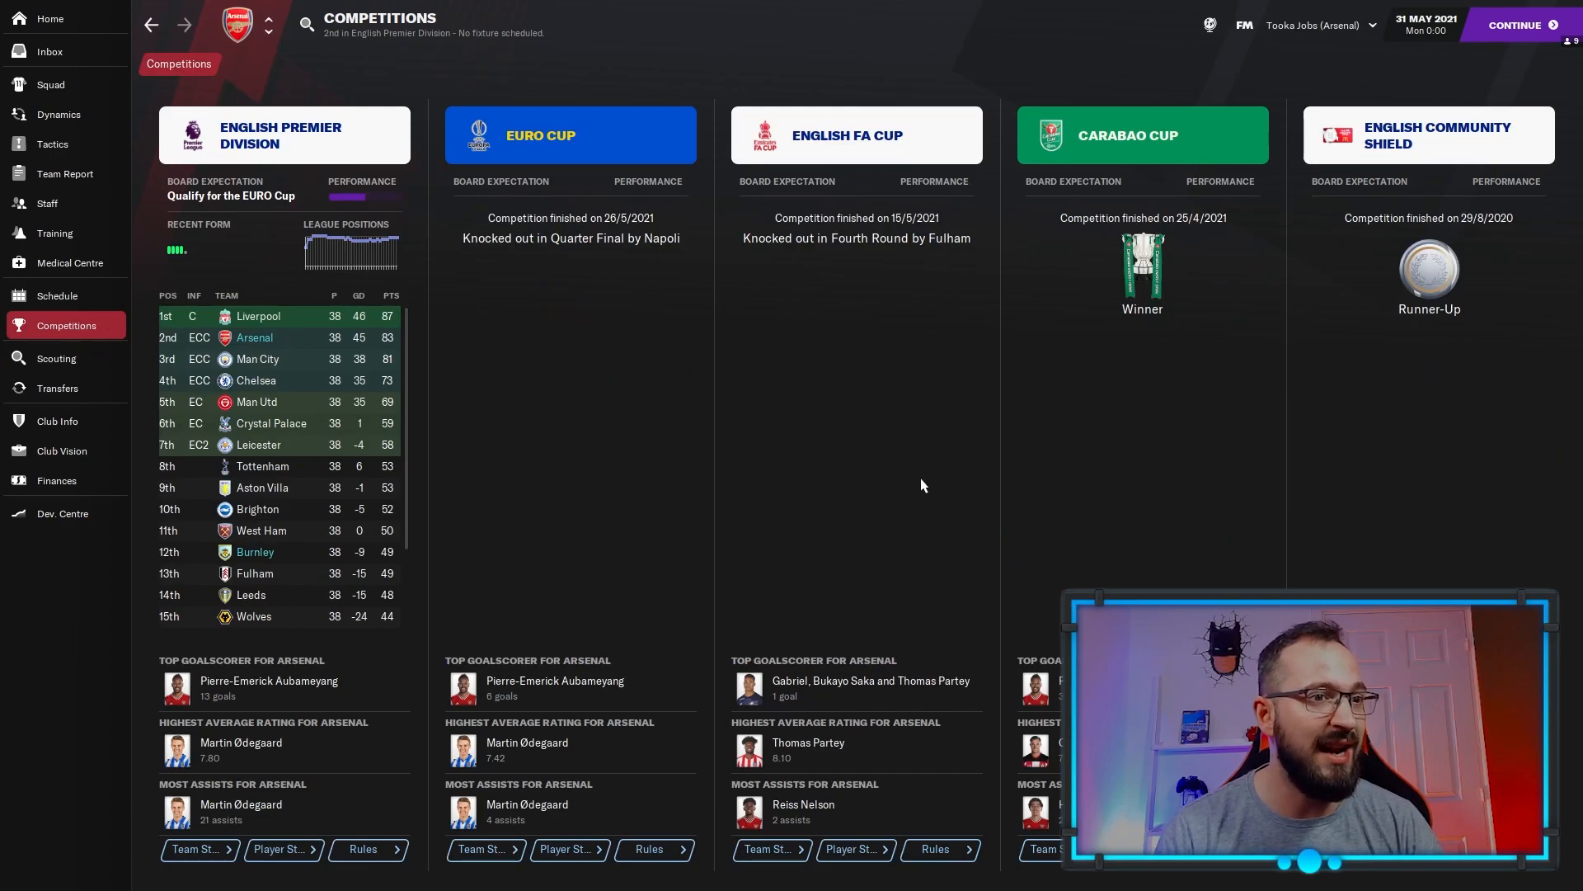
pyautogui.click(1142, 135)
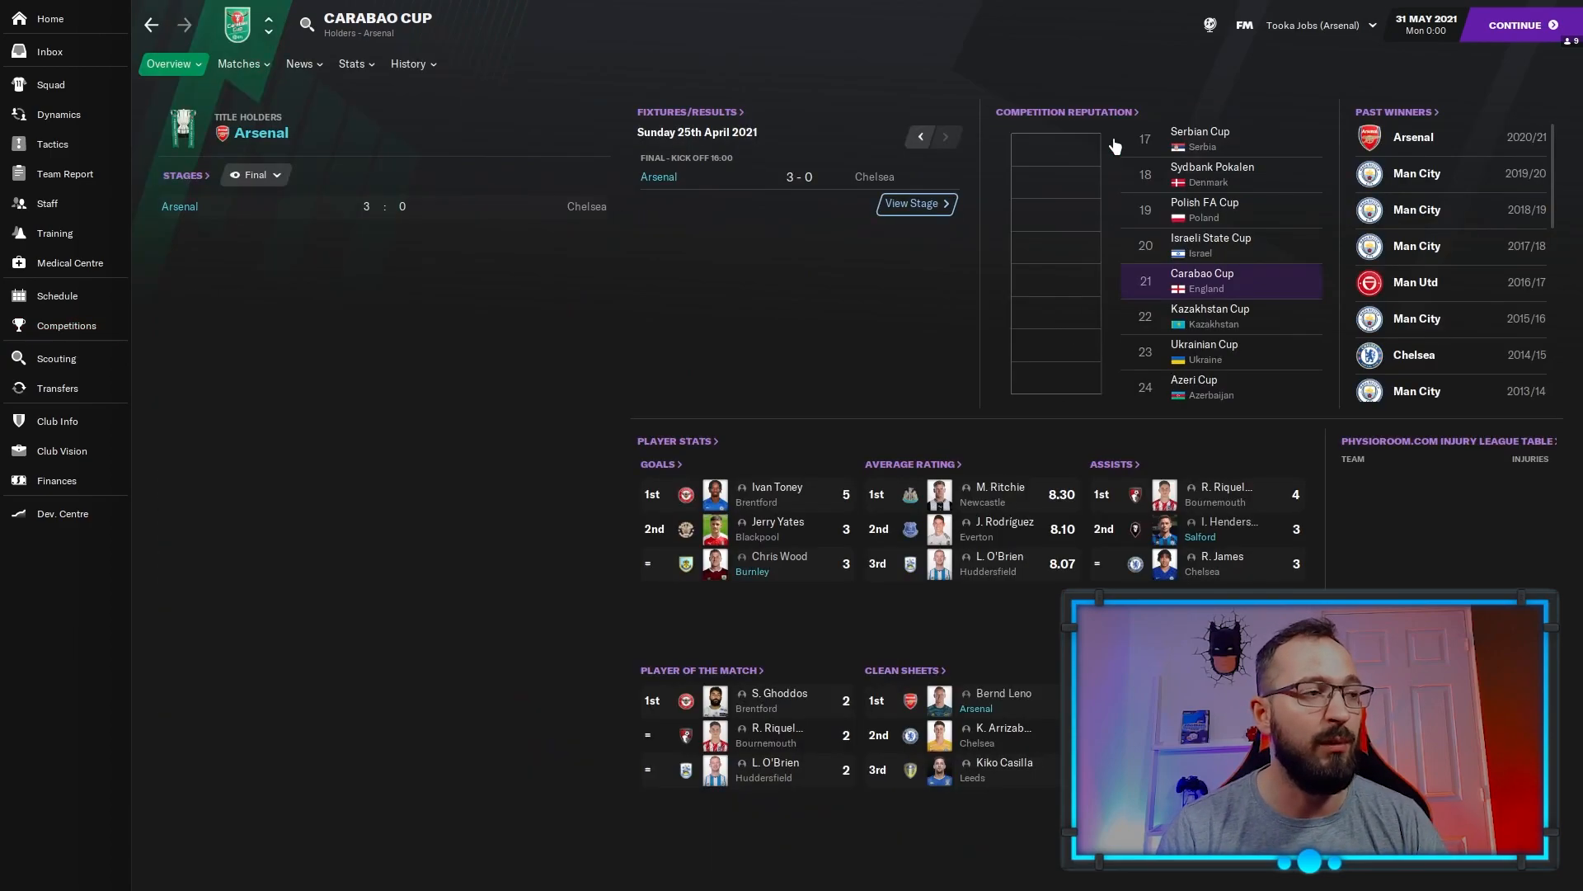
pyautogui.moveTo(813, 350)
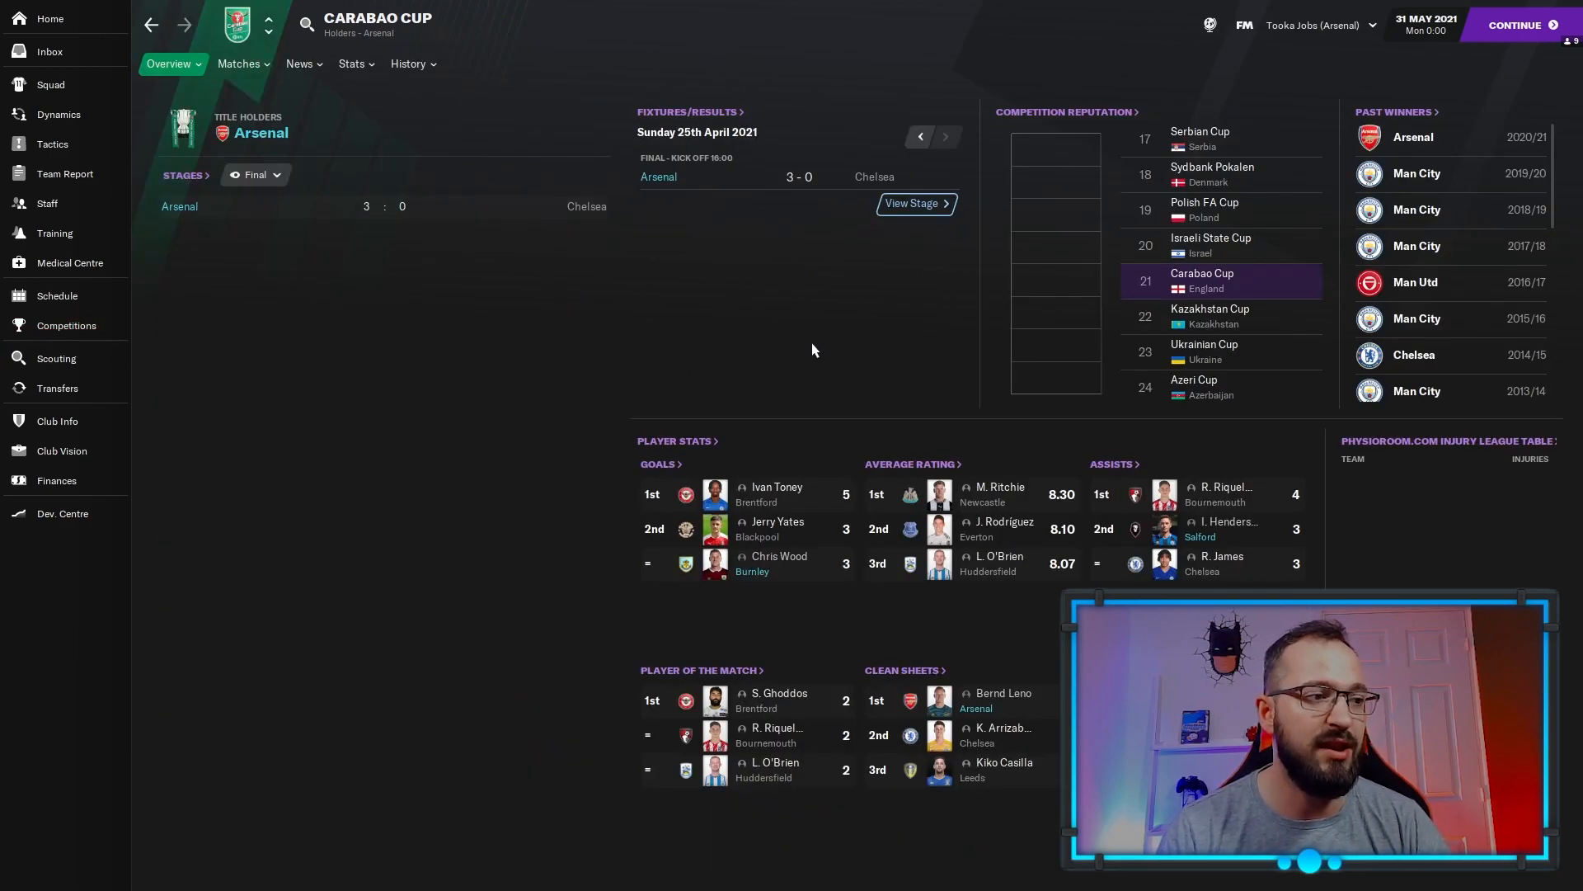
pyautogui.click(66, 324)
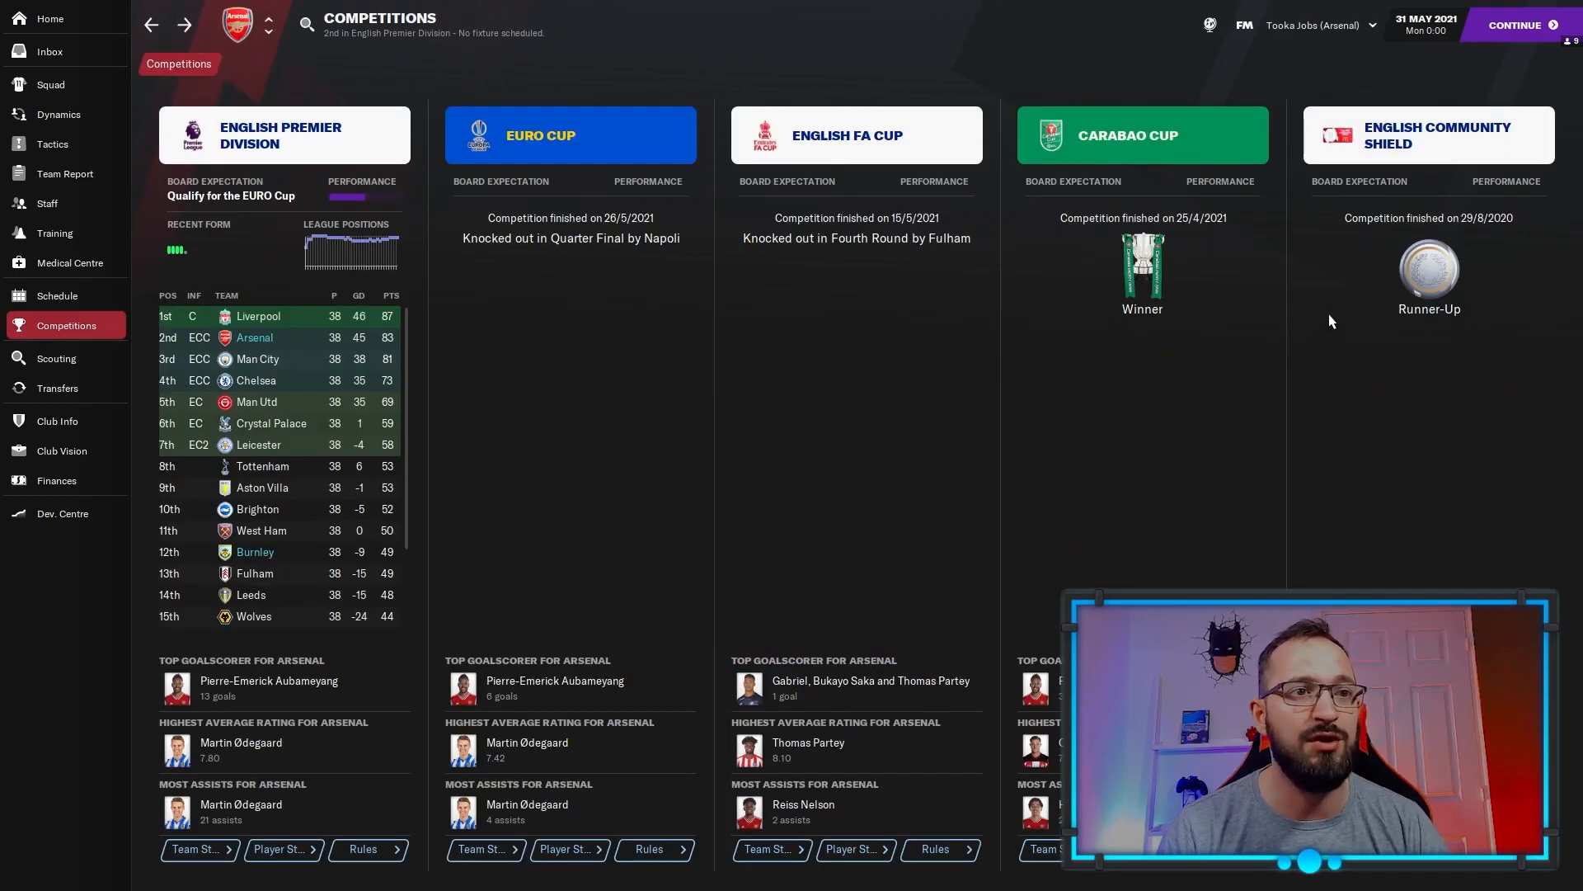
pyautogui.click(1427, 135)
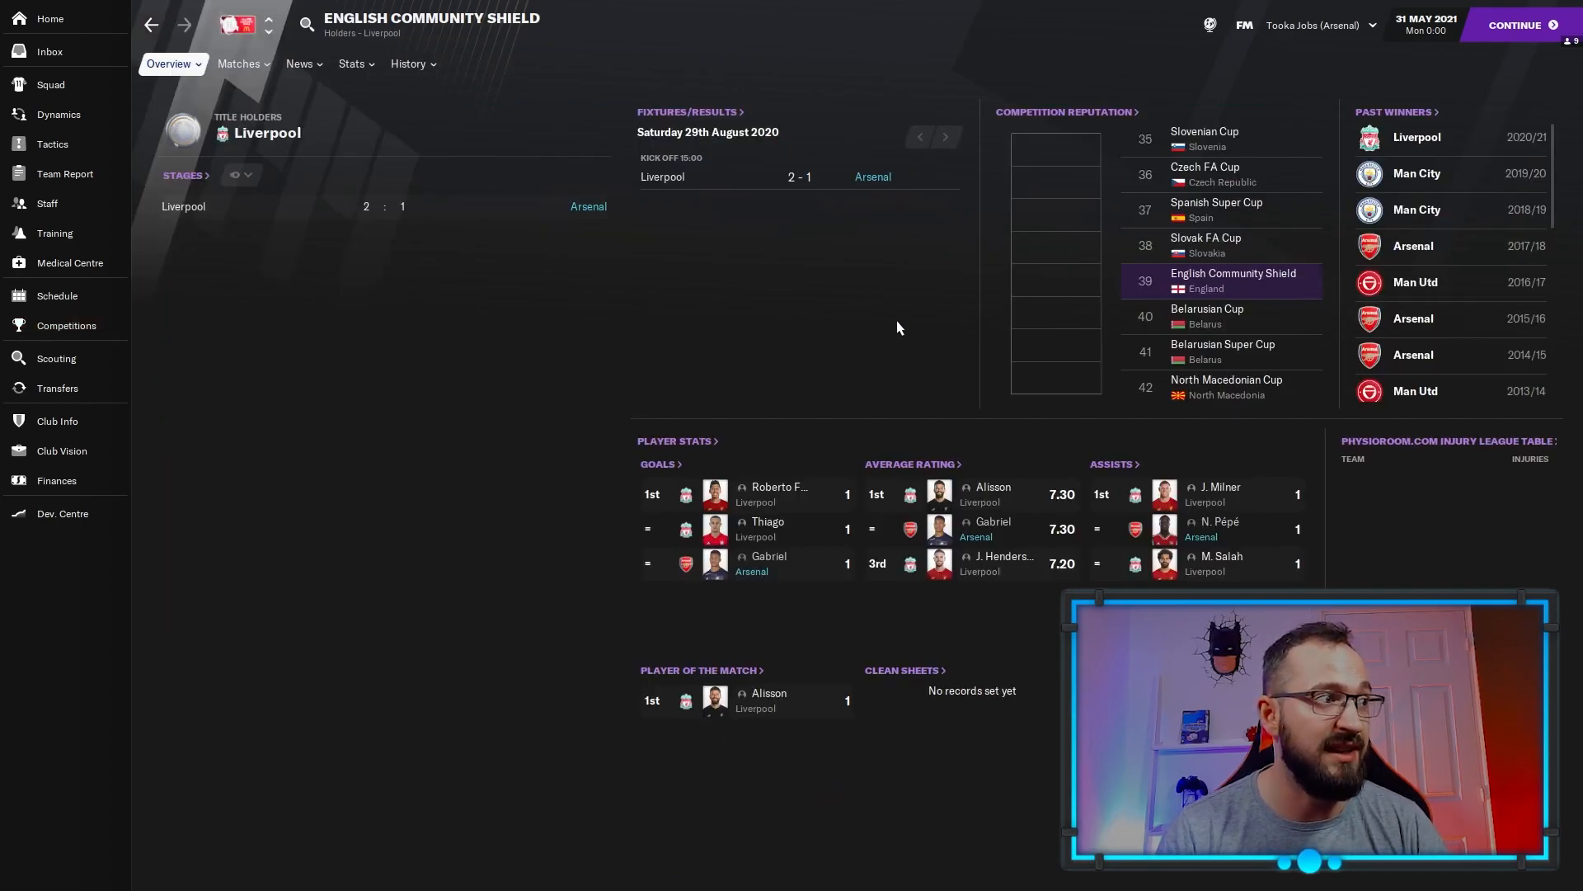
pyautogui.click(66, 324)
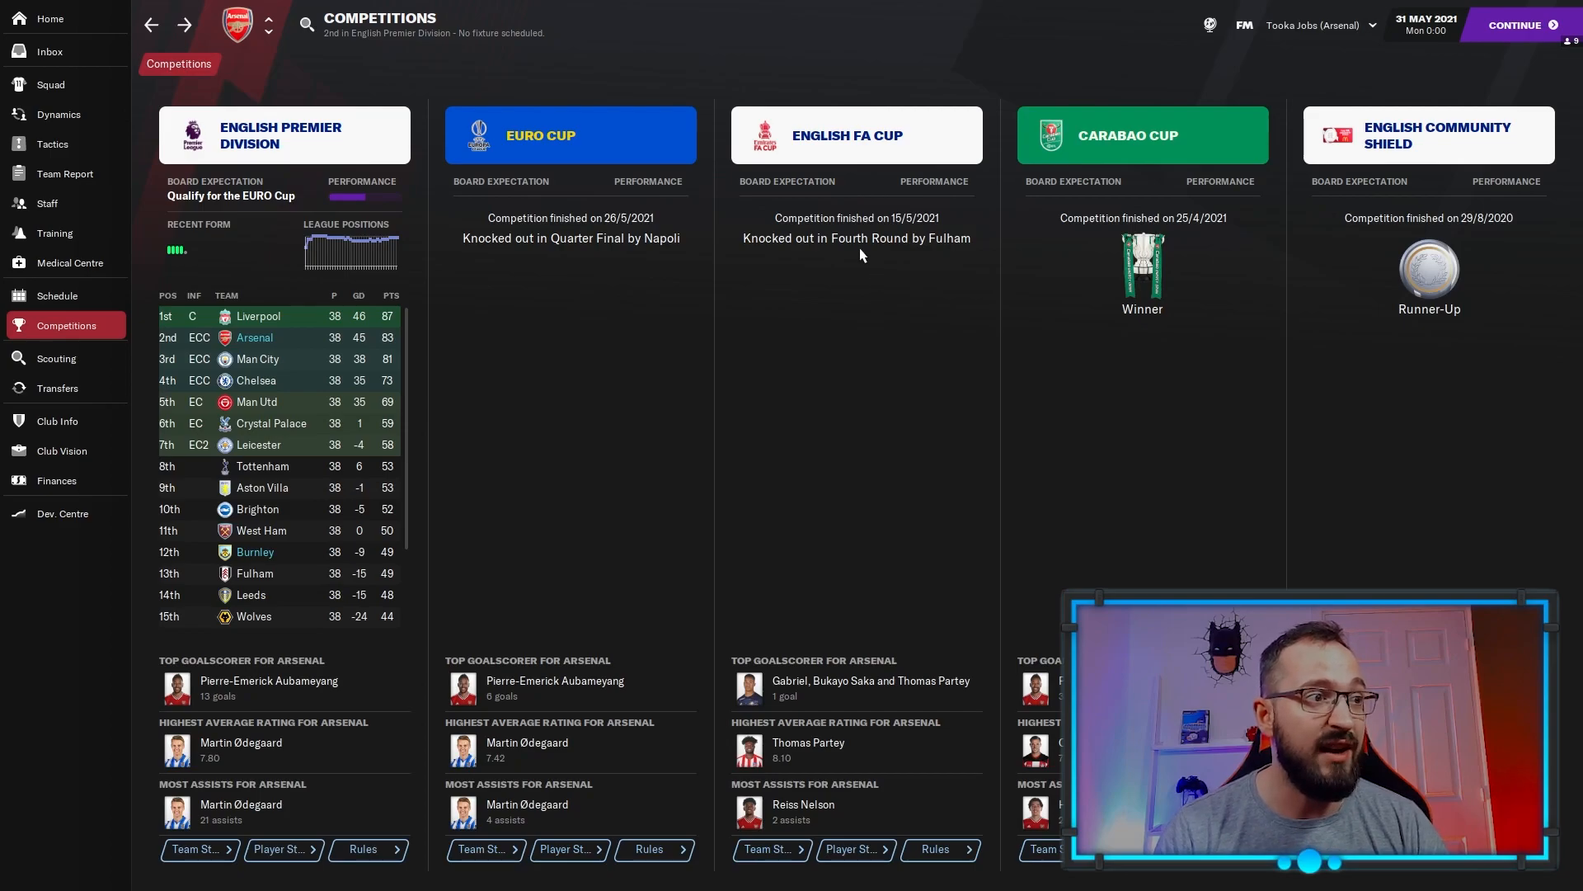
pyautogui.moveTo(588, 279)
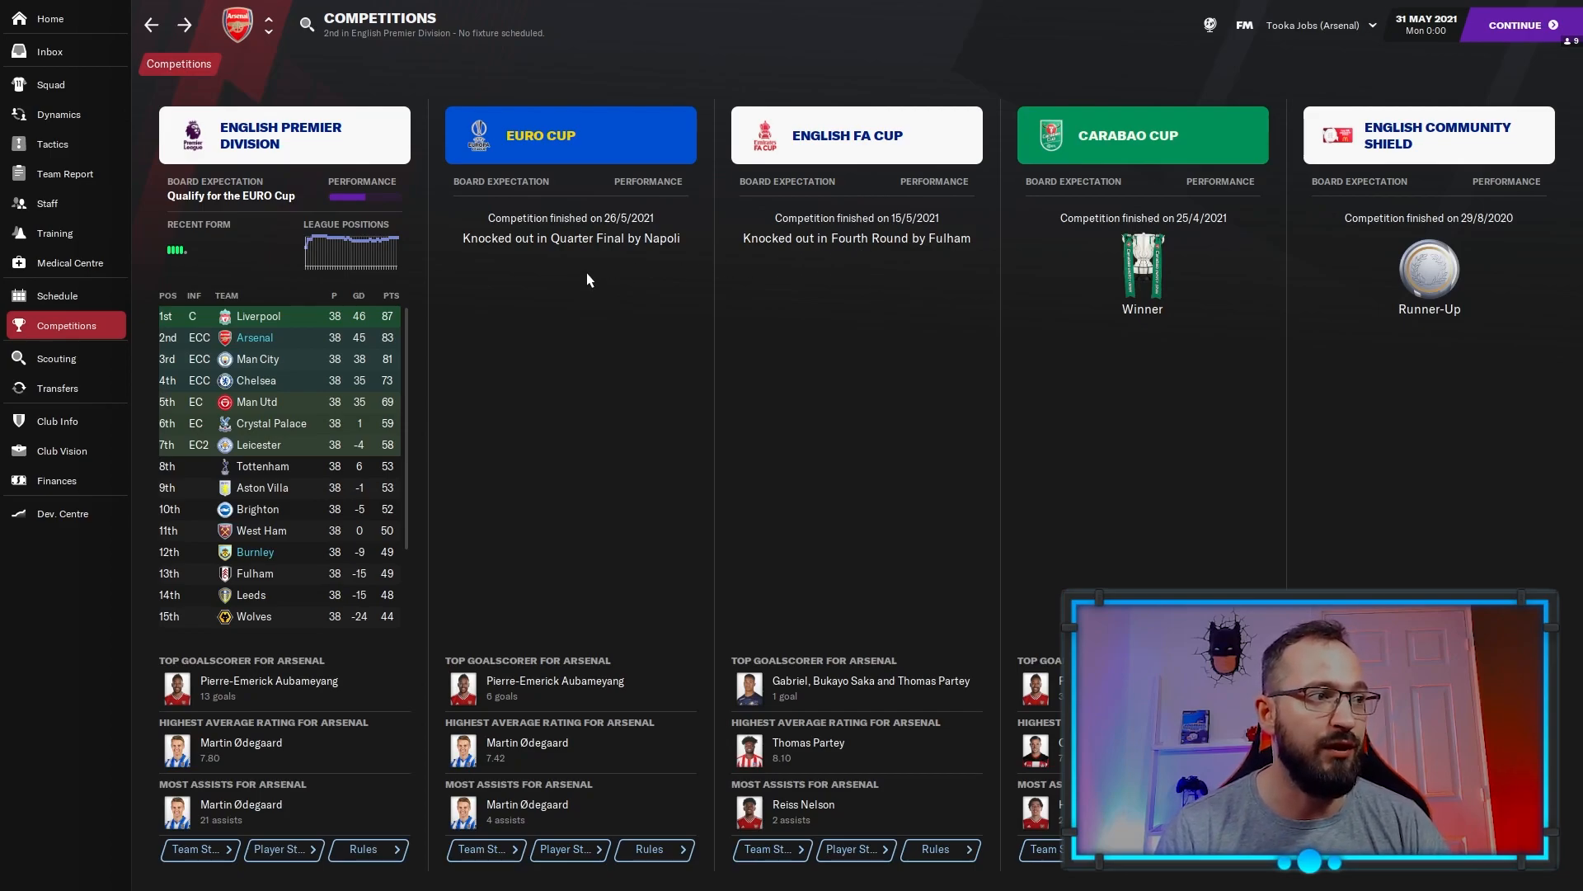
pyautogui.moveTo(595, 302)
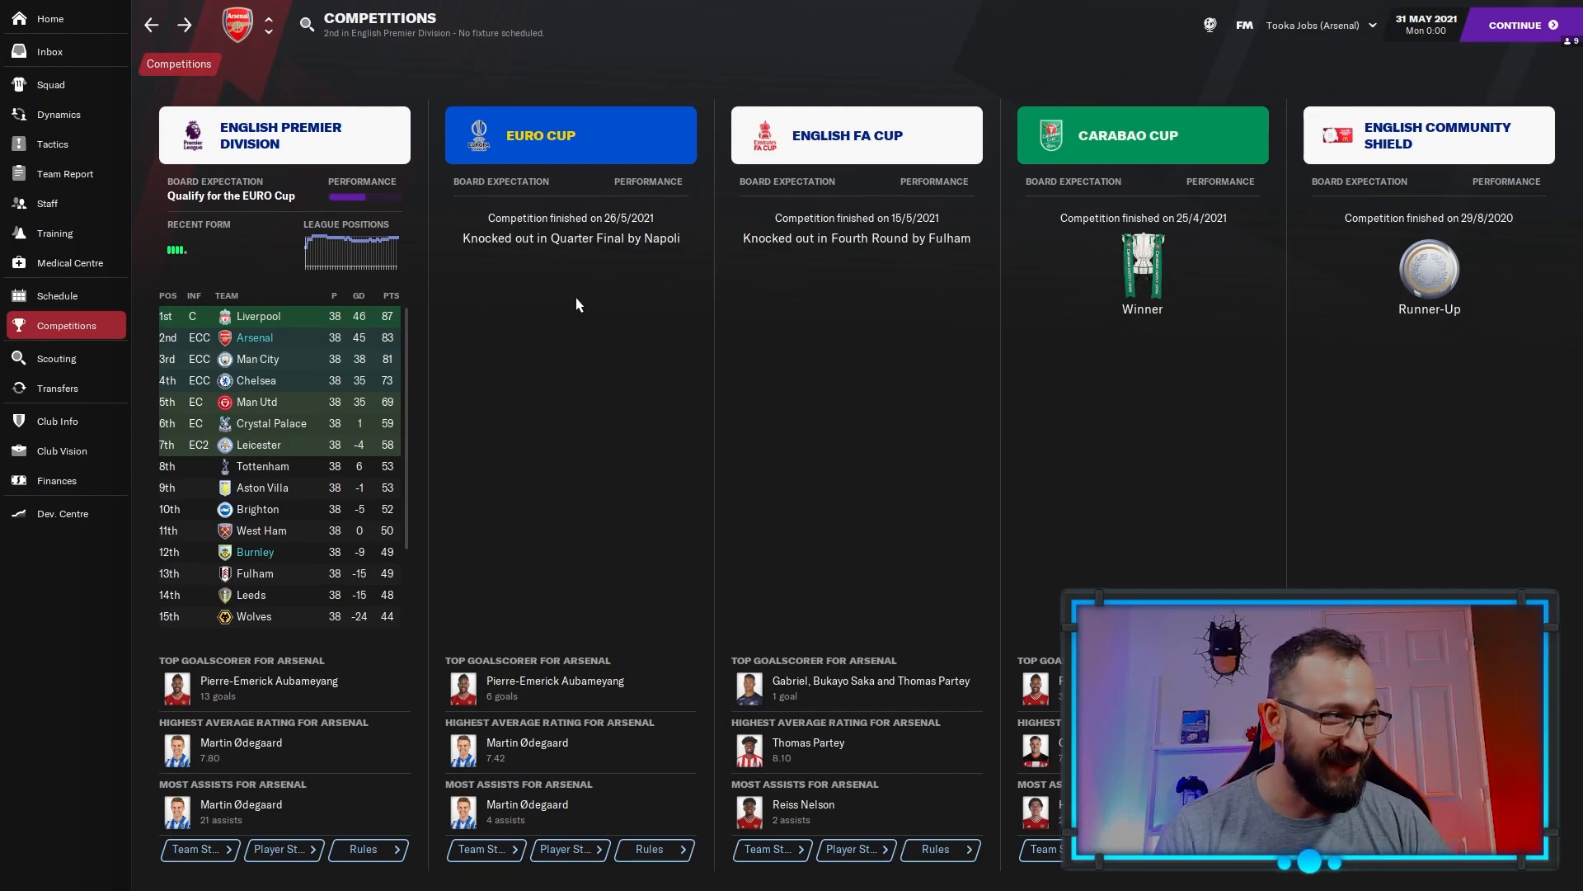
pyautogui.moveTo(602, 322)
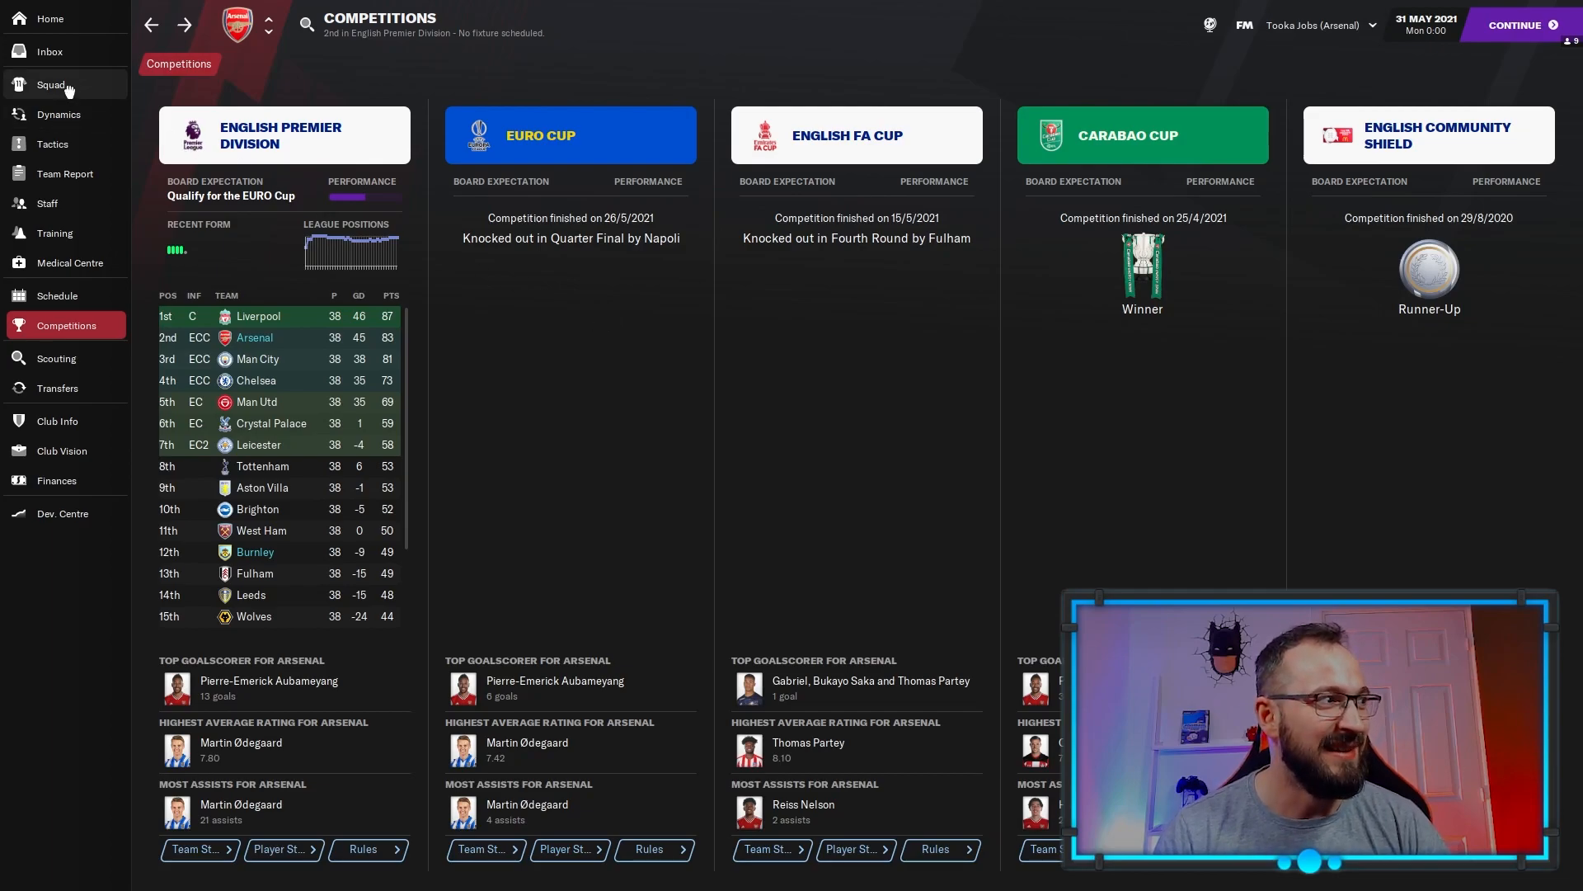
# Rank Arsenal's squad by goals, then assists, and open the team report.
pyautogui.click(50, 84)
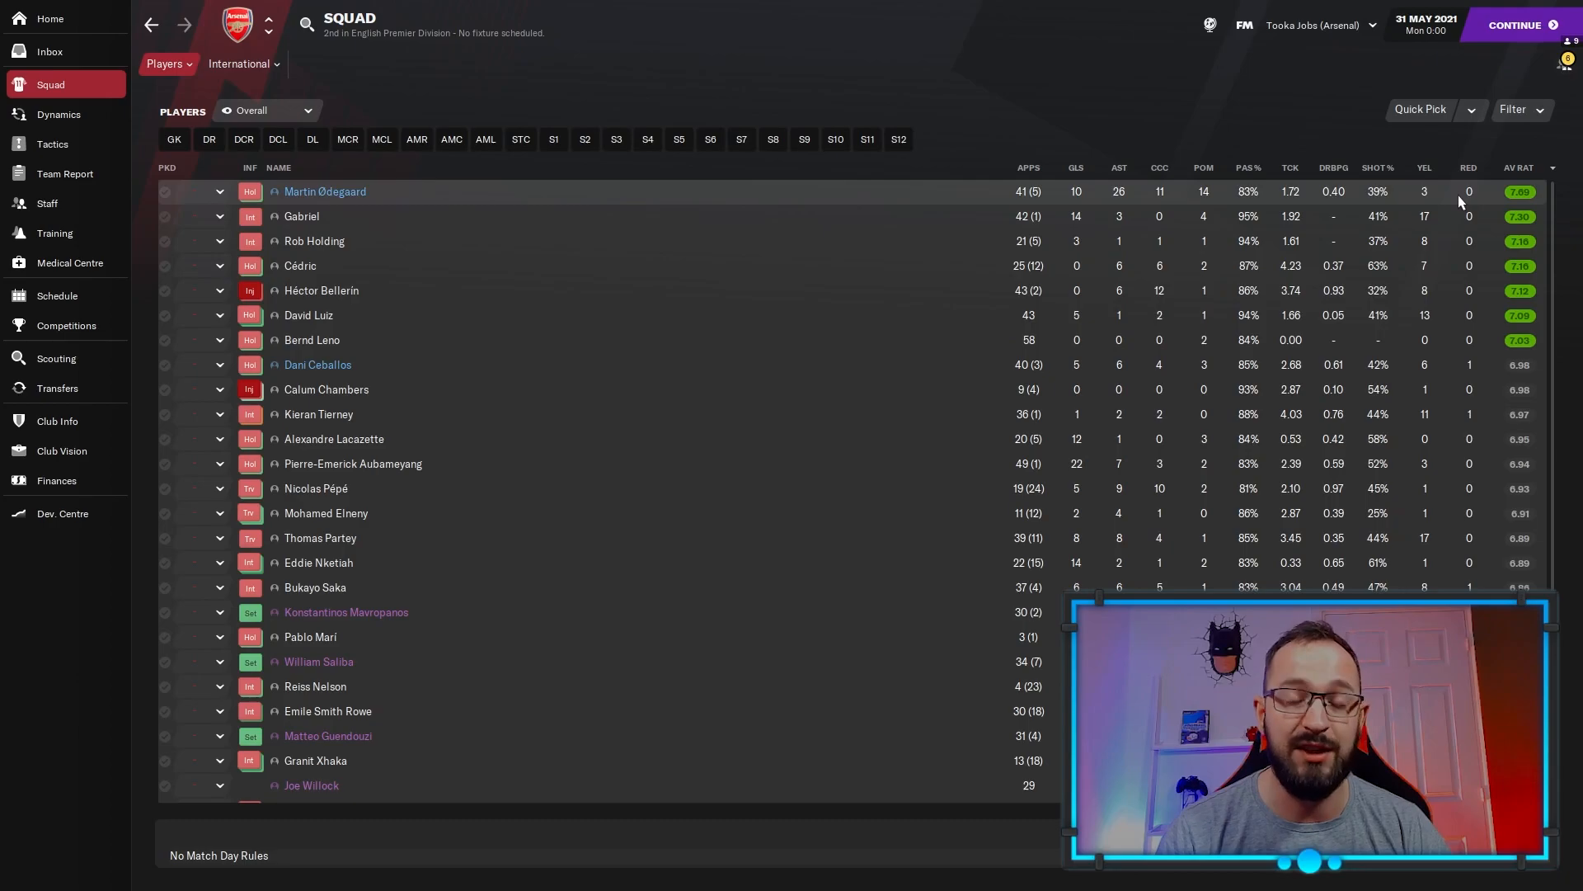
pyautogui.moveTo(1465, 394)
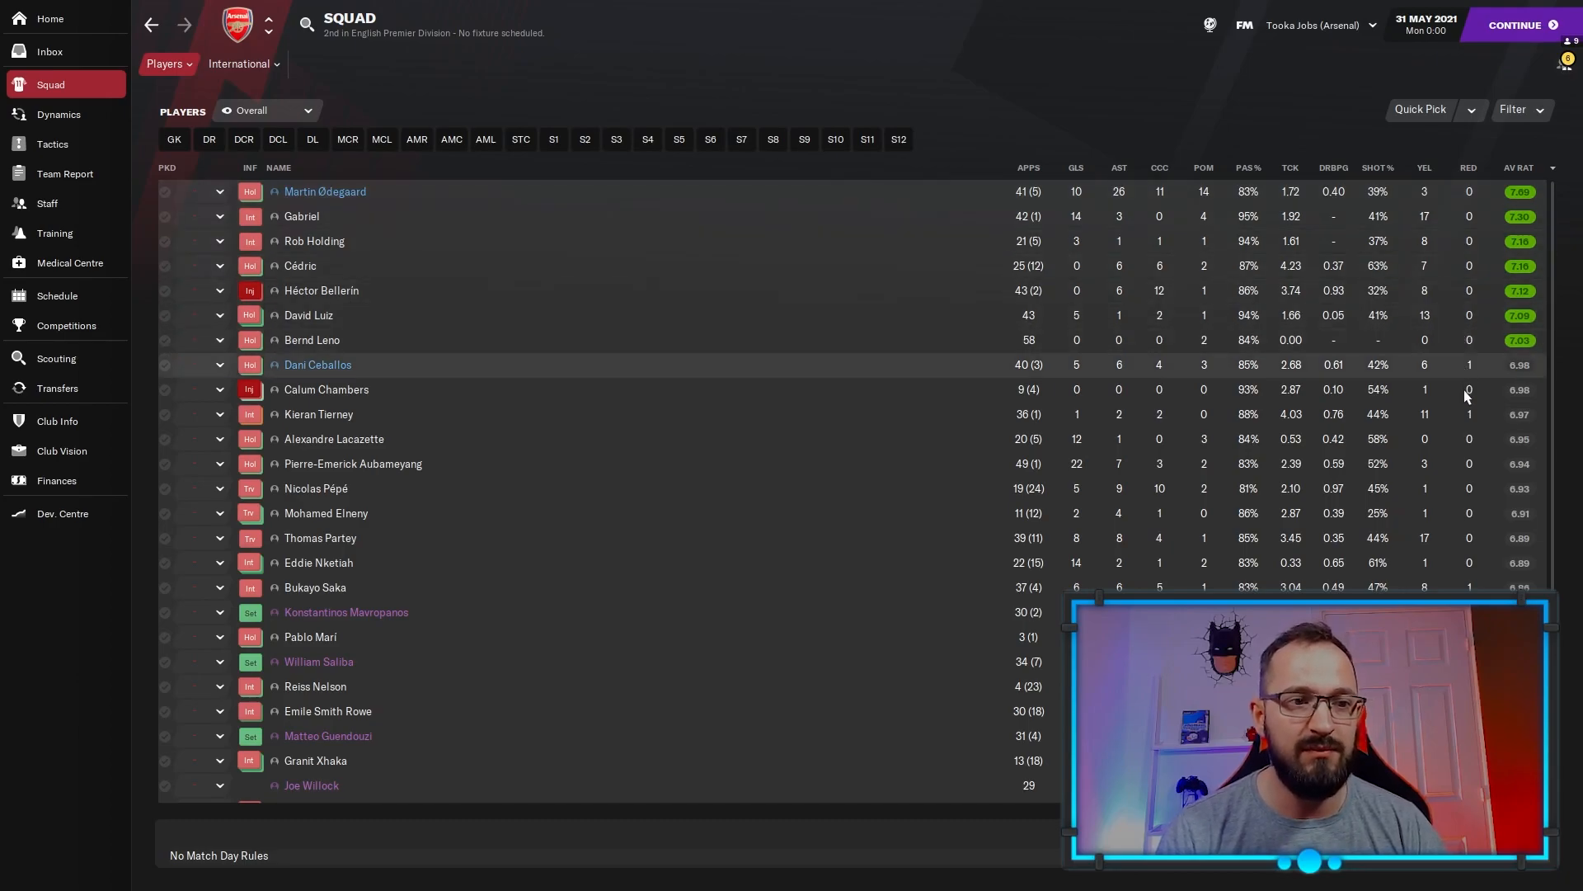
pyautogui.moveTo(1475, 541)
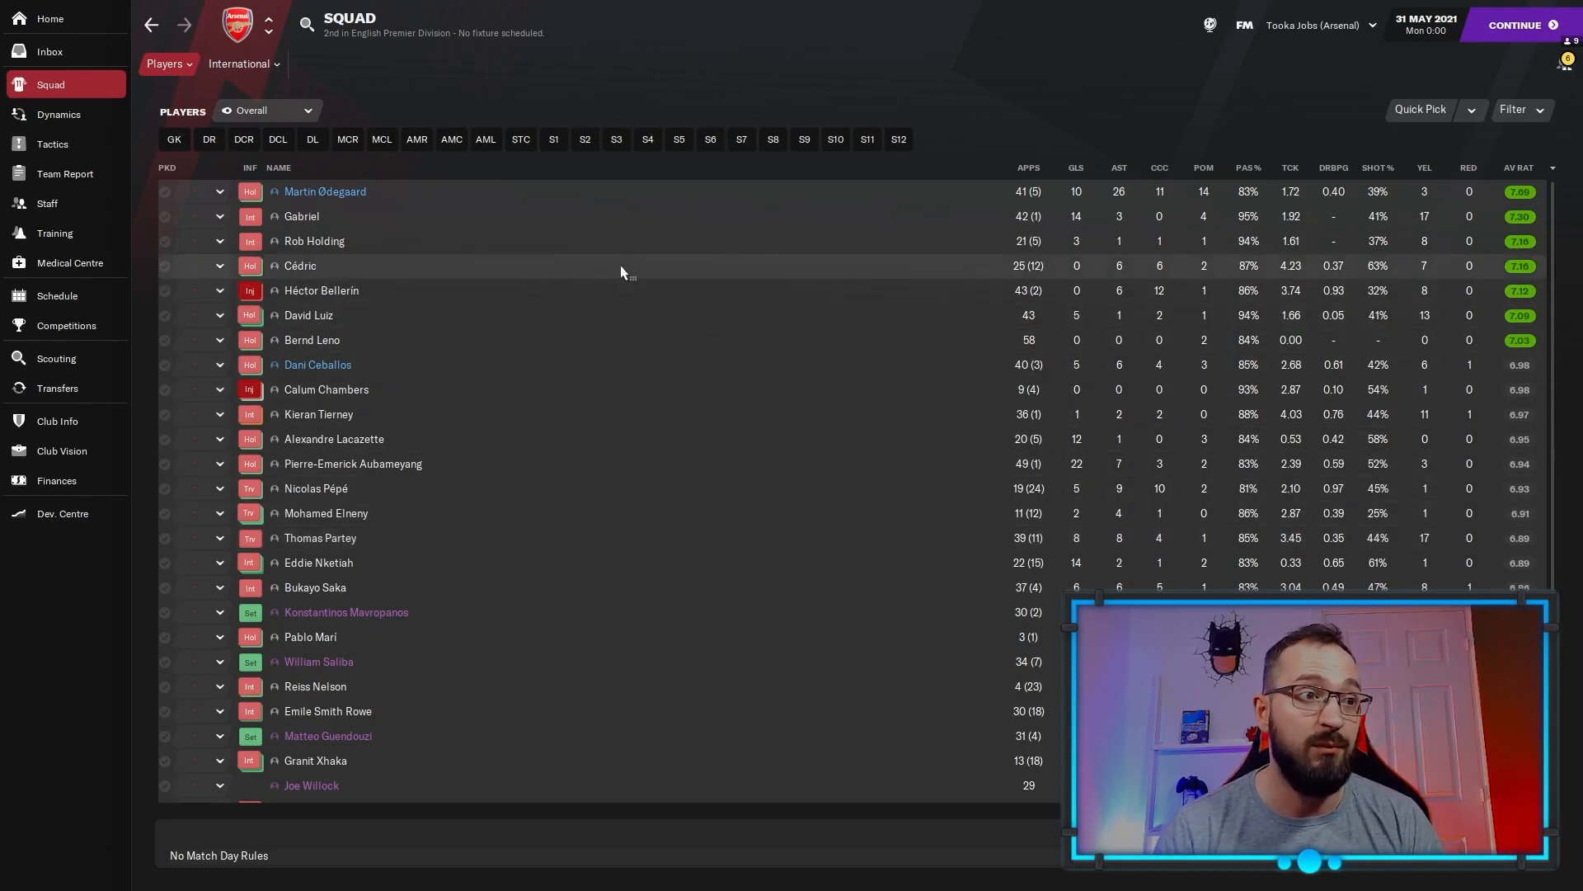
pyautogui.moveTo(666, 240)
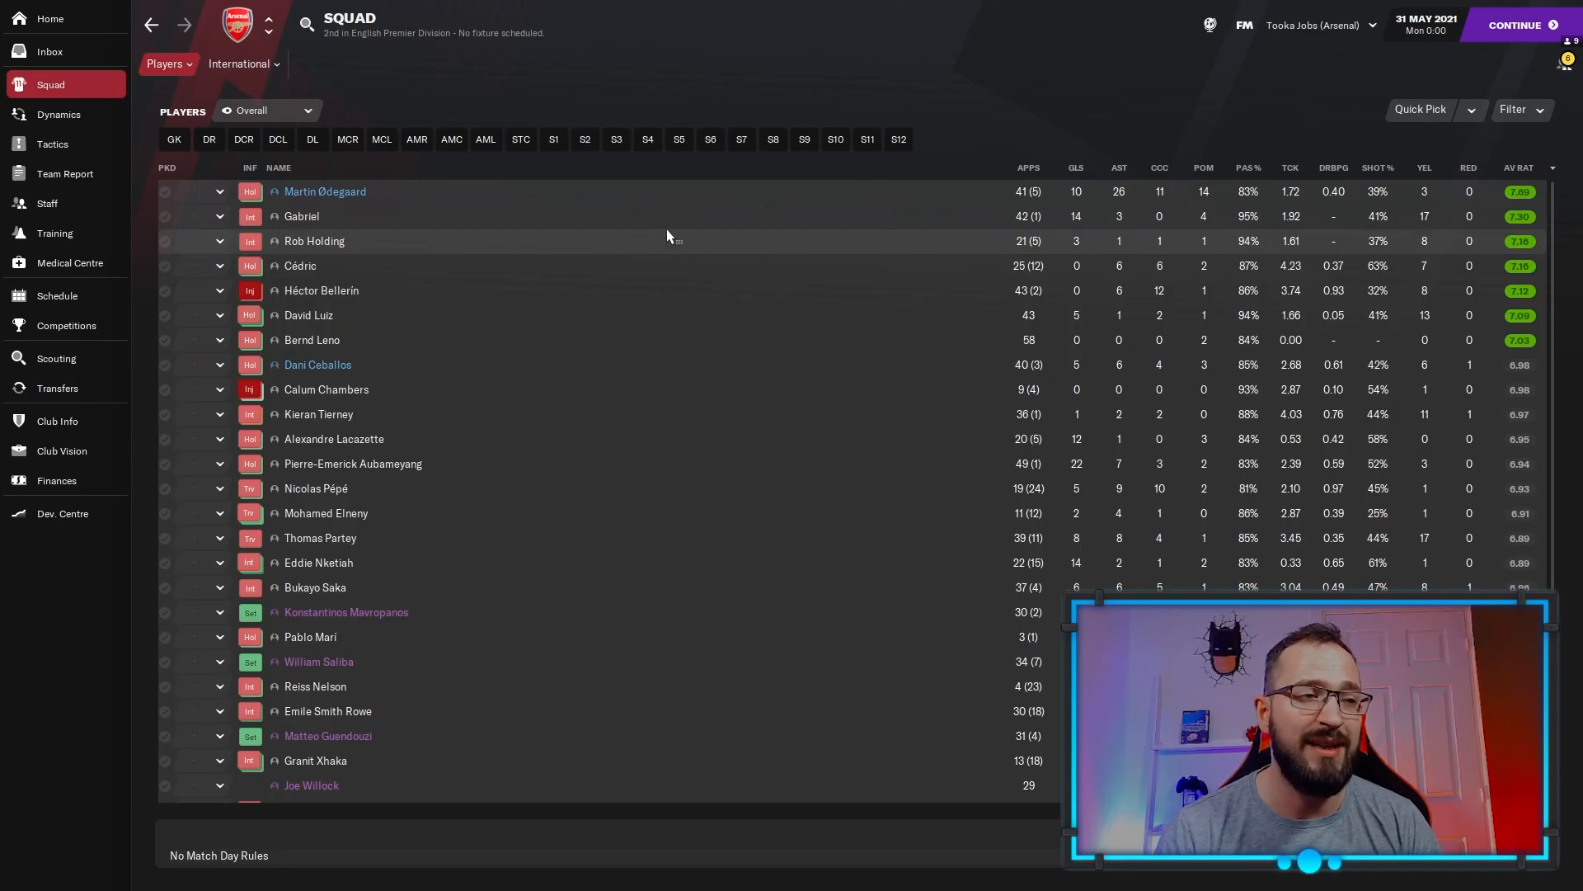
pyautogui.click(1075, 167)
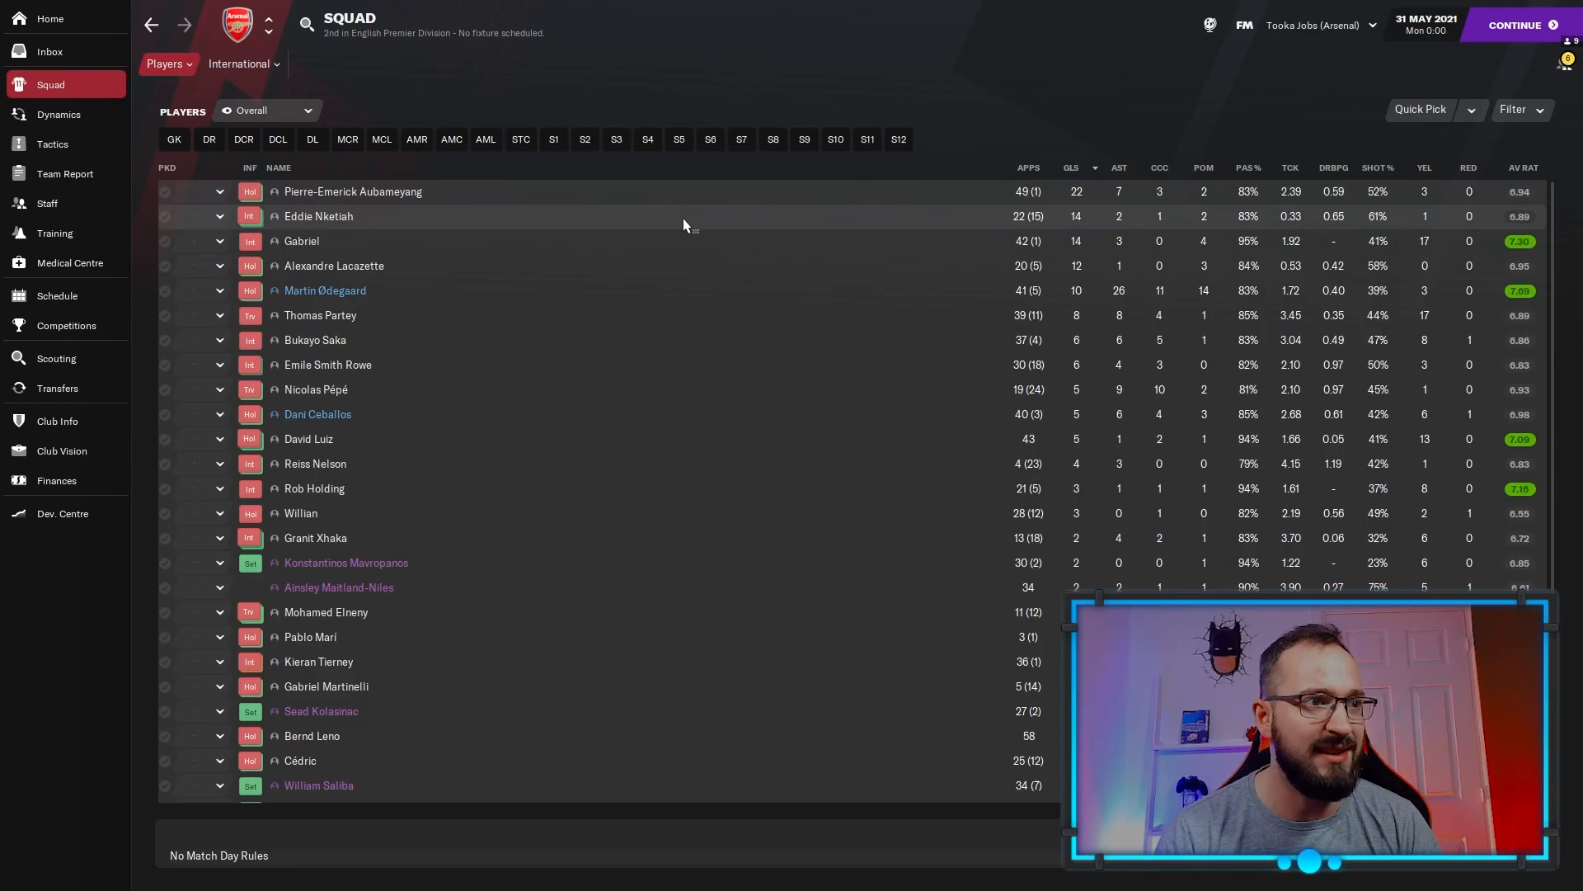
pyautogui.moveTo(685, 243)
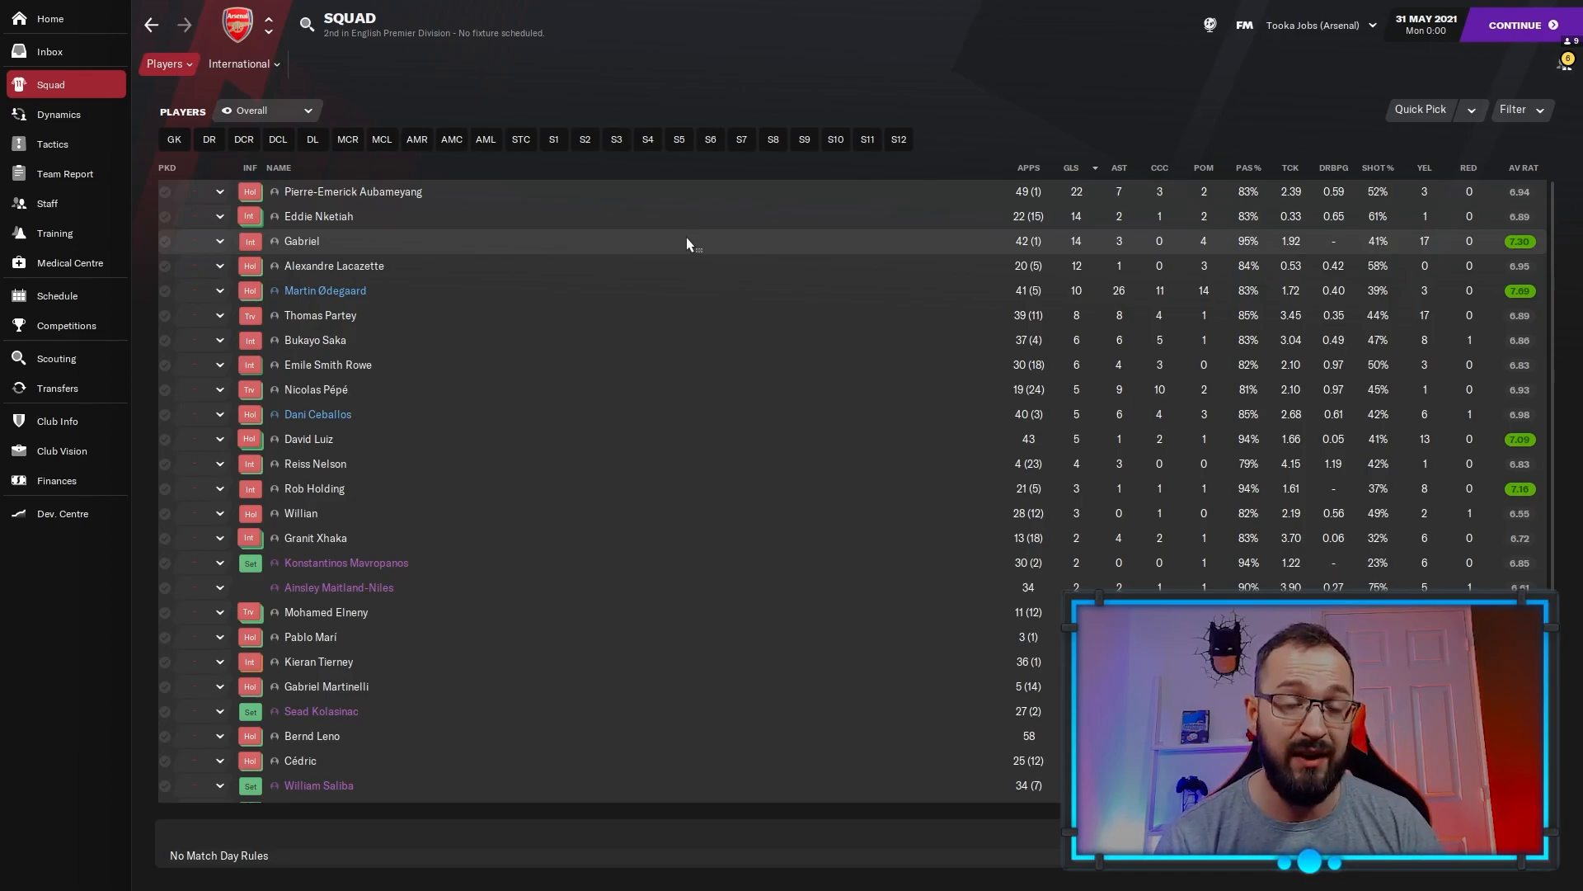
pyautogui.moveTo(692, 274)
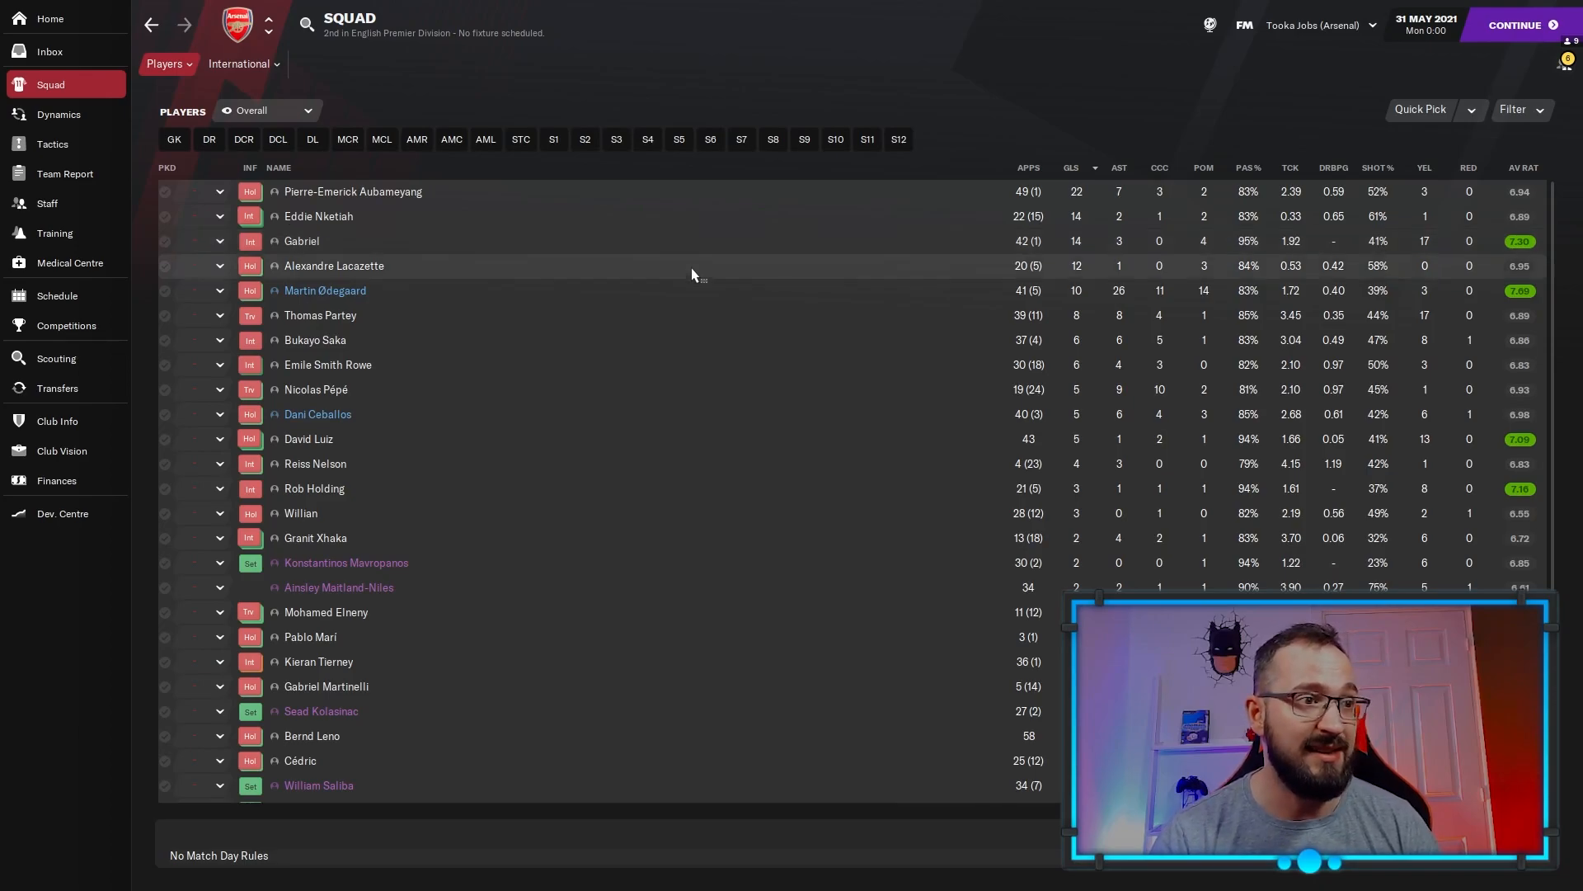
pyautogui.click(1115, 167)
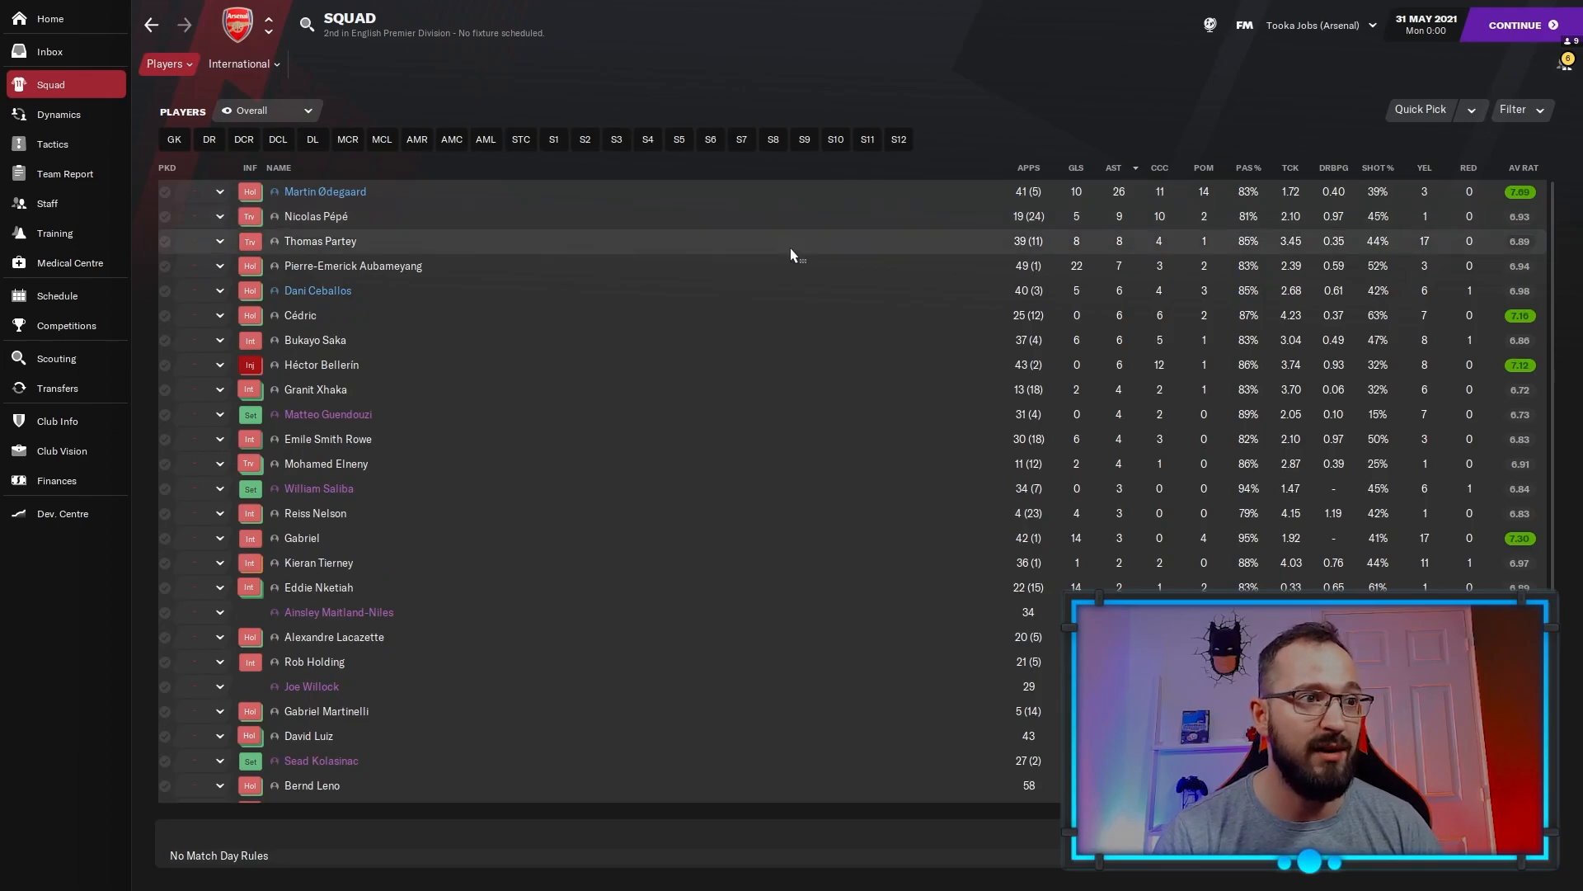
pyautogui.click(64, 172)
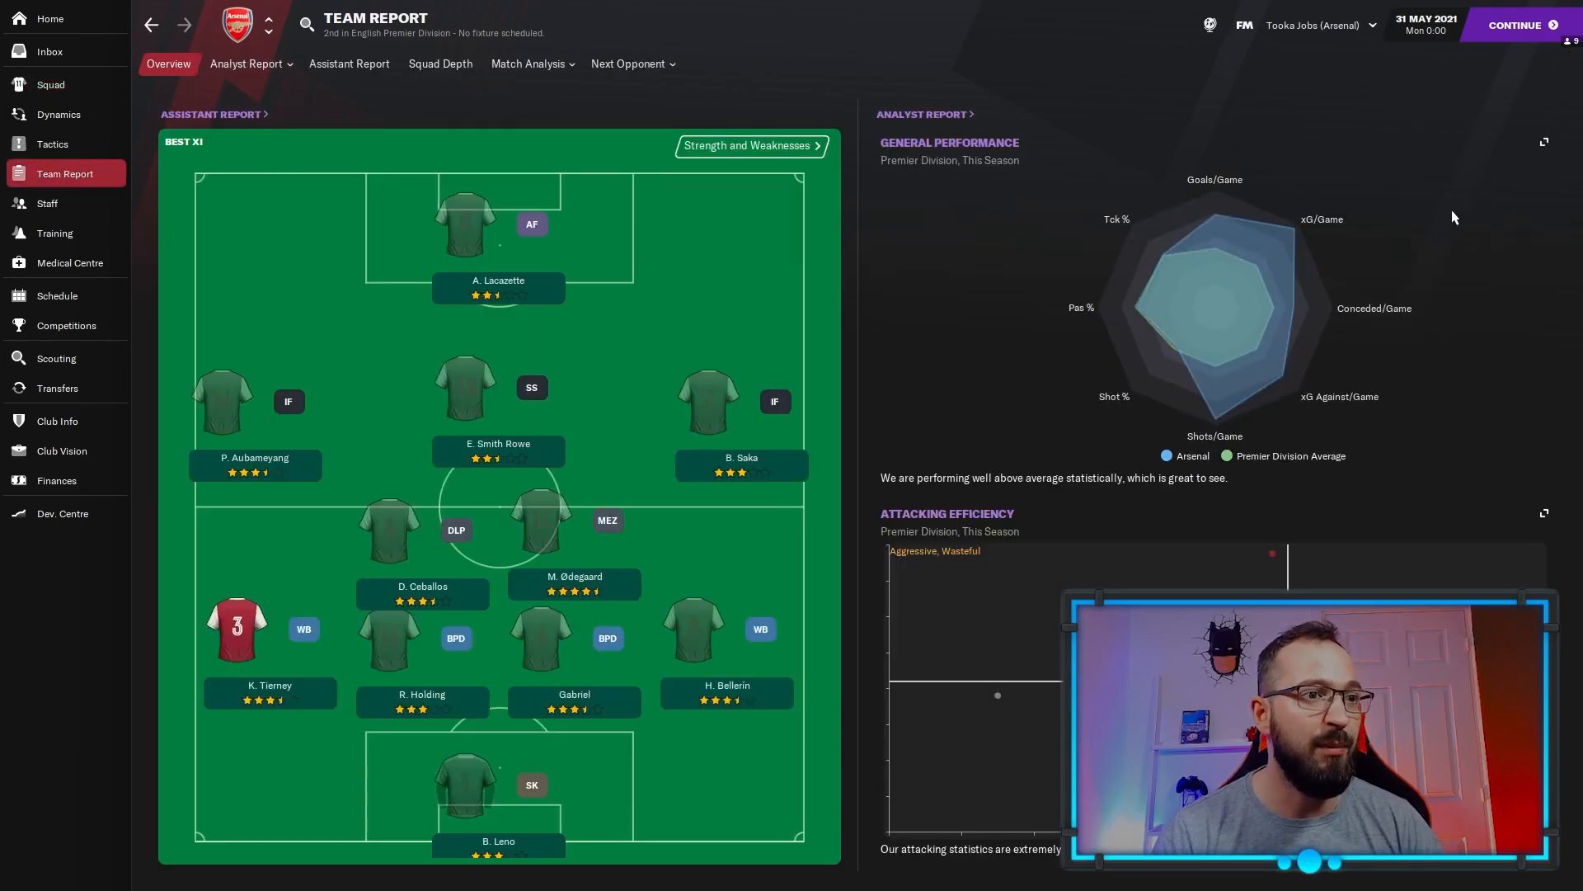
# Enlarge and close Arsenal's general performance radar, then list the other managed clubs.
pyautogui.click(1544, 143)
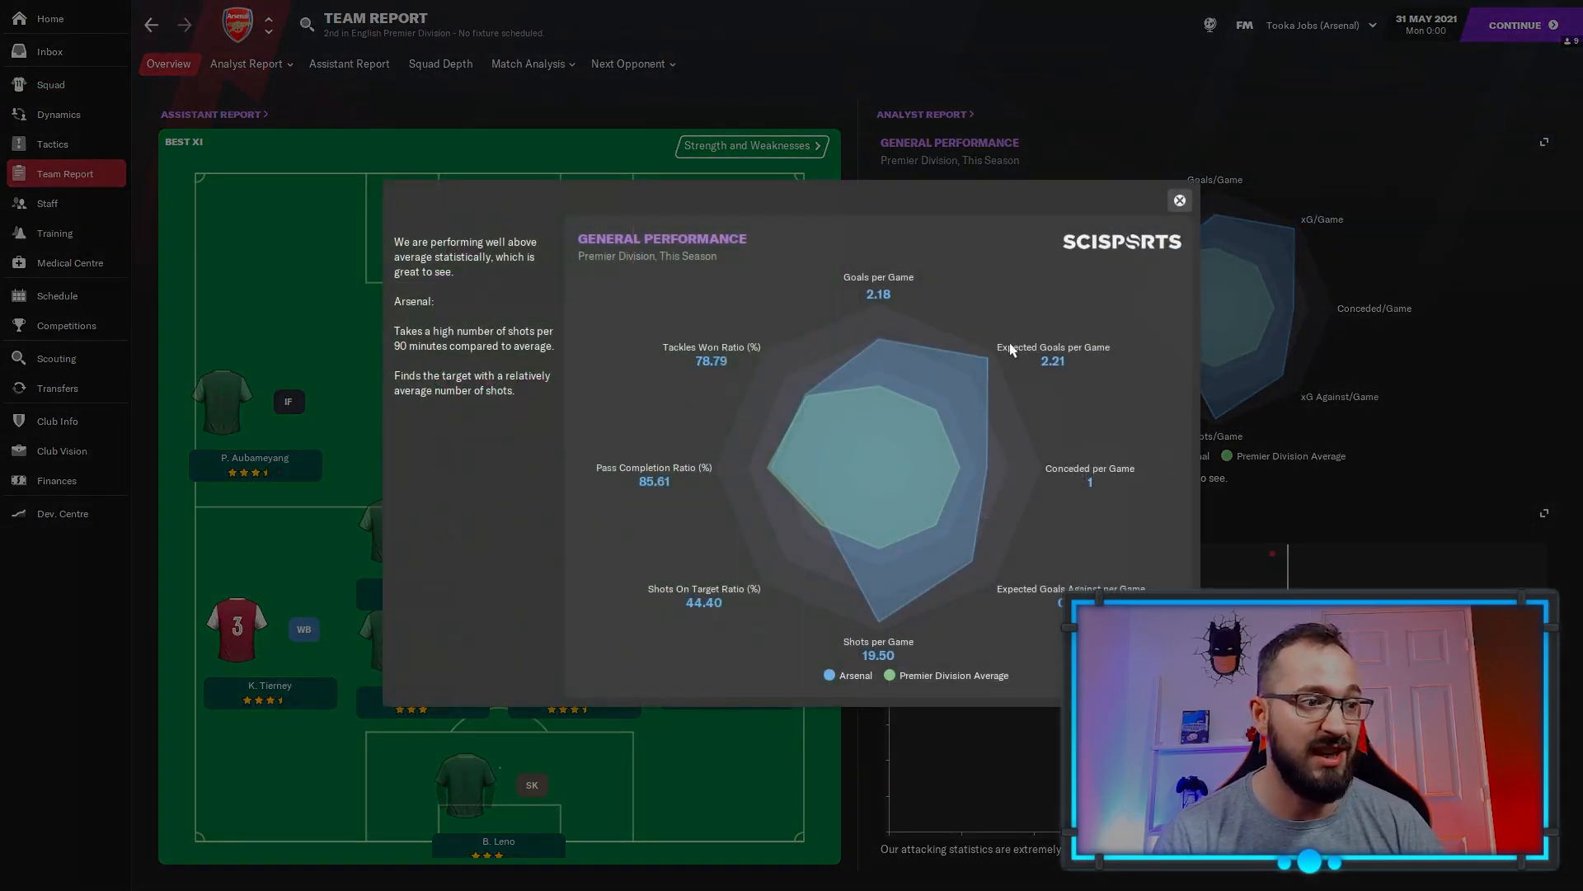
pyautogui.moveTo(976, 338)
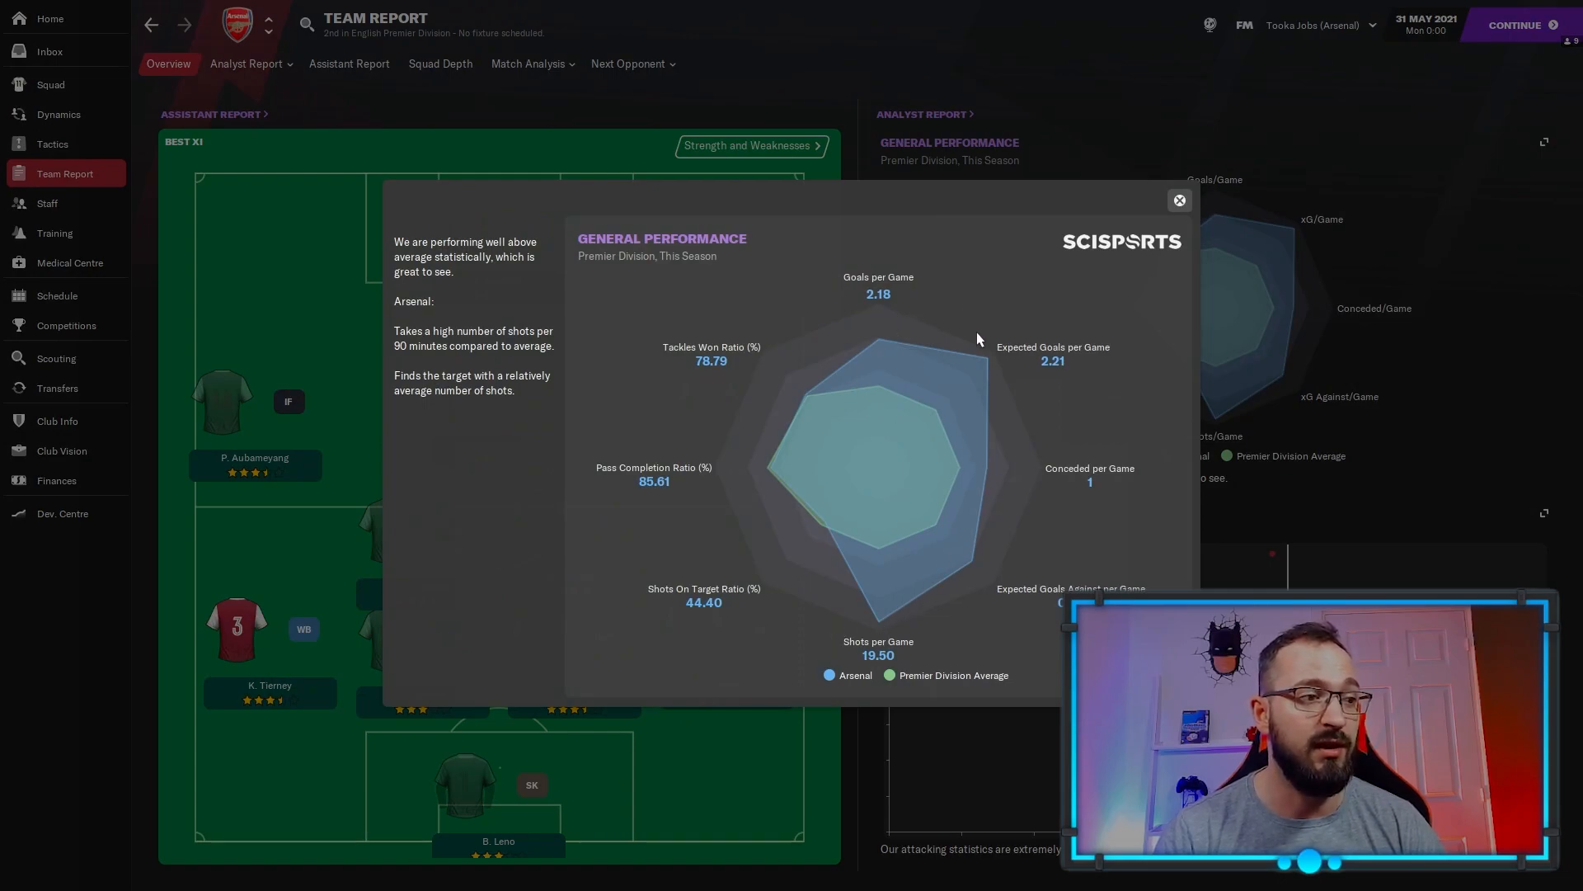
pyautogui.moveTo(976, 396)
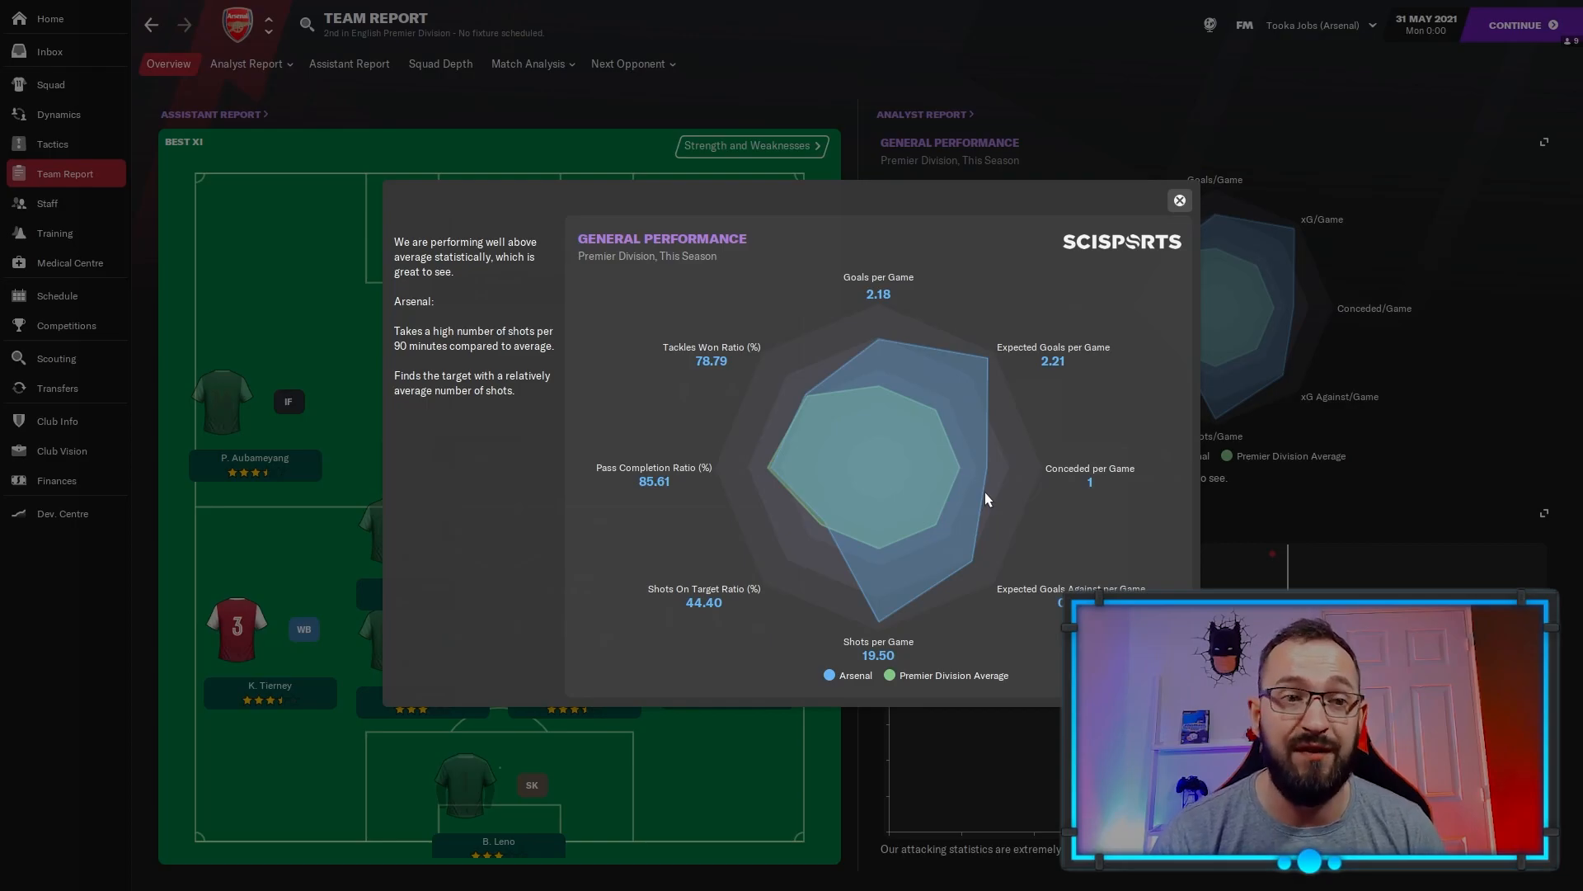
pyautogui.moveTo(1178, 217)
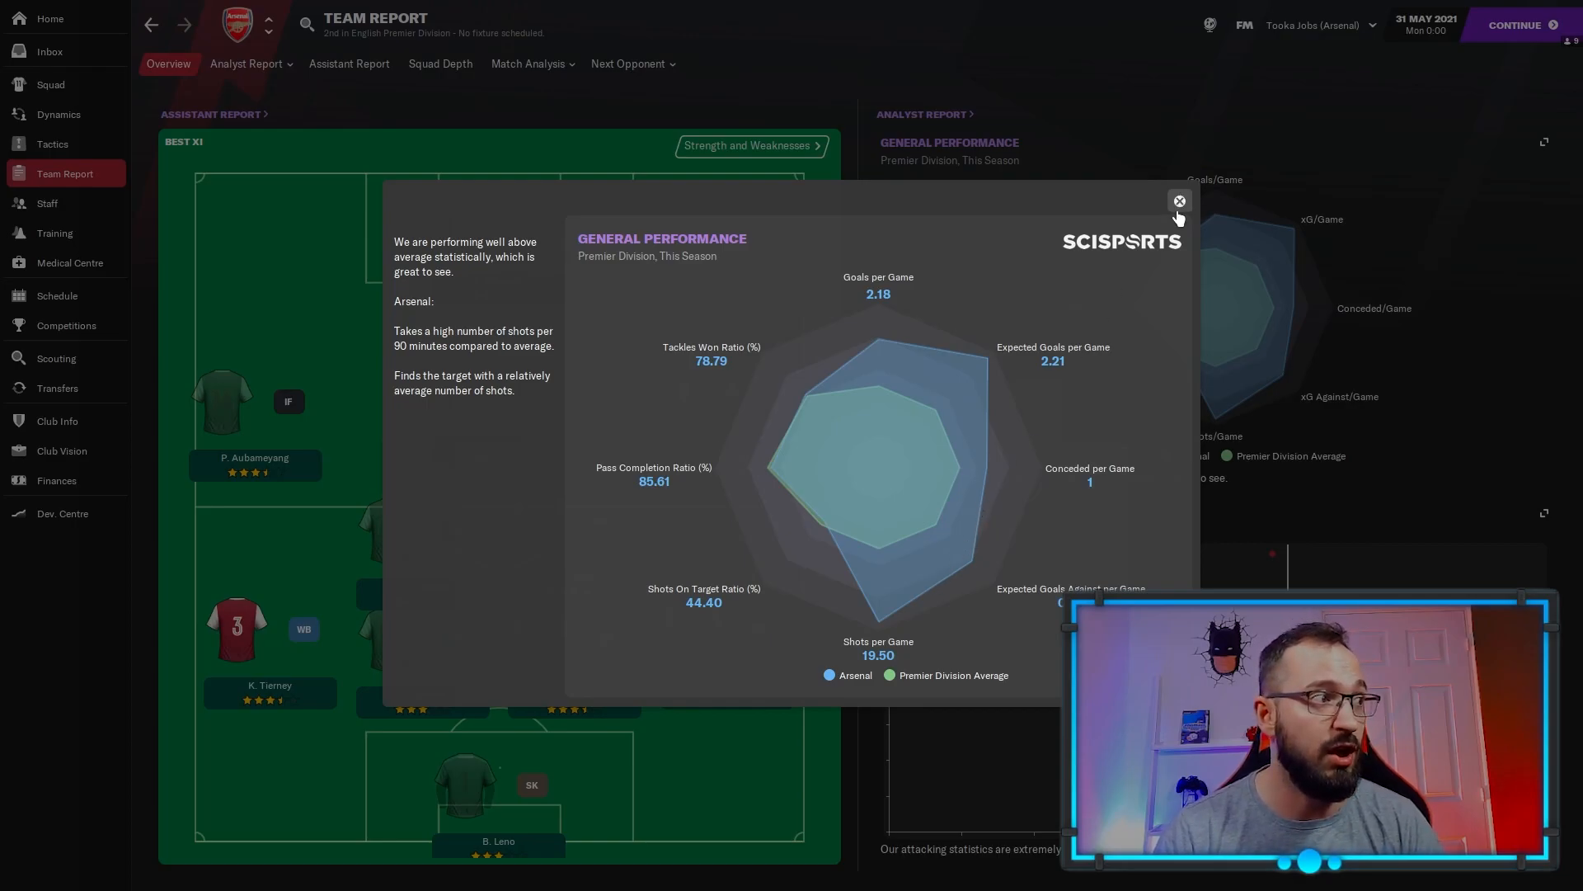
pyautogui.click(1179, 201)
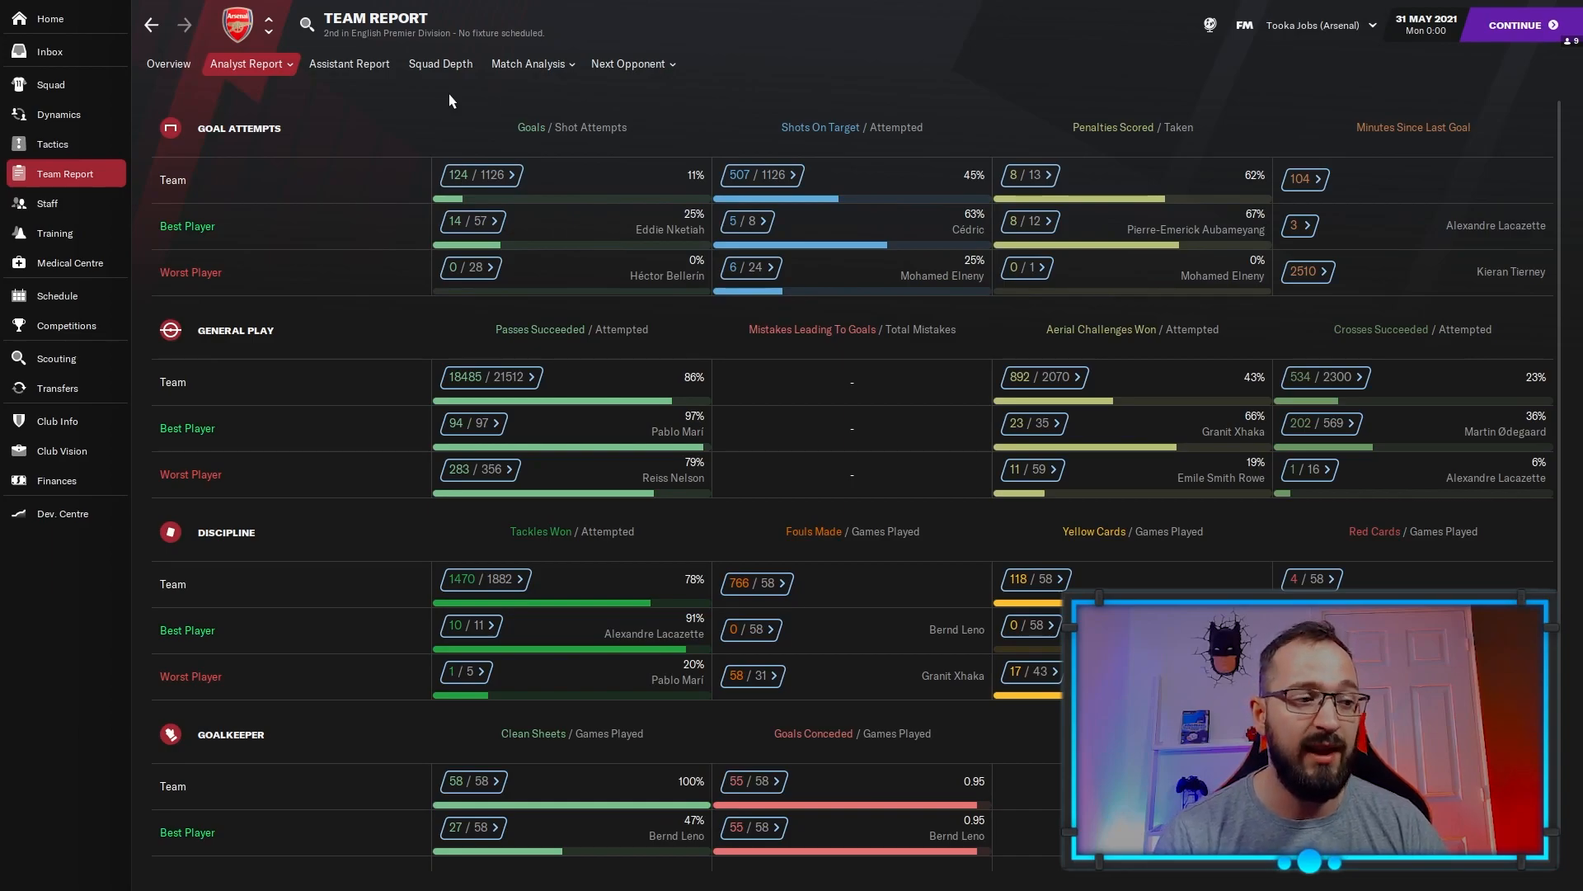
pyautogui.moveTo(488, 94)
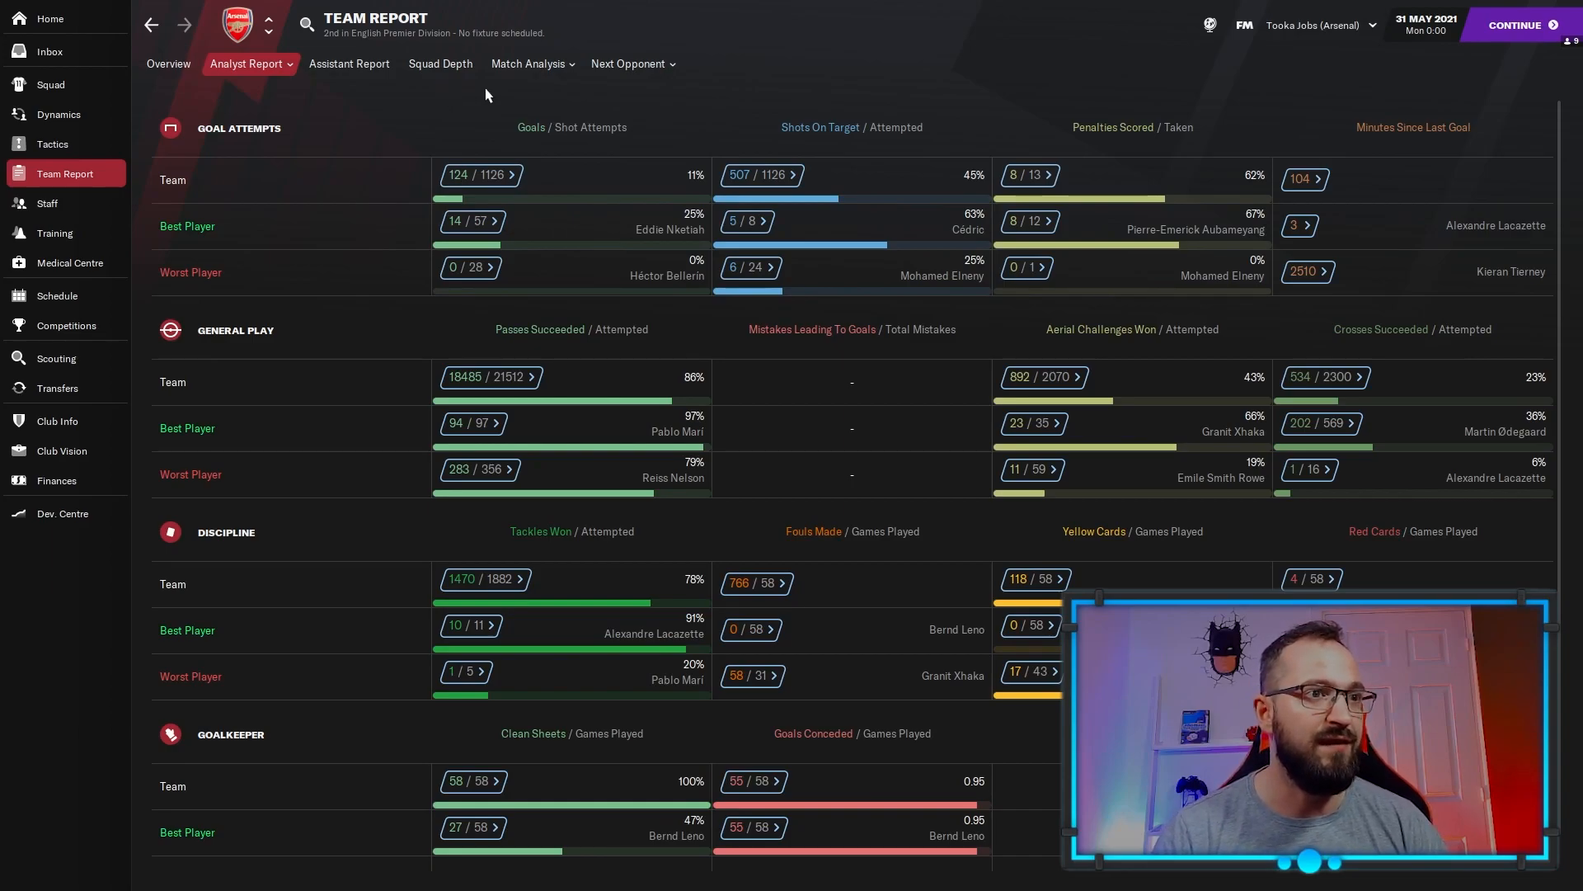
pyautogui.click(1368, 24)
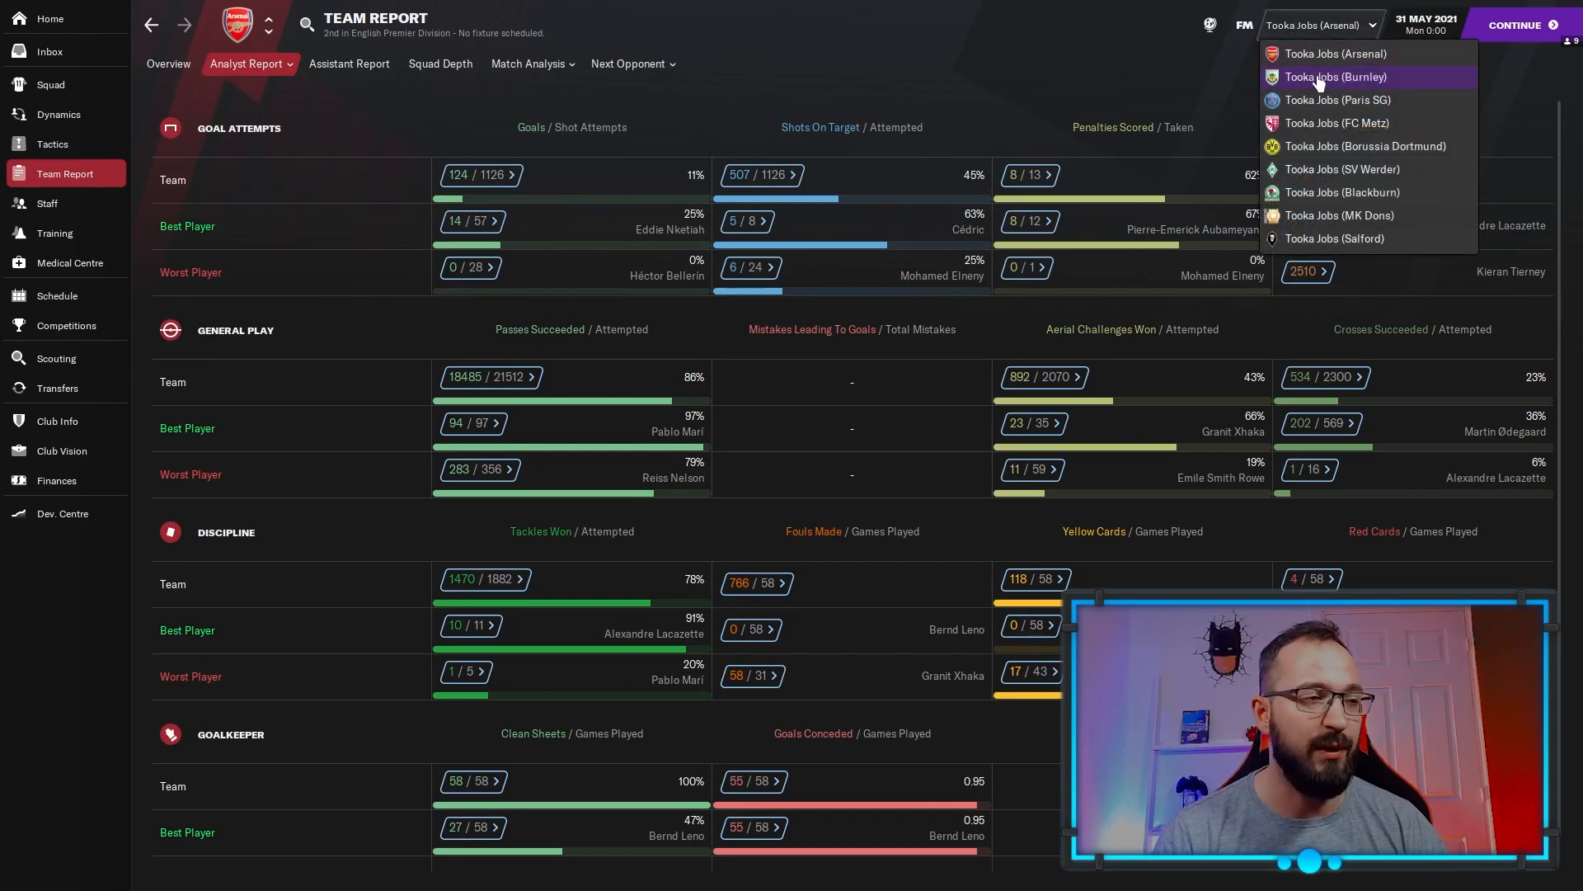
# Switch to the Burnley save and open its squad's season player statistics.
pyautogui.click(1335, 77)
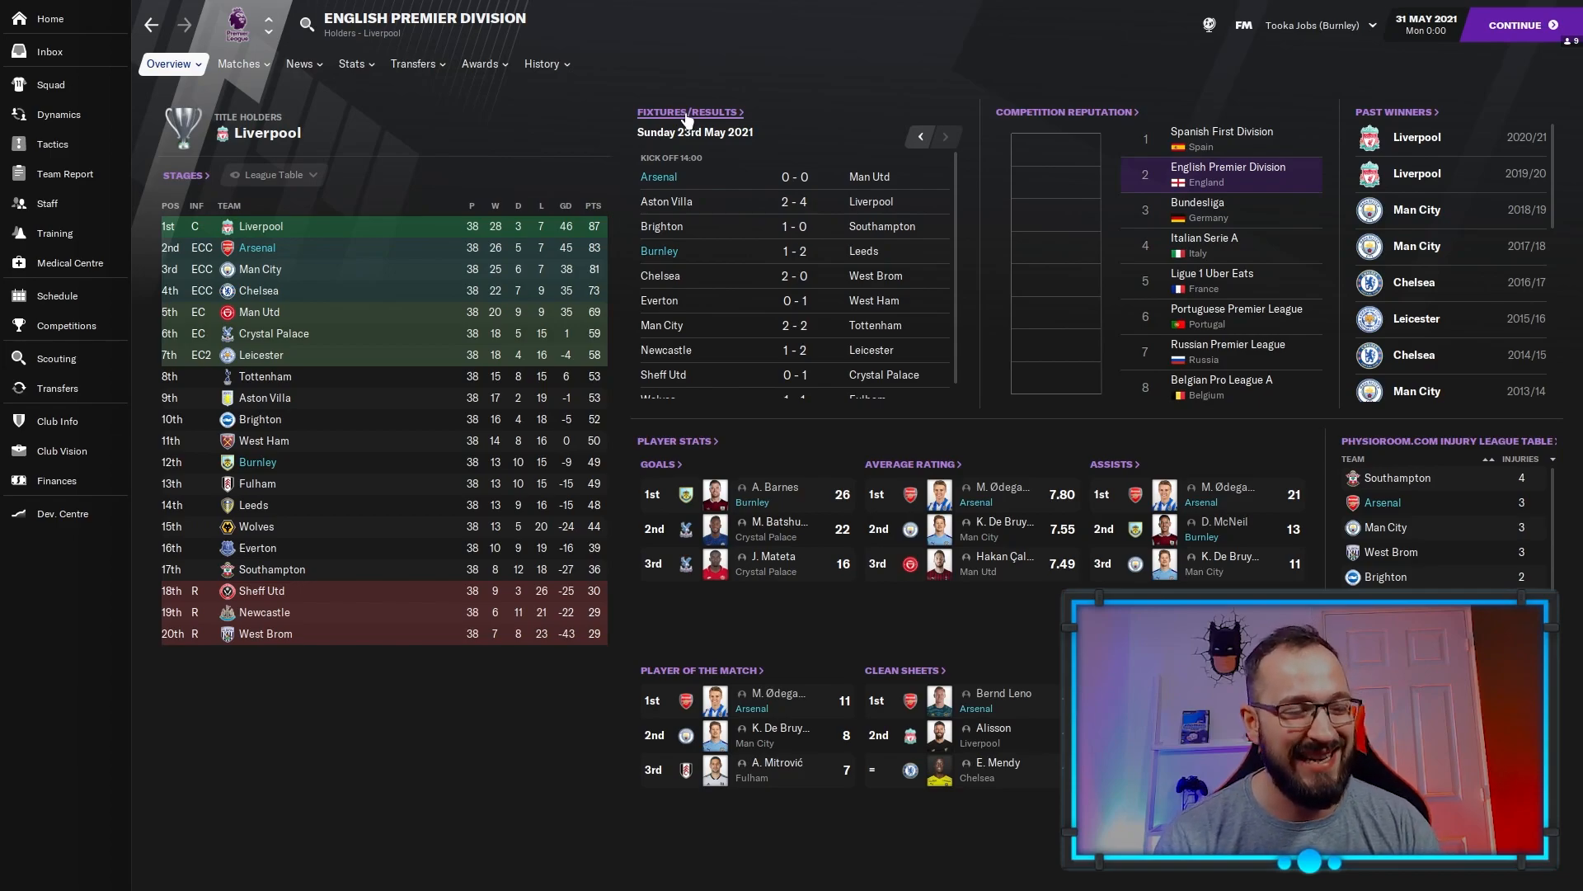
pyautogui.moveTo(80, 325)
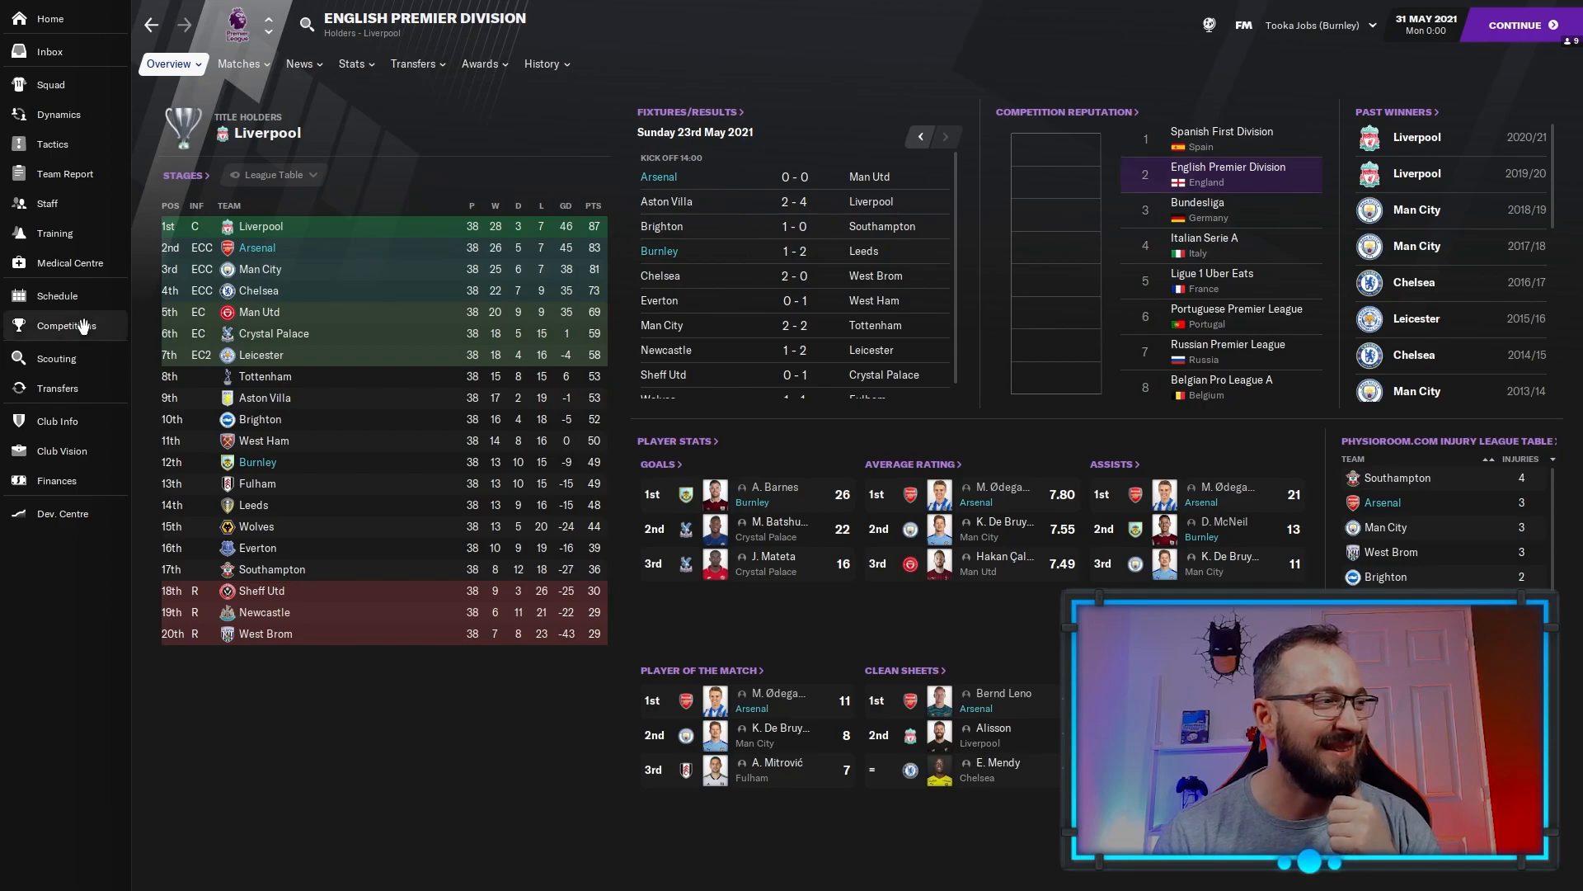
pyautogui.click(67, 325)
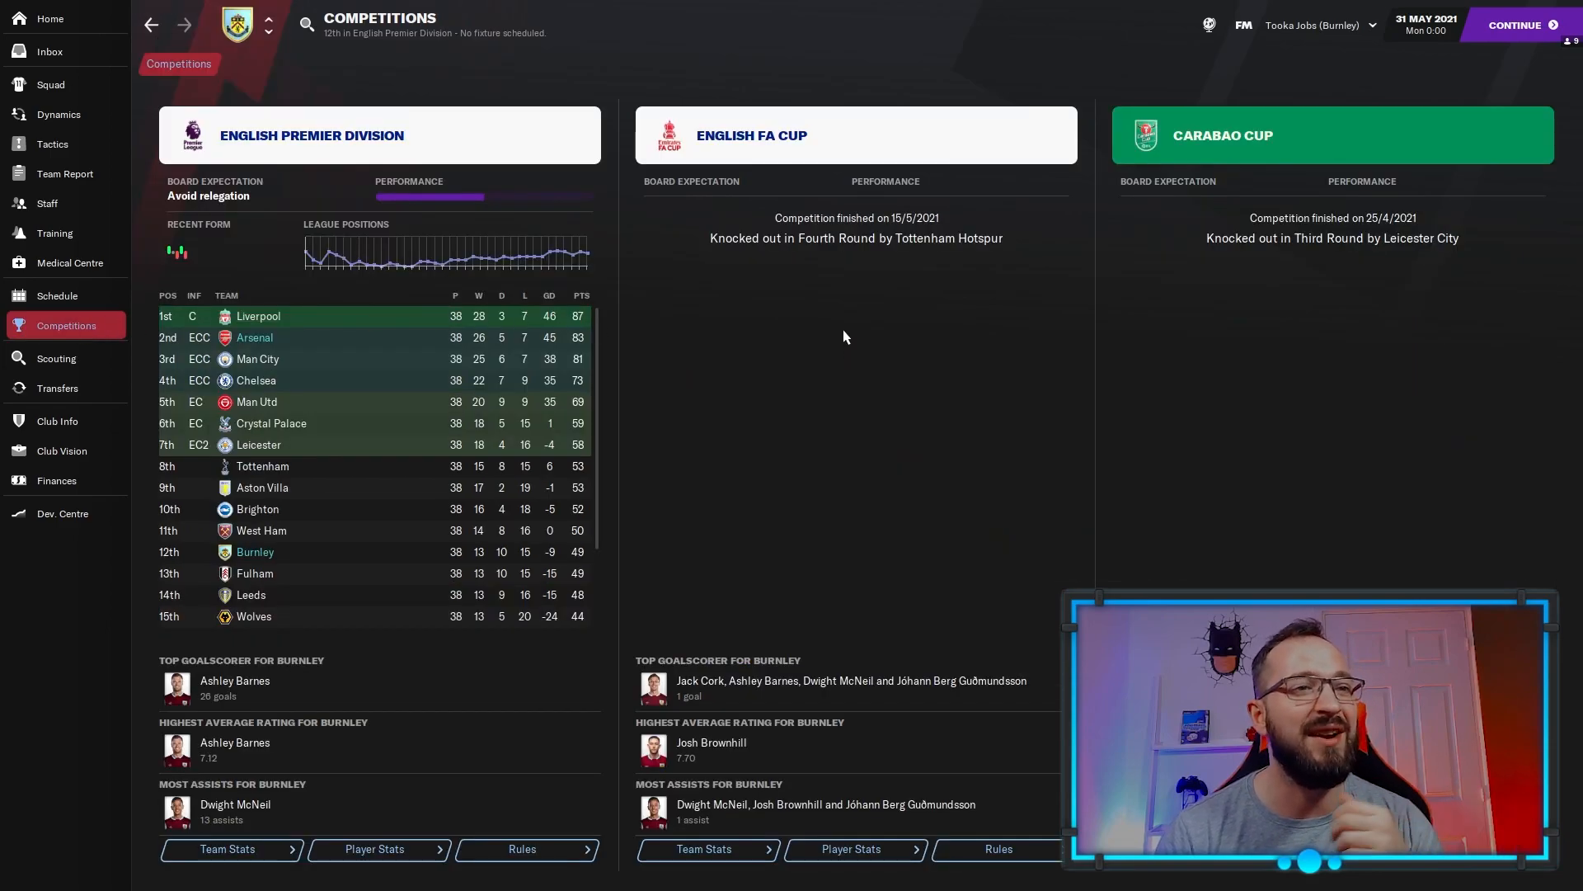
pyautogui.click(50, 84)
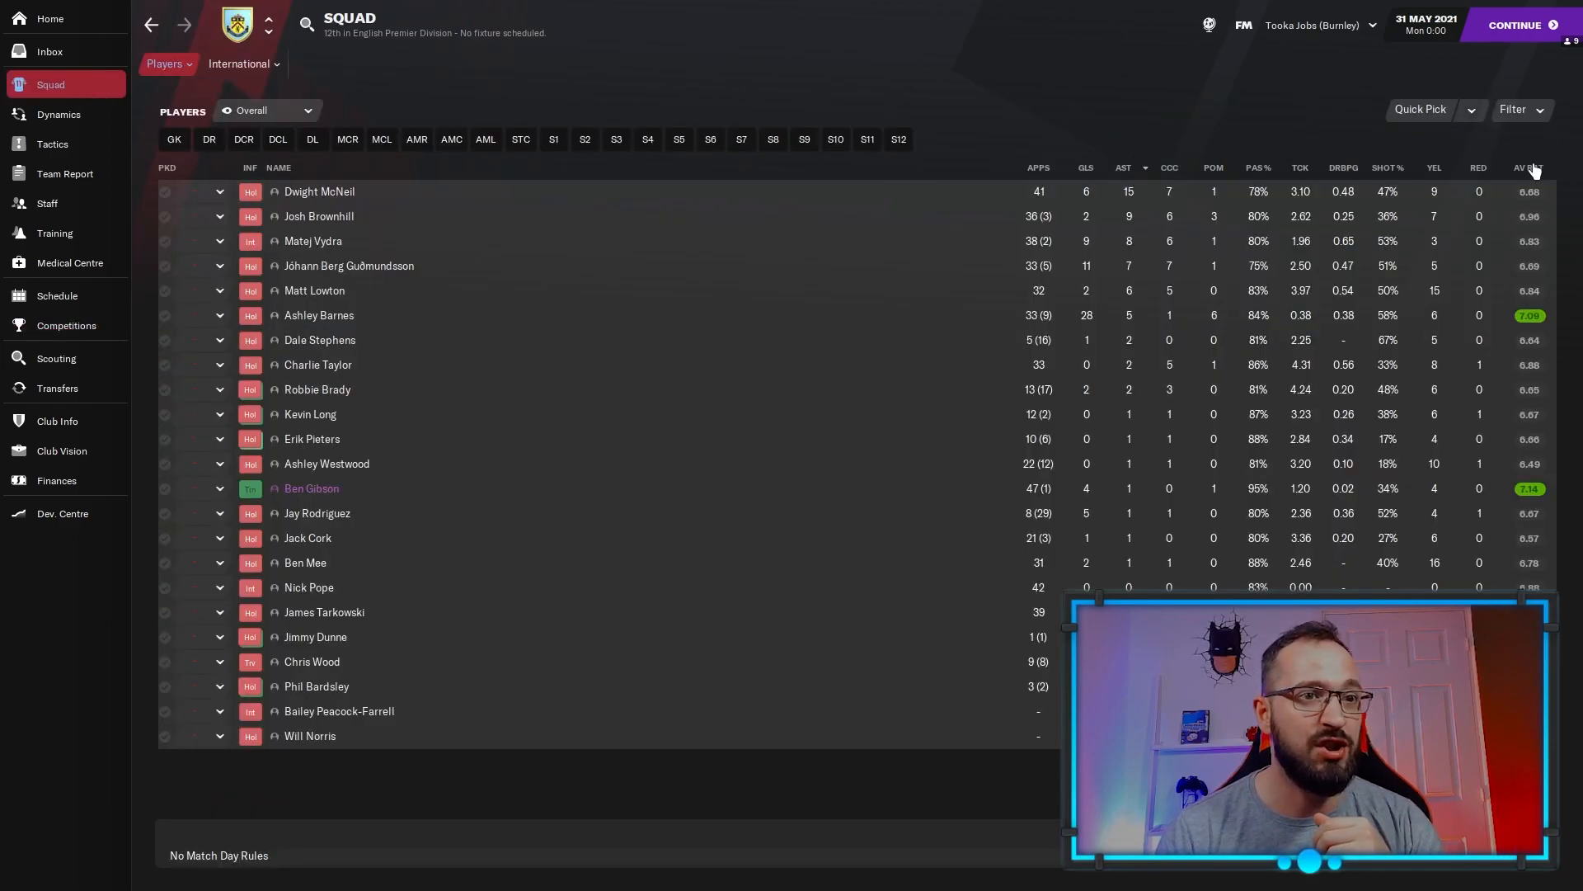
pyautogui.click(1530, 166)
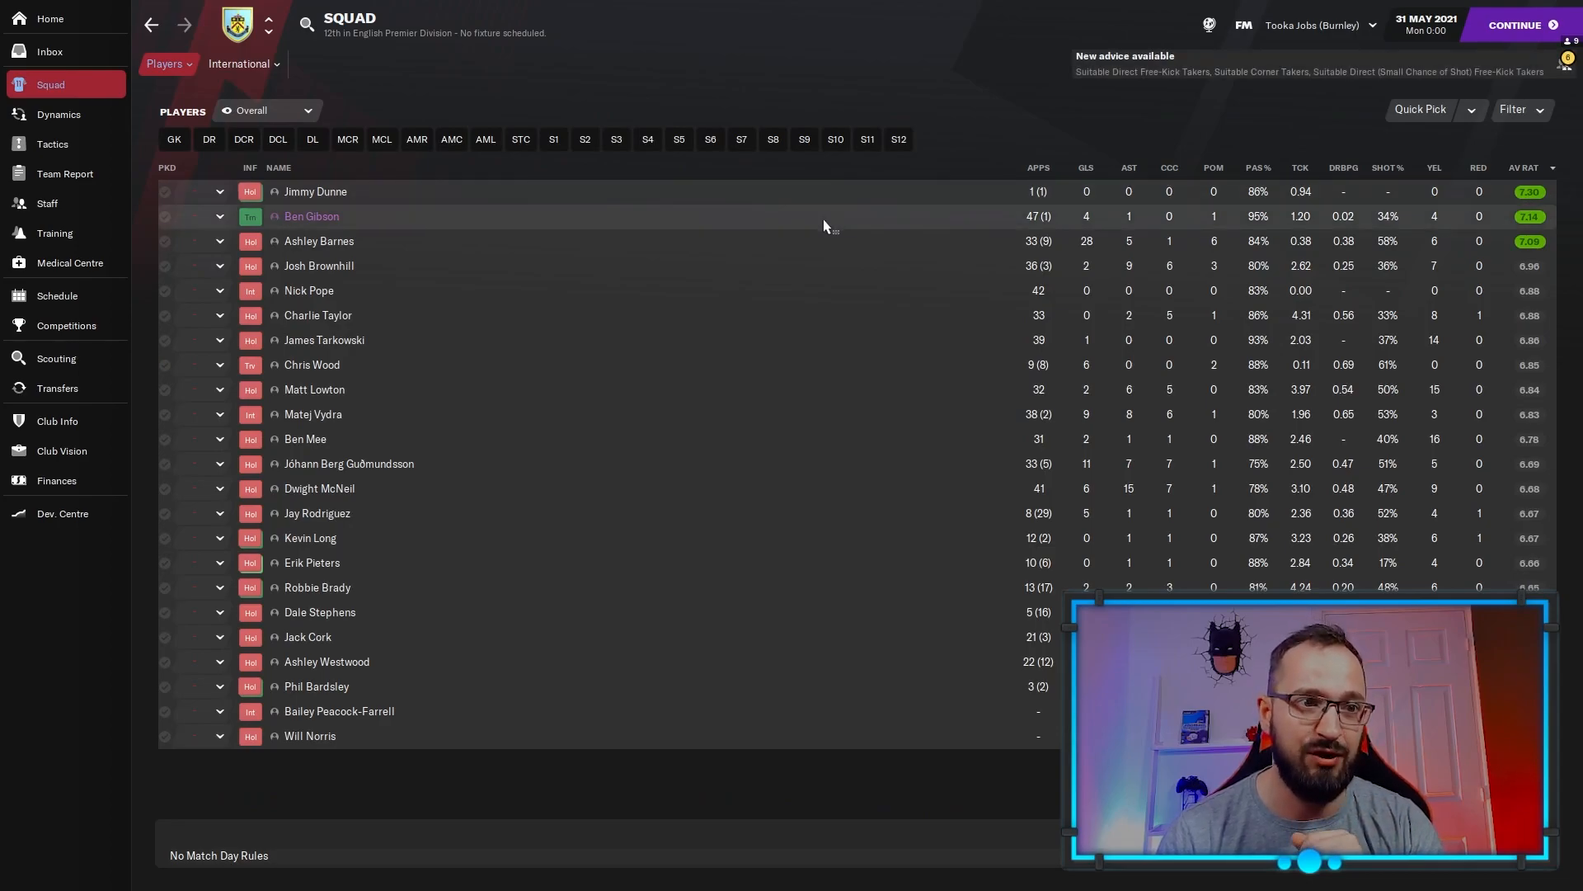
pyautogui.moveTo(858, 317)
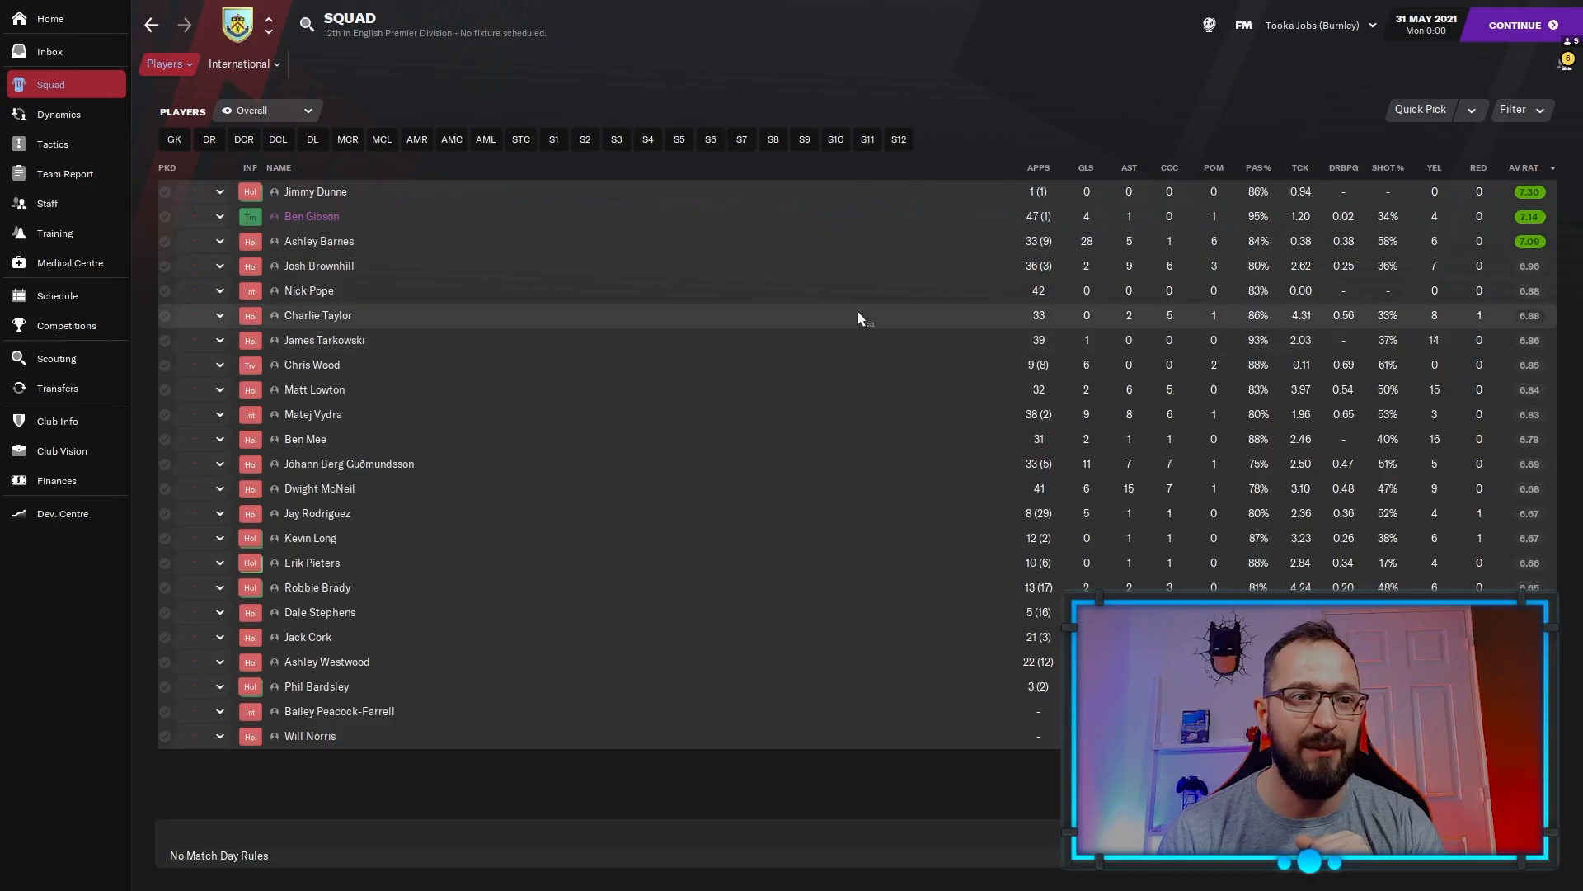
pyautogui.moveTo(860, 558)
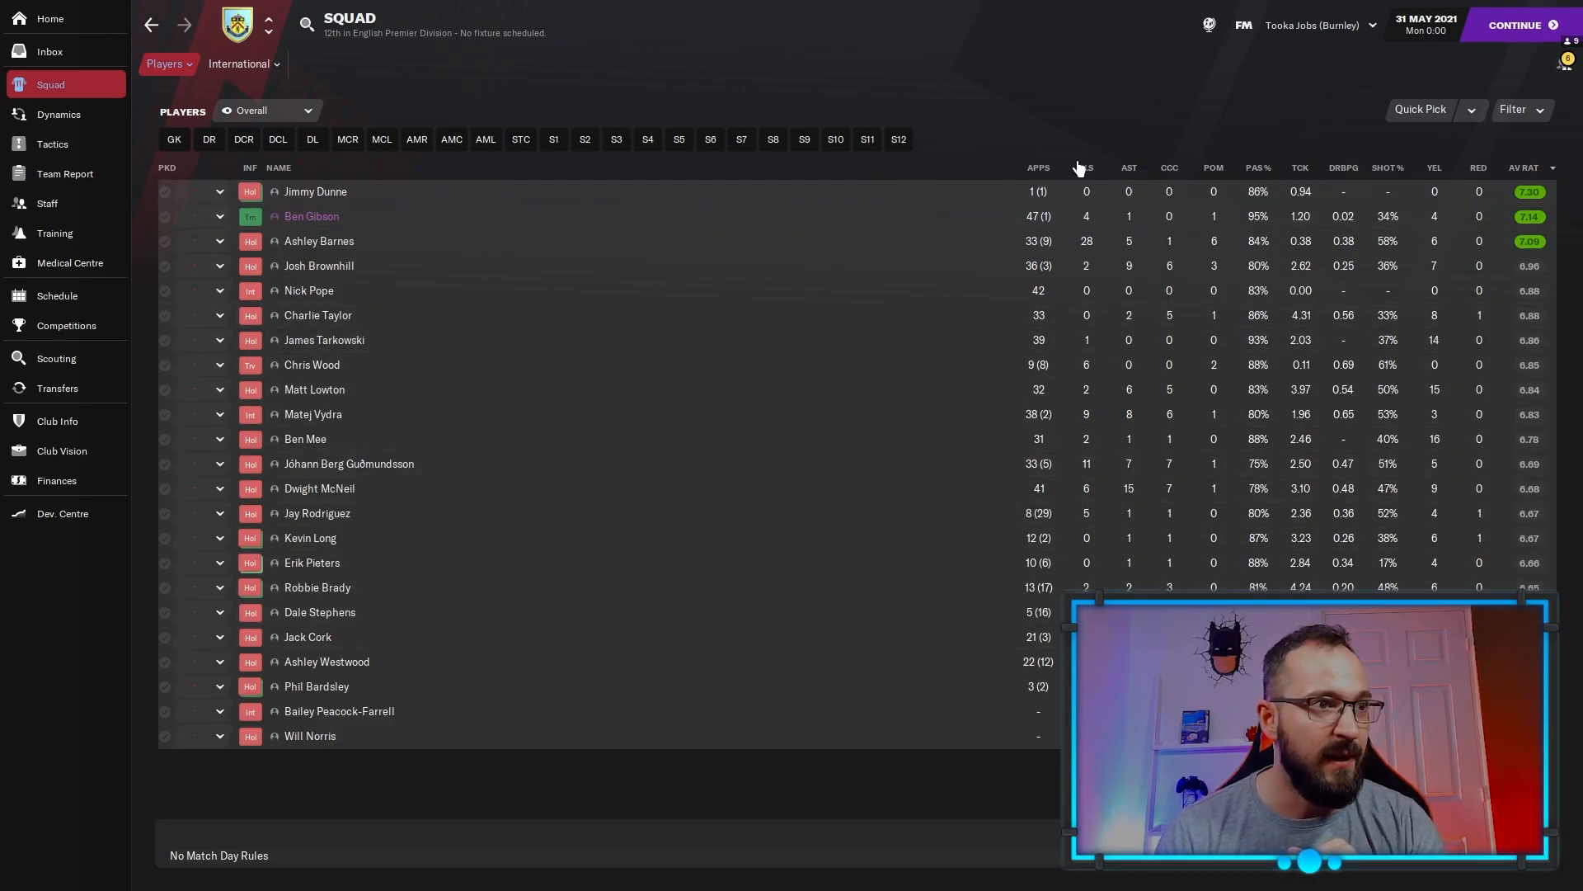
pyautogui.click(1080, 167)
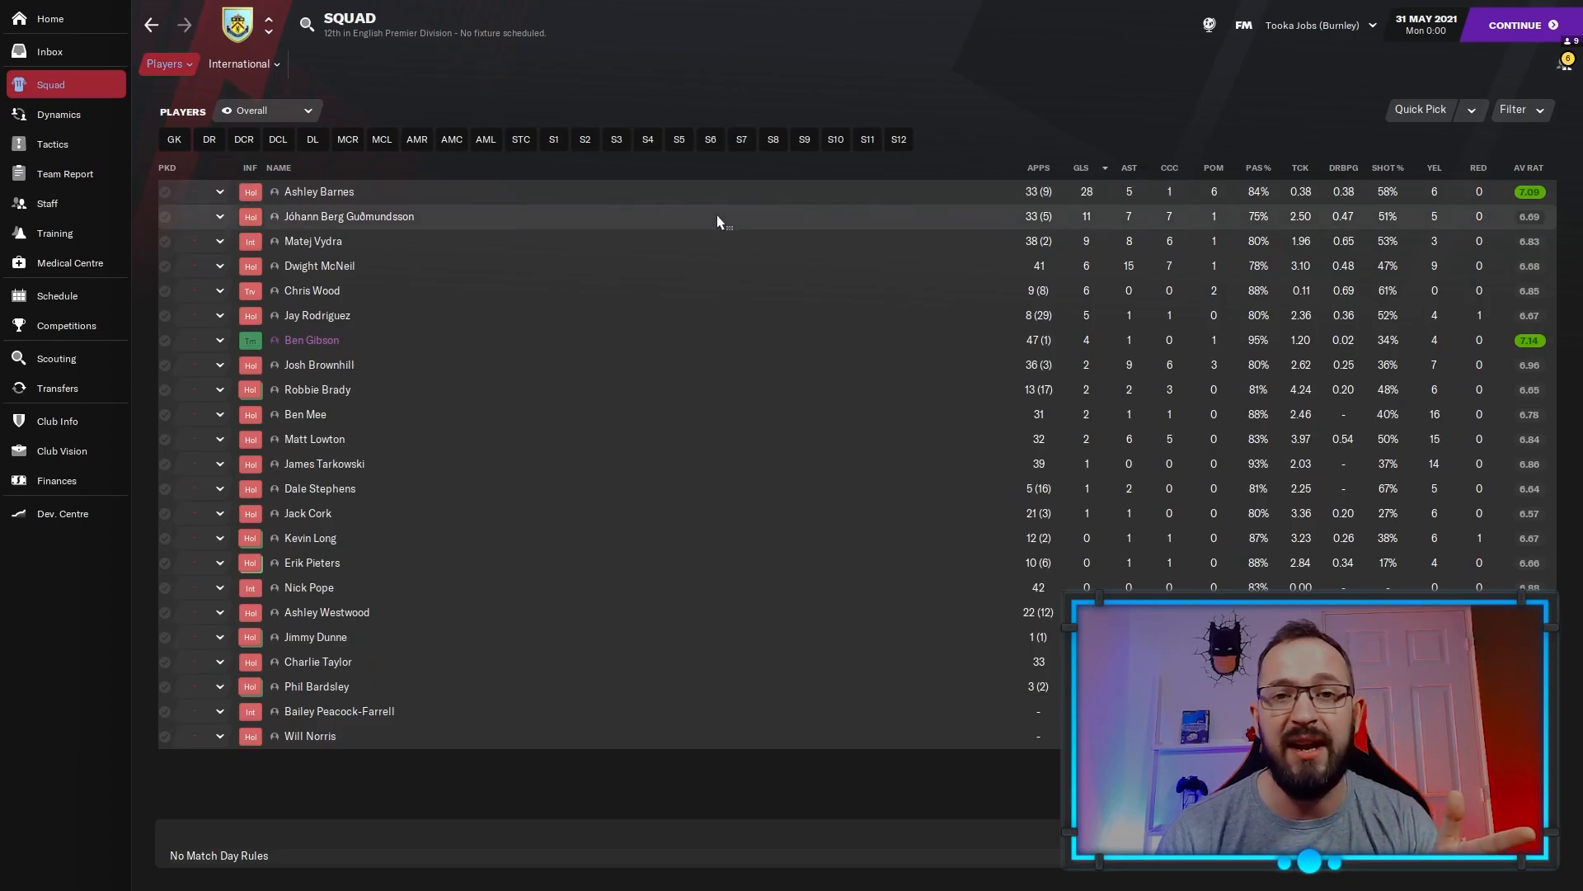
pyautogui.moveTo(1130, 169)
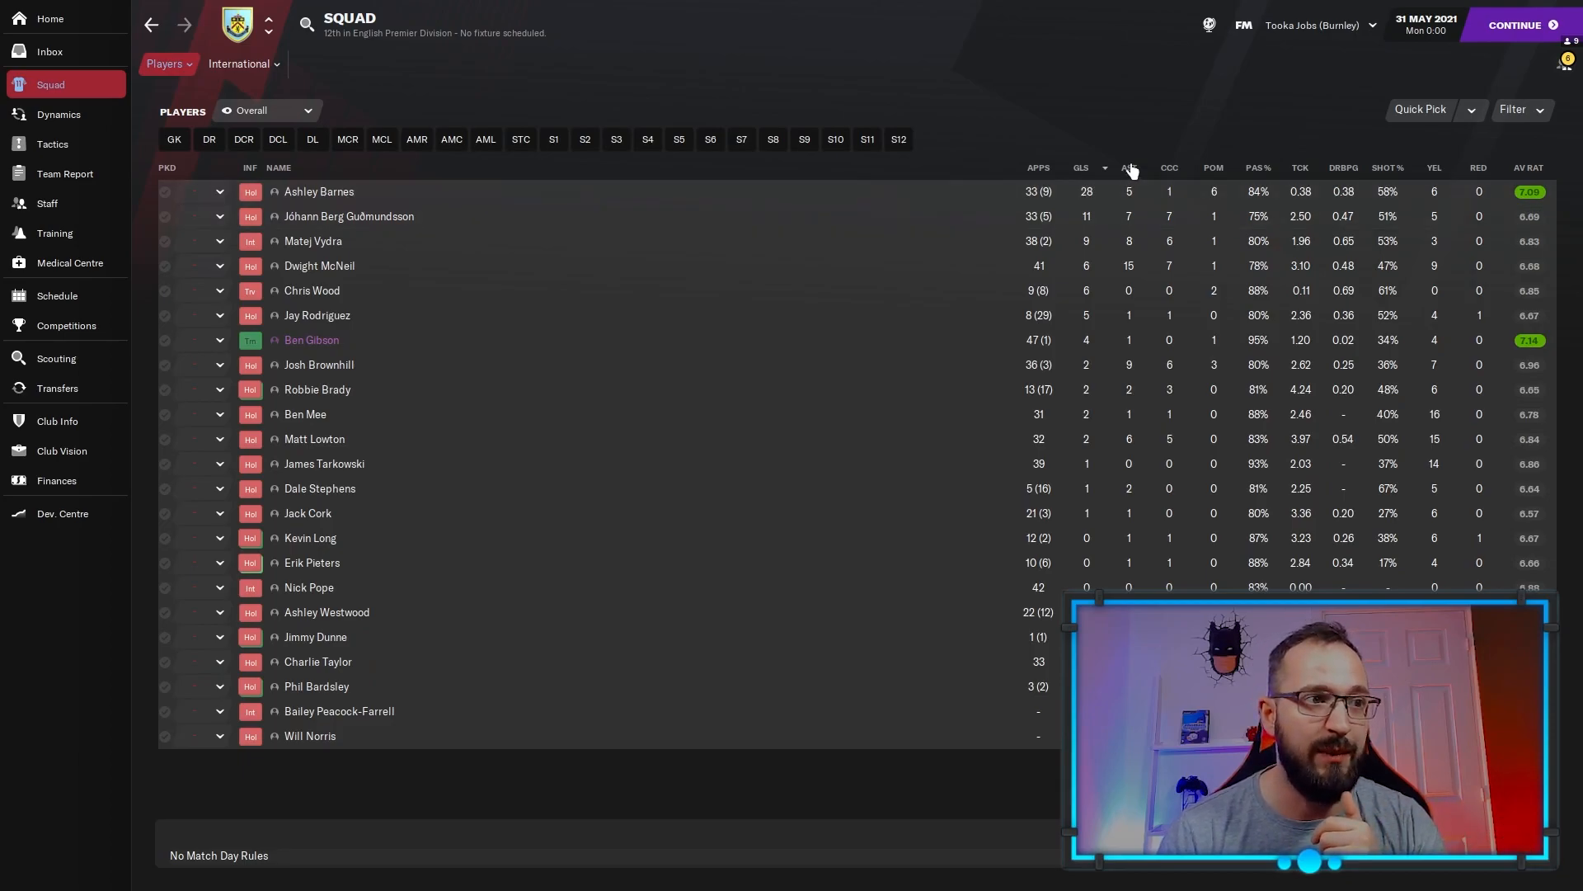
pyautogui.click(1128, 167)
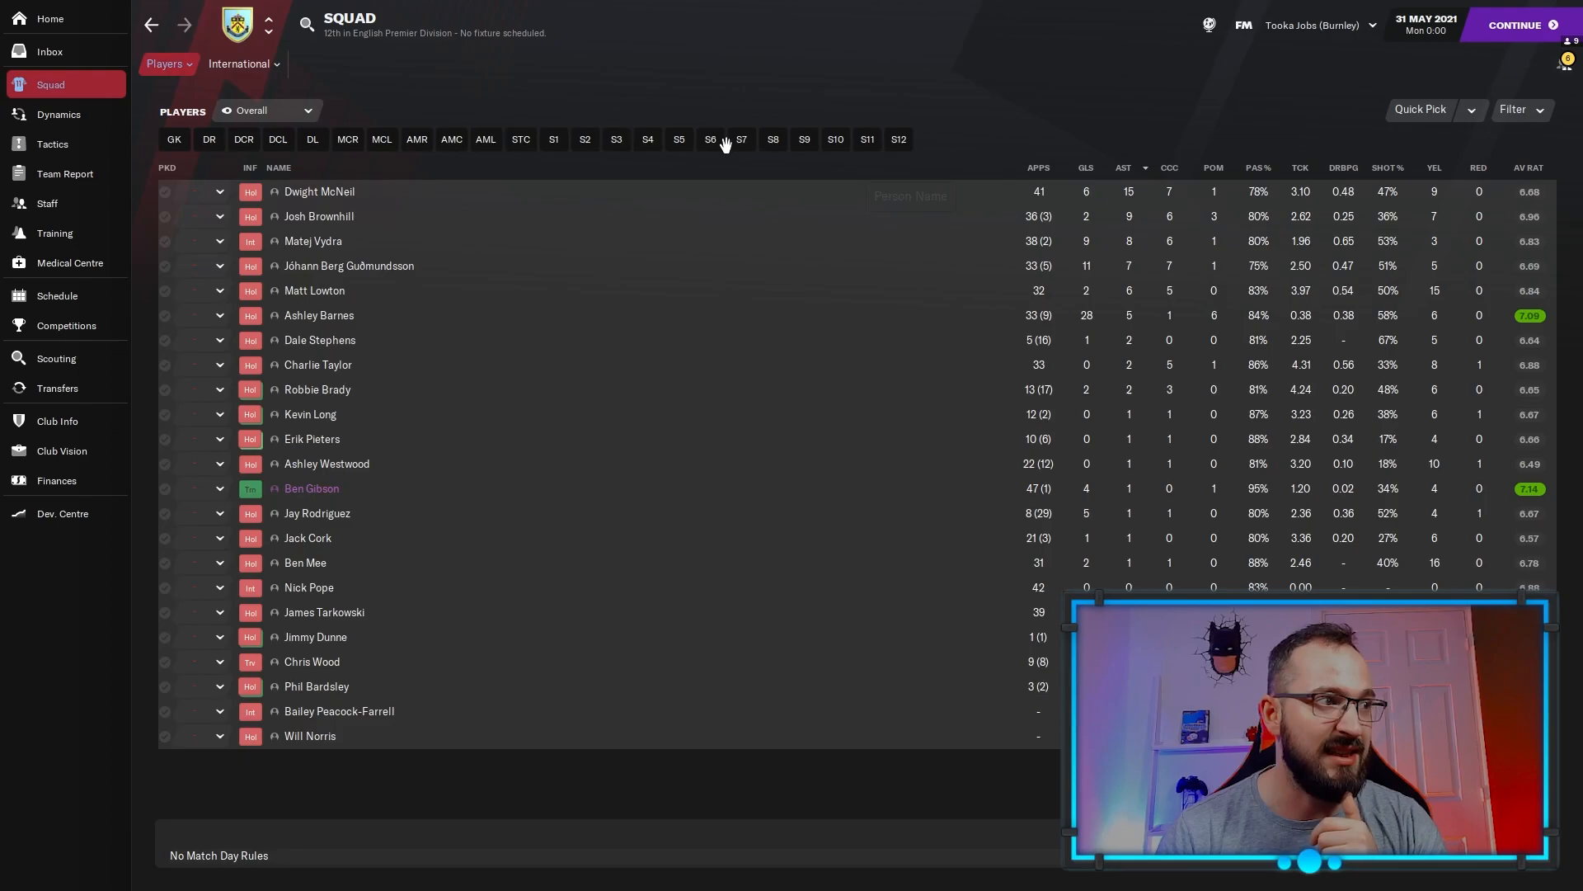
pyautogui.moveTo(104, 177)
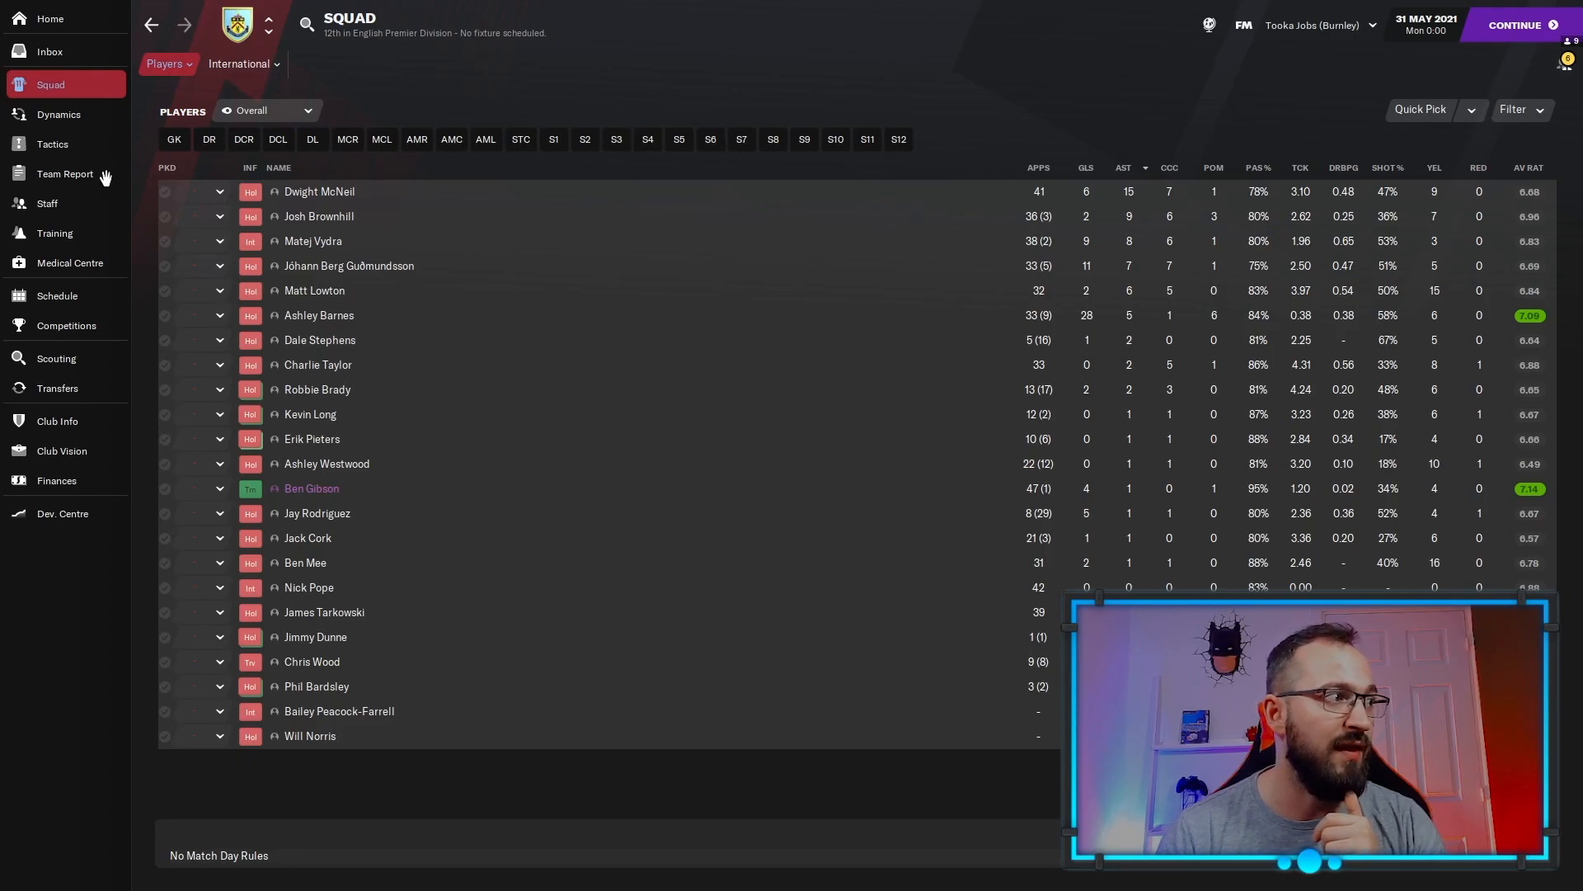
pyautogui.click(64, 174)
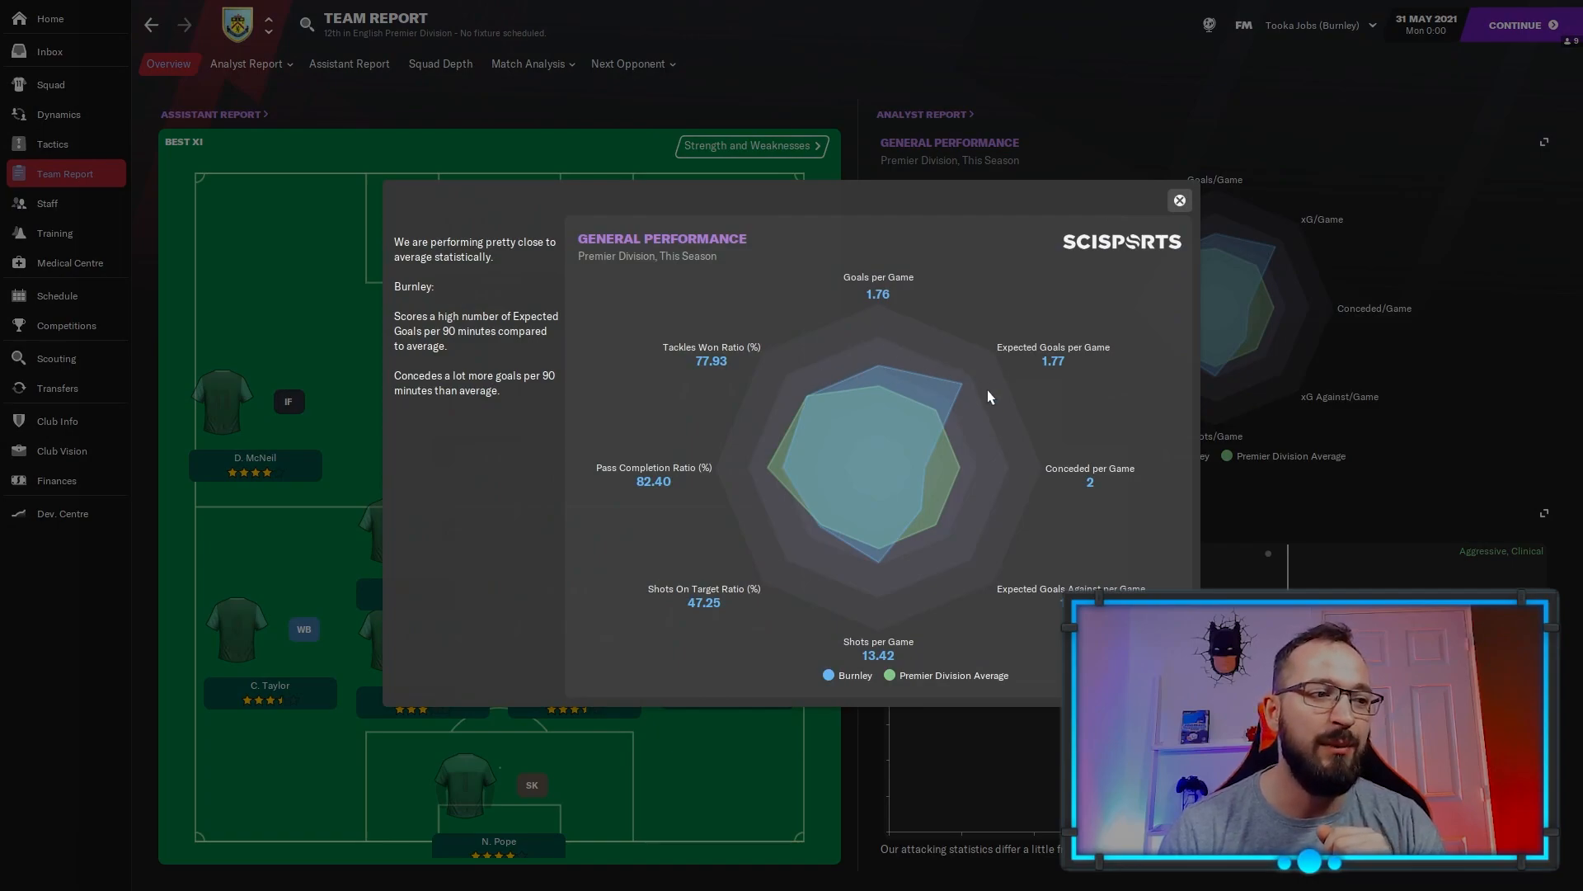
pyautogui.moveTo(917, 532)
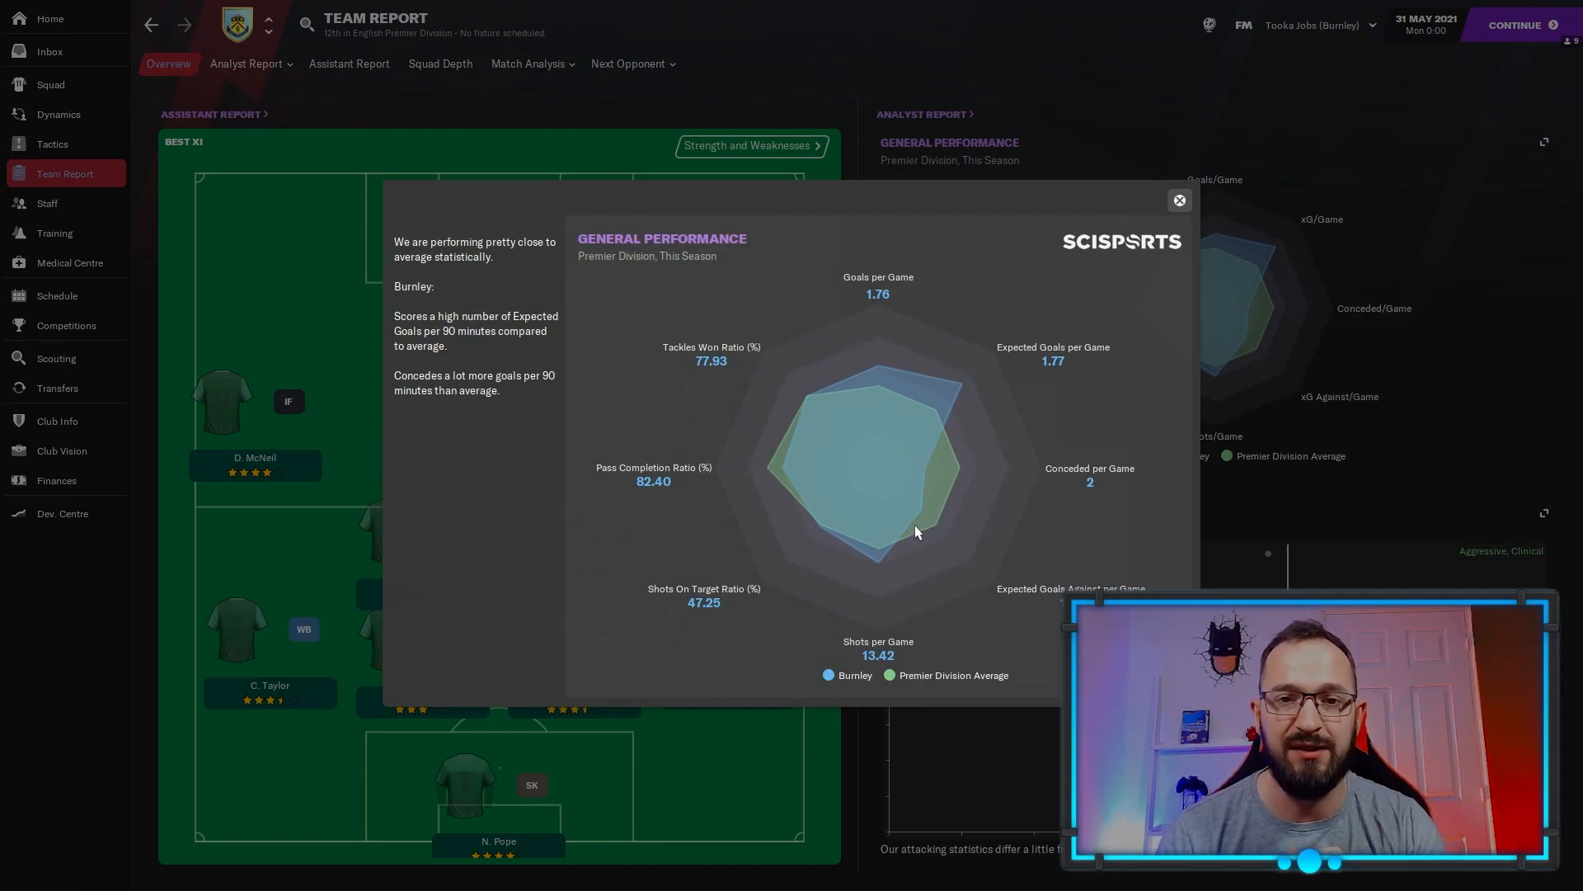
pyautogui.moveTo(908, 532)
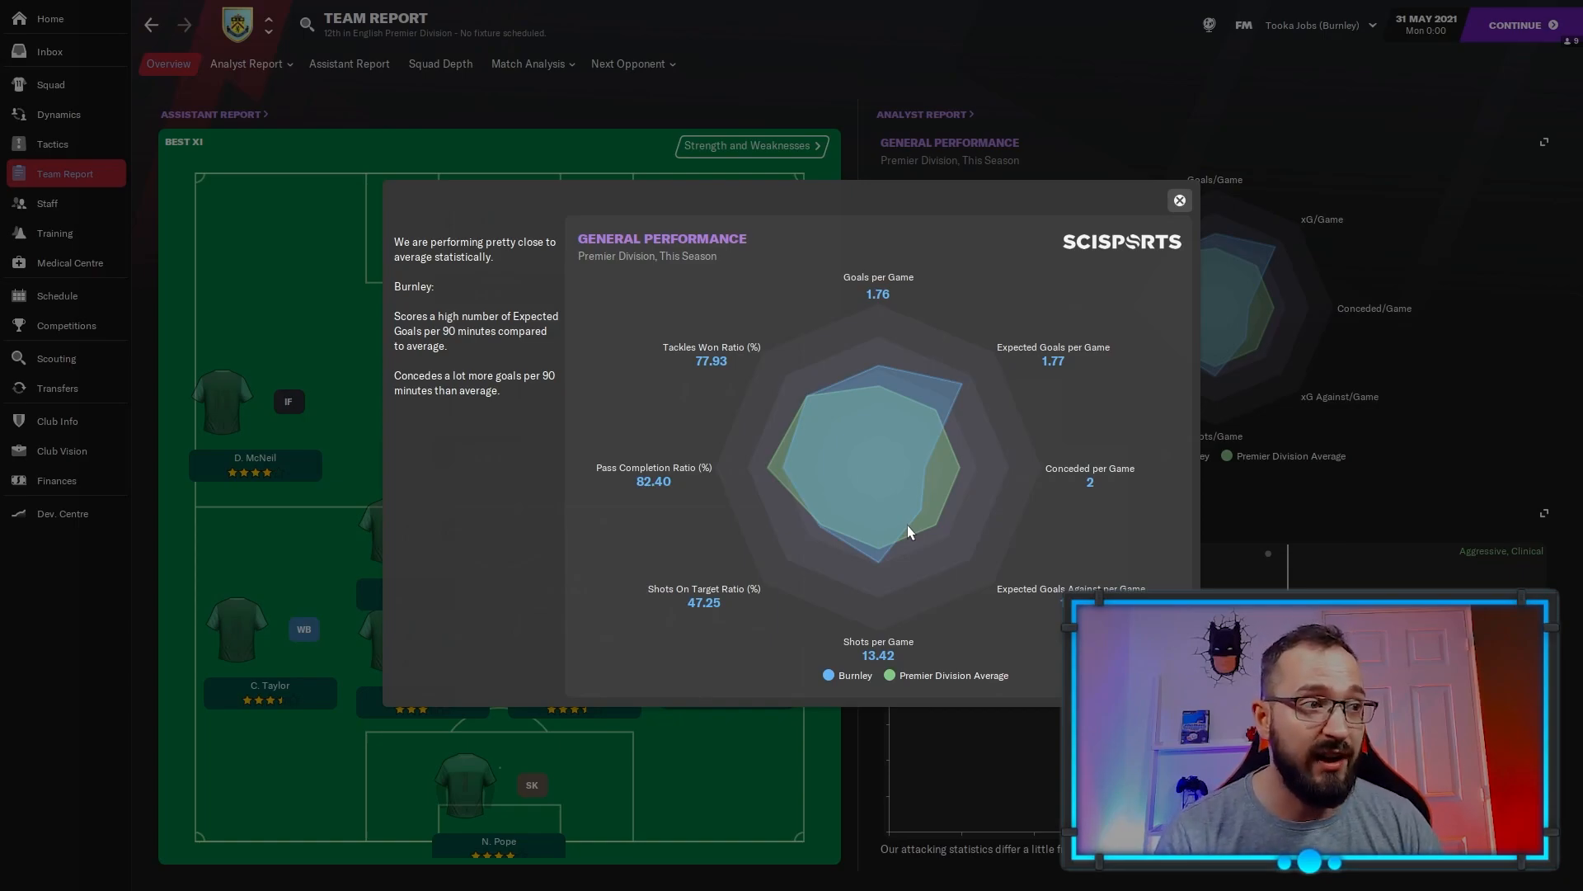
pyautogui.moveTo(966, 368)
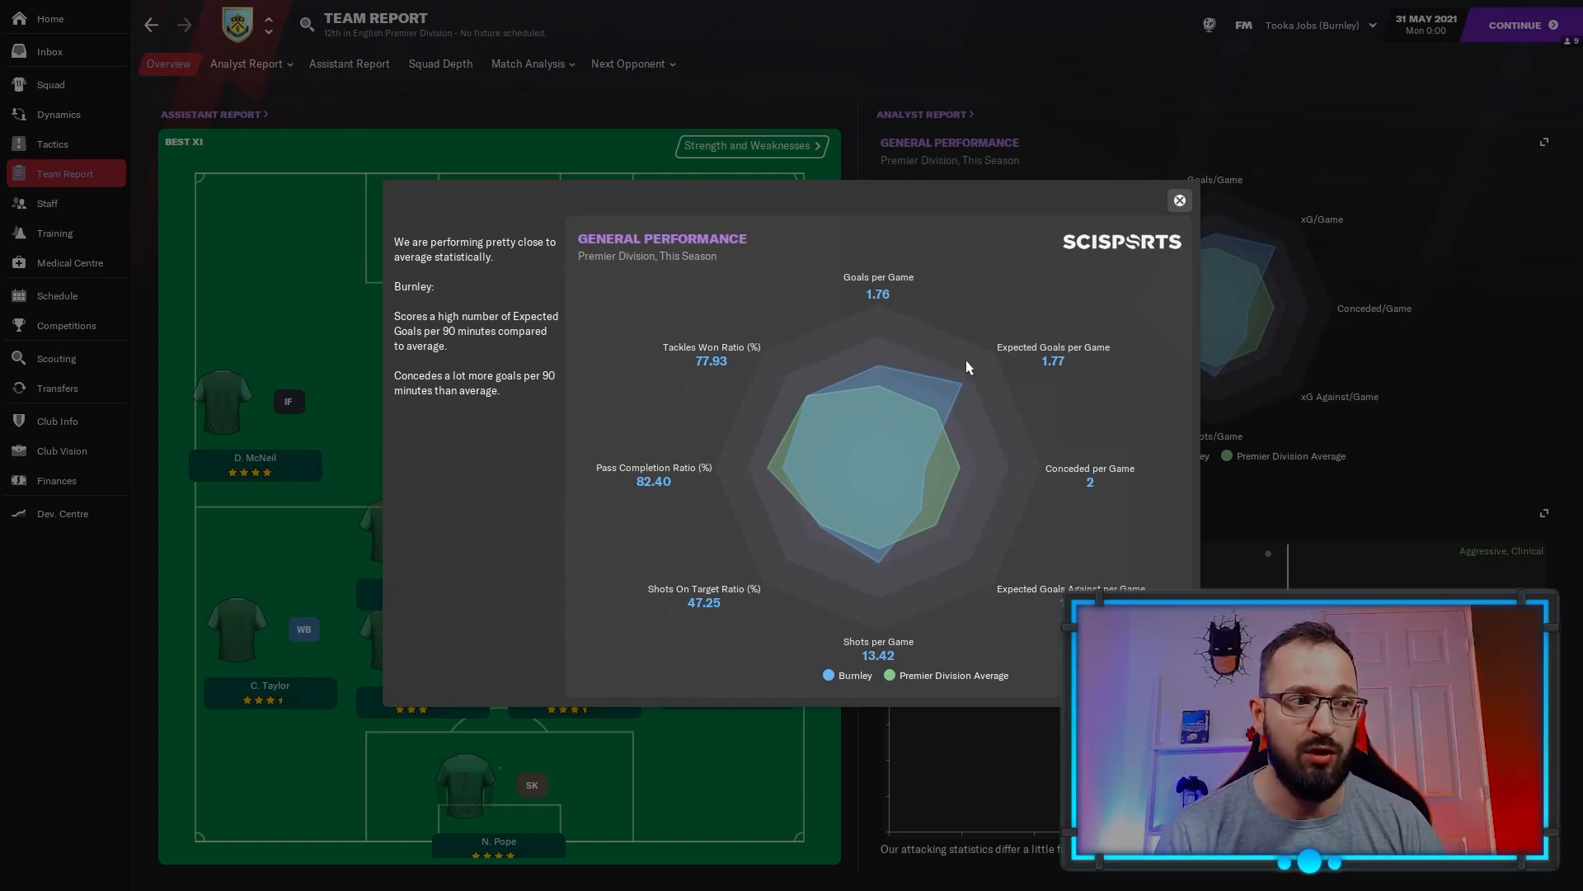
pyautogui.moveTo(945, 480)
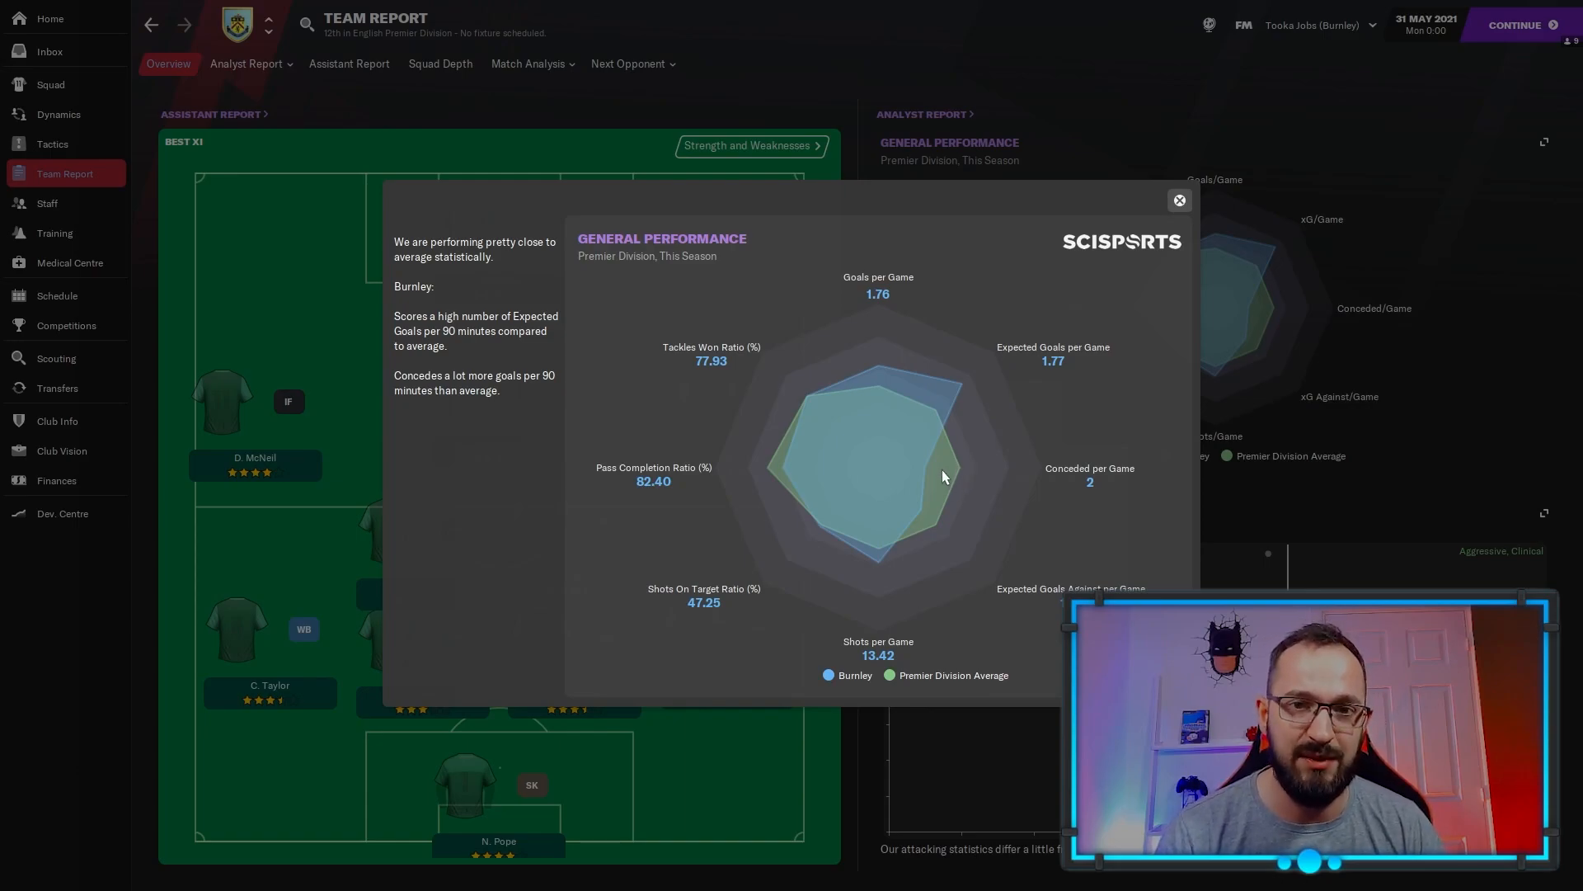
pyautogui.moveTo(958, 473)
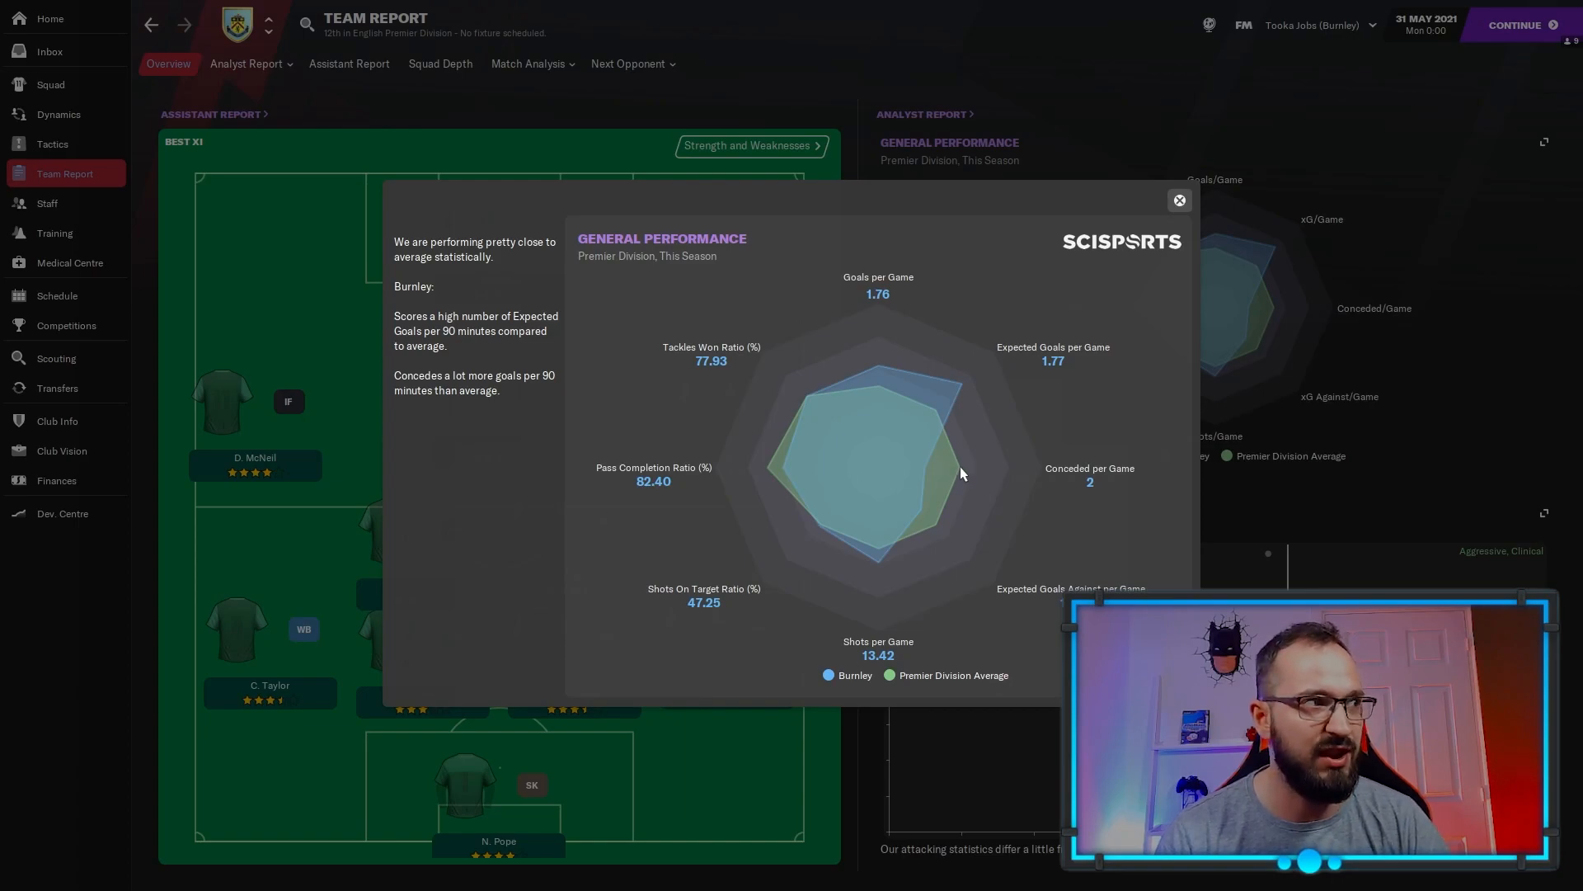
pyautogui.moveTo(890, 508)
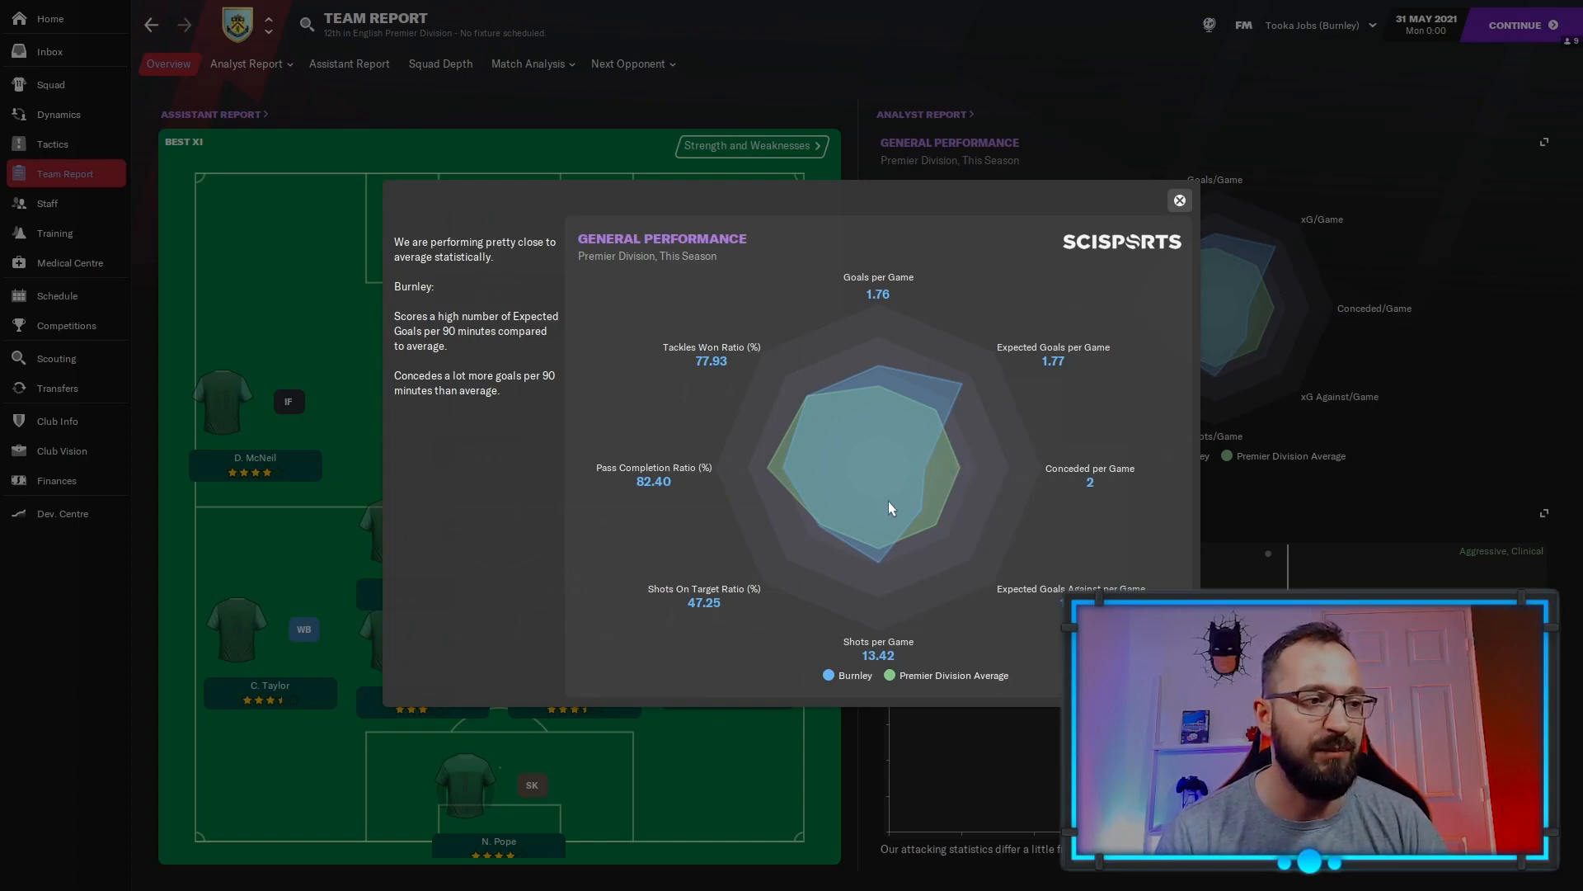
pyautogui.moveTo(864, 394)
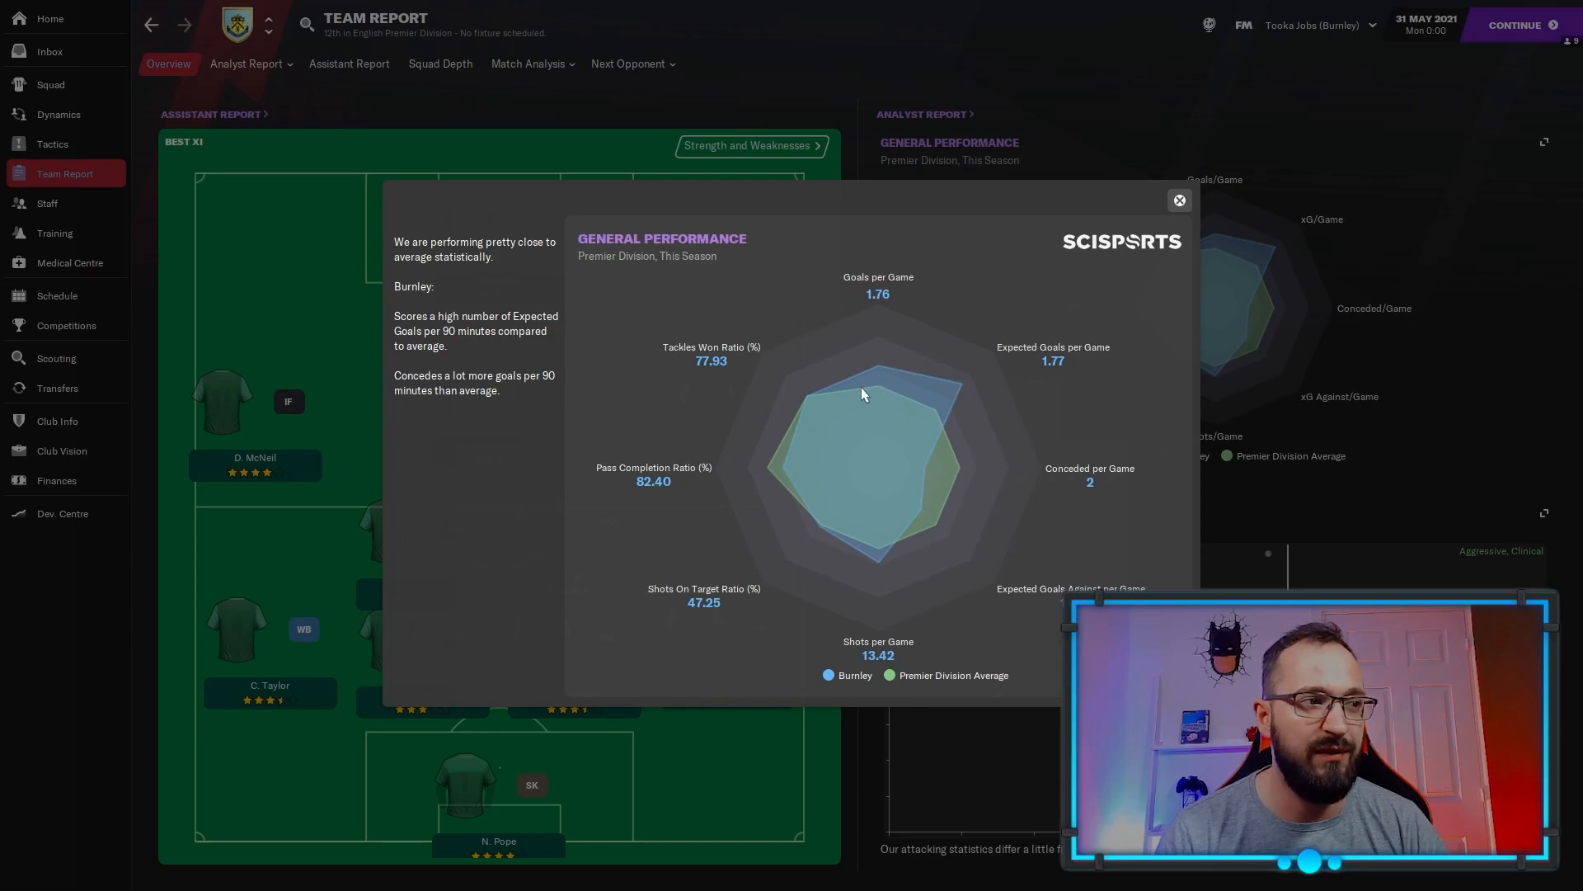
pyautogui.moveTo(868, 391)
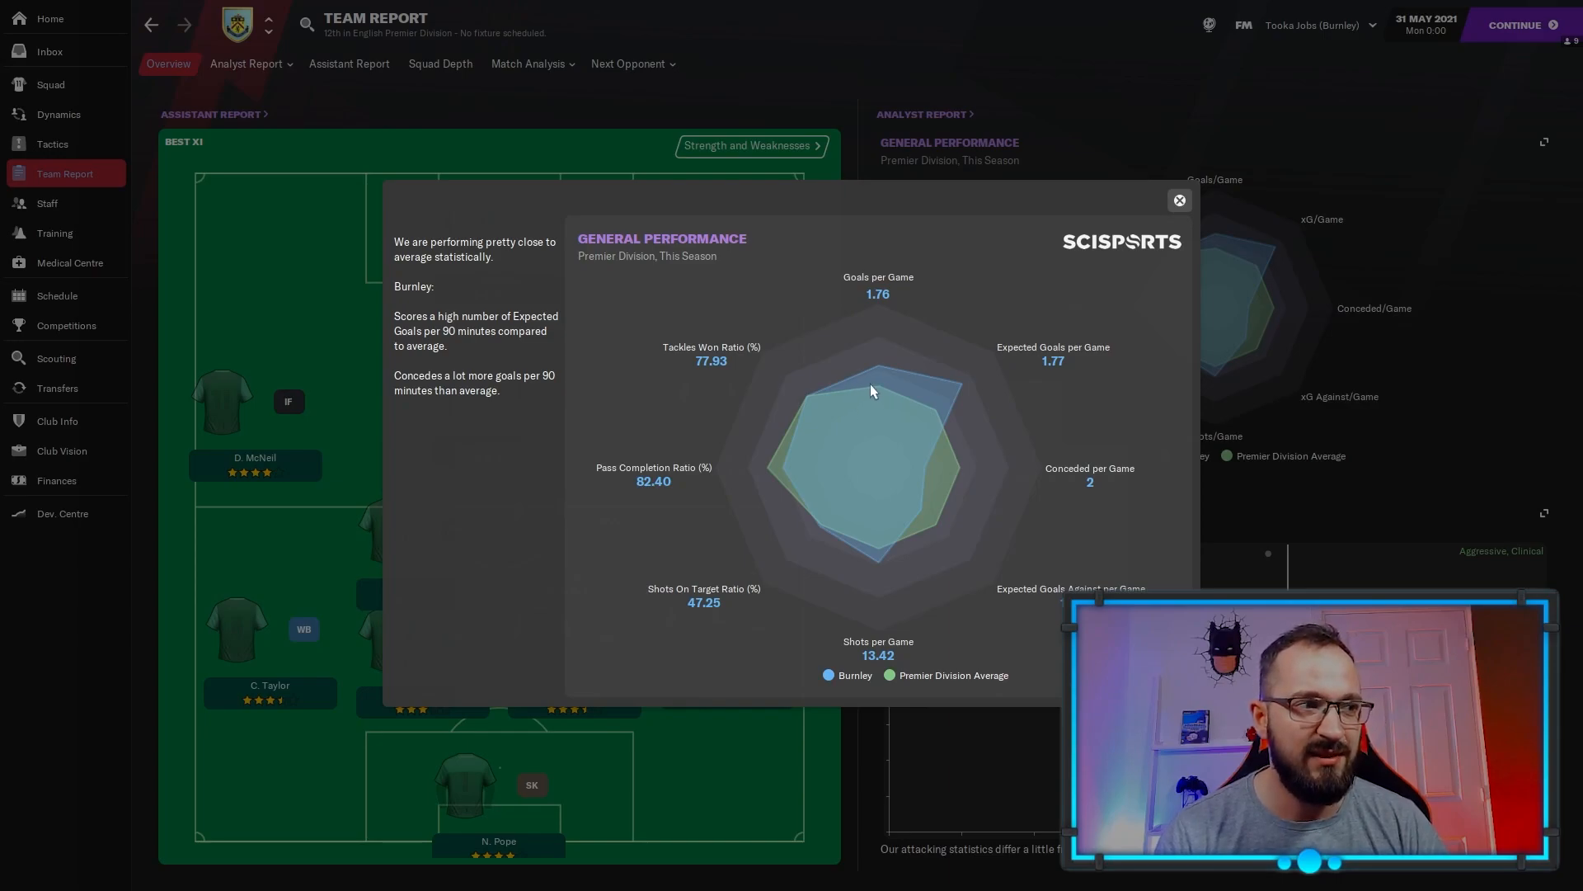
pyautogui.moveTo(990, 354)
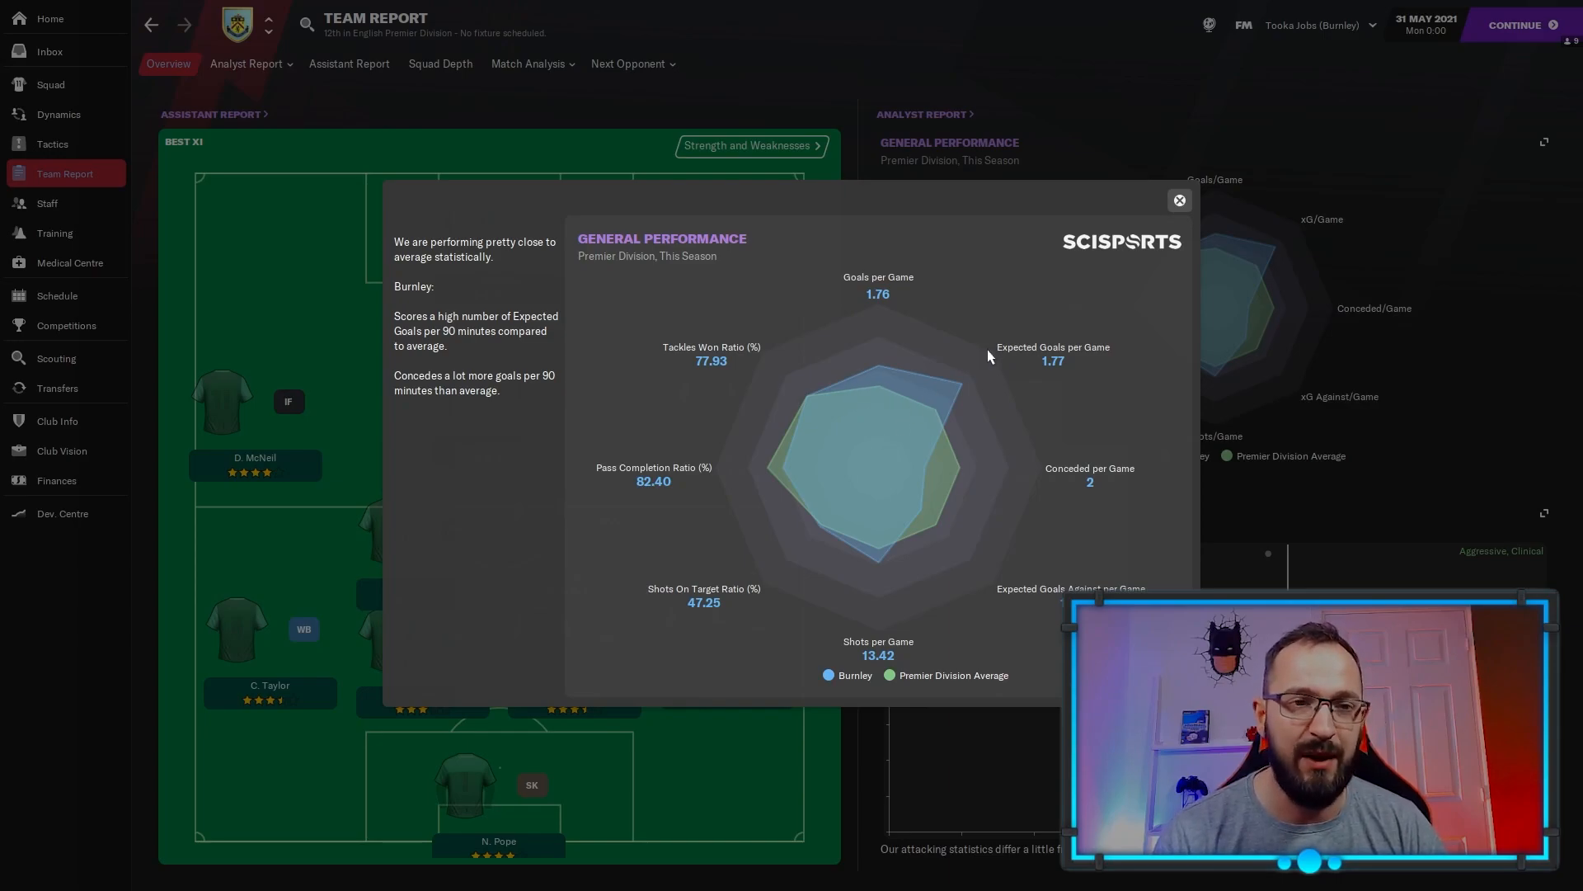
# Open Burnley's analyst report with team and best/worst player statistics.
pyautogui.click(1178, 199)
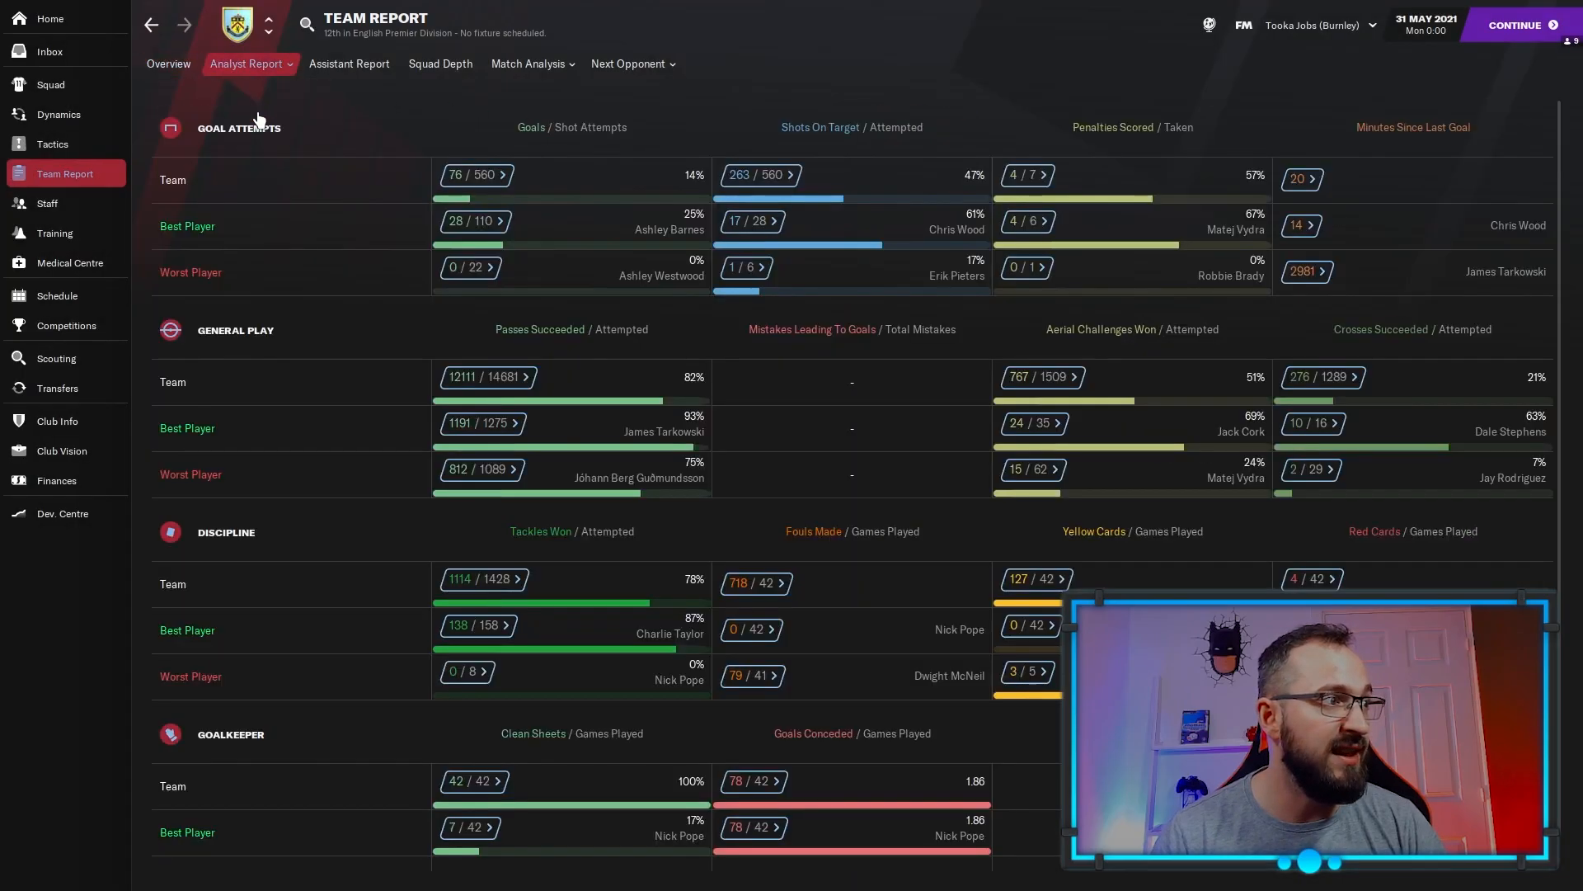
pyautogui.moveTo(524, 306)
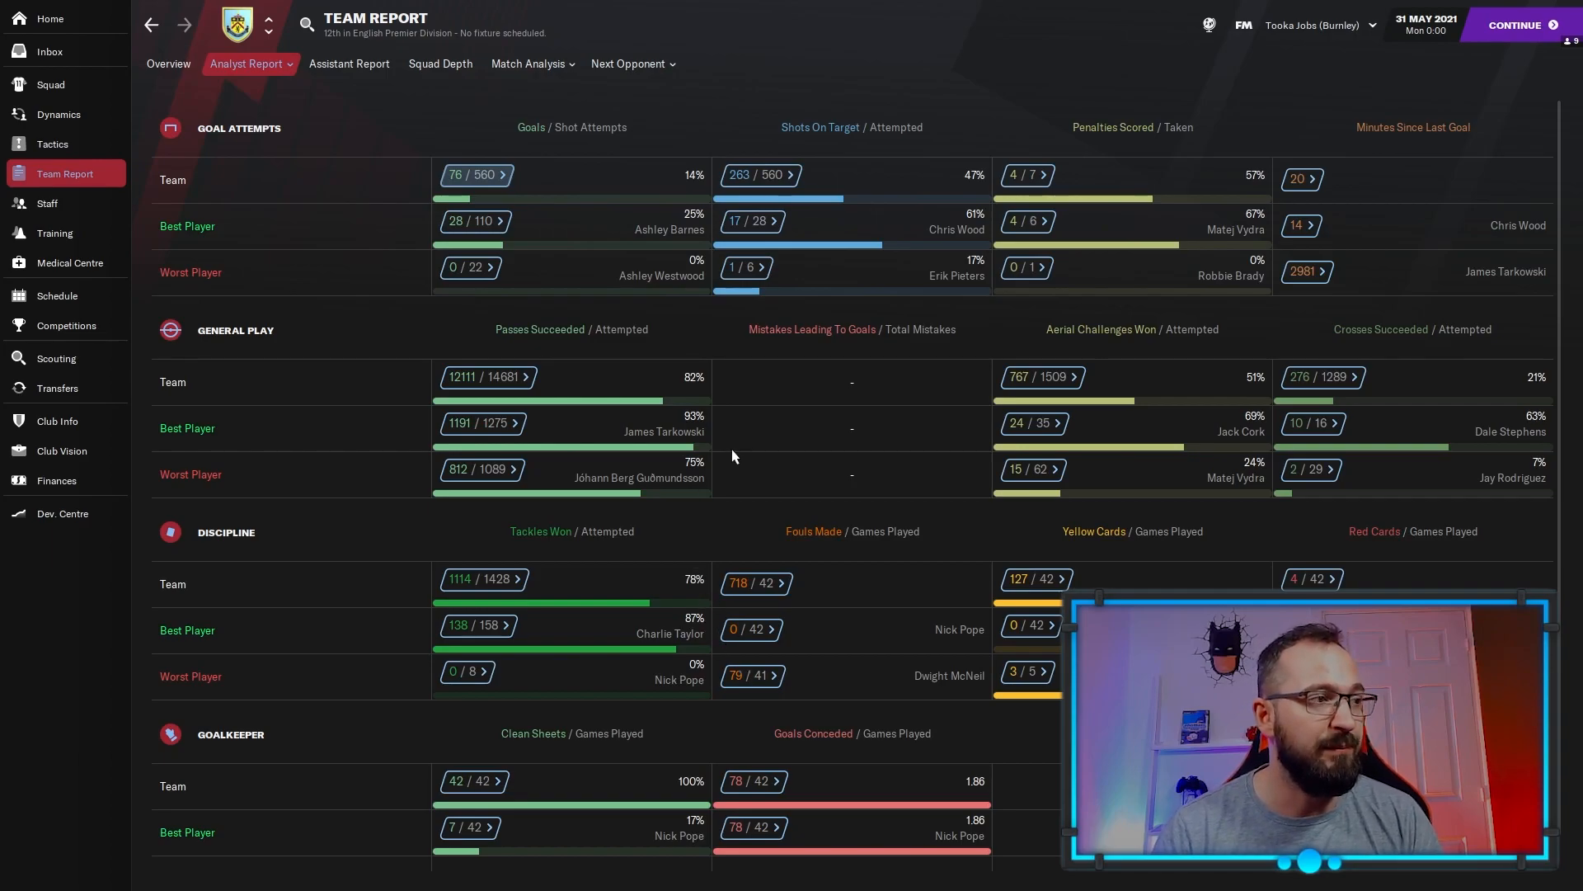
pyautogui.moveTo(693, 323)
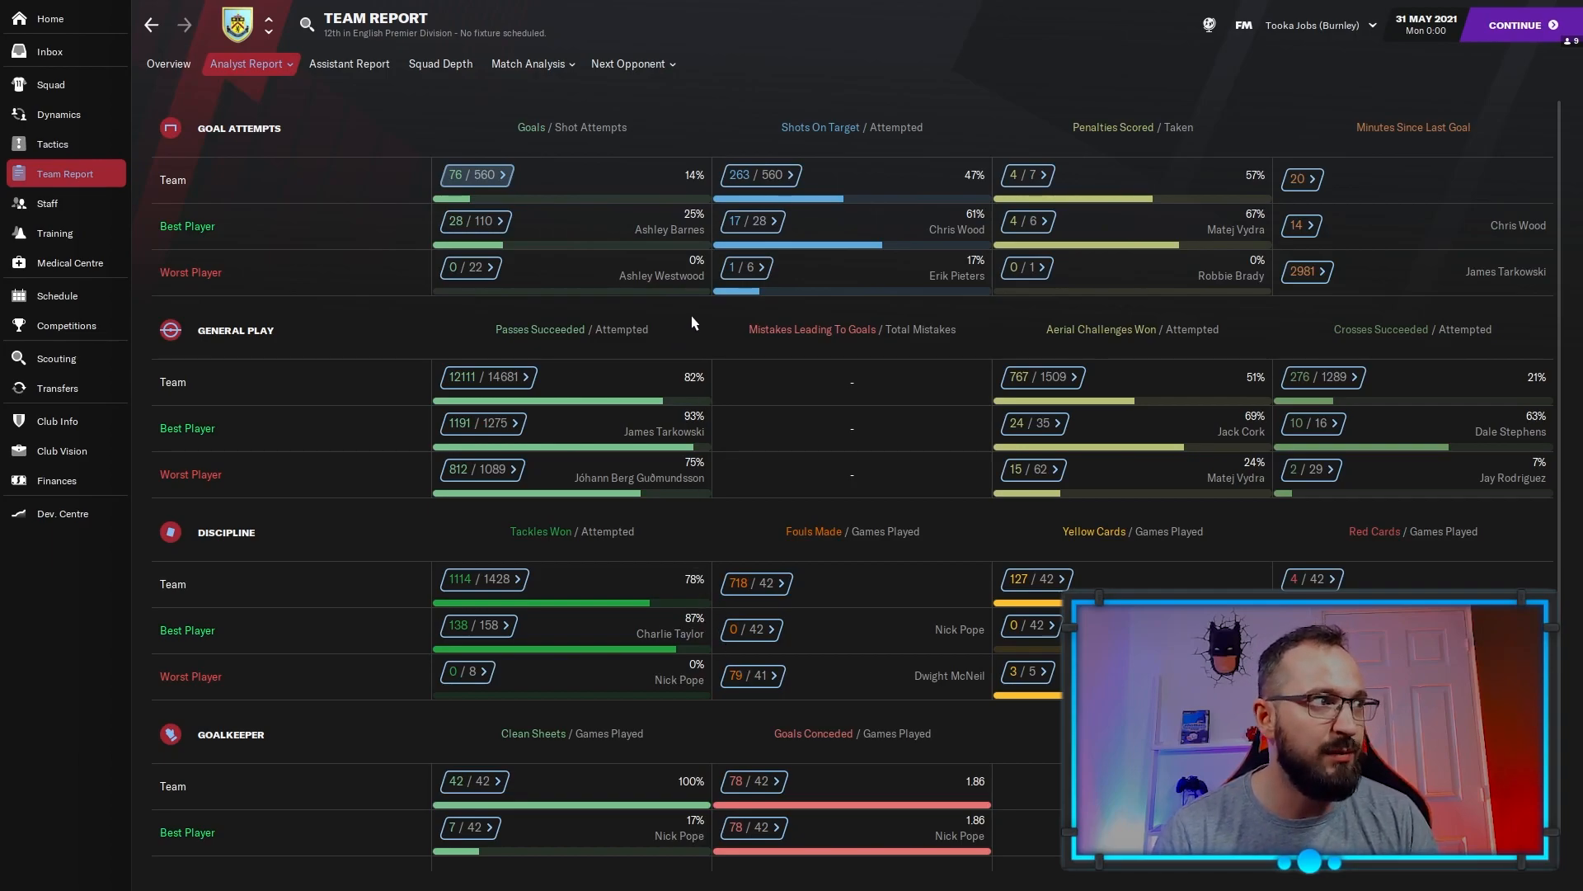
# Glance at the analyst report views list, then go to the English Premier Division page.
pyautogui.click(249, 64)
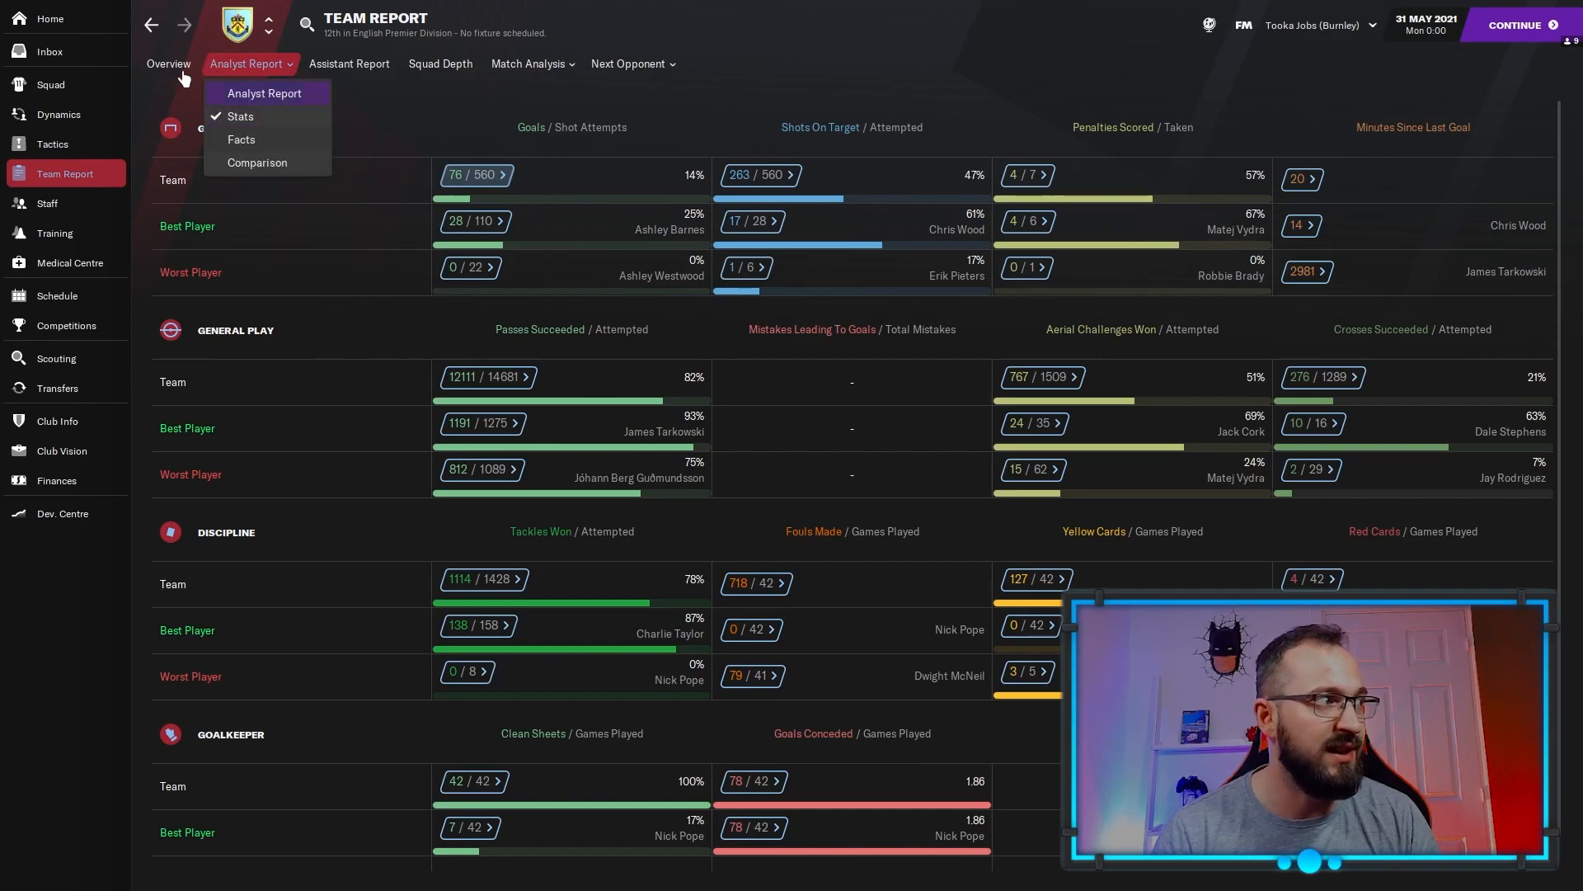
pyautogui.click(1031, 71)
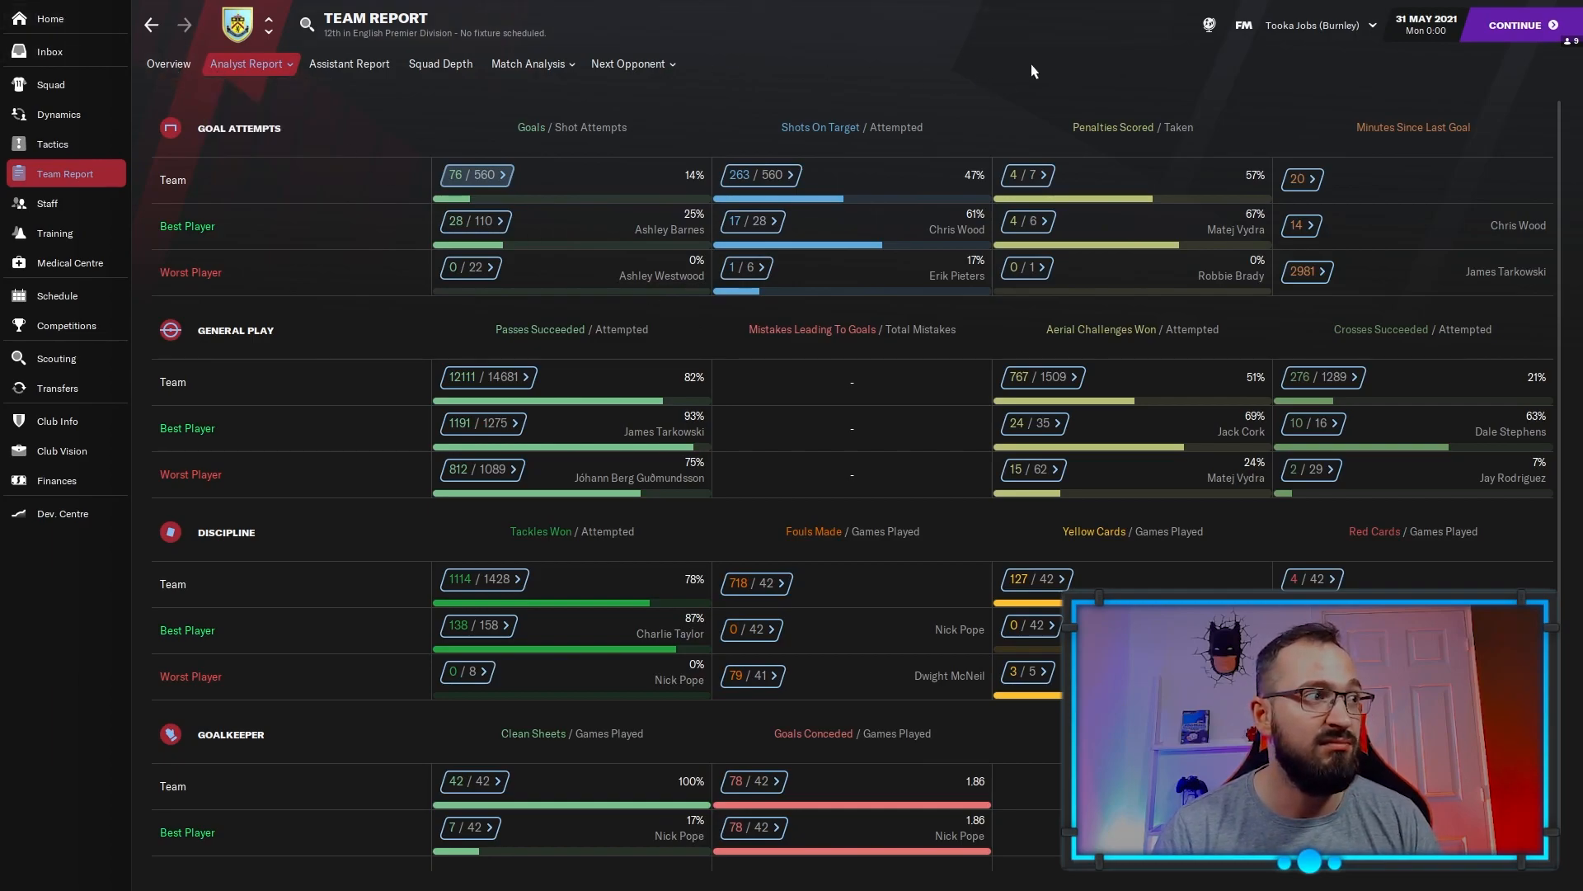
pyautogui.moveTo(392, 39)
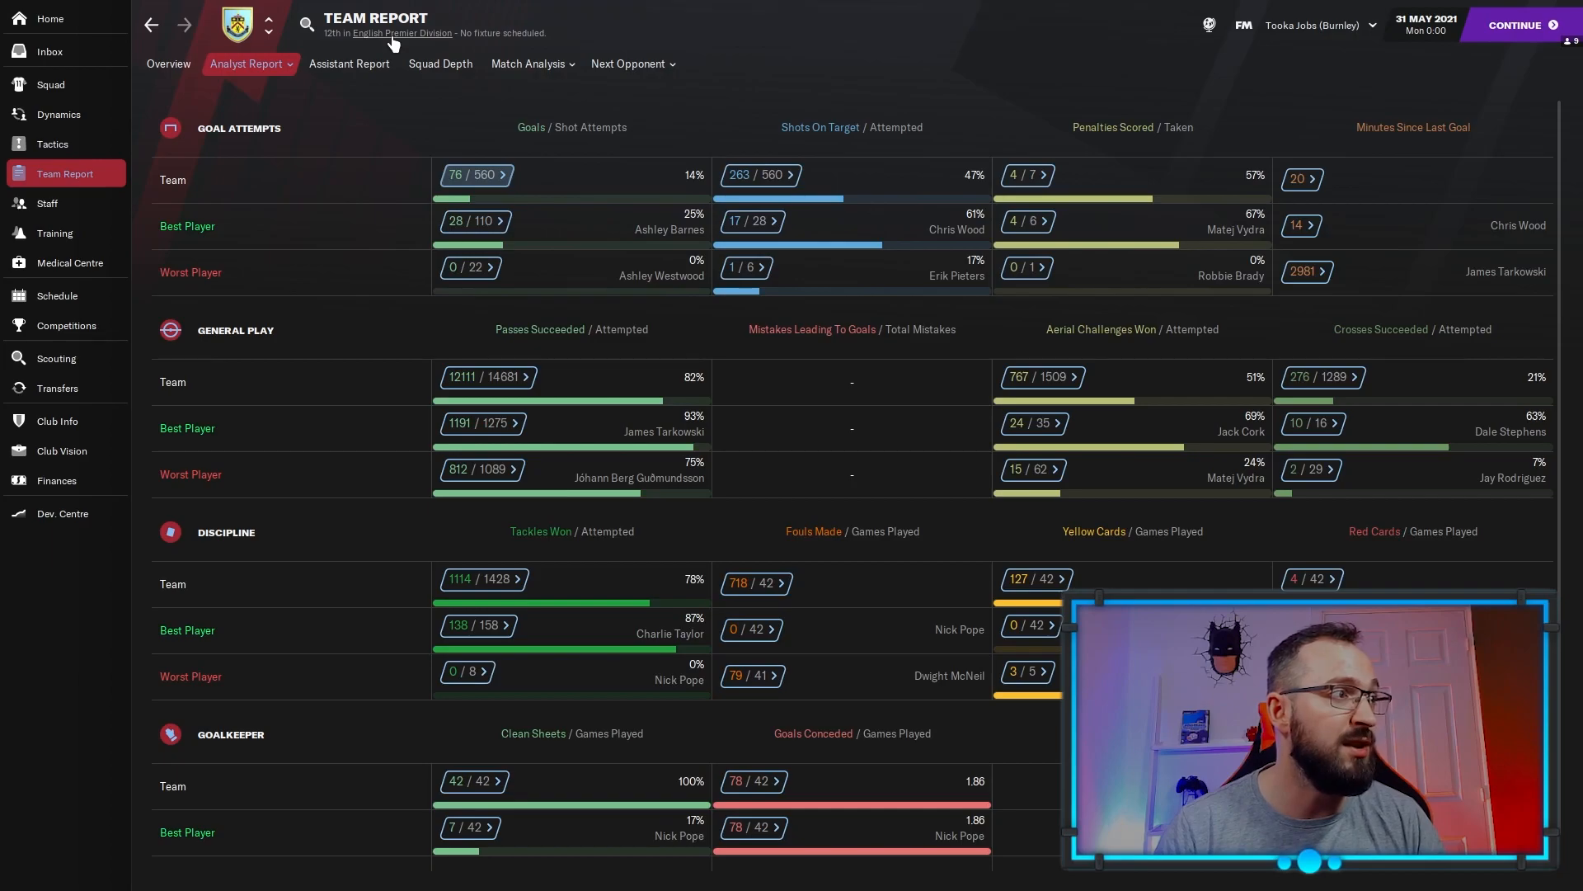
pyautogui.click(402, 33)
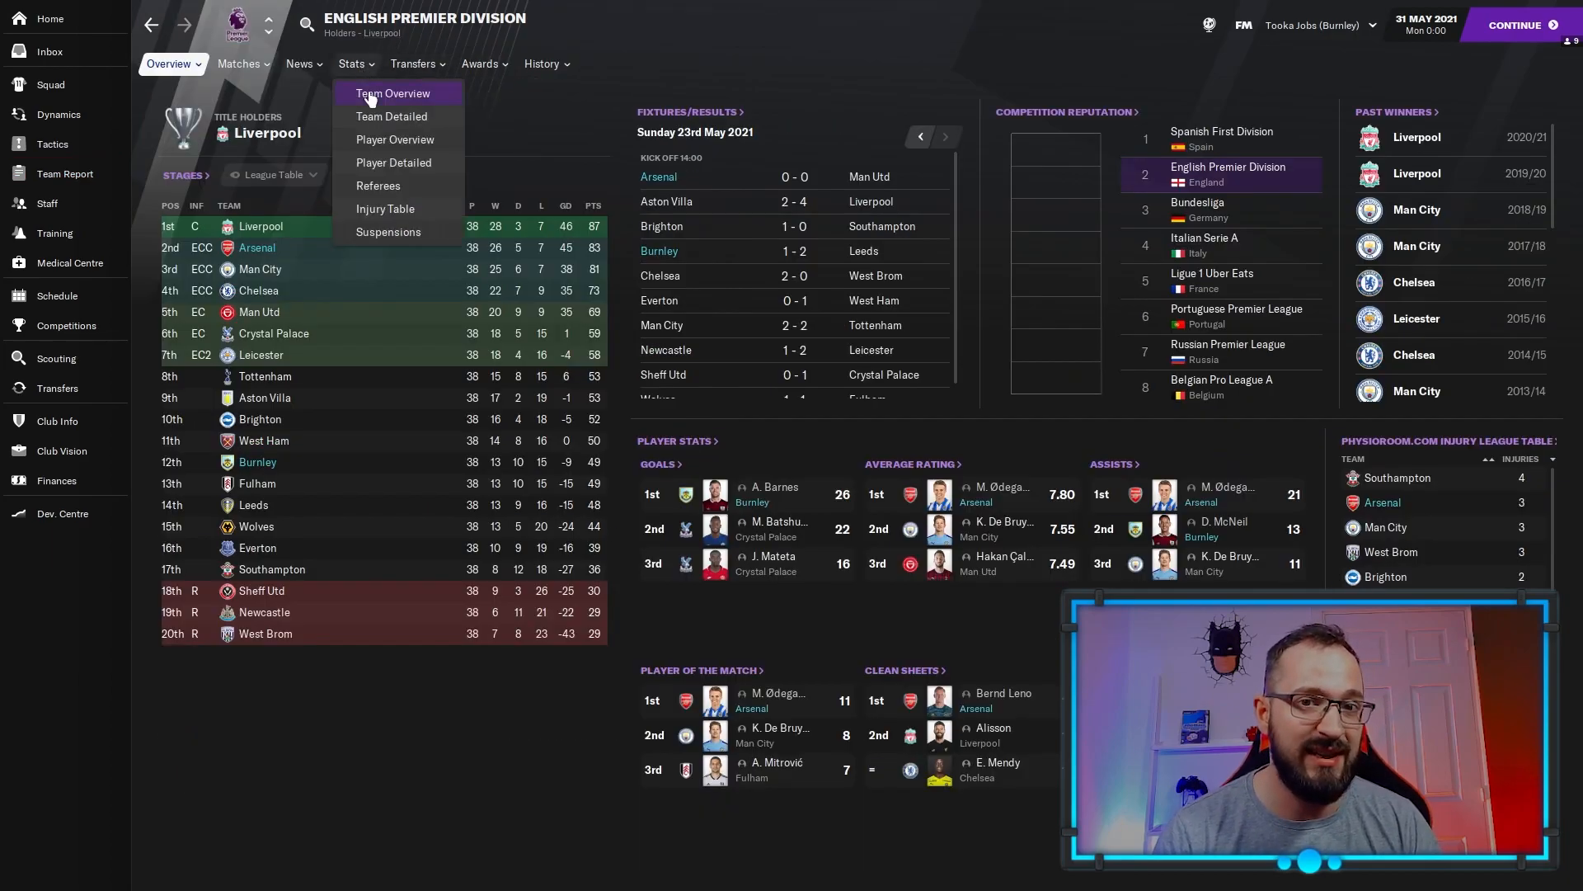
# Browse league rankings for most shots, possession and pass completion, ending on fewest conceded.
pyautogui.click(391, 93)
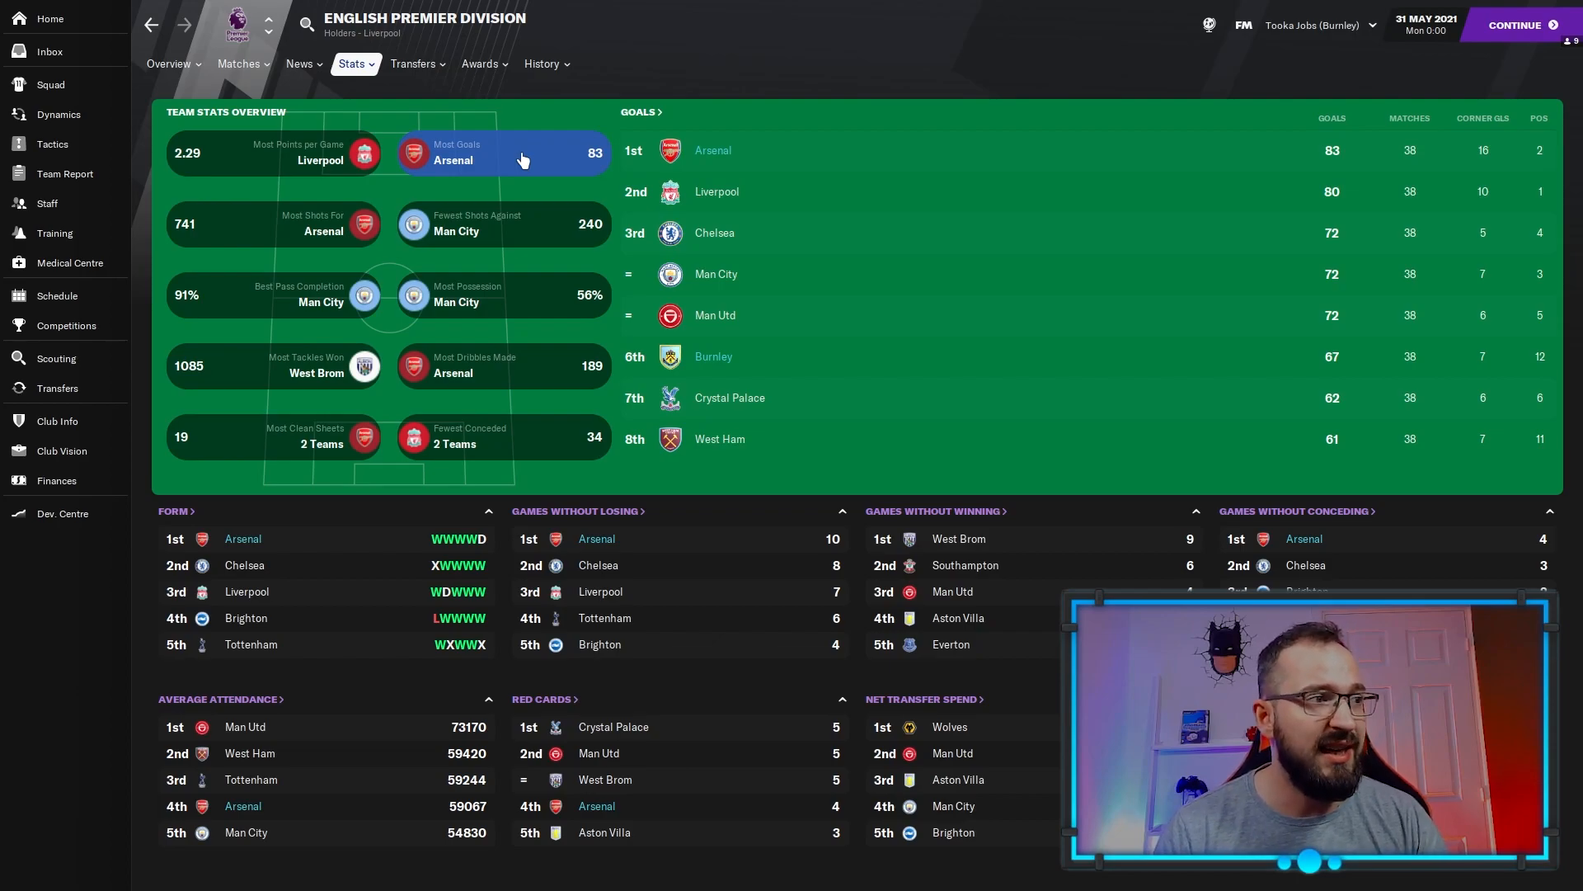
pyautogui.moveTo(527, 163)
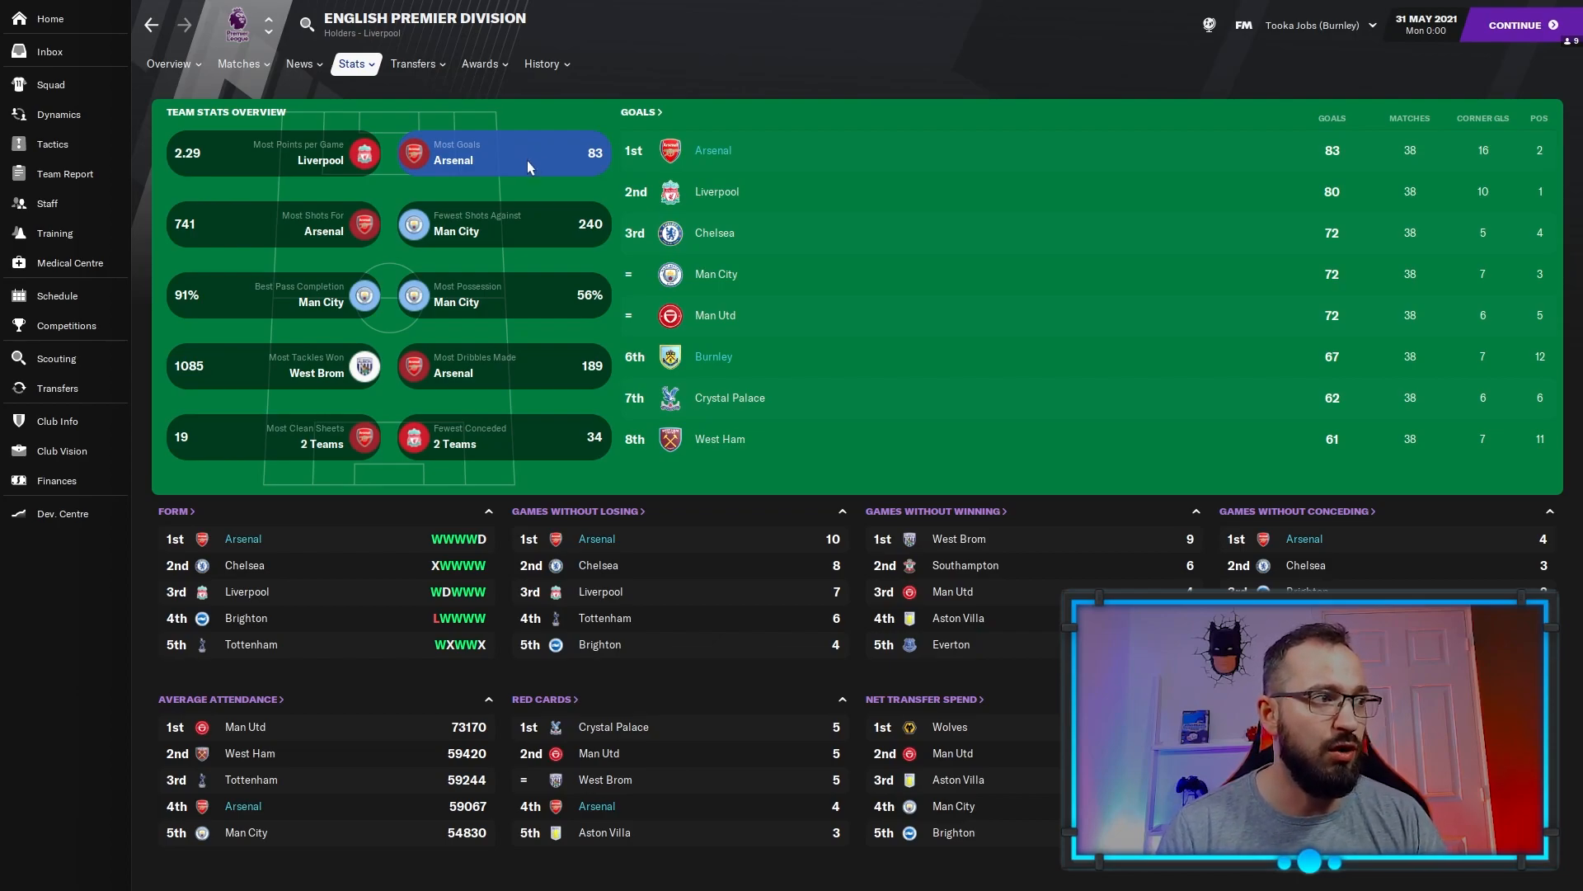
pyautogui.click(273, 223)
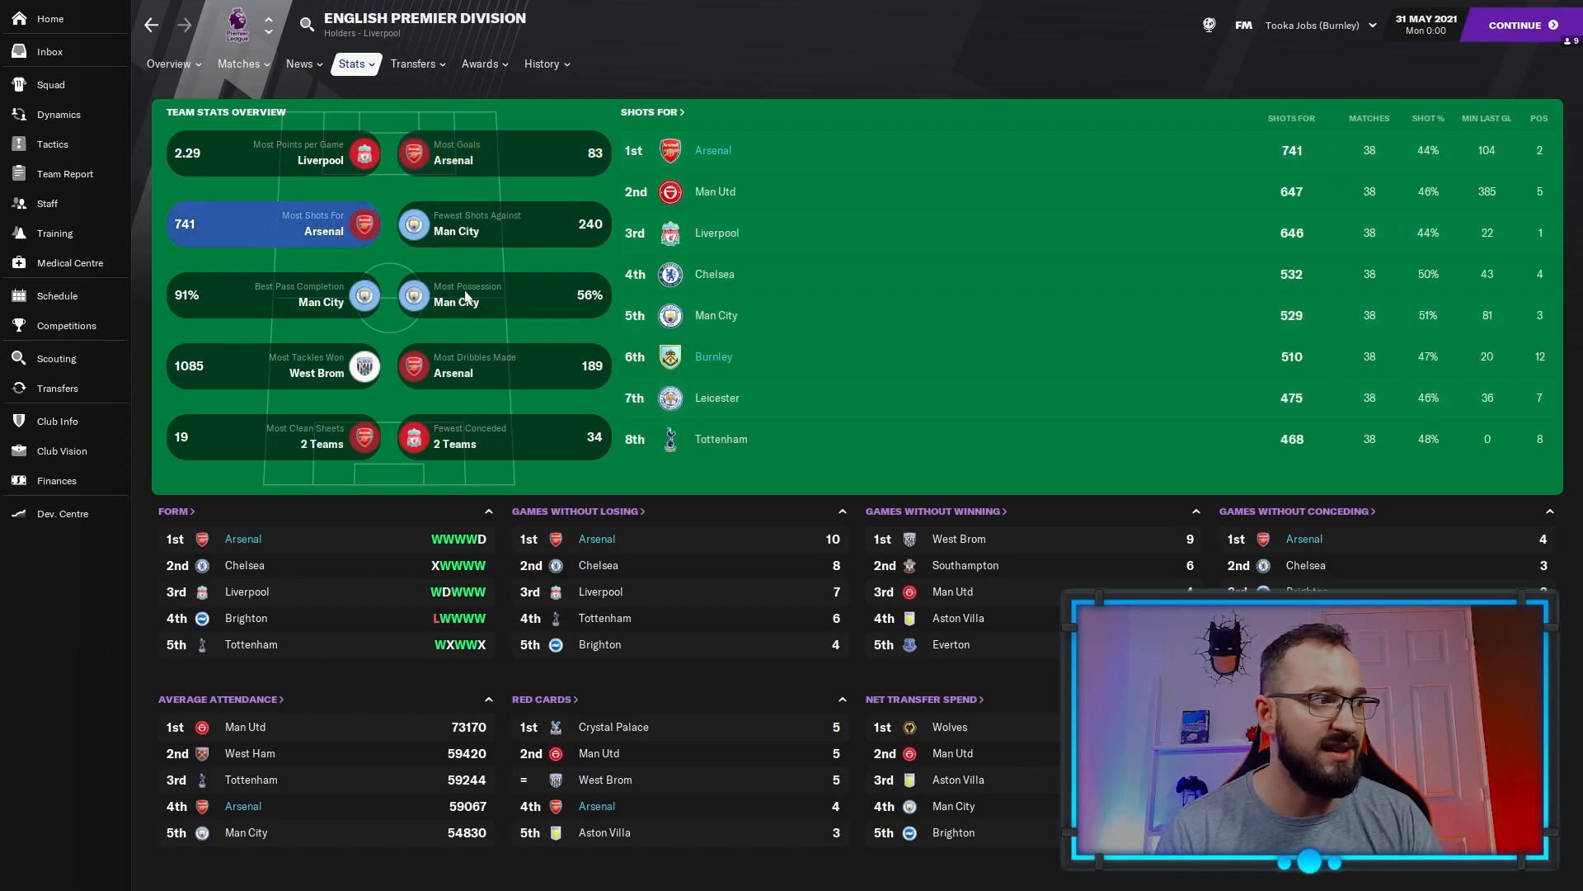
pyautogui.click(502, 293)
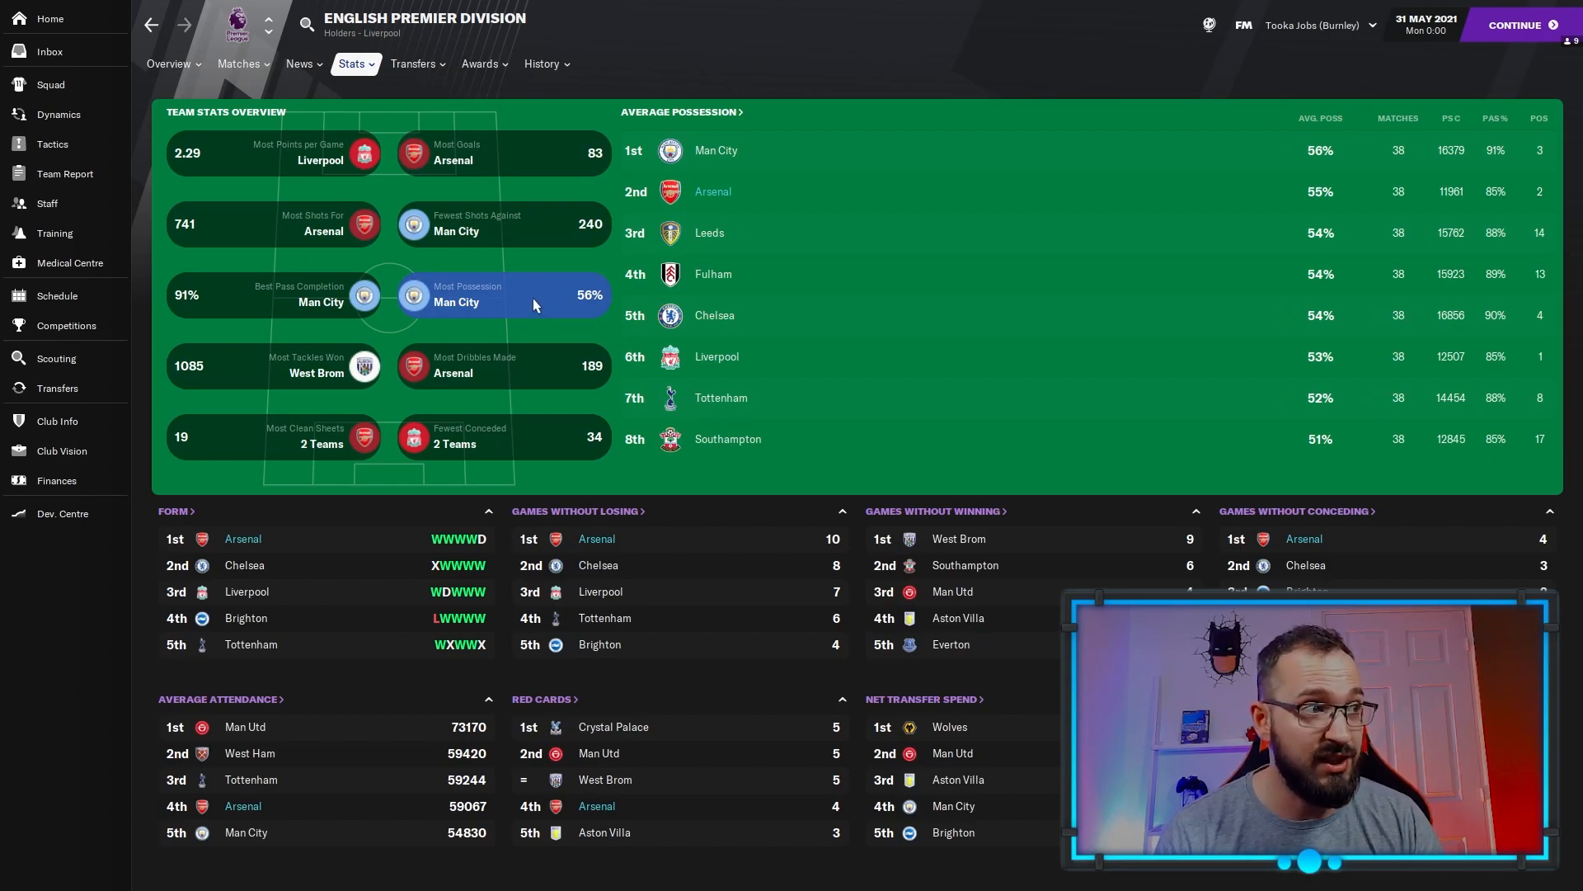
pyautogui.moveTo(788, 351)
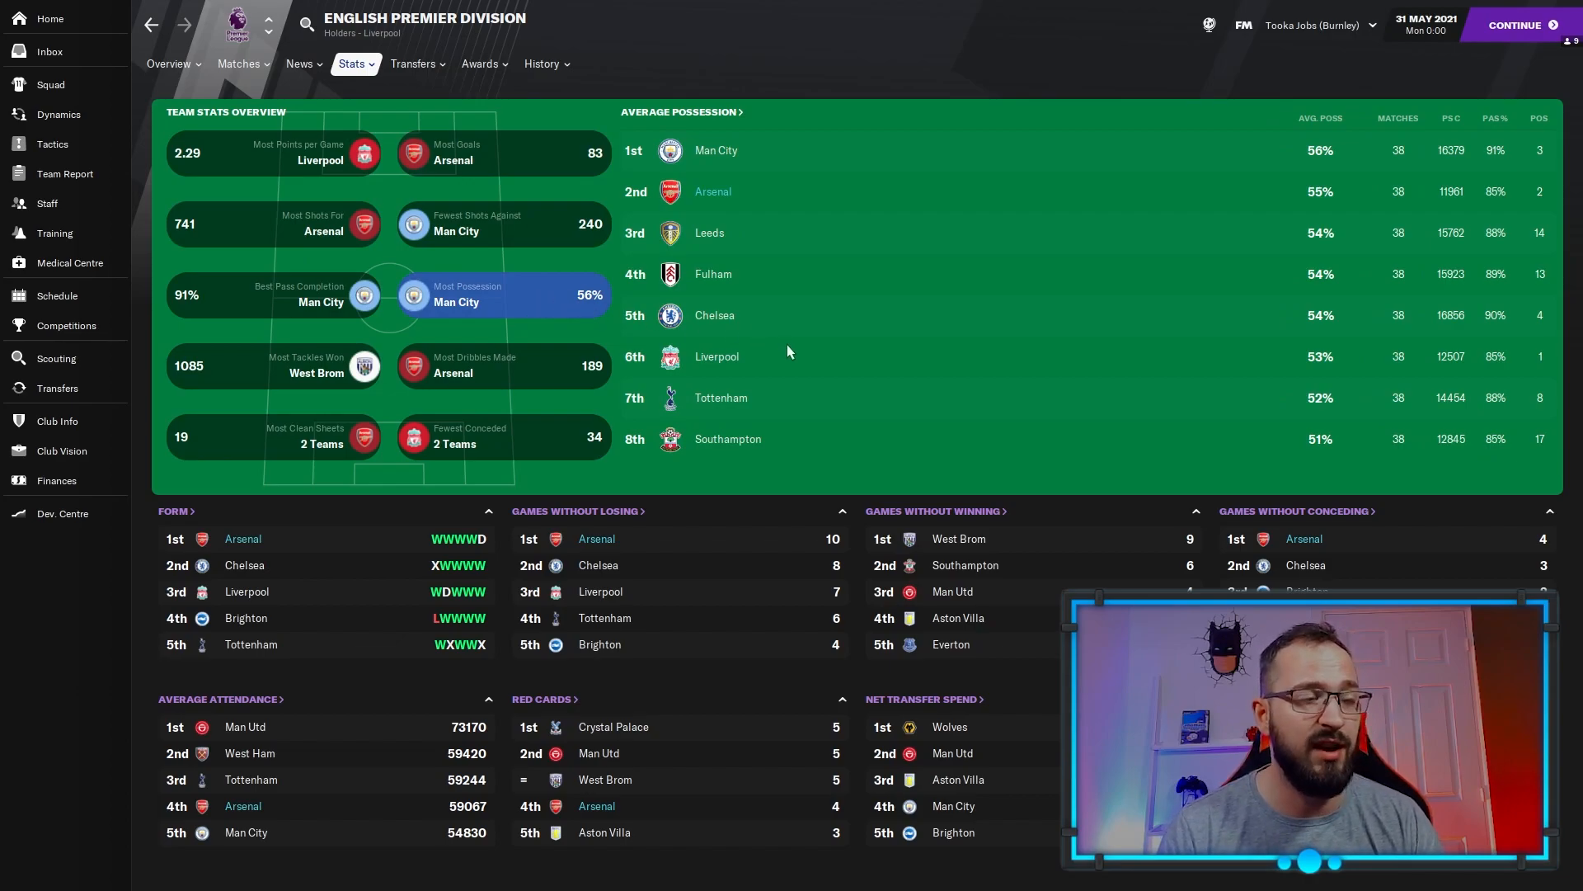
pyautogui.moveTo(765, 220)
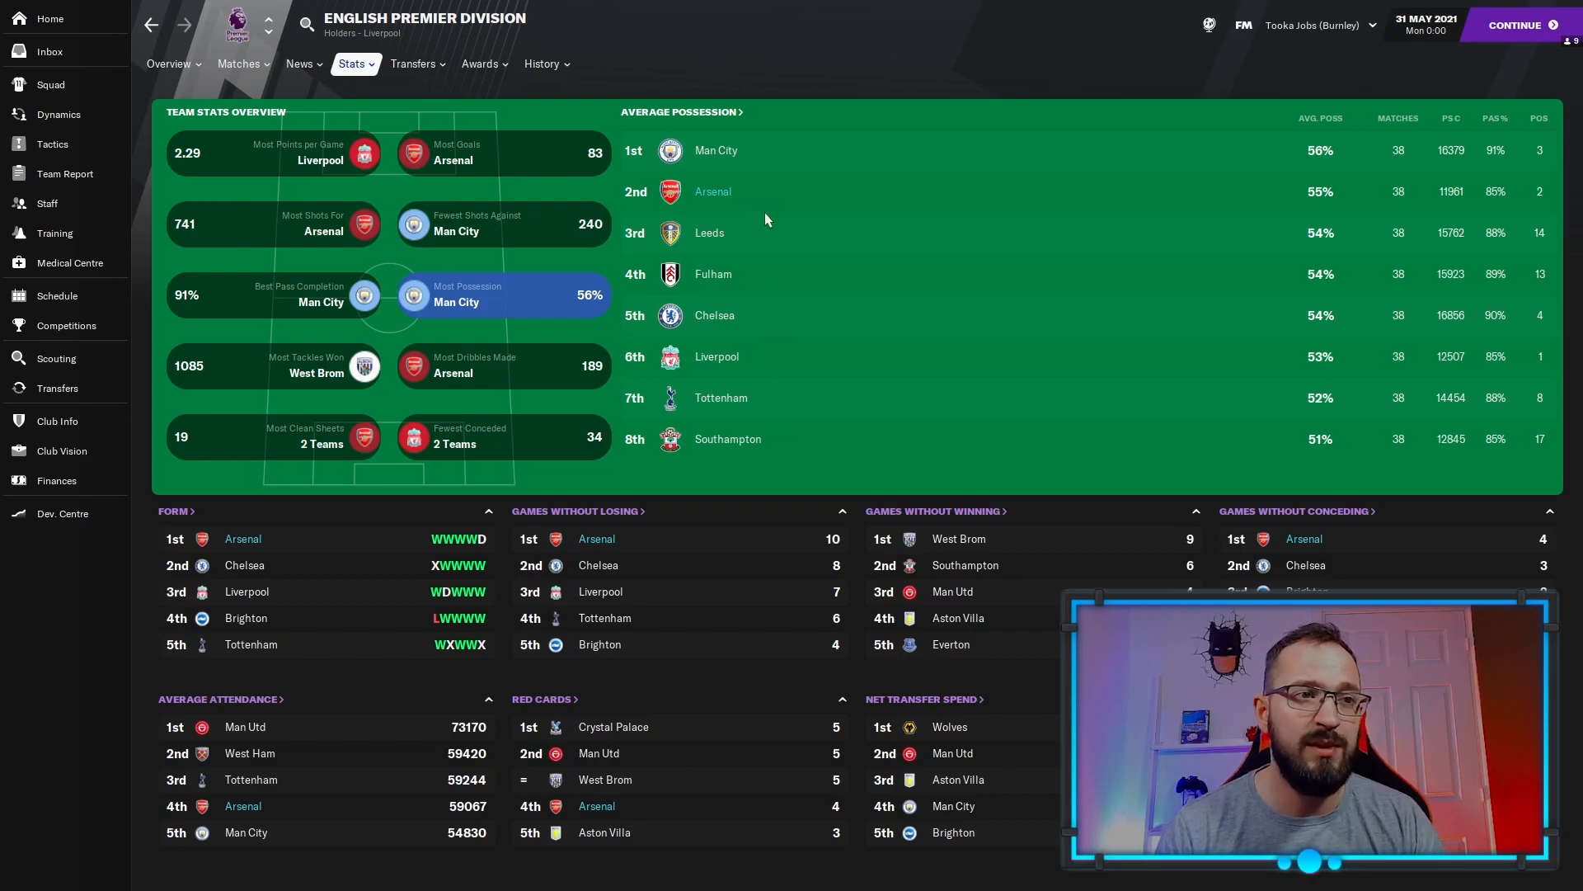
pyautogui.moveTo(661, 361)
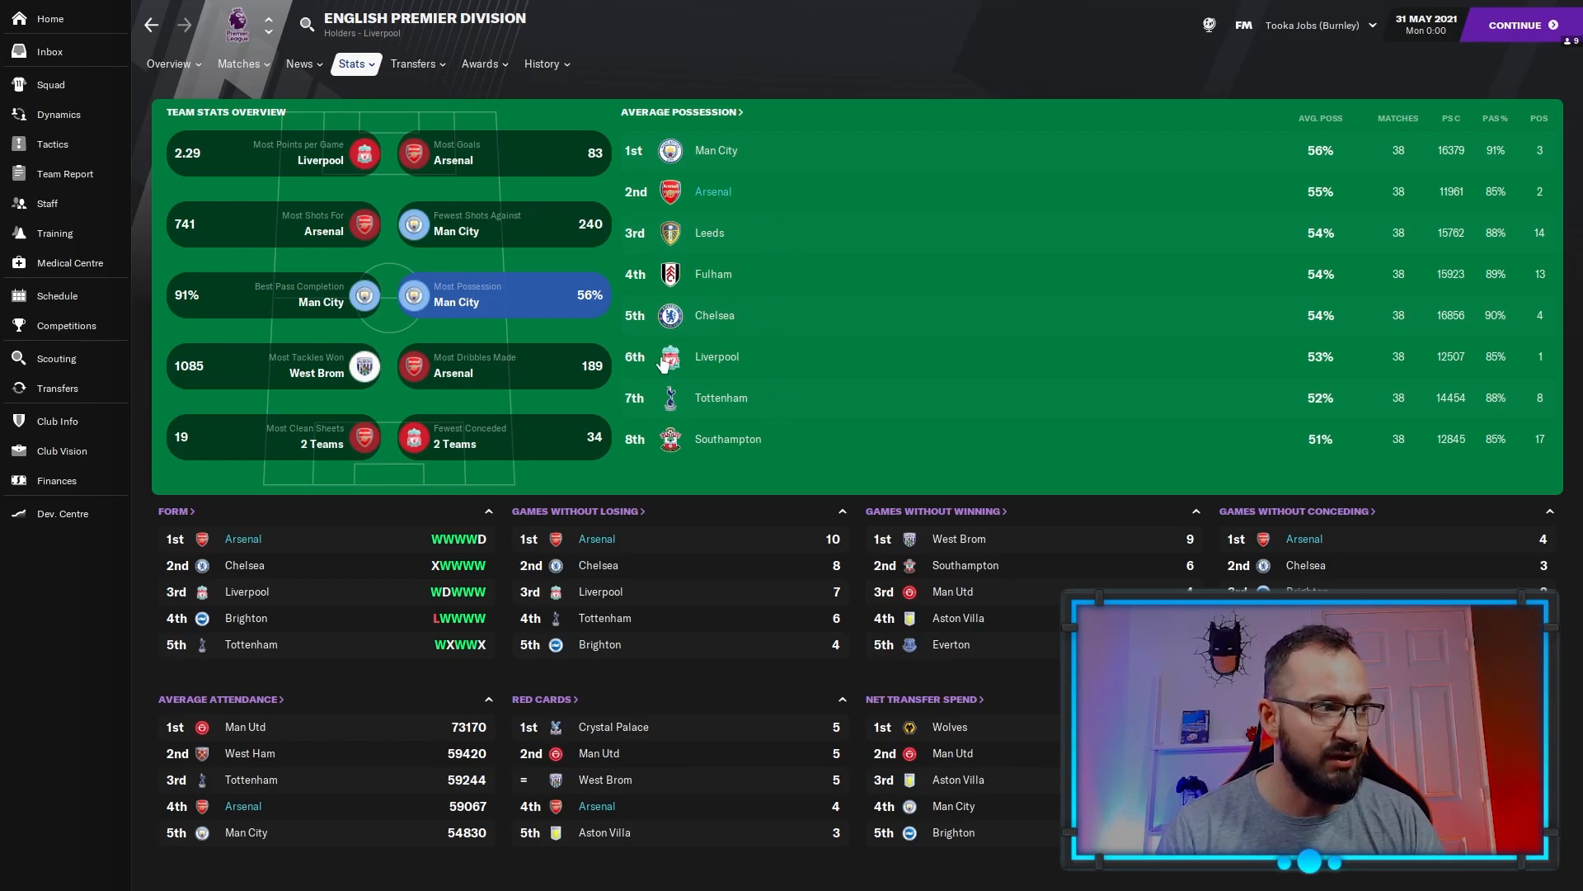
pyautogui.click(273, 294)
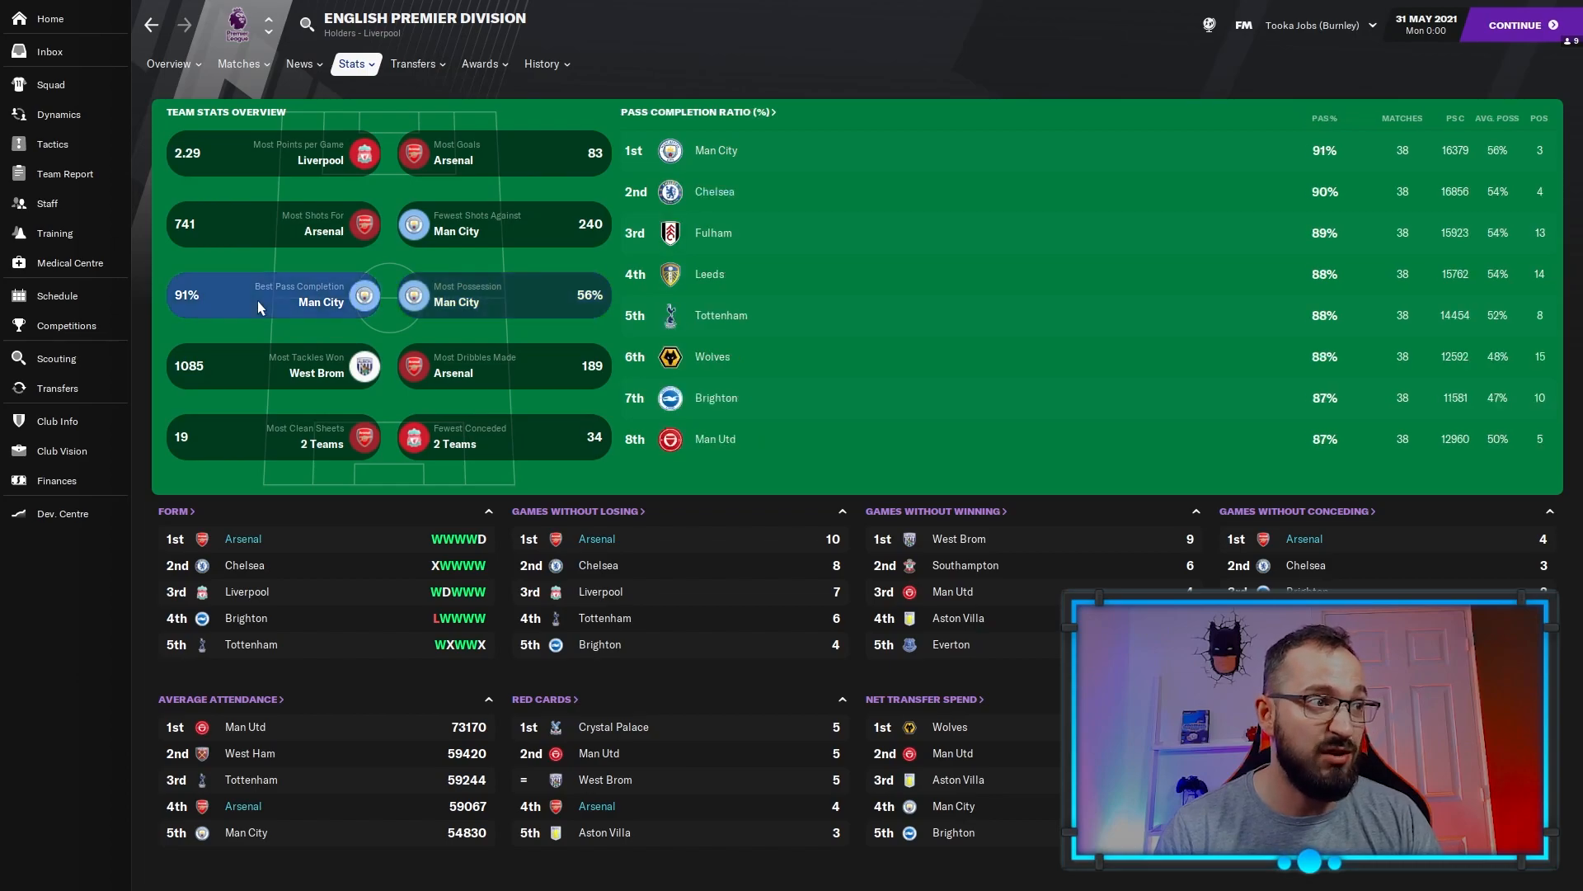
pyautogui.moveTo(720, 275)
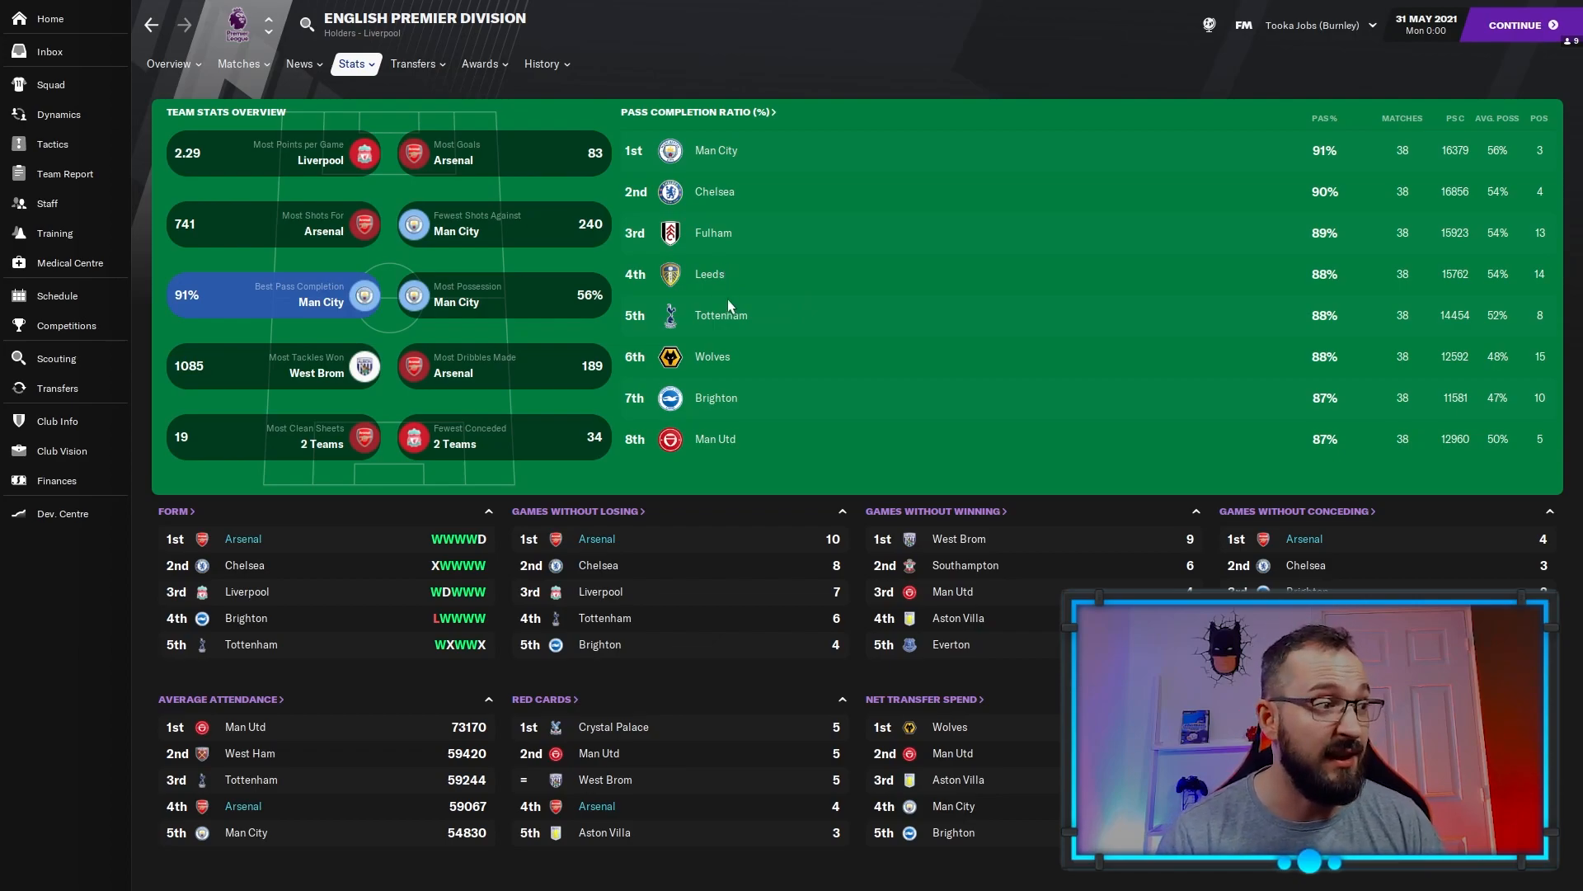
pyautogui.click(502, 438)
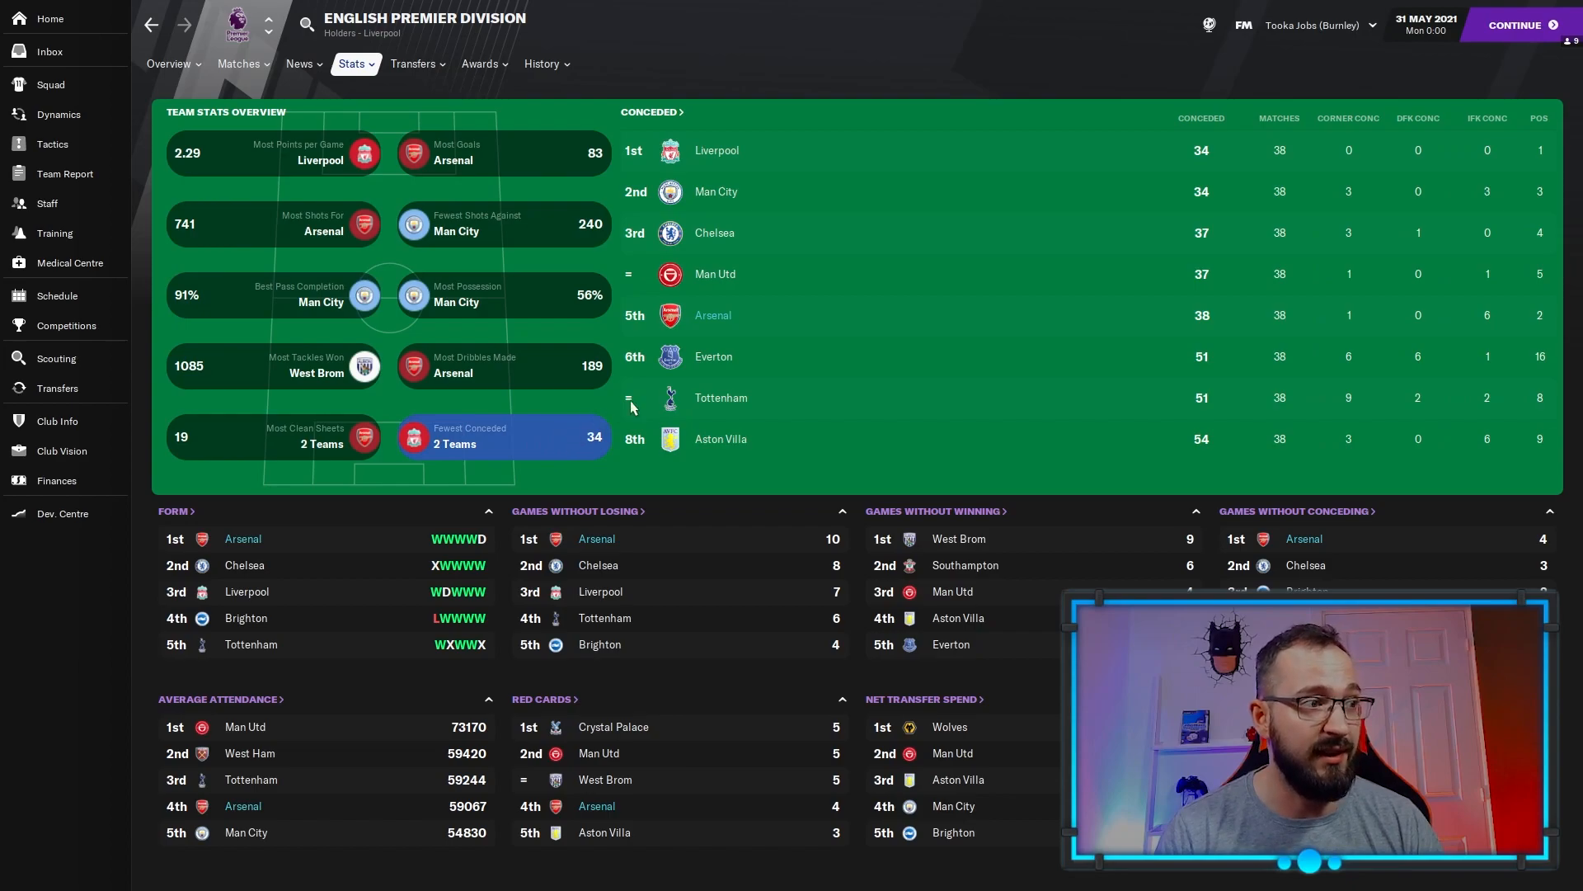
pyautogui.moveTo(774, 327)
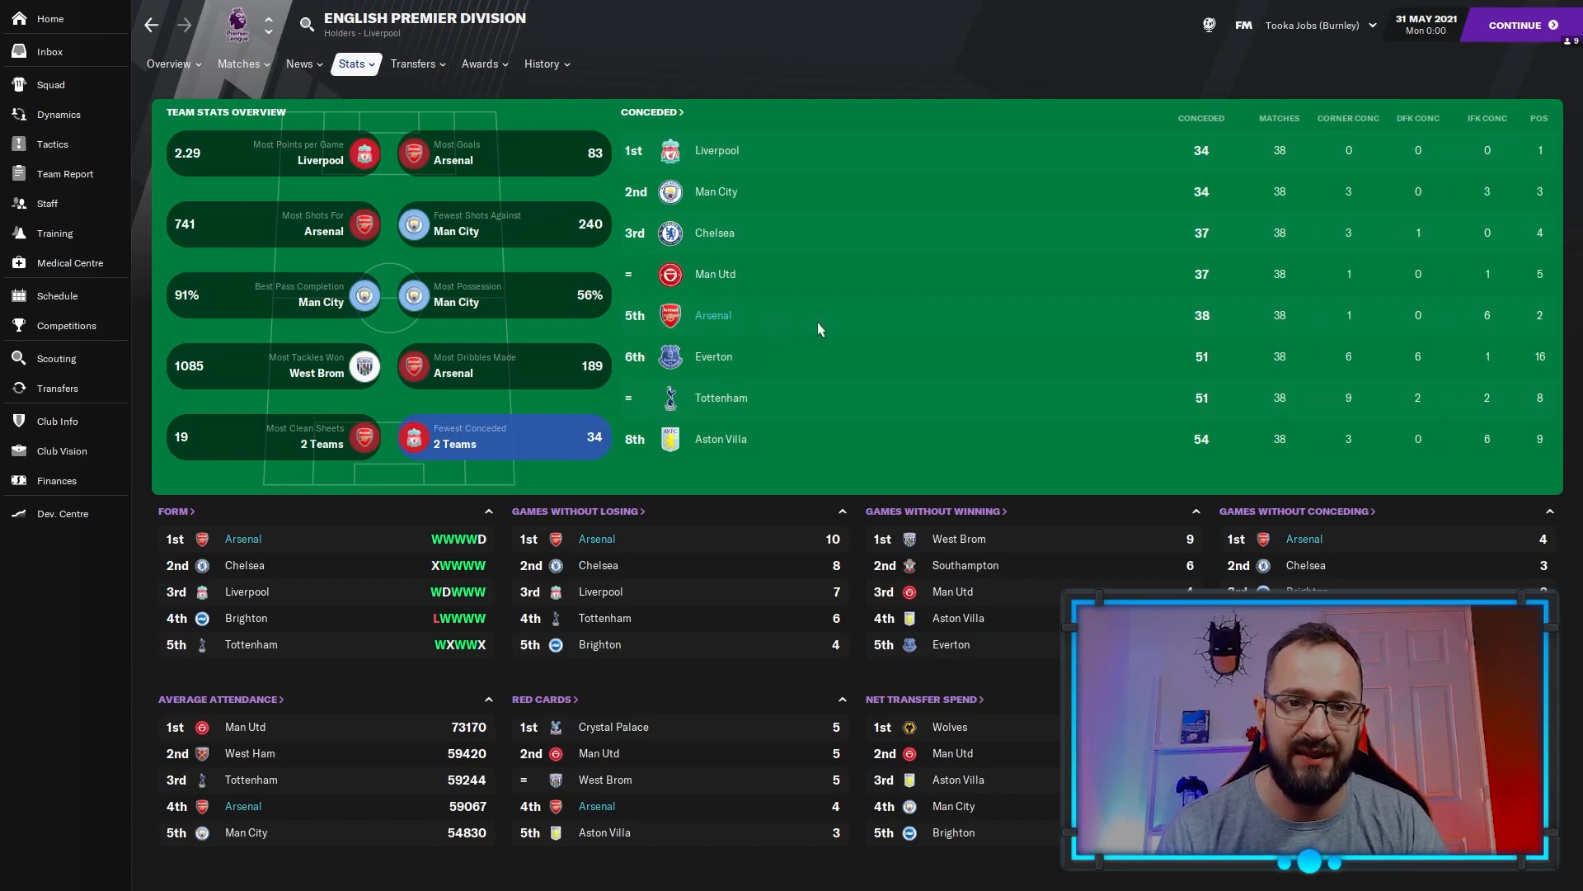
pyautogui.moveTo(1288, 40)
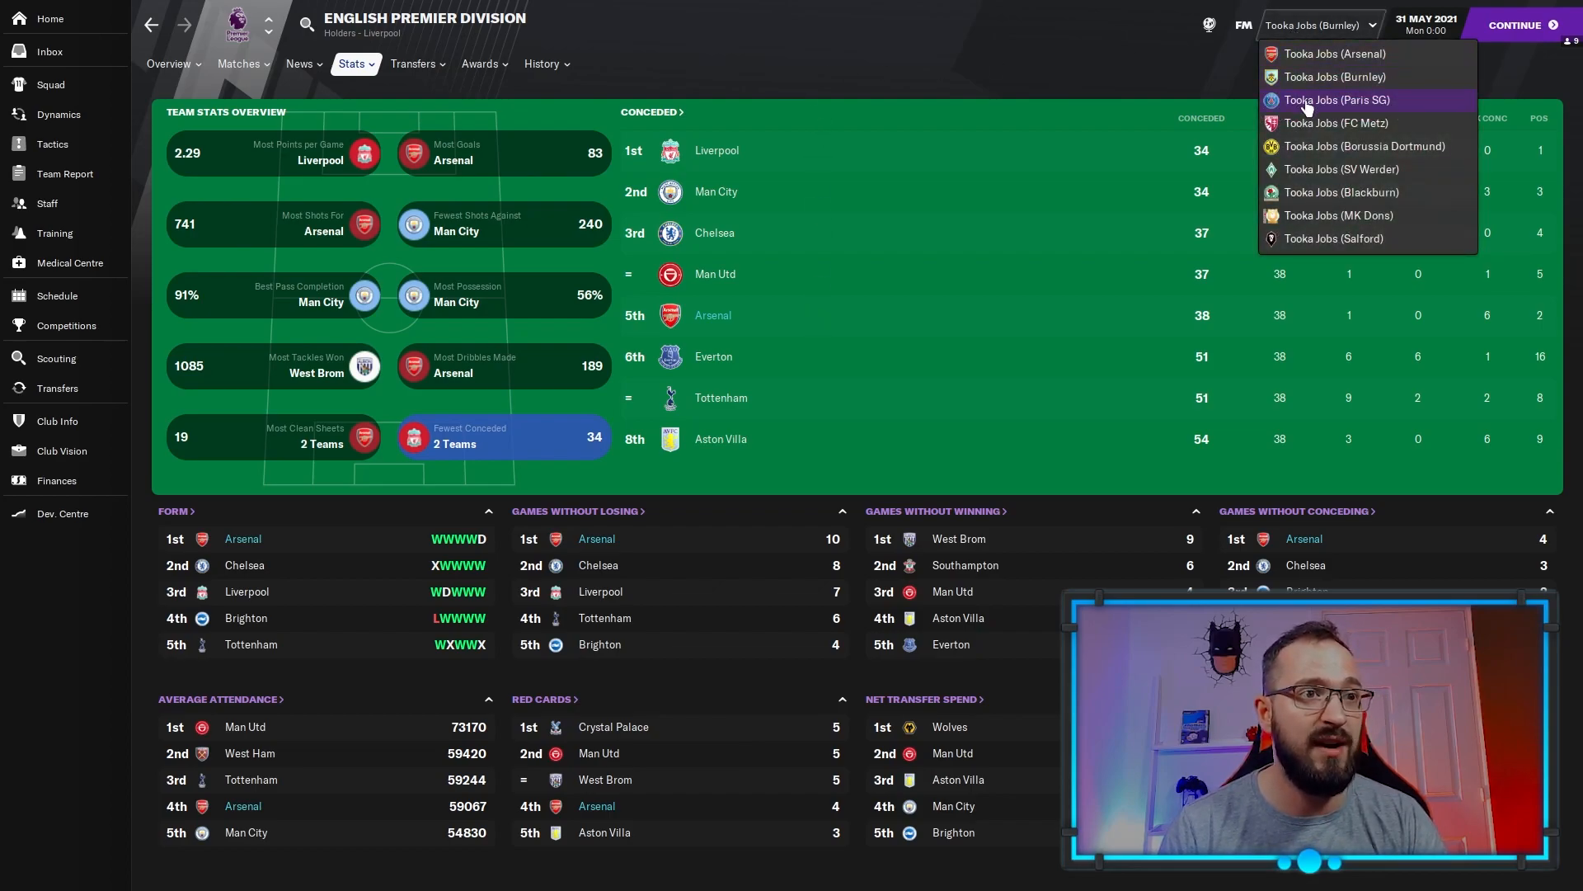
# Load the Tooka Jobs (Paris SG) save, landing on Ligue 1 stat leaders with Icardi top.
pyautogui.click(1335, 99)
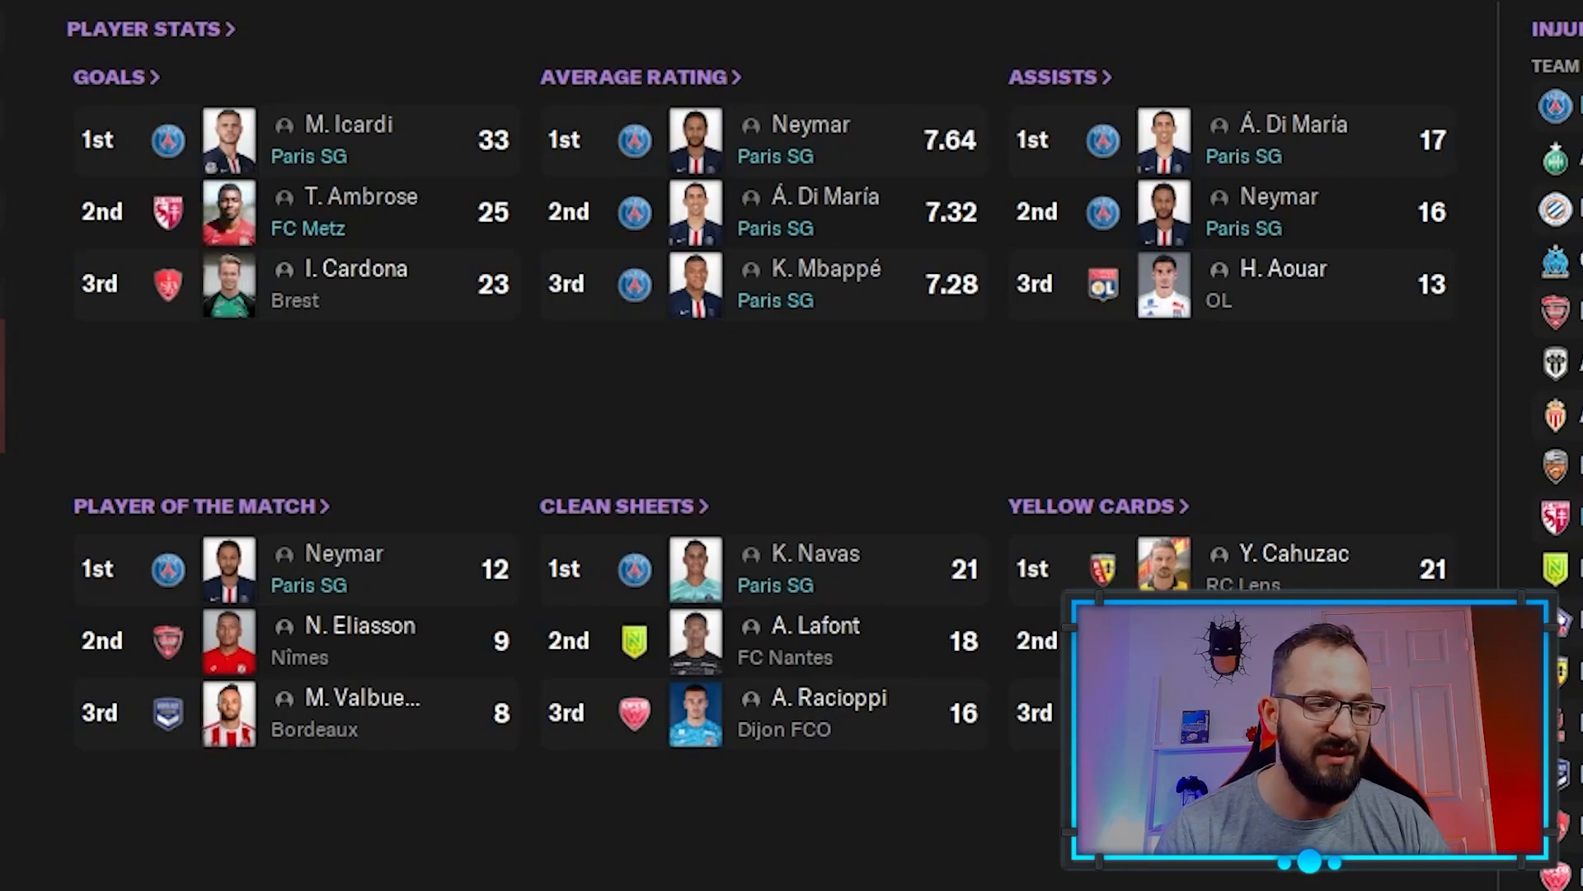
pyautogui.moveTo(521, 302)
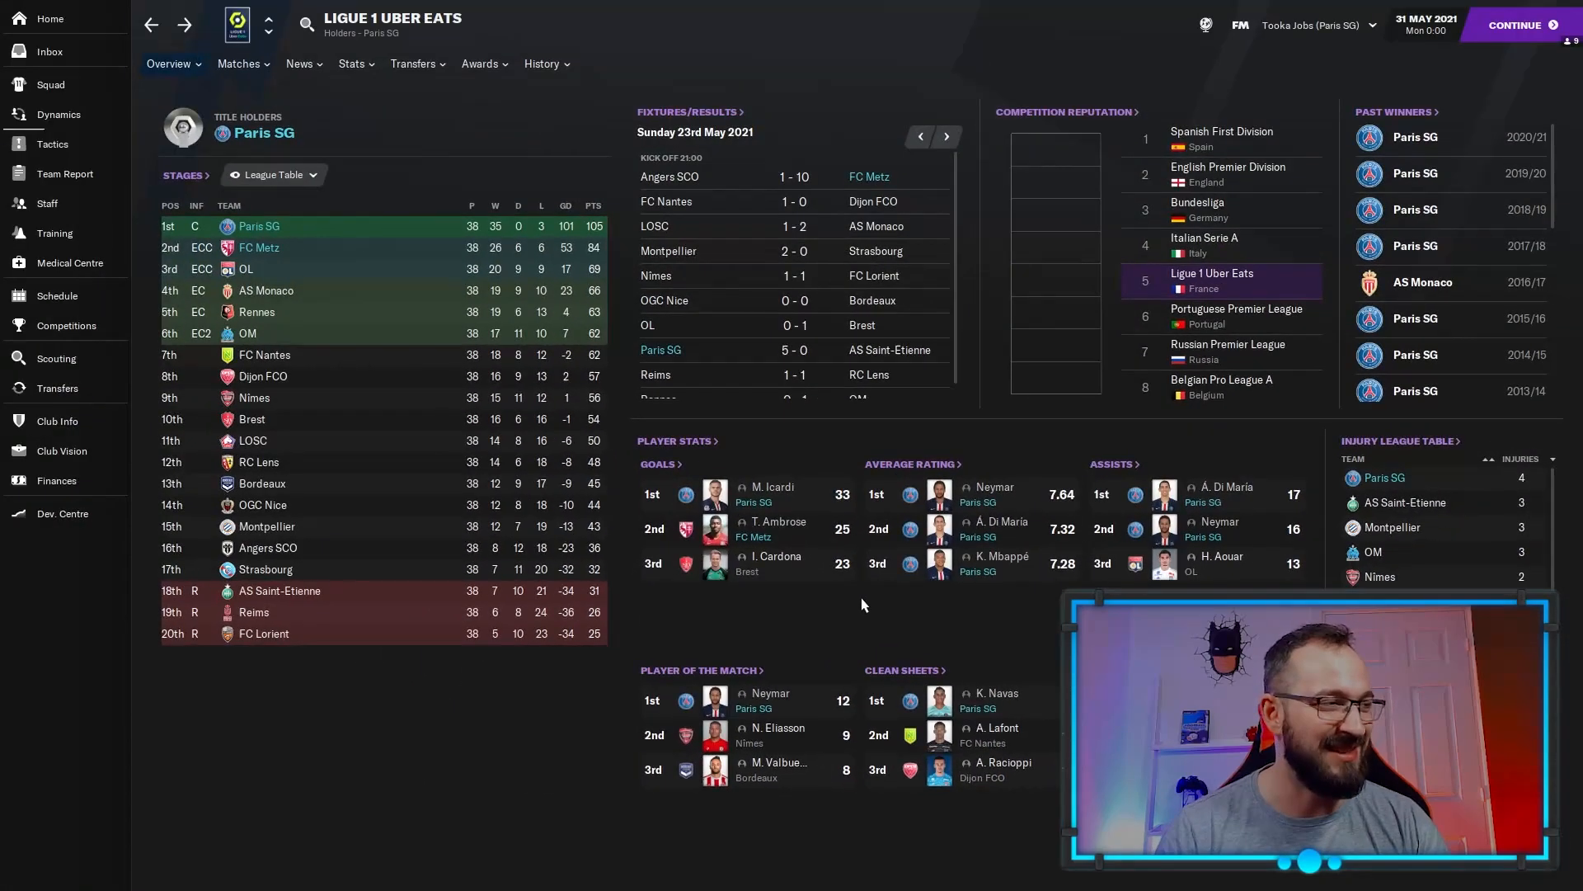
pyautogui.moveTo(55, 325)
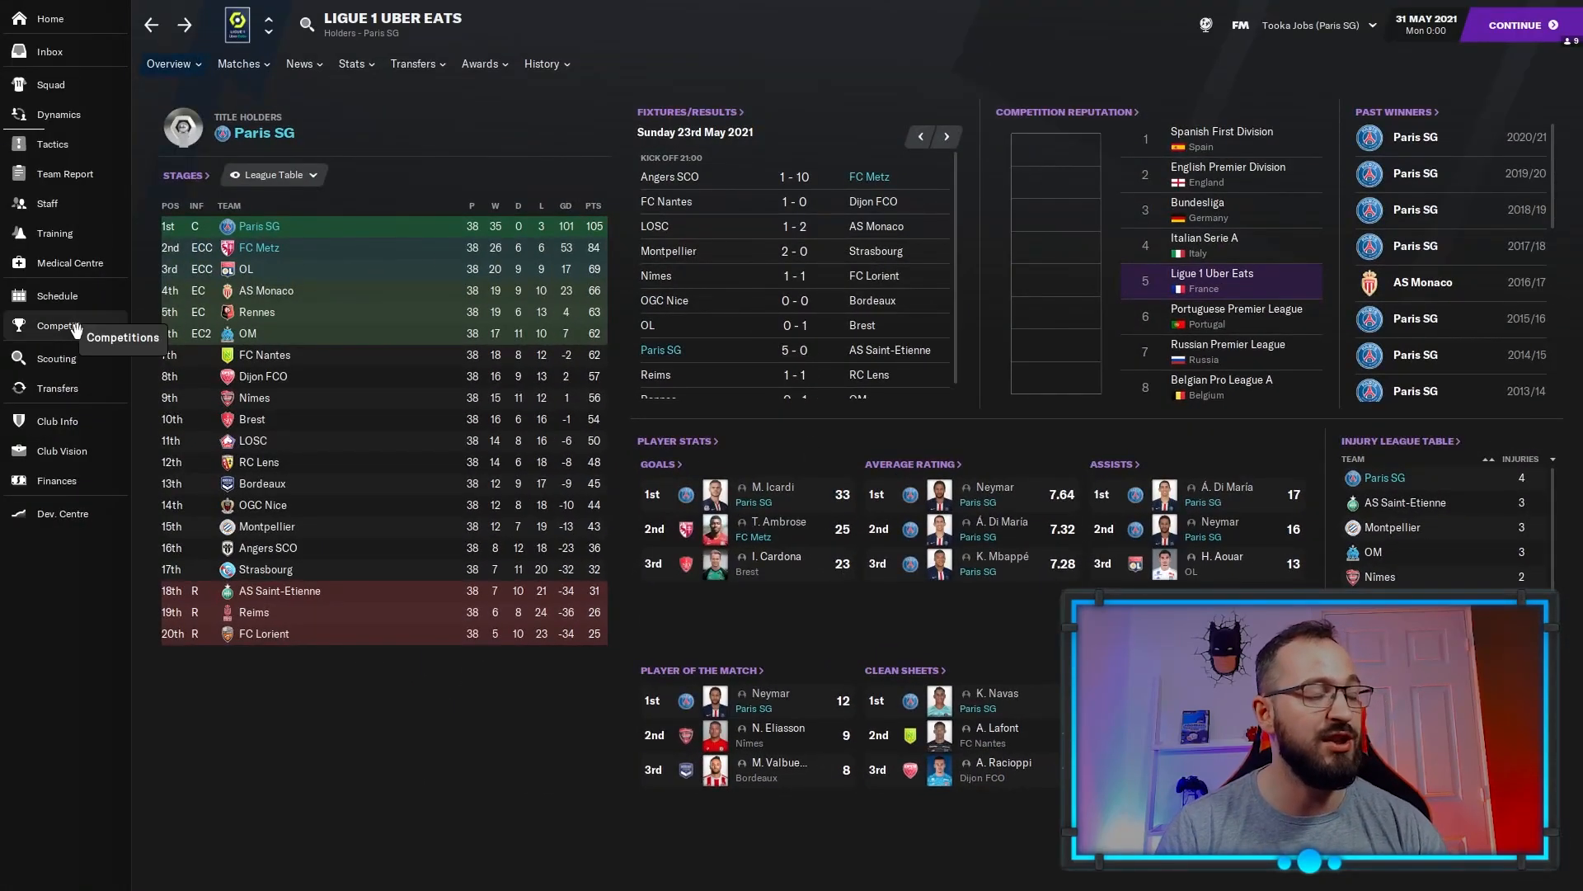
# Review Paris SG's competitions and the 2-0 Champions Cup final loss to A. Madrid.
pyautogui.click(64, 325)
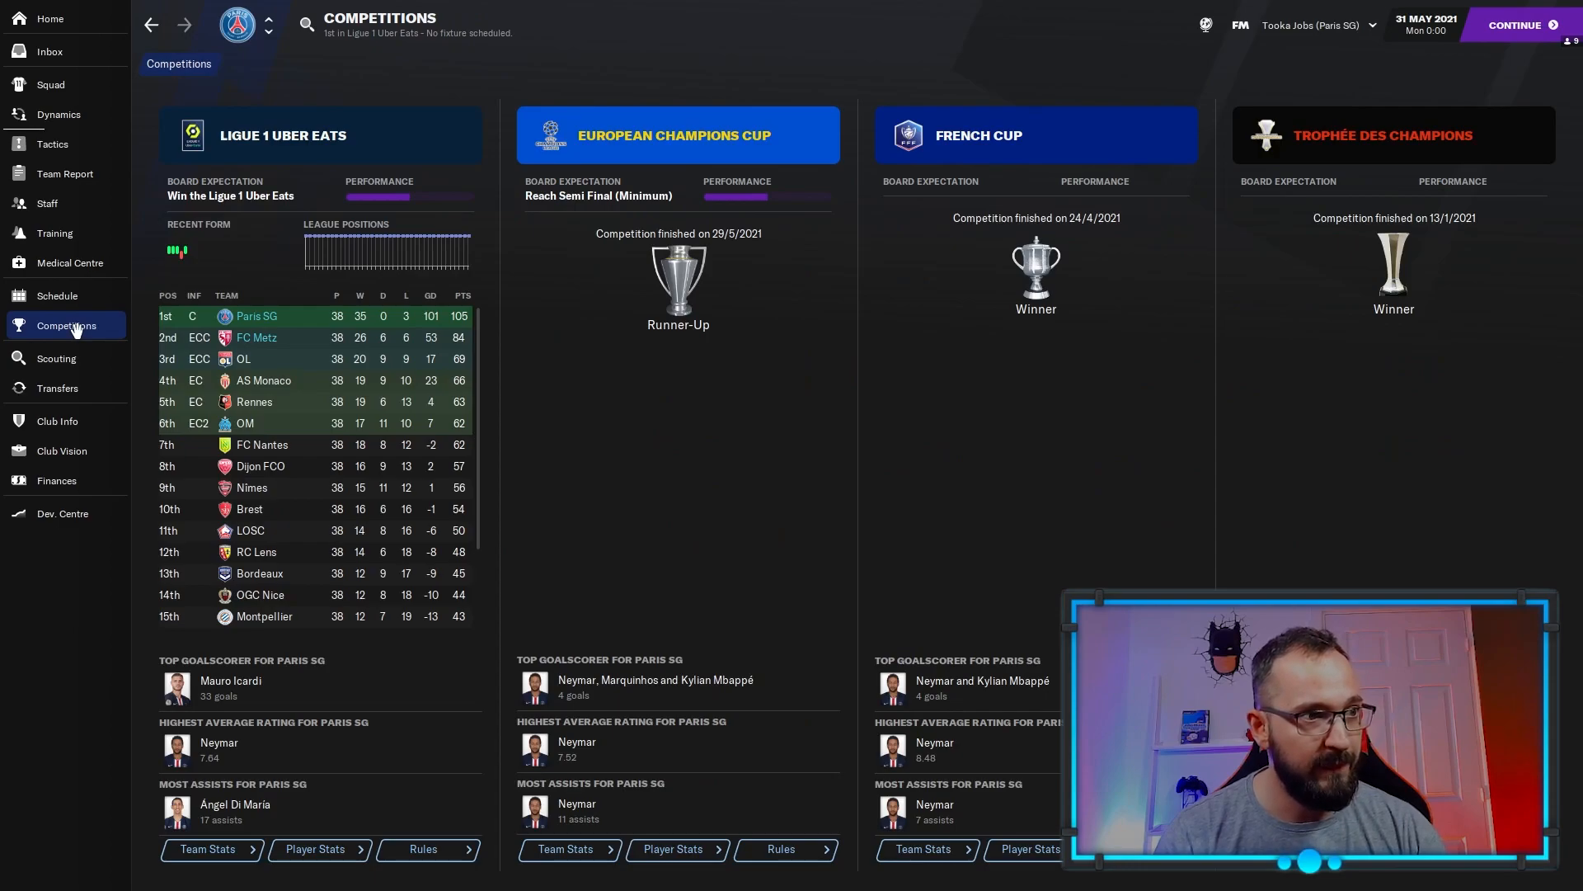
pyautogui.moveTo(635, 444)
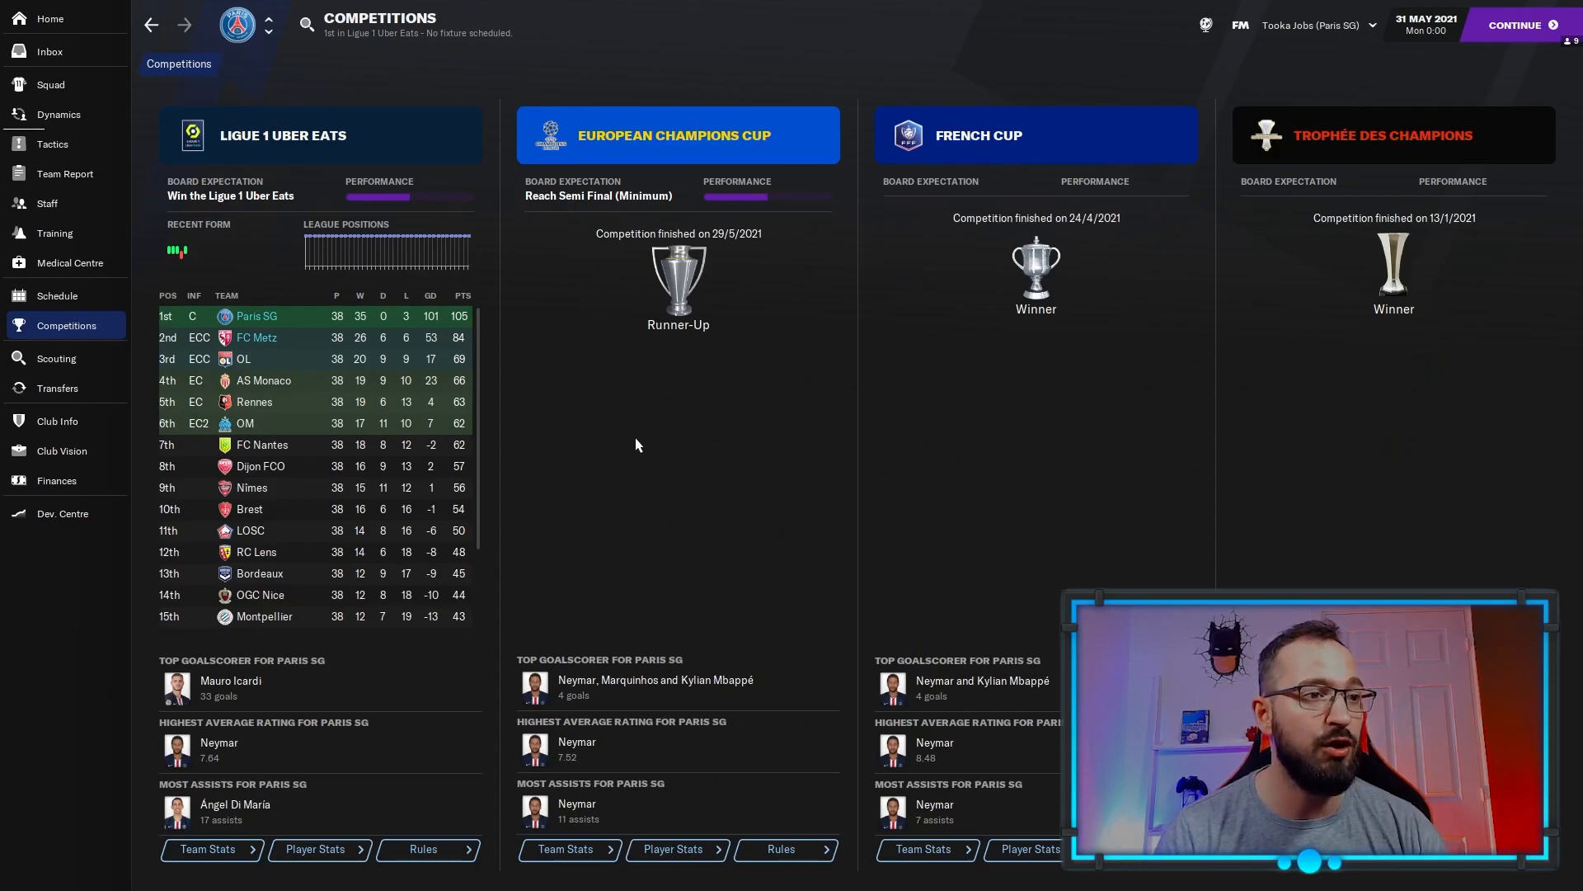
pyautogui.moveTo(1397, 427)
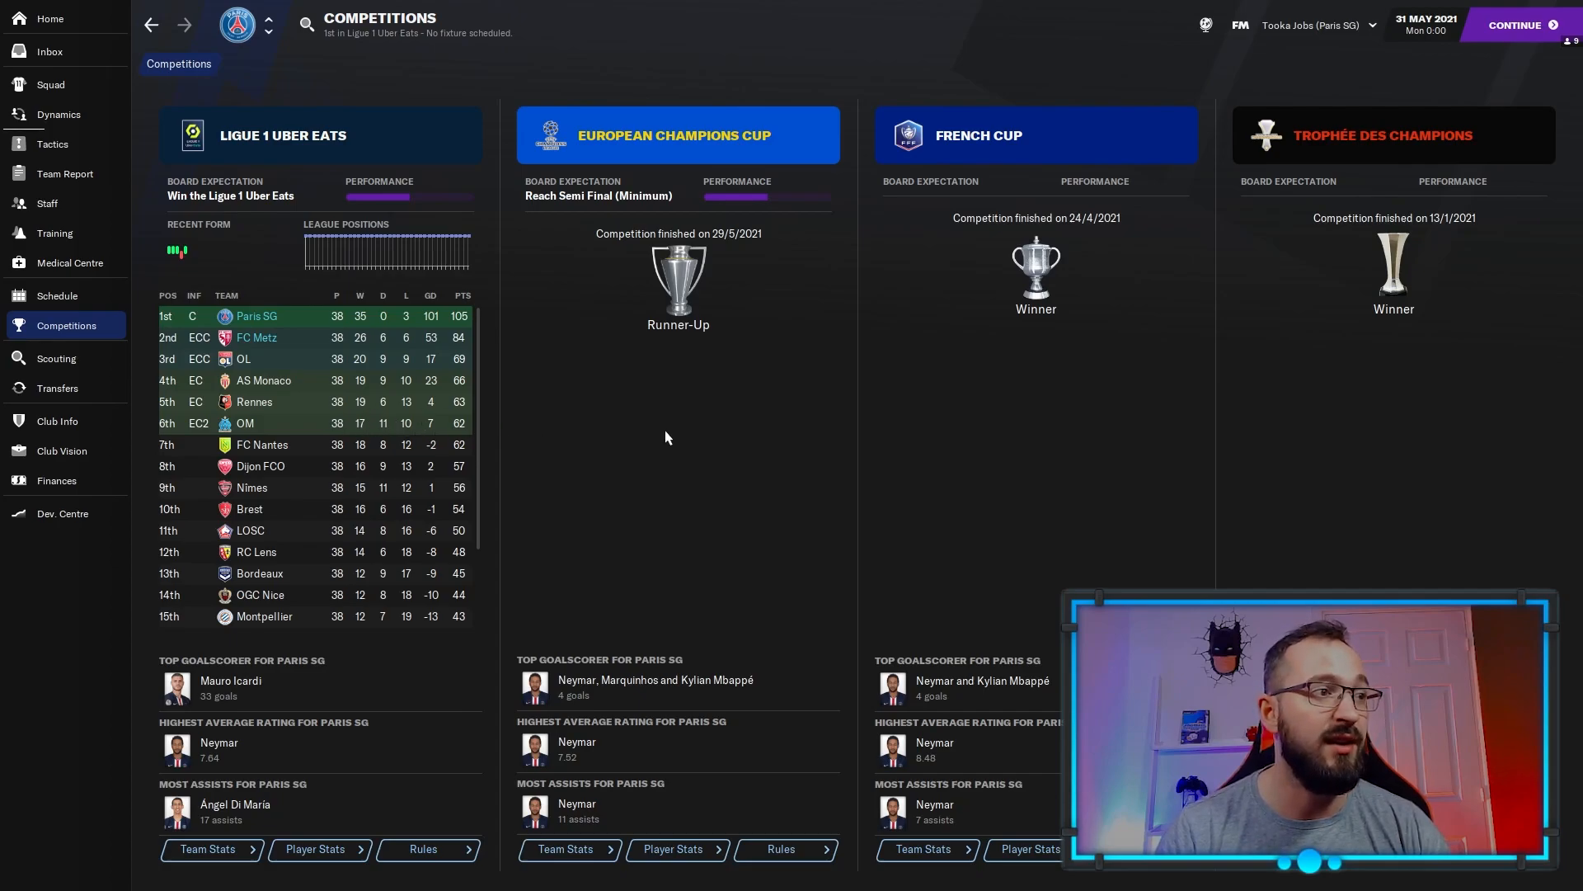
pyautogui.moveTo(696, 378)
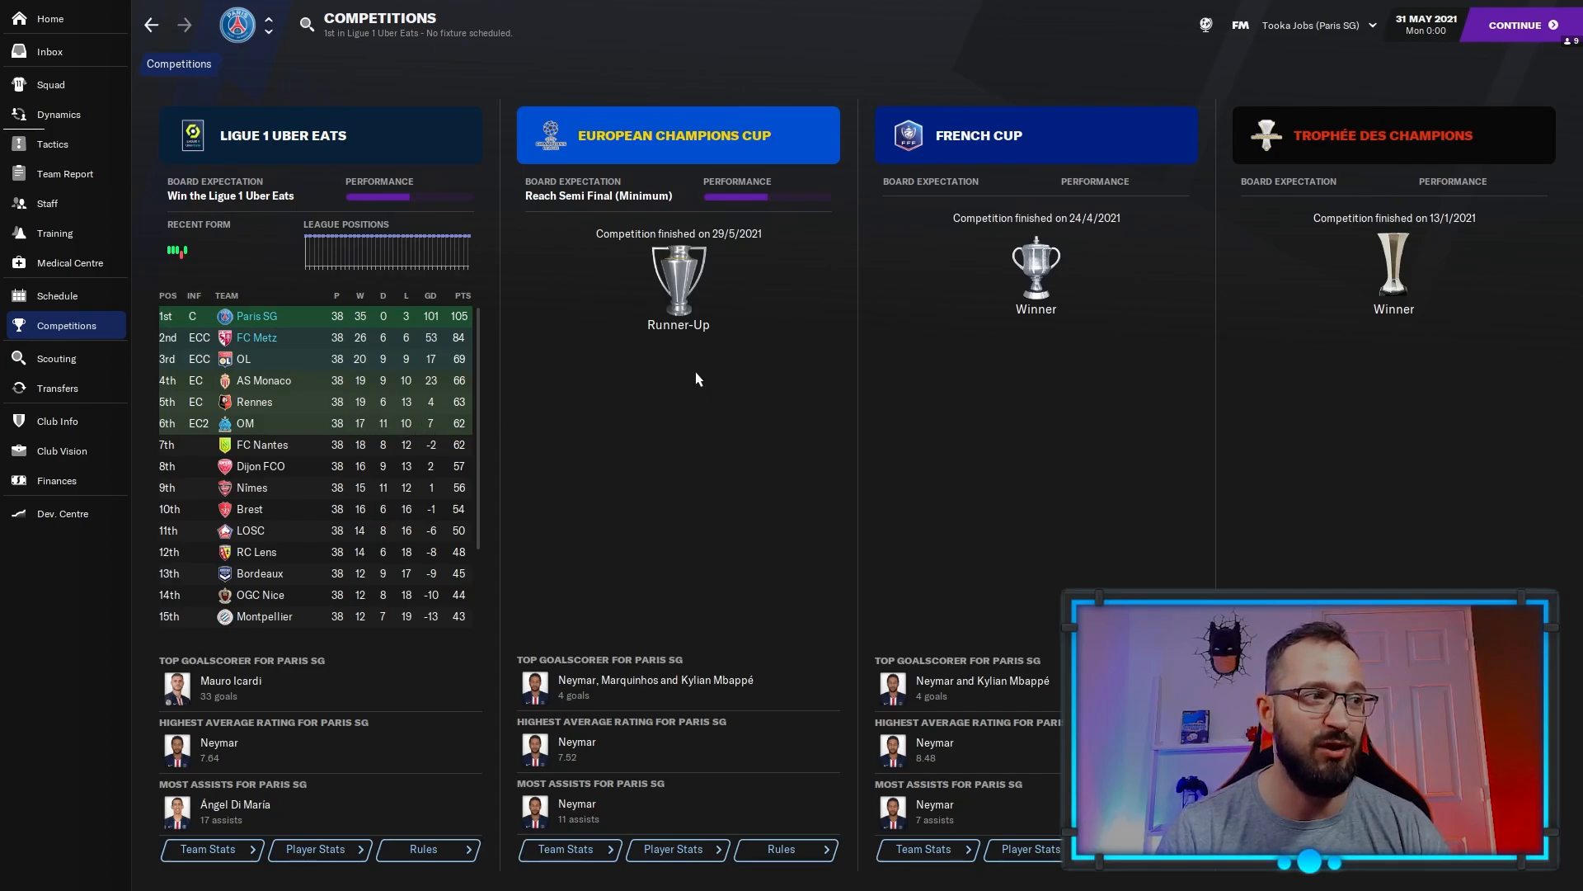
pyautogui.moveTo(680, 338)
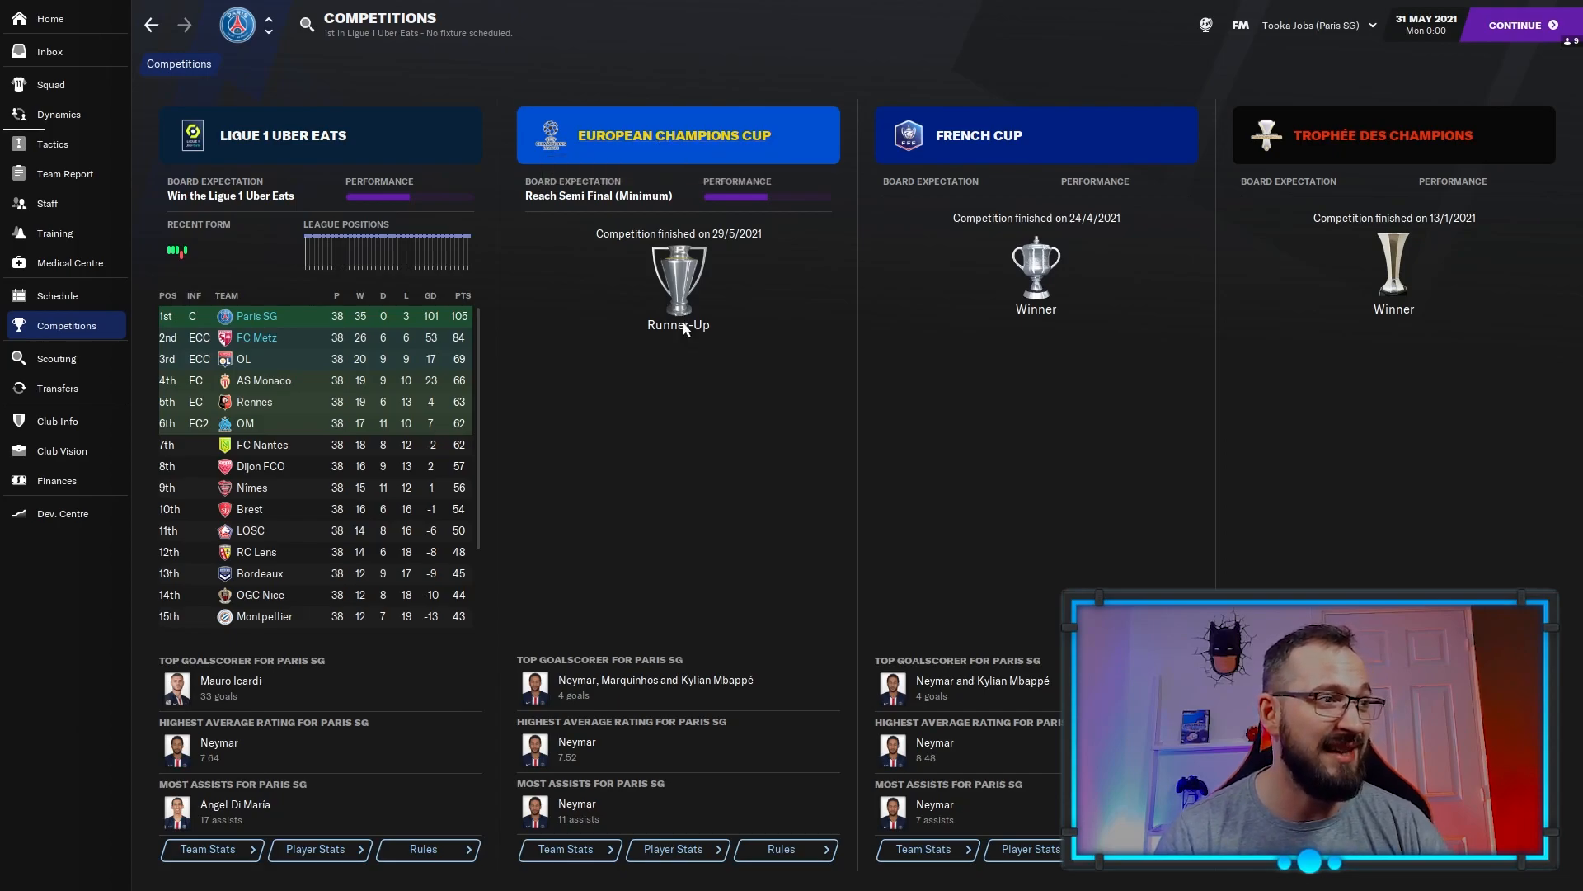
pyautogui.click(675, 135)
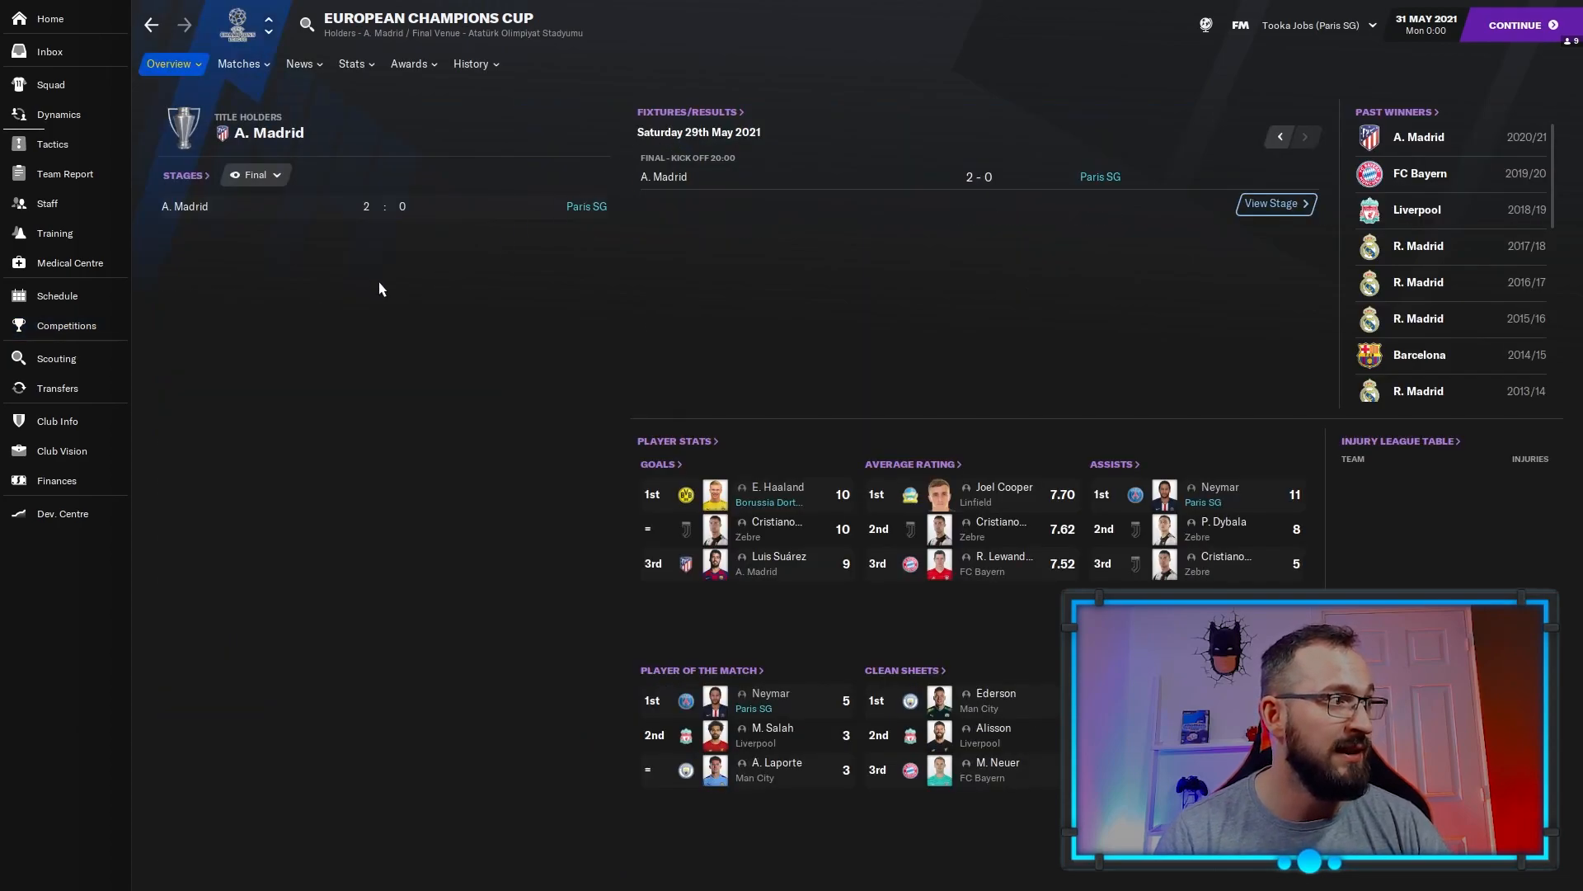
pyautogui.moveTo(354, 295)
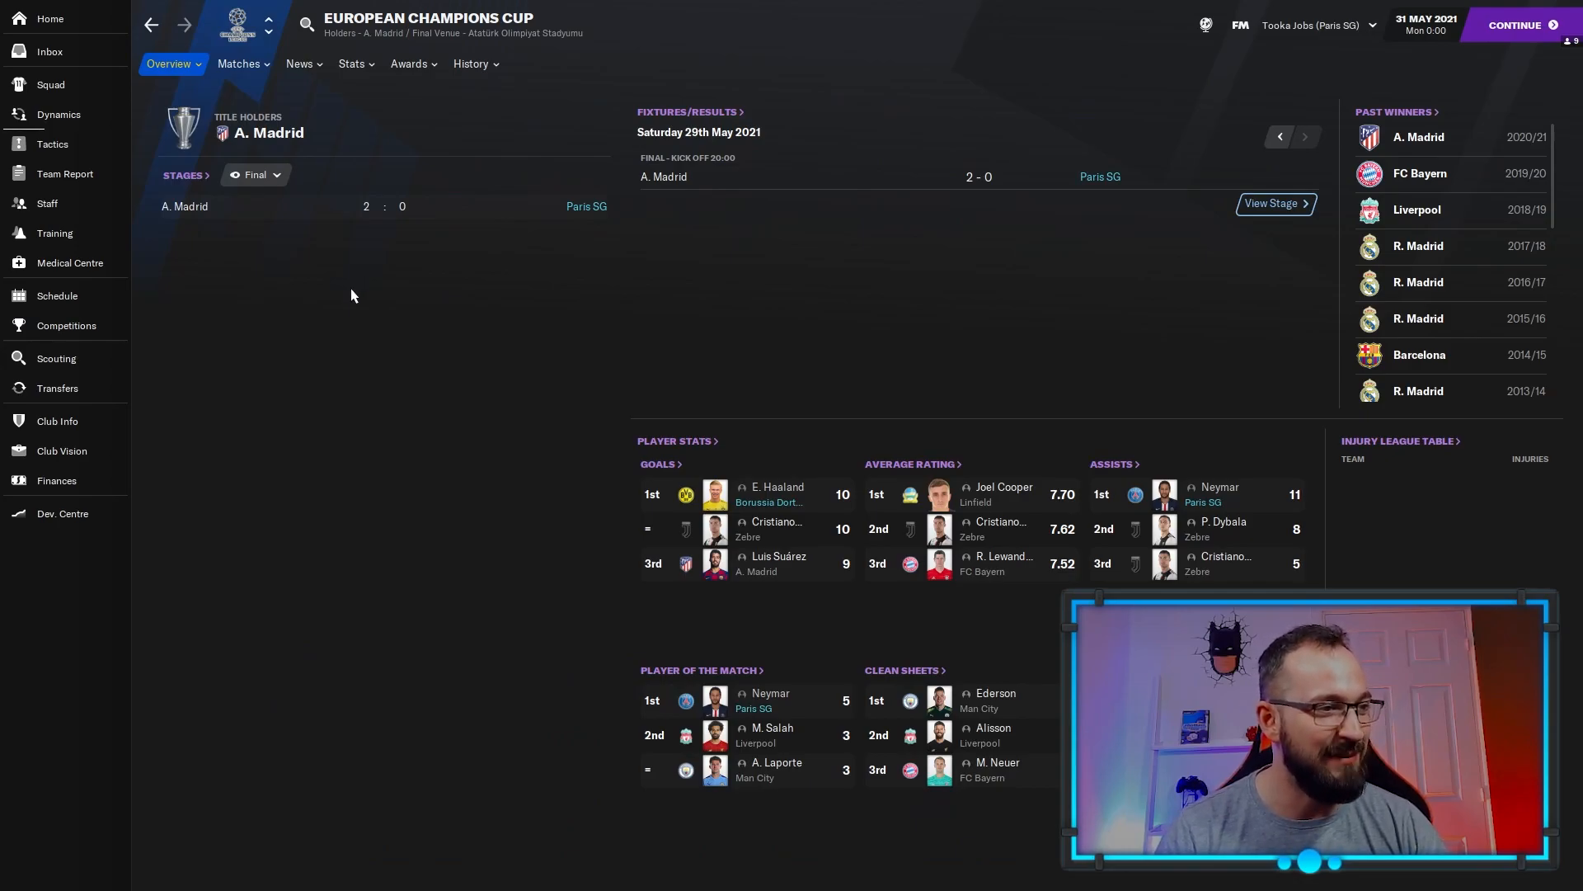
pyautogui.moveTo(770, 502)
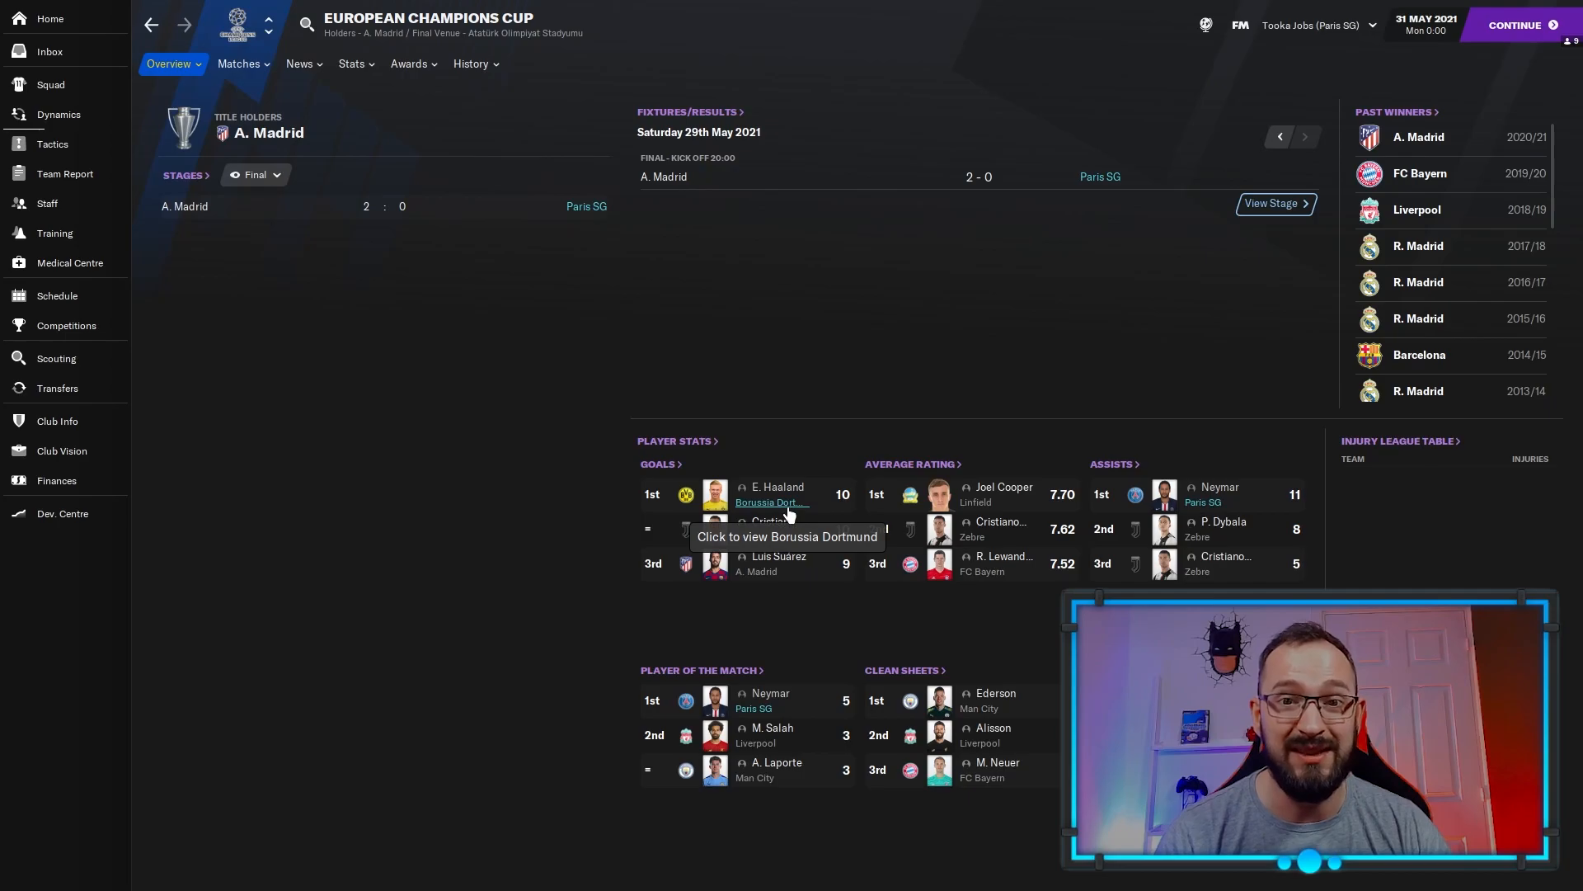
pyautogui.moveTo(489, 453)
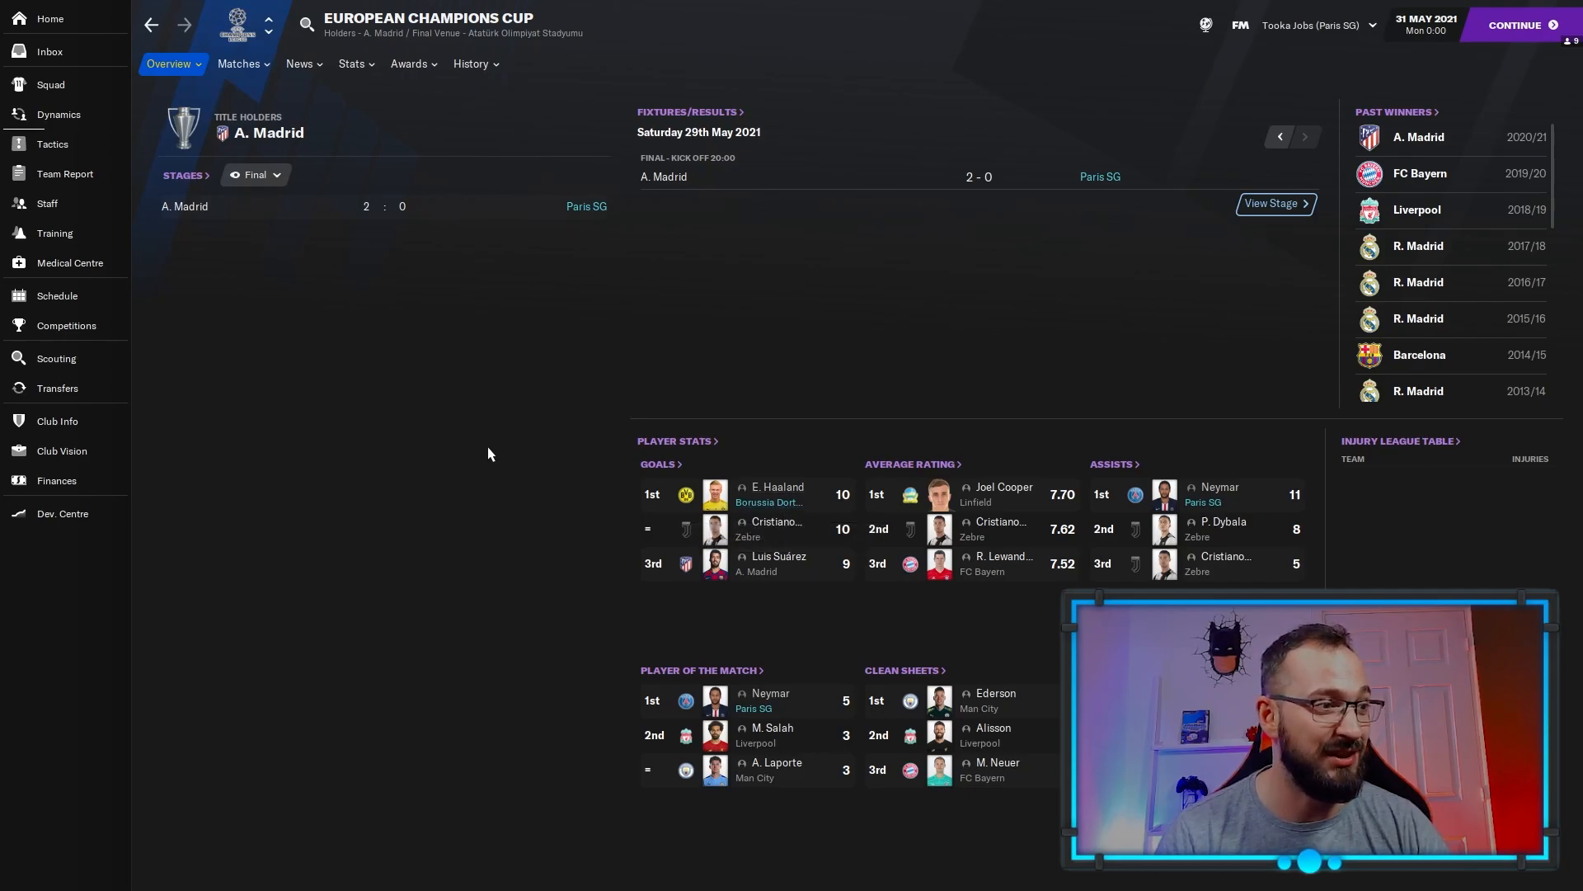
pyautogui.click(66, 325)
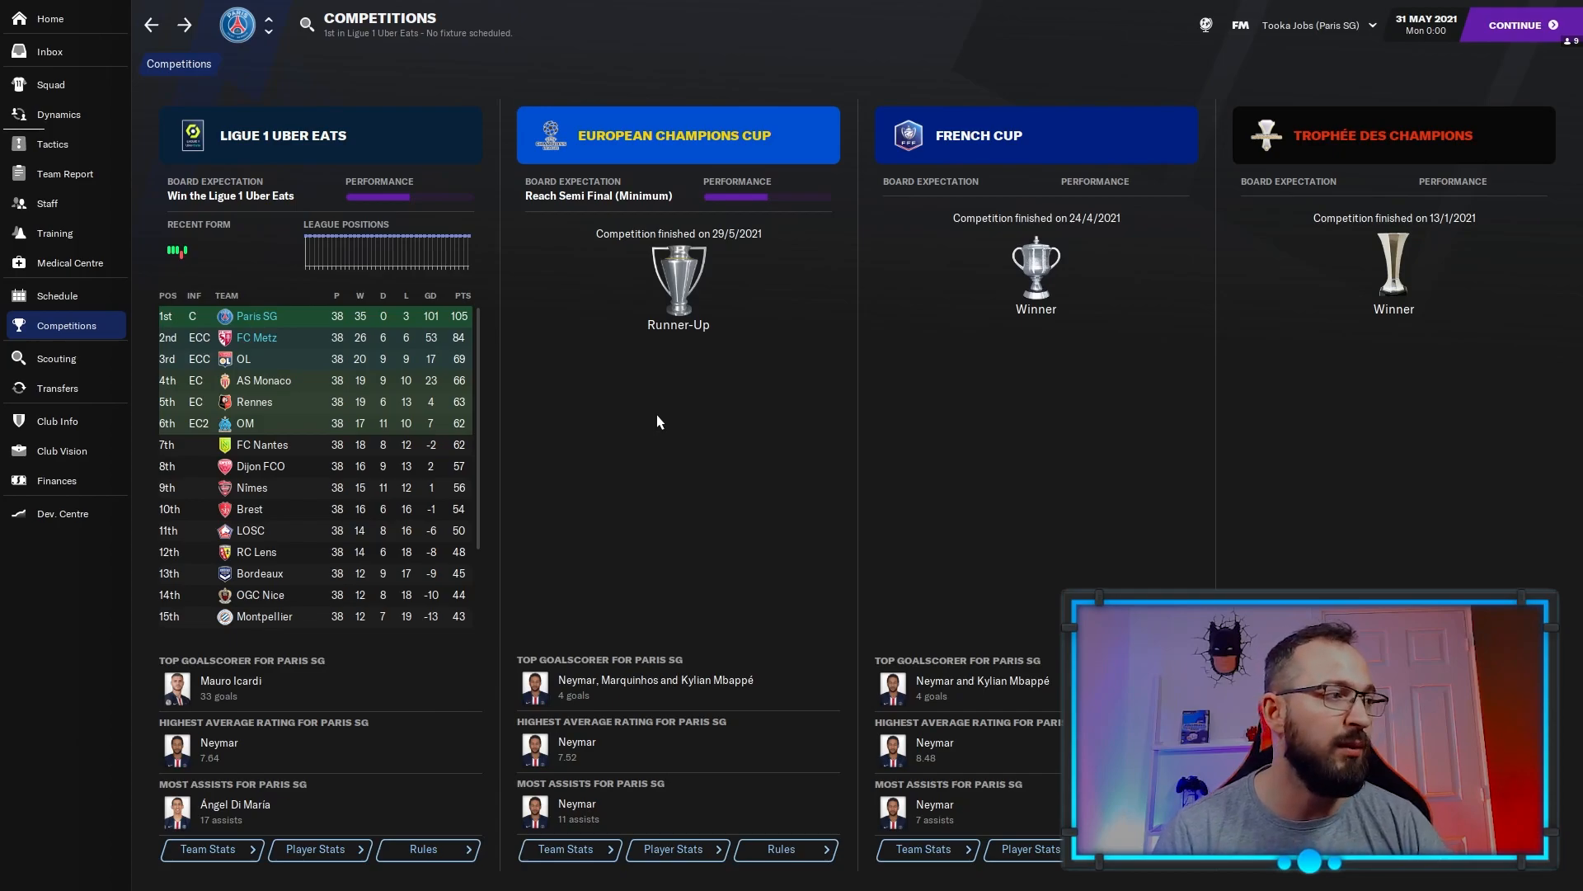
pyautogui.moveTo(638, 442)
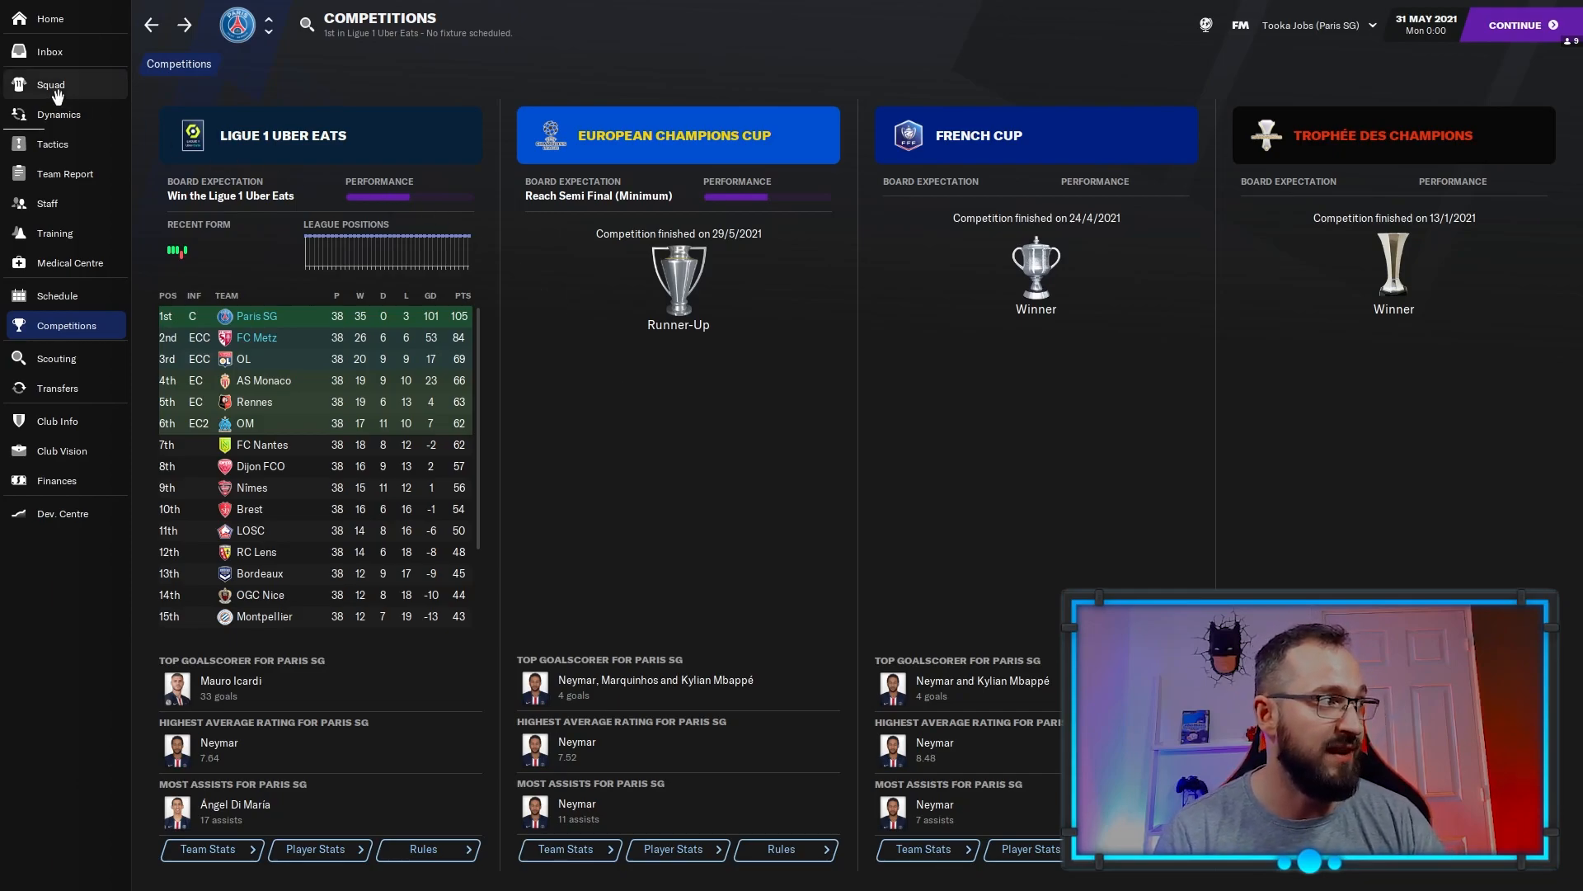
pyautogui.click(51, 85)
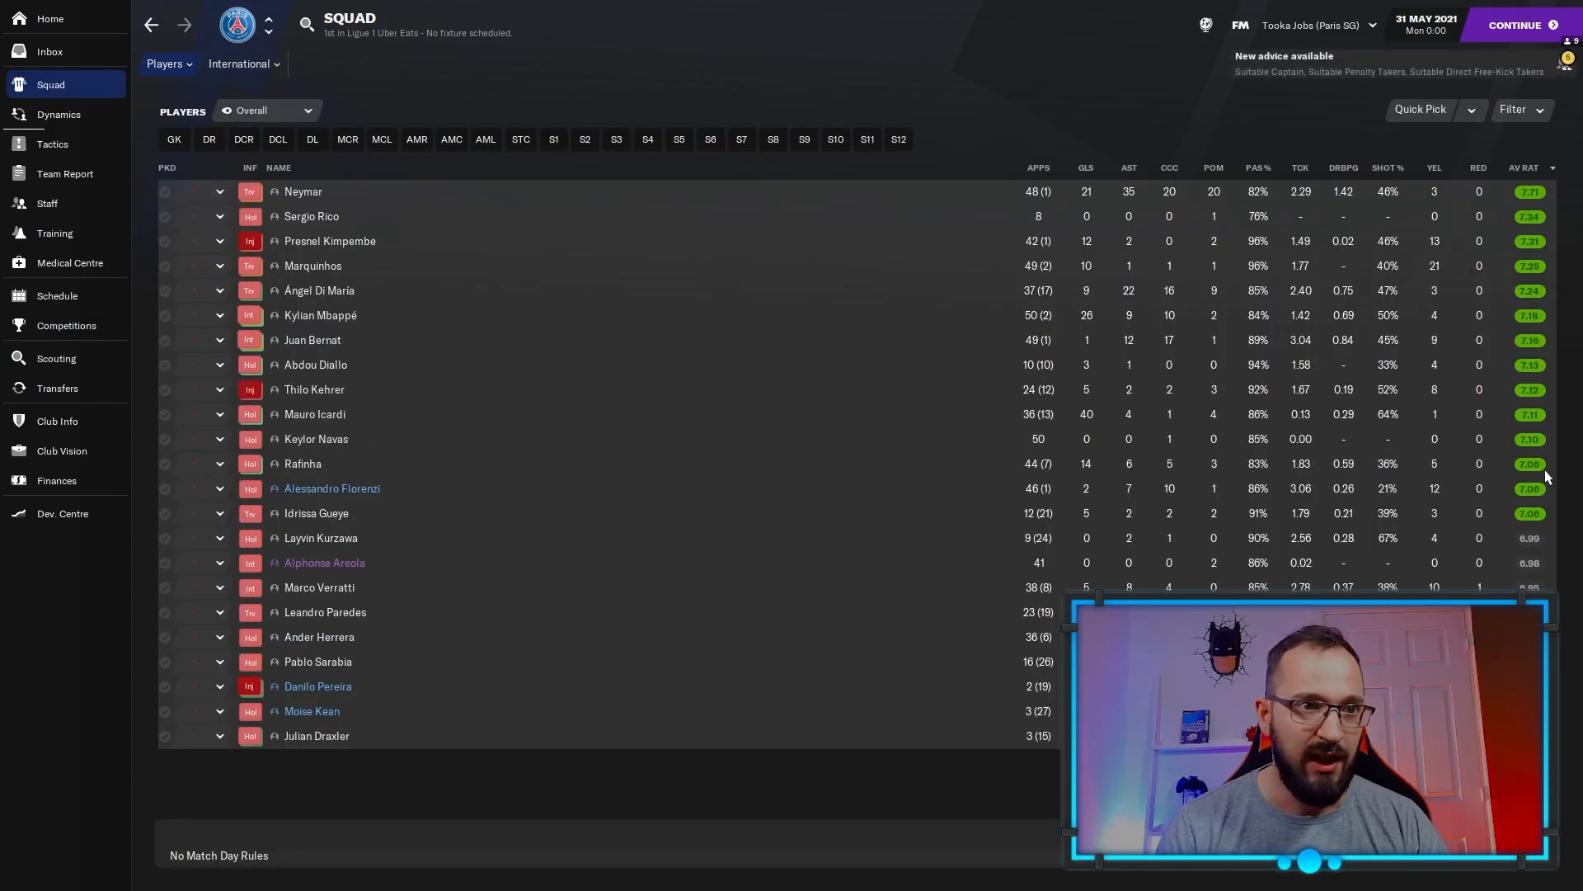
pyautogui.moveTo(948, 175)
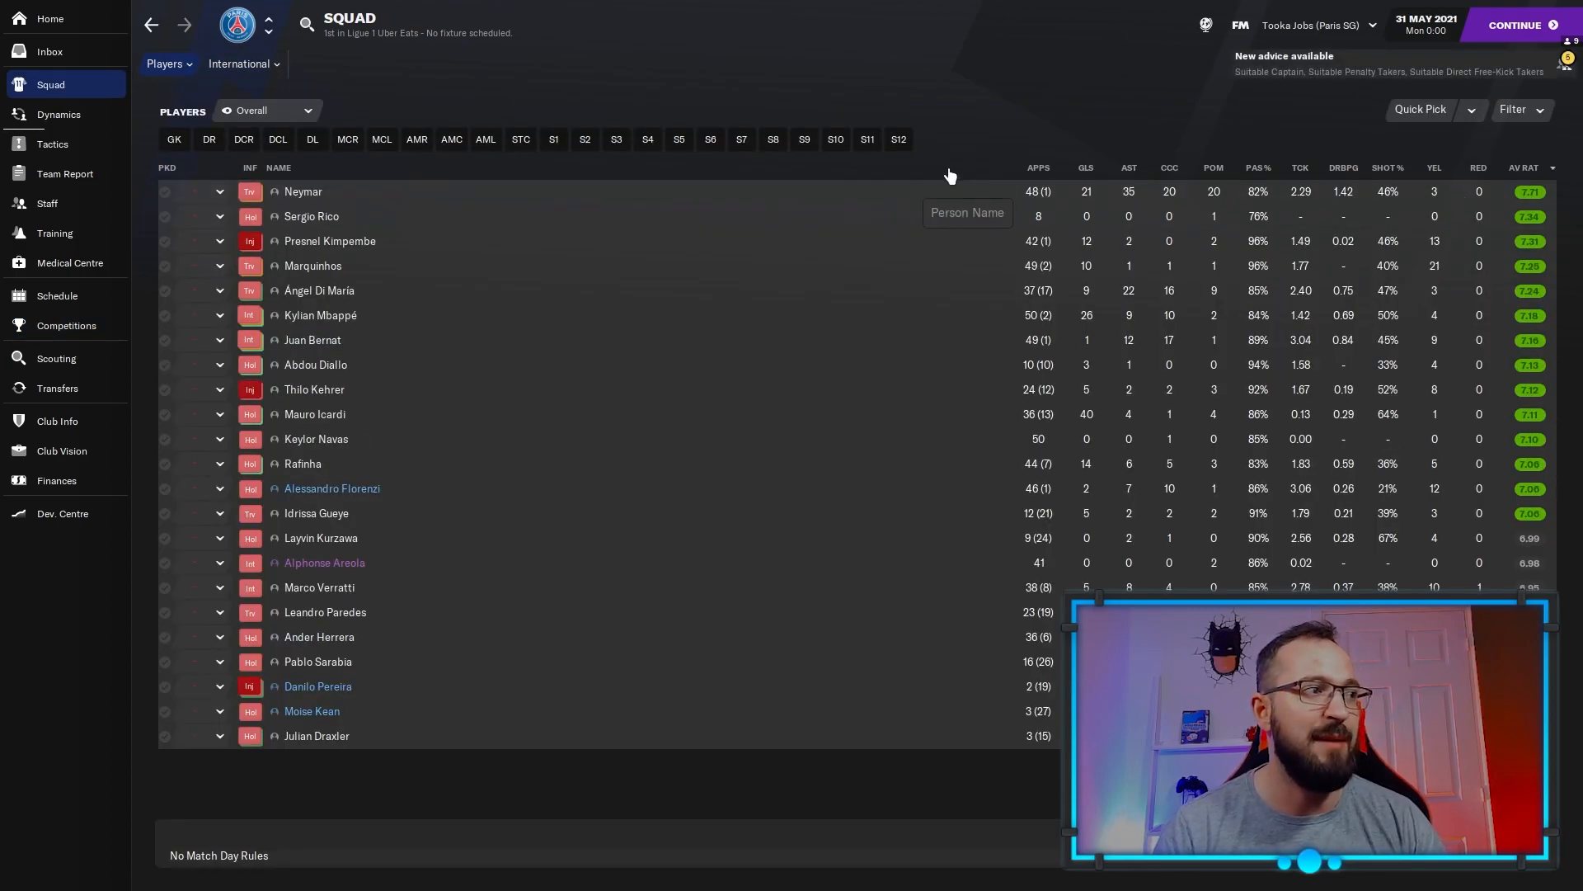
pyautogui.moveTo(1119, 174)
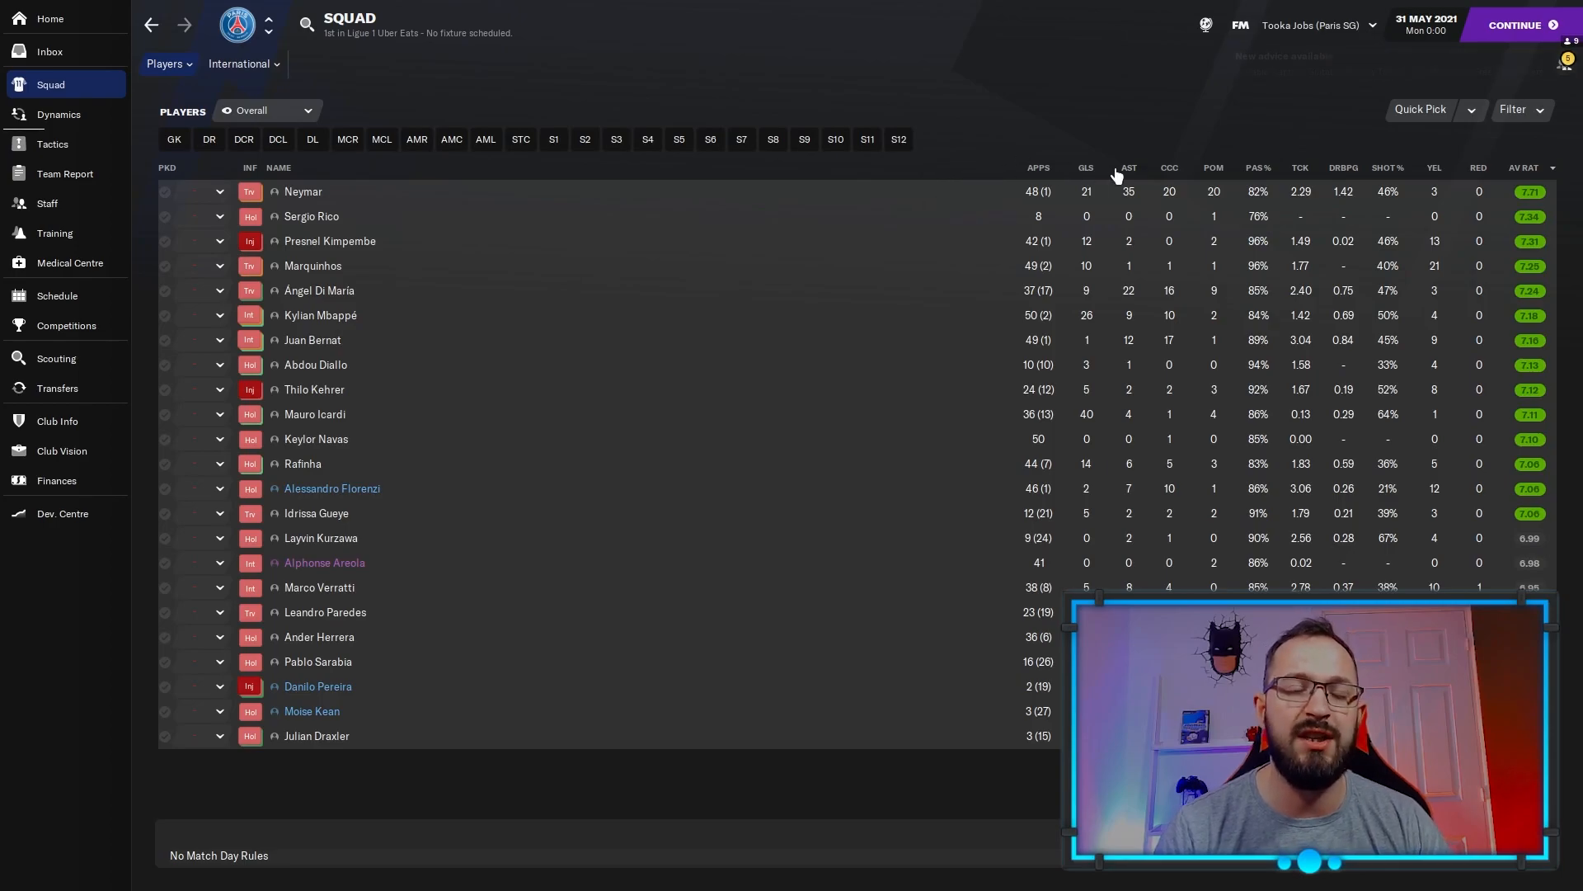
pyautogui.moveTo(1127, 167)
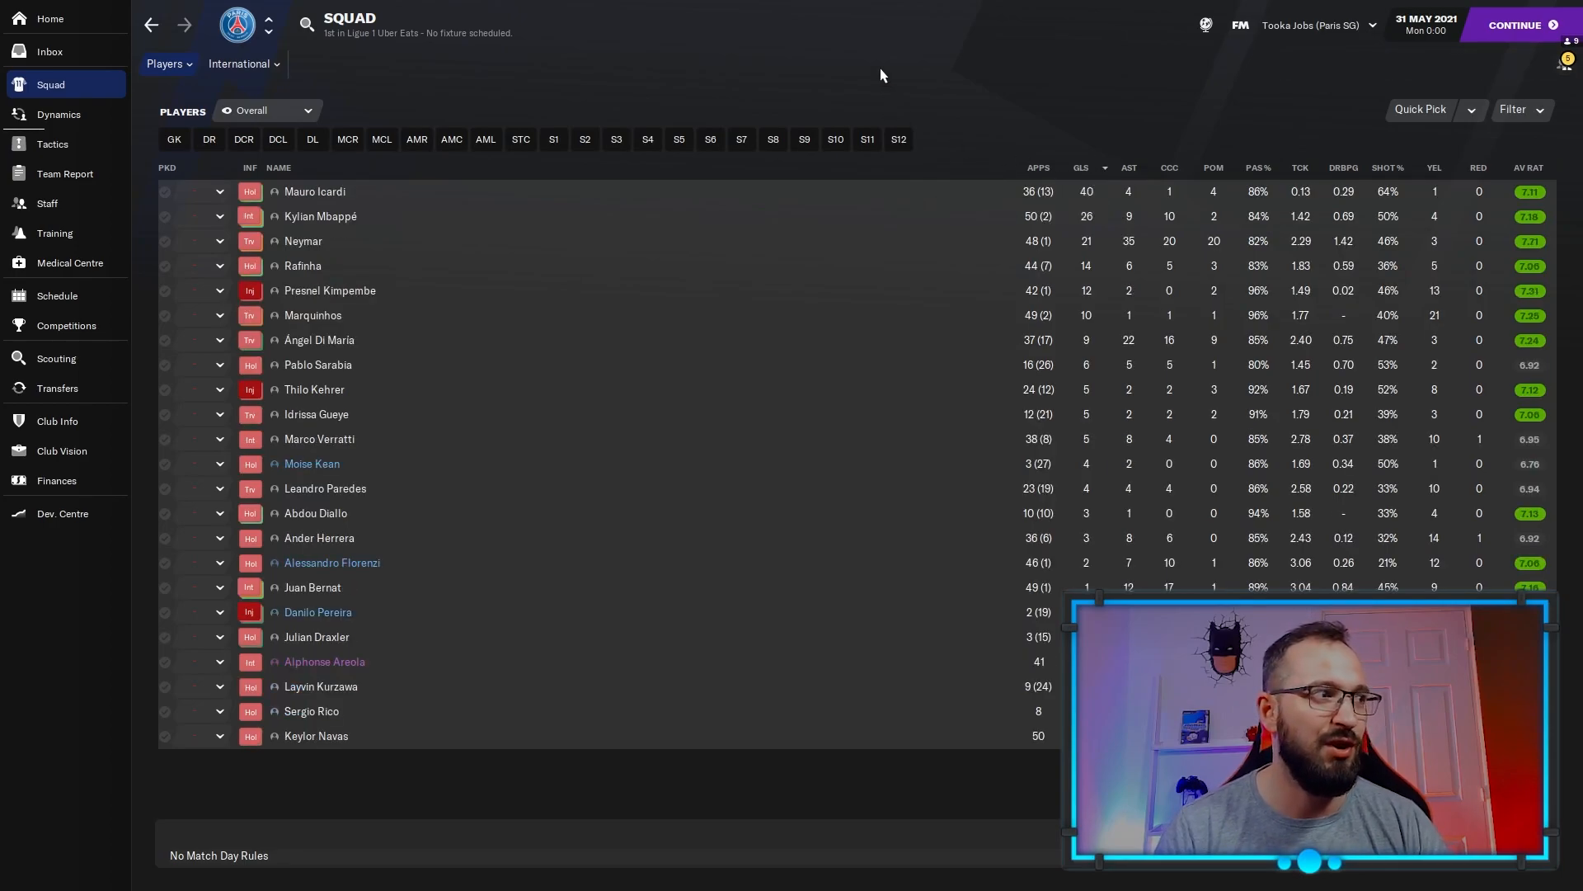
pyautogui.moveTo(872, 88)
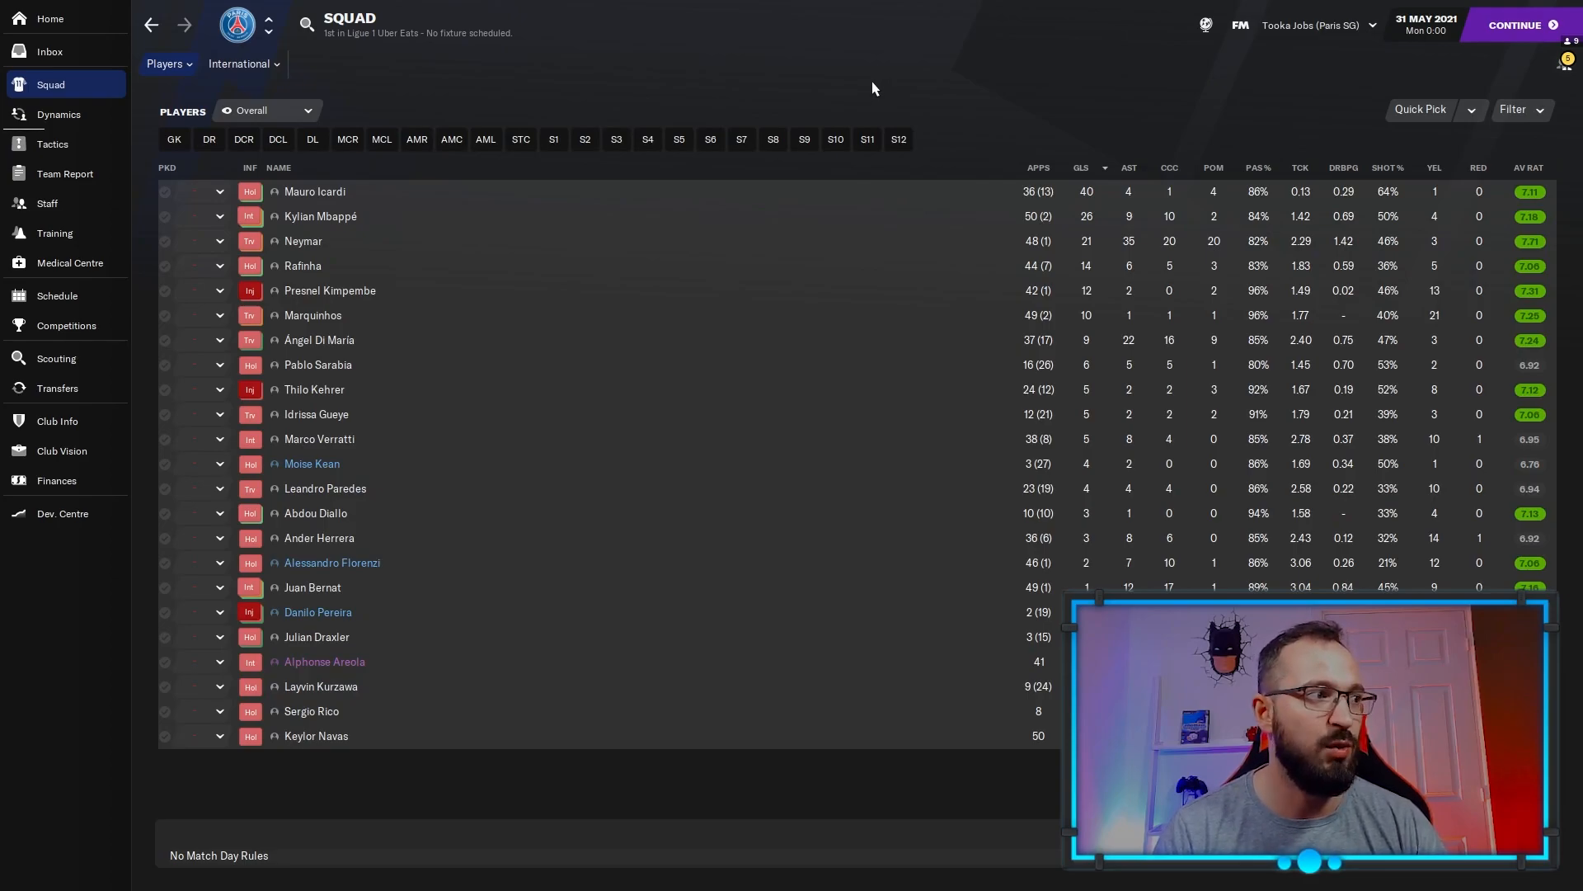
pyautogui.click(301, 265)
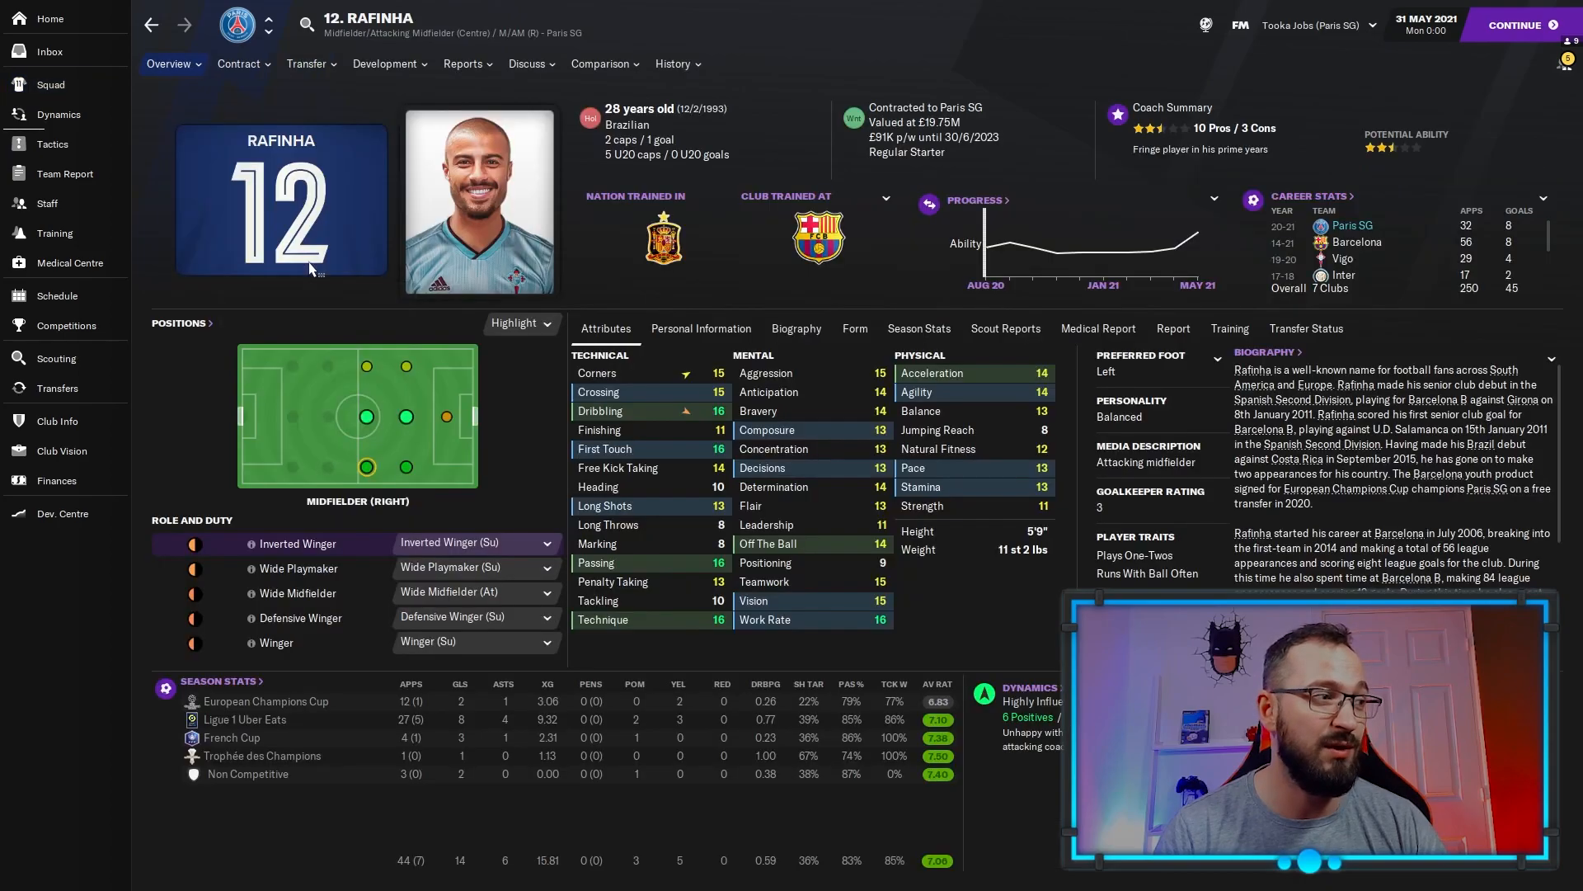
pyautogui.click(50, 85)
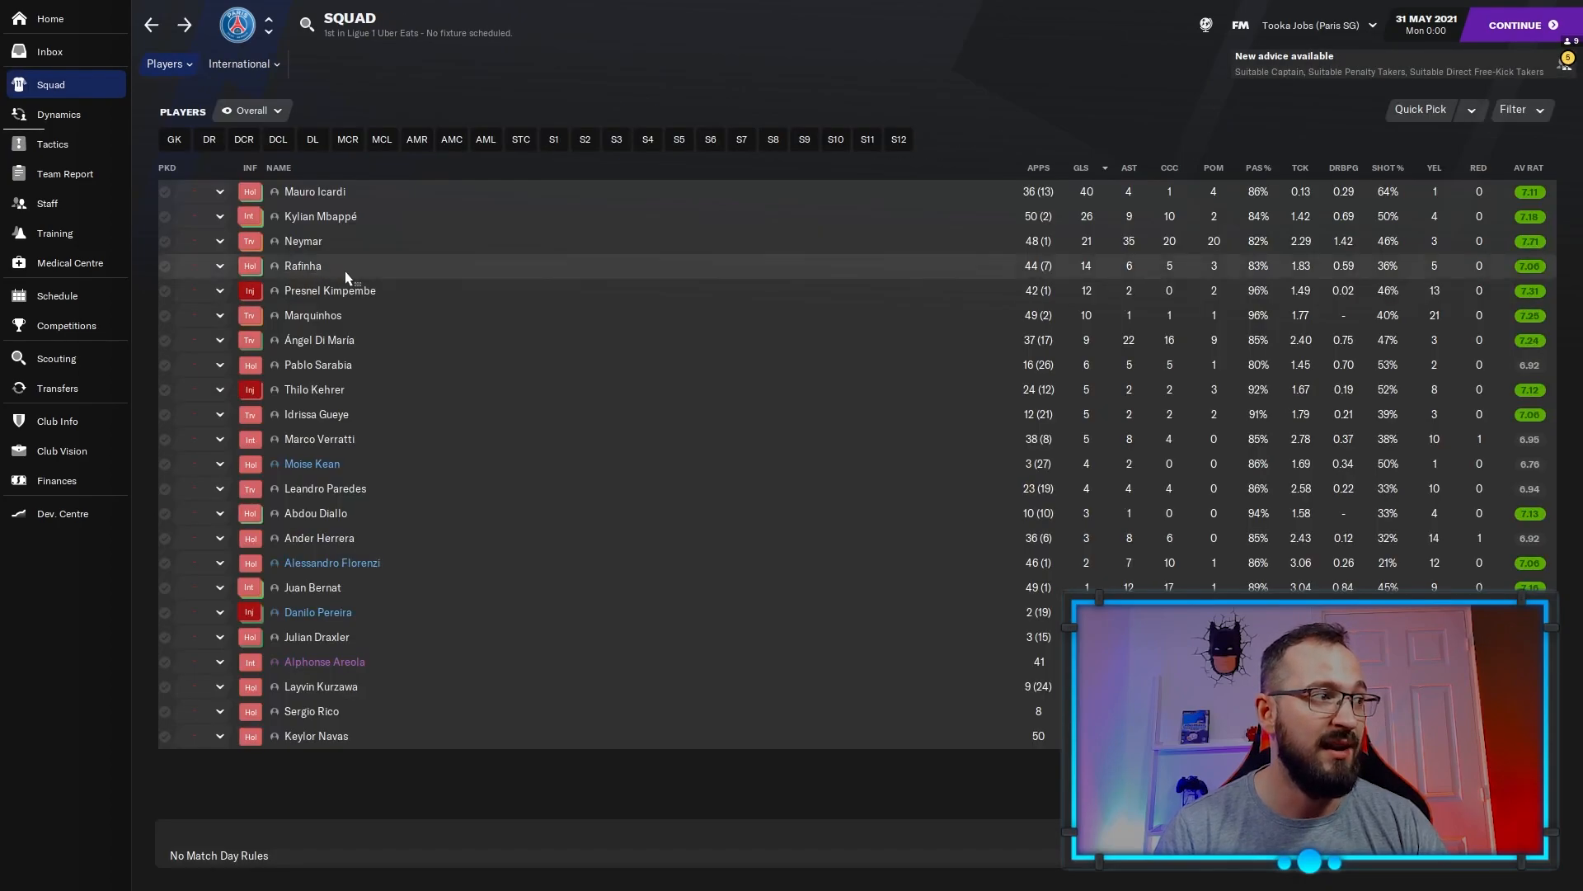
pyautogui.moveTo(405, 293)
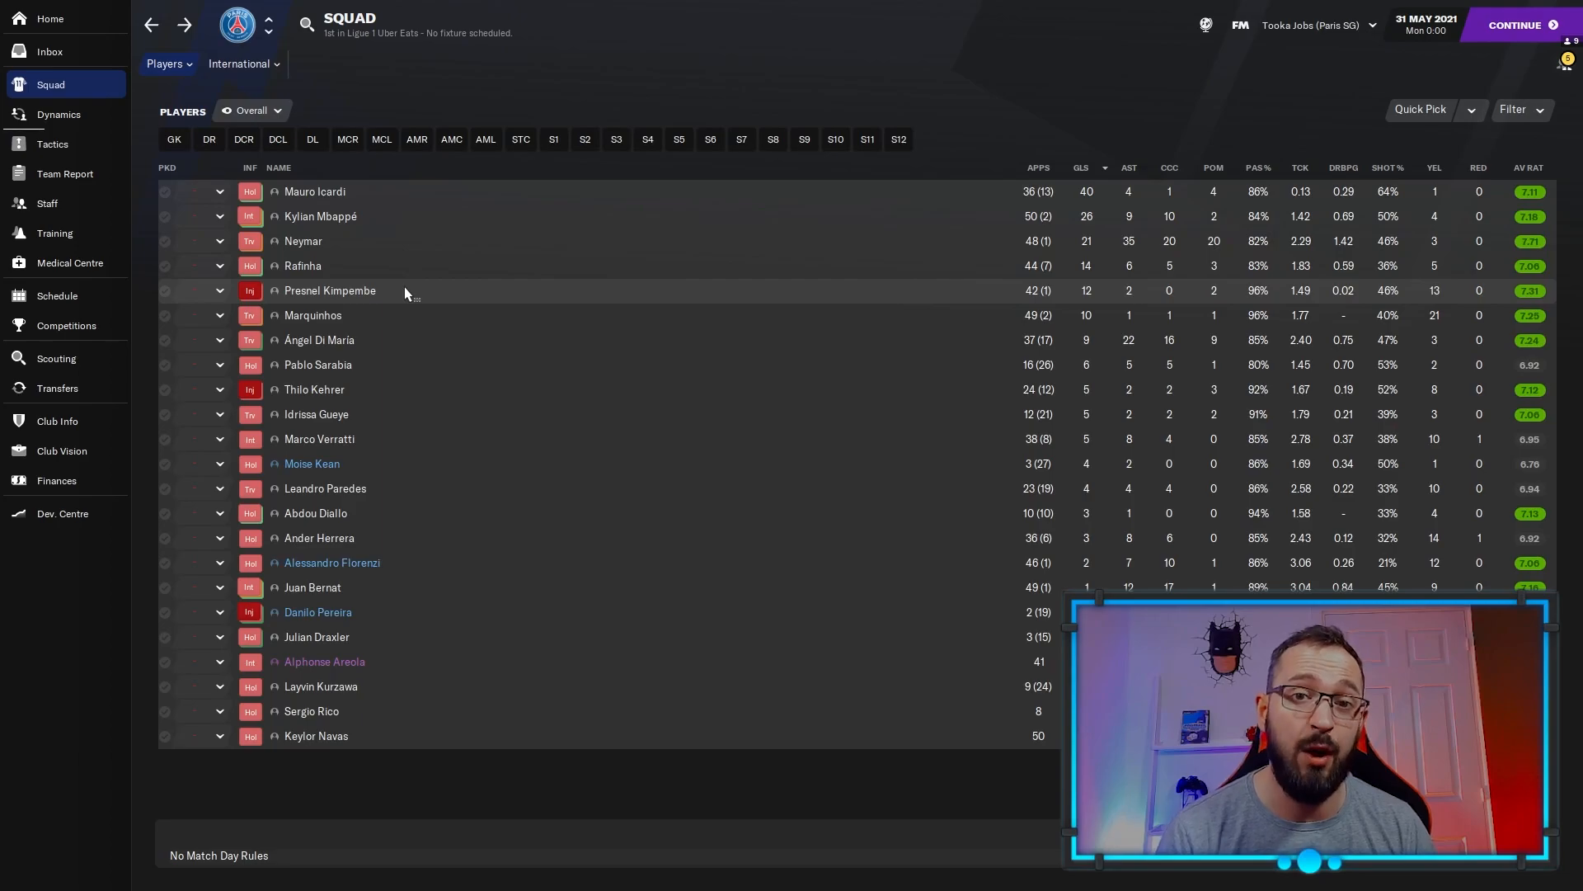
pyautogui.moveTo(410, 301)
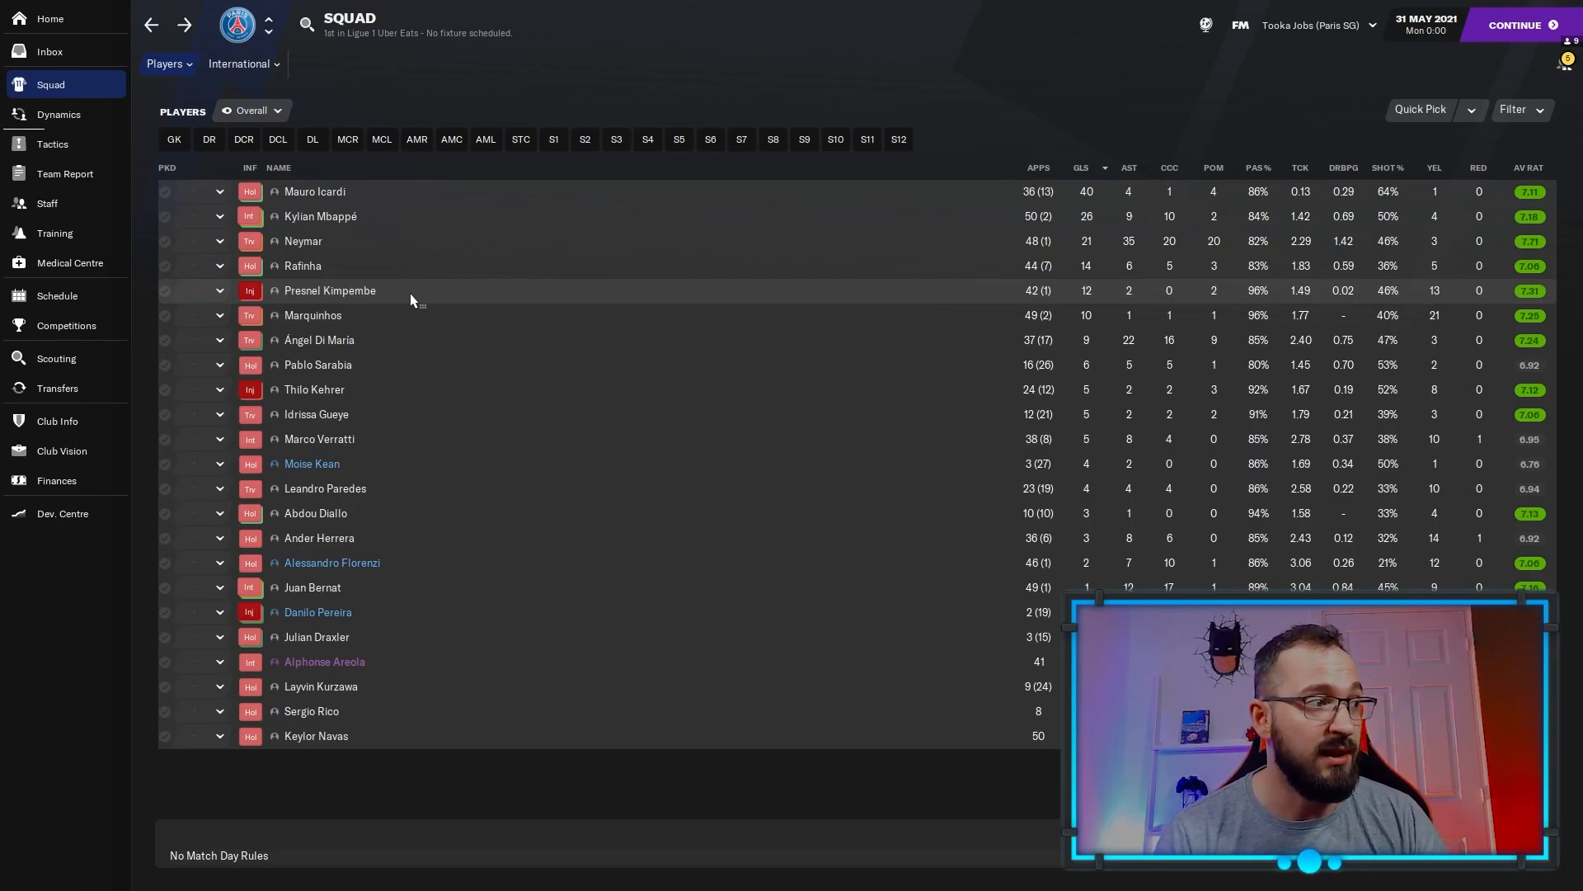
pyautogui.moveTo(409, 316)
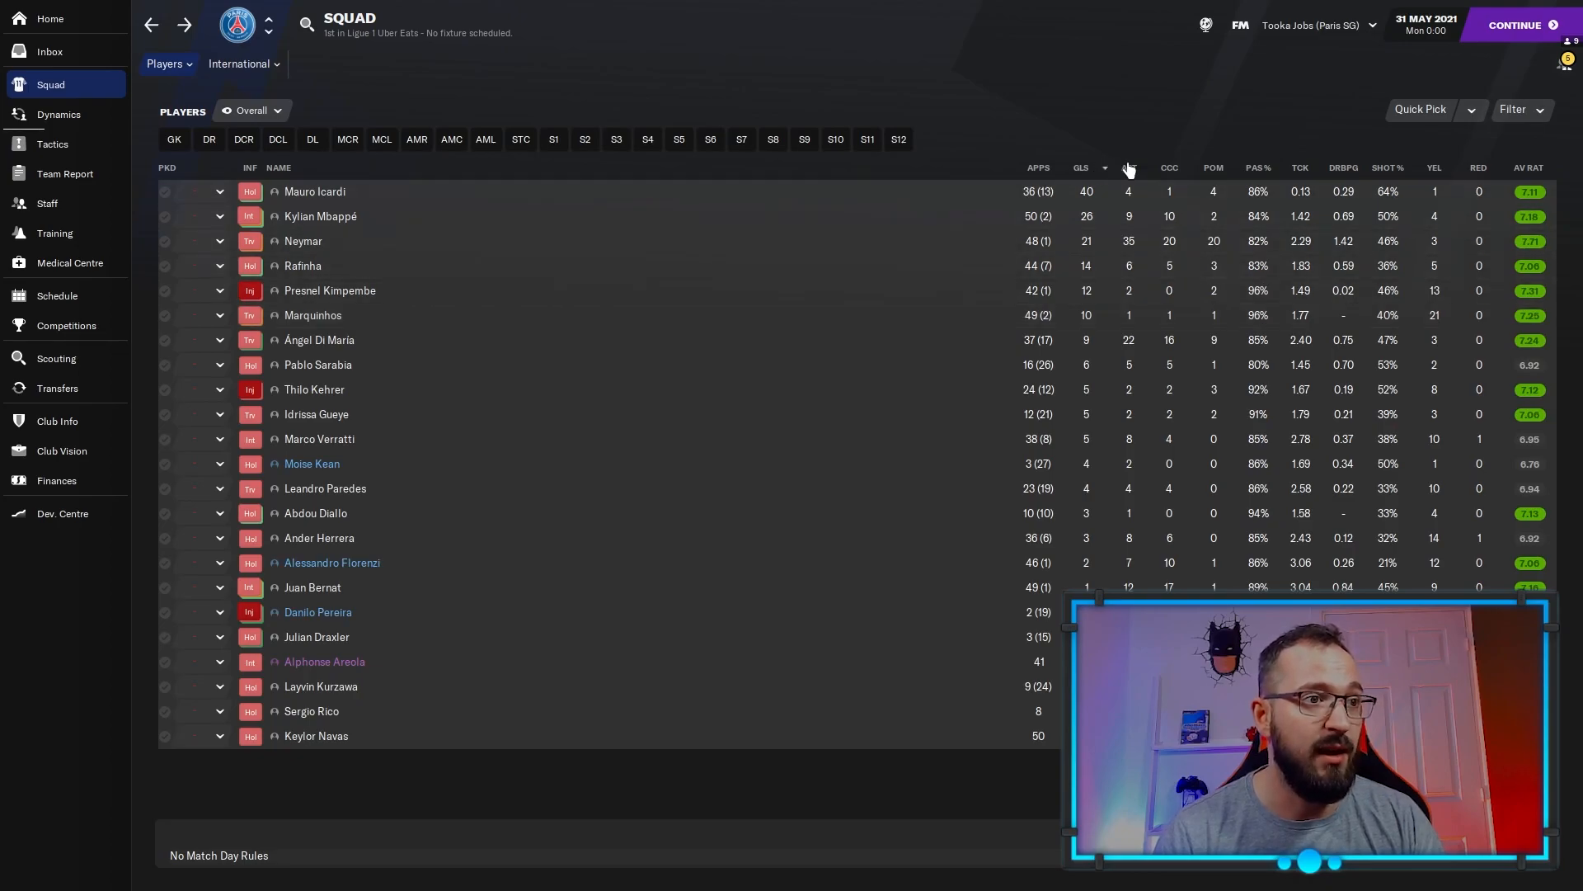
pyautogui.click(1123, 166)
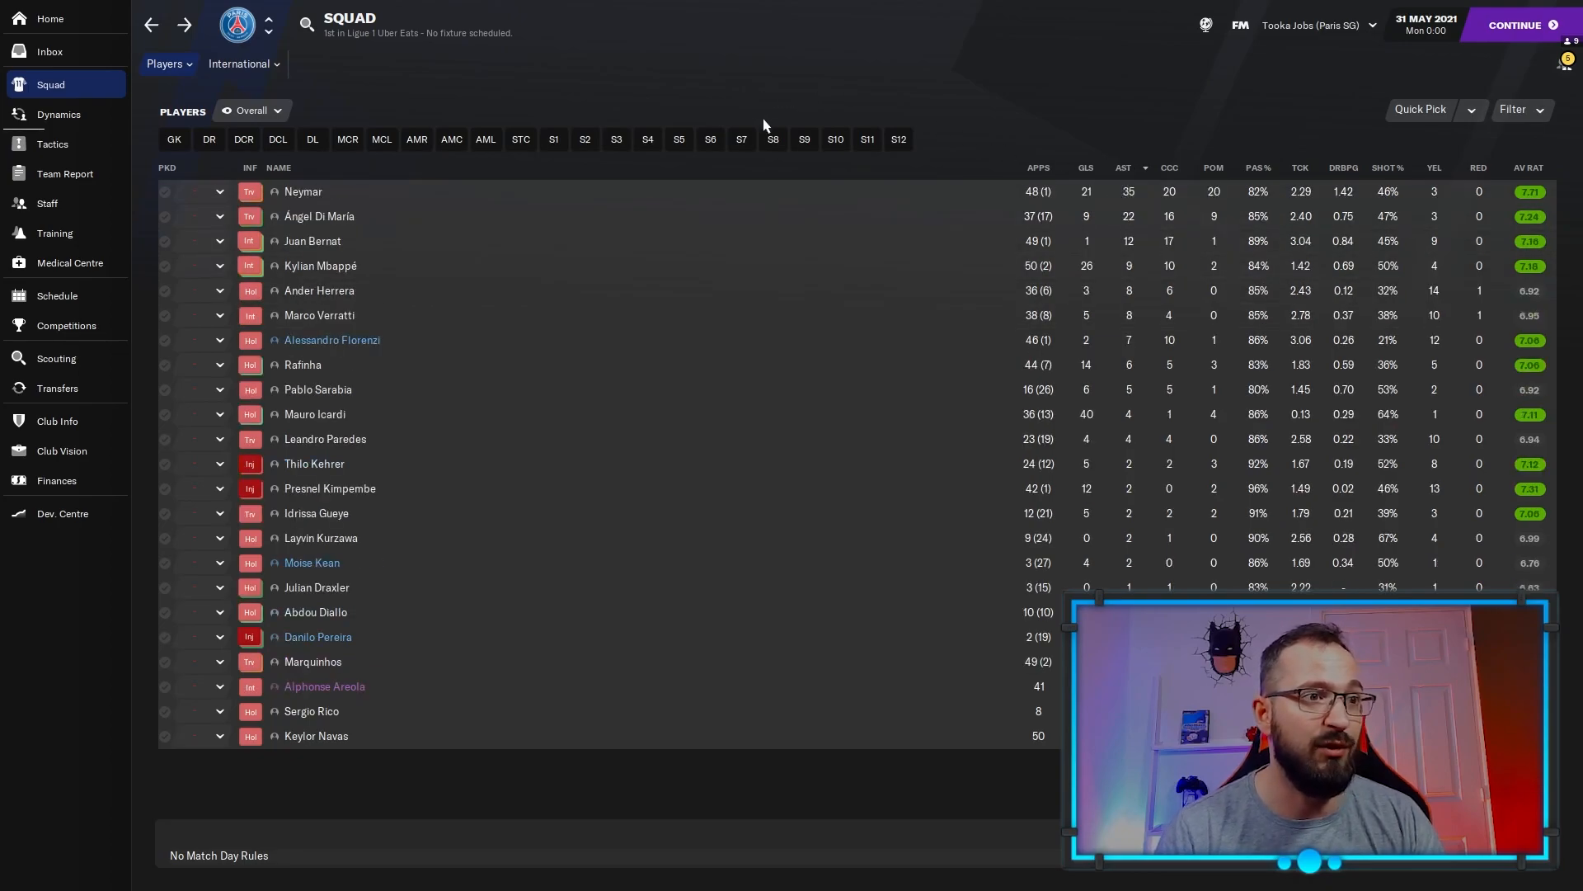
pyautogui.moveTo(431, 171)
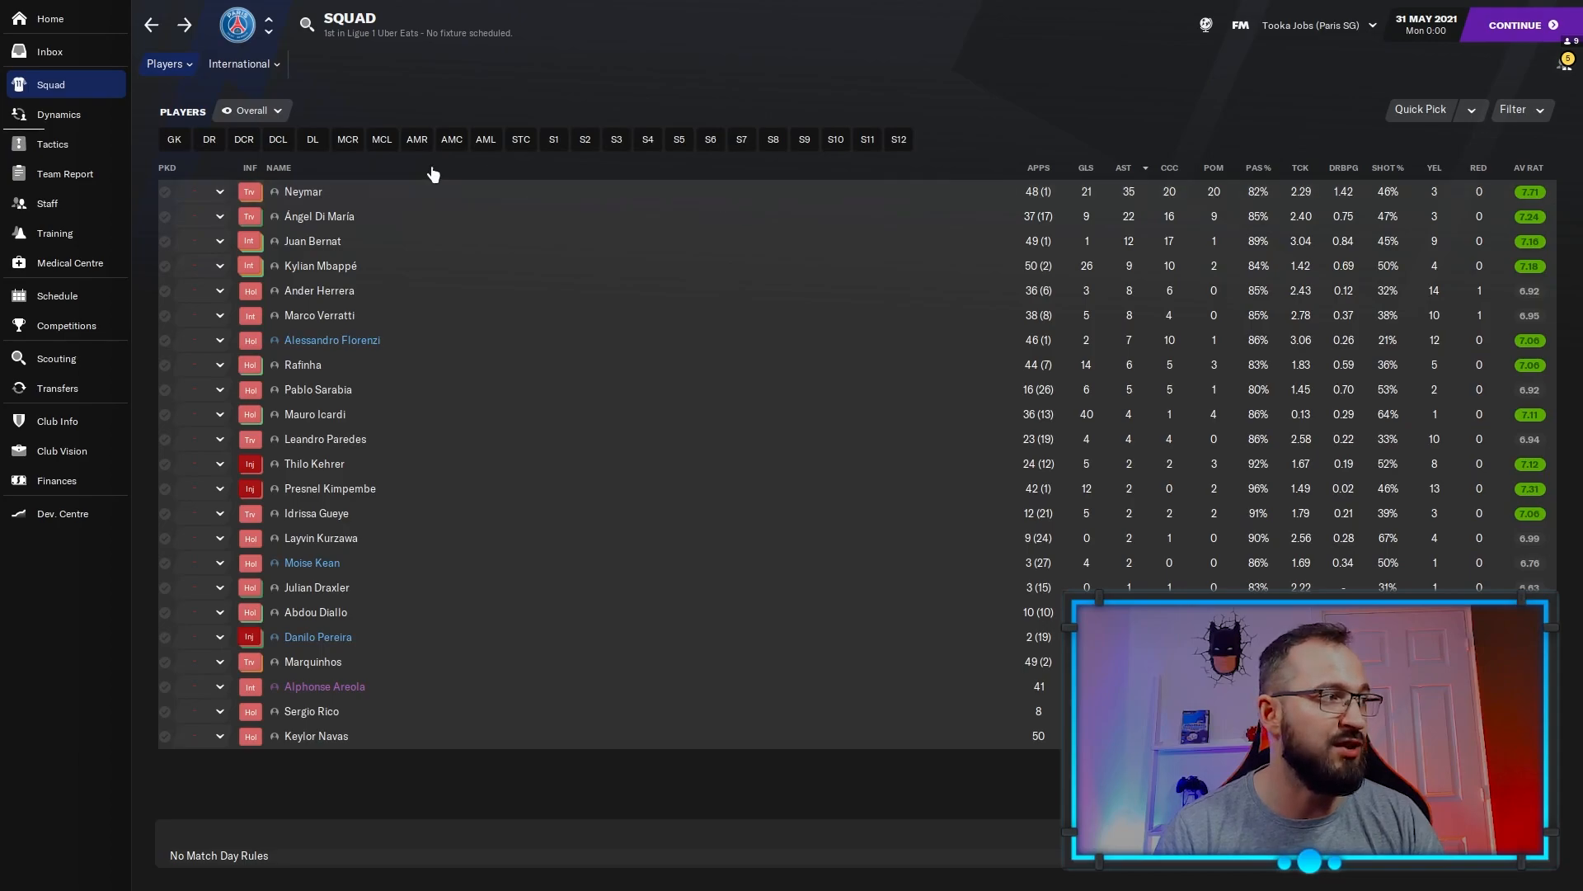
pyautogui.click(64, 173)
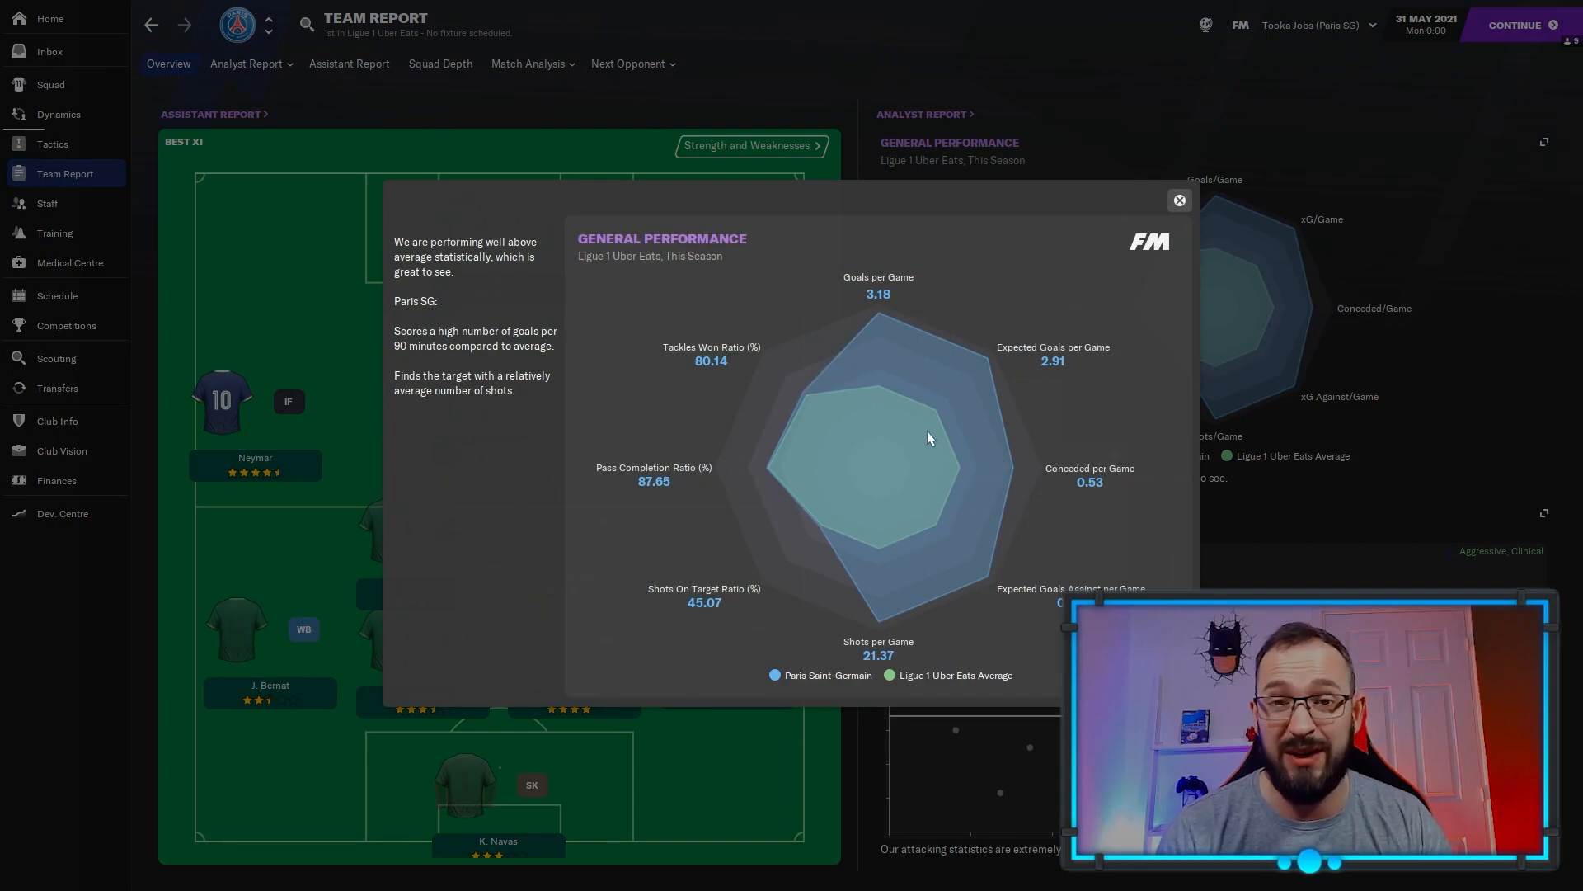
pyautogui.moveTo(927, 424)
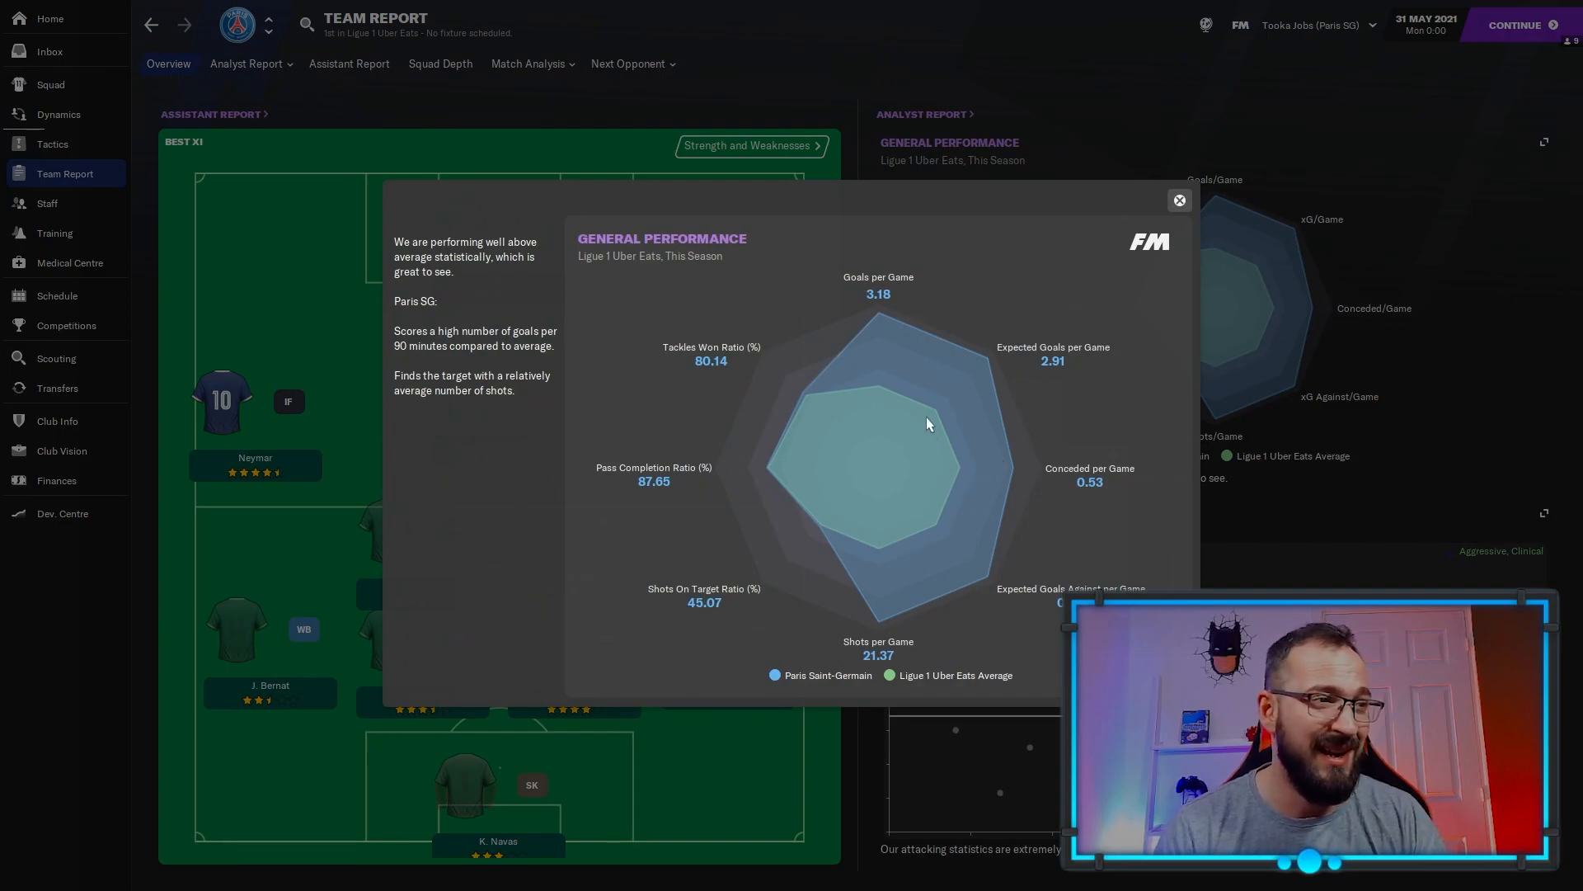
pyautogui.moveTo(995, 333)
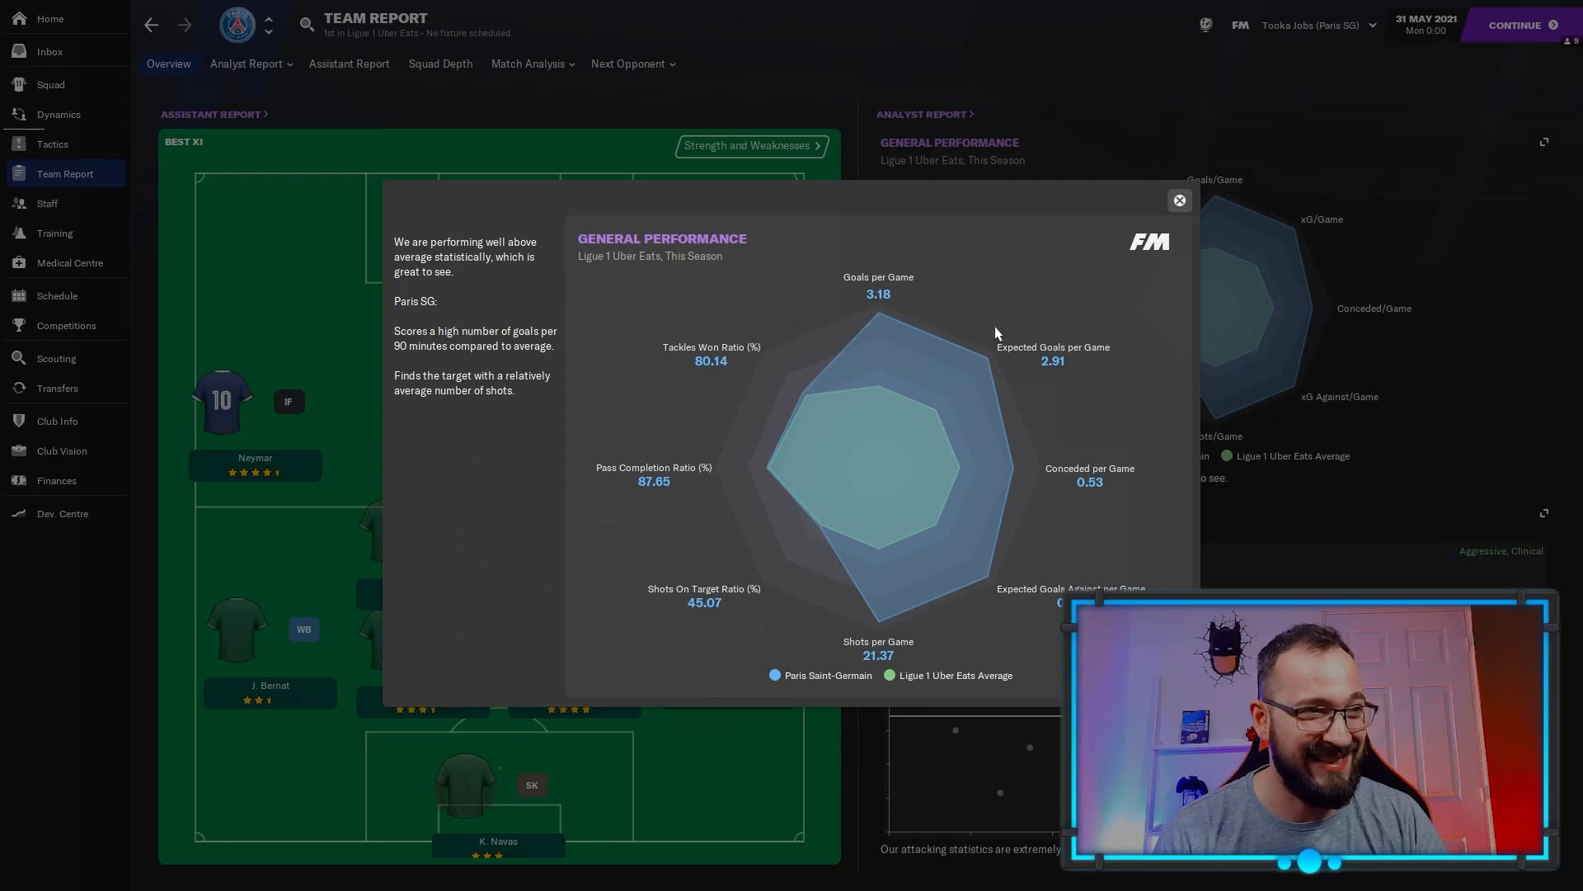
# Close the General Performance chart and show Paris SG's analyst report Stats.
pyautogui.click(249, 64)
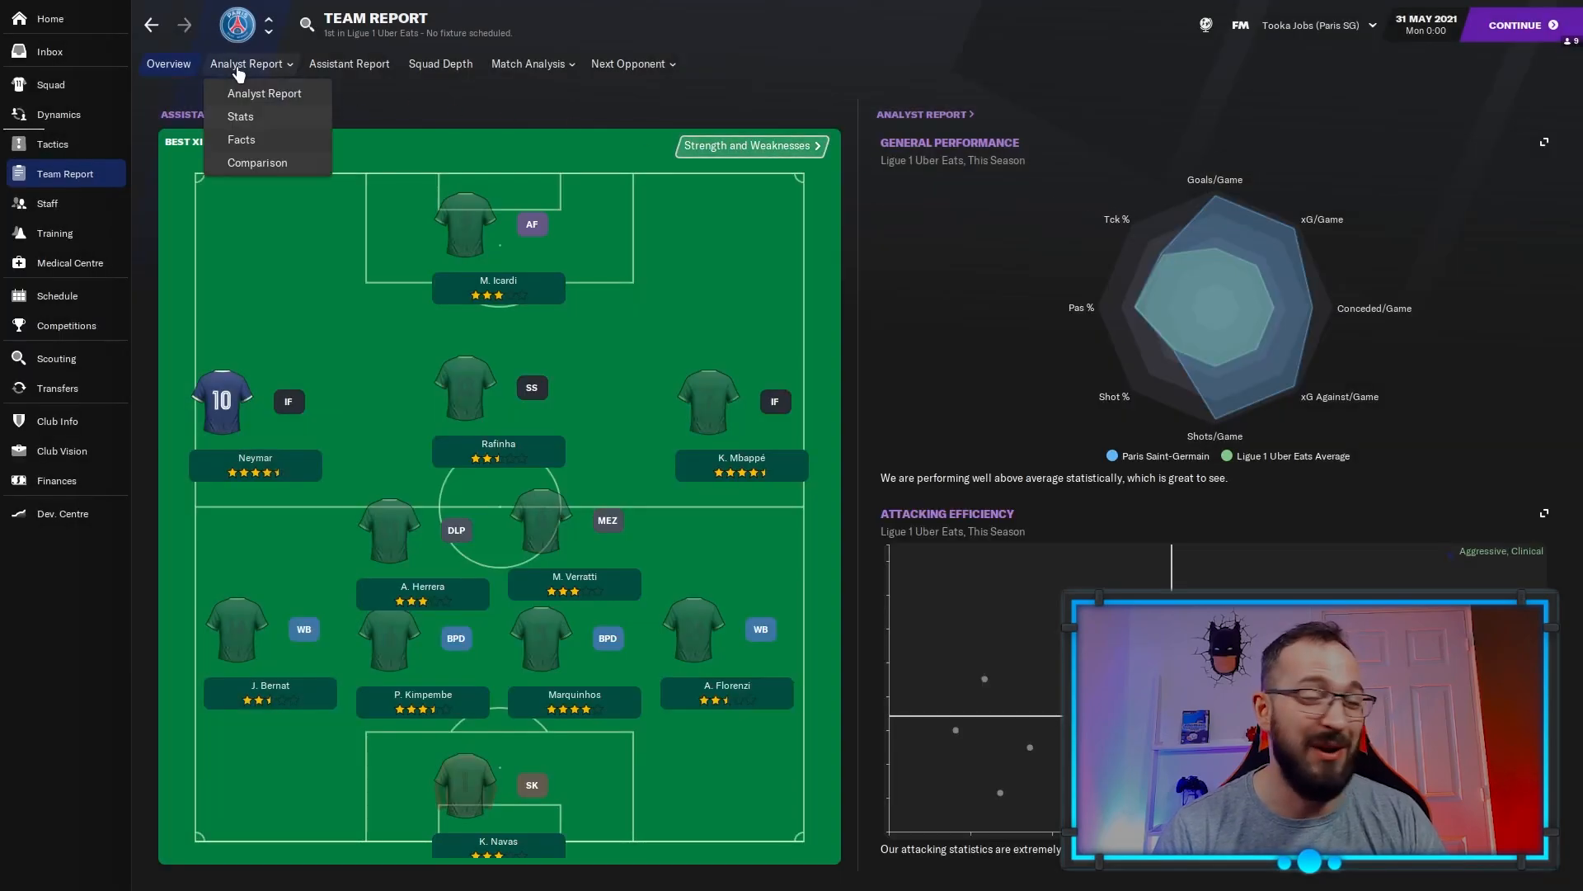
pyautogui.click(240, 116)
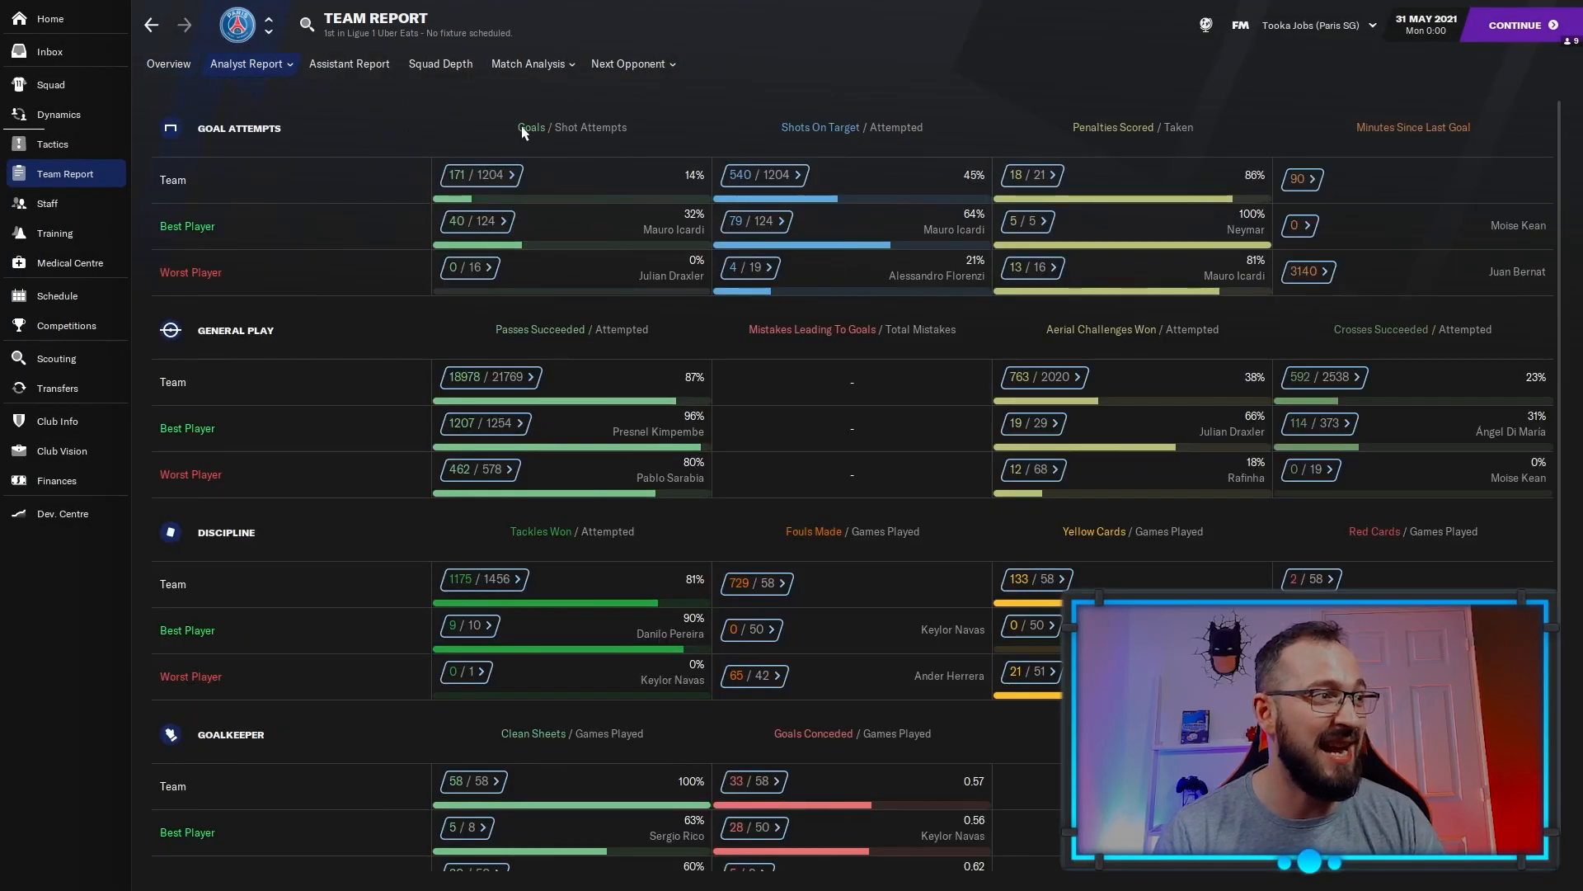
pyautogui.moveTo(458, 136)
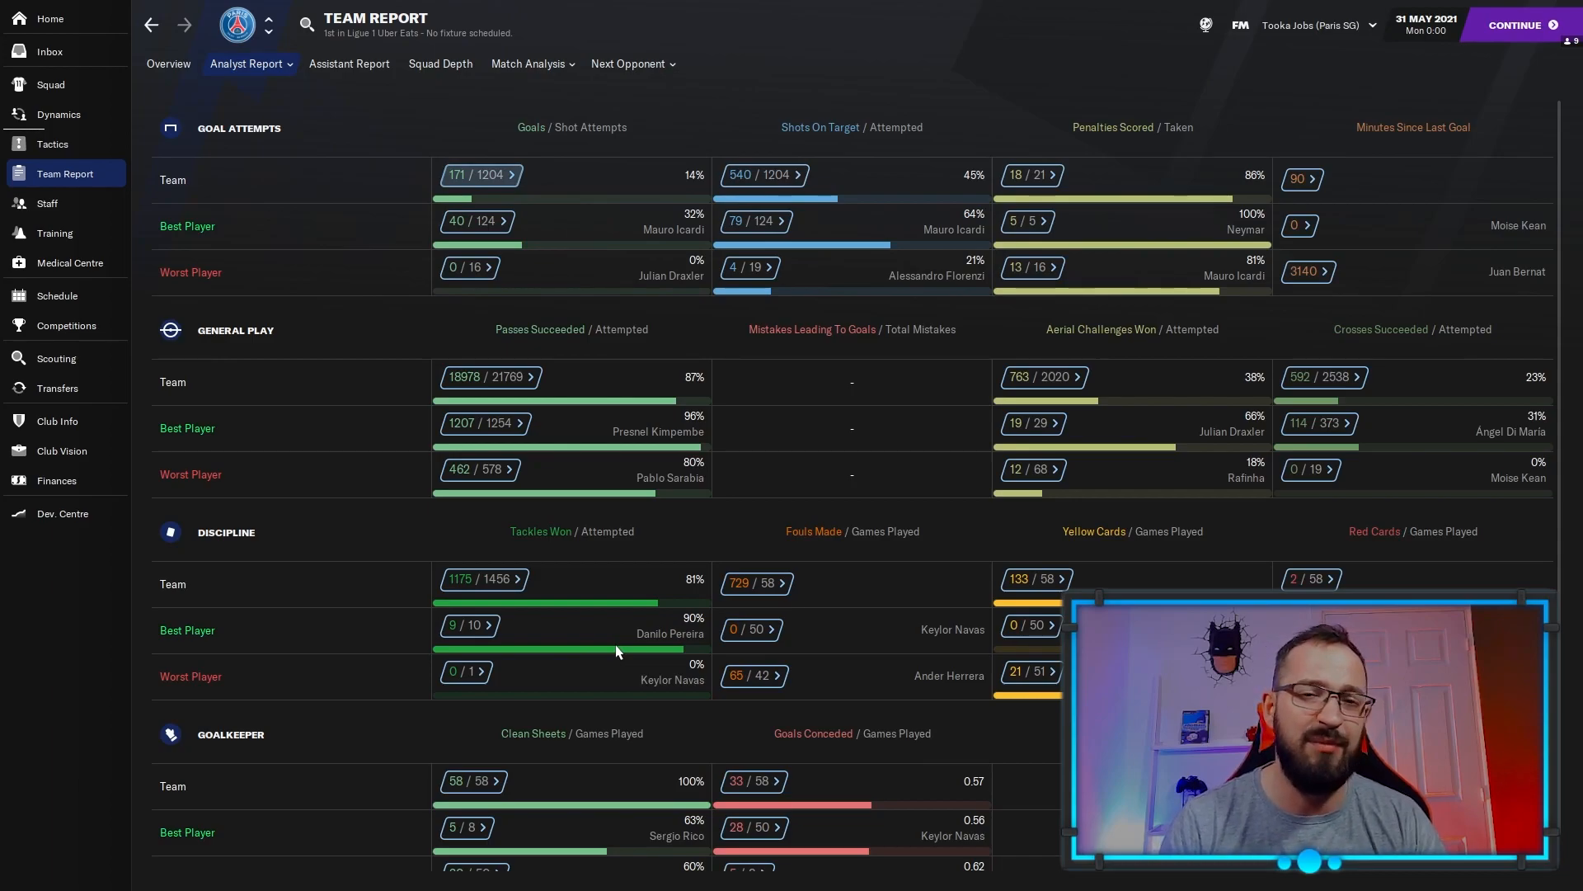
pyautogui.moveTo(1015, 89)
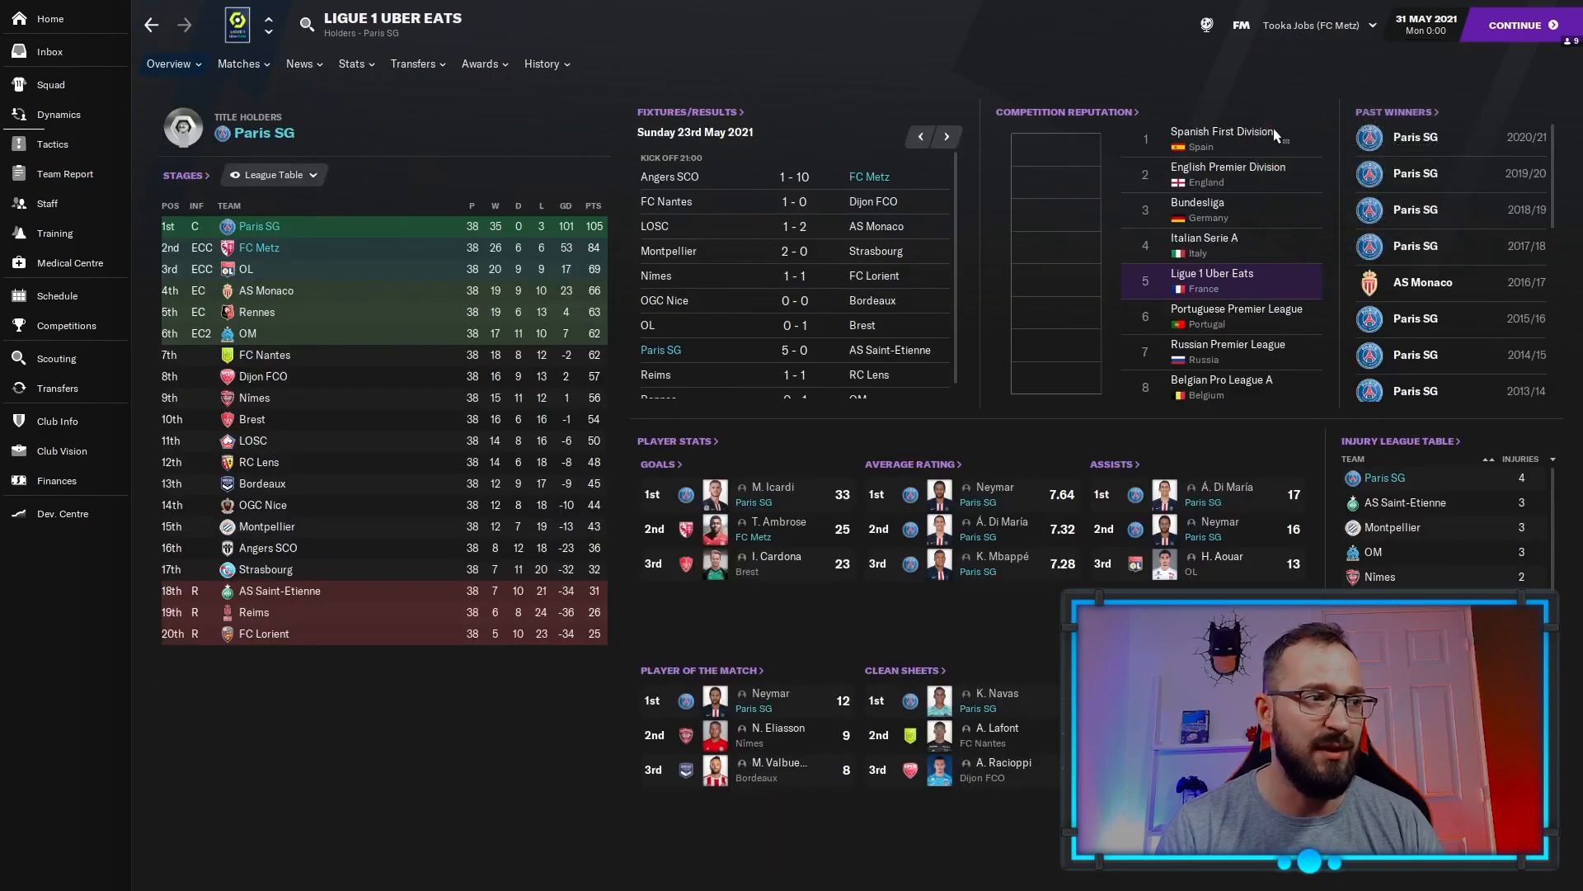
pyautogui.moveTo(896, 165)
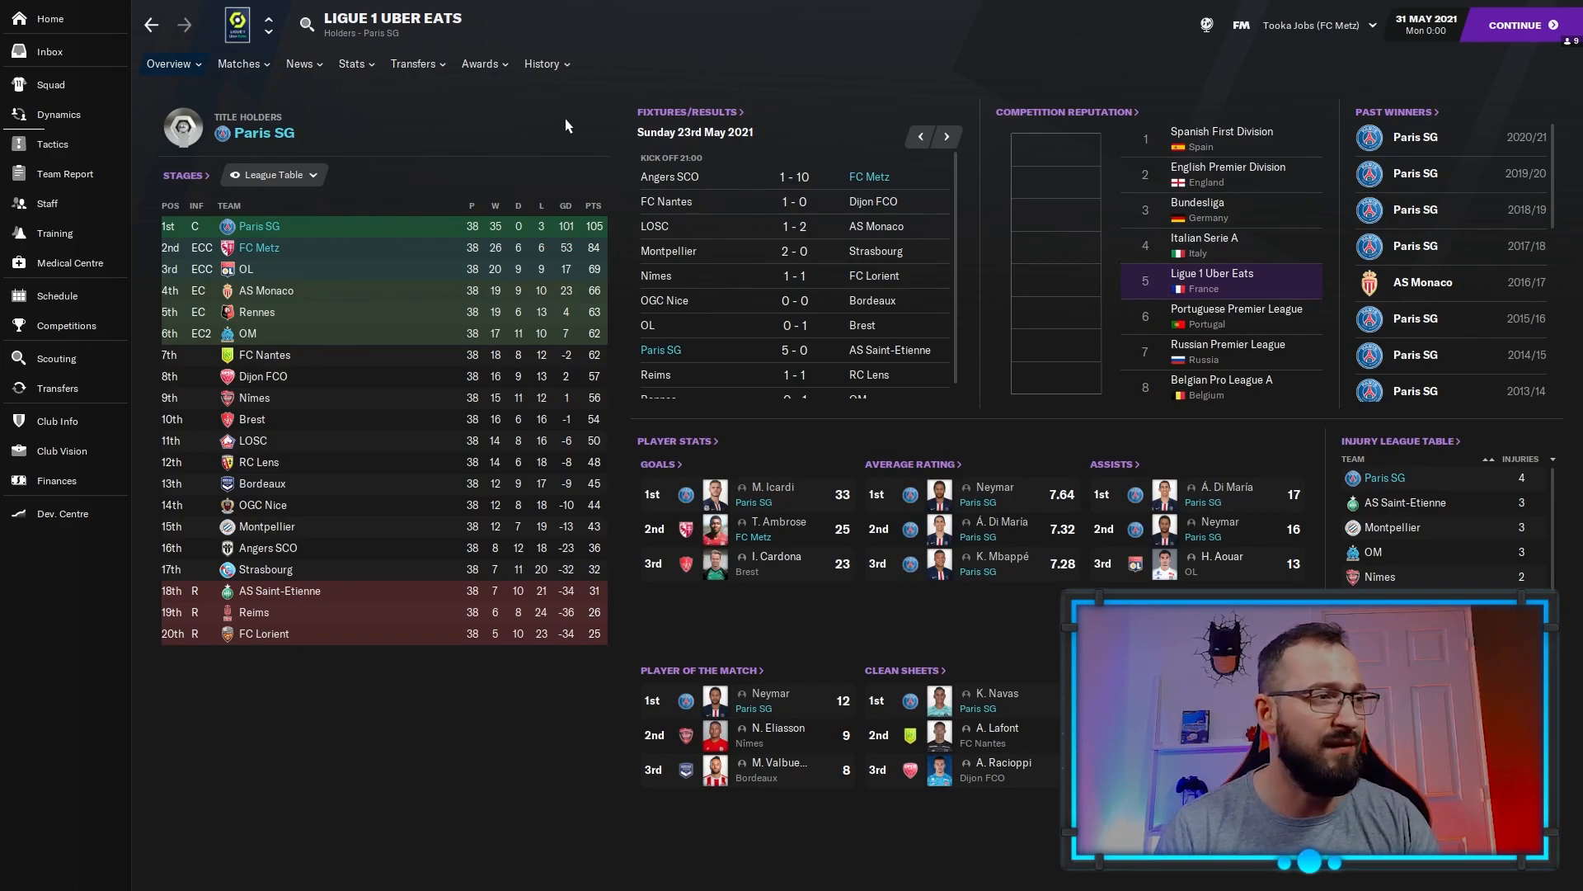
pyautogui.moveTo(76, 330)
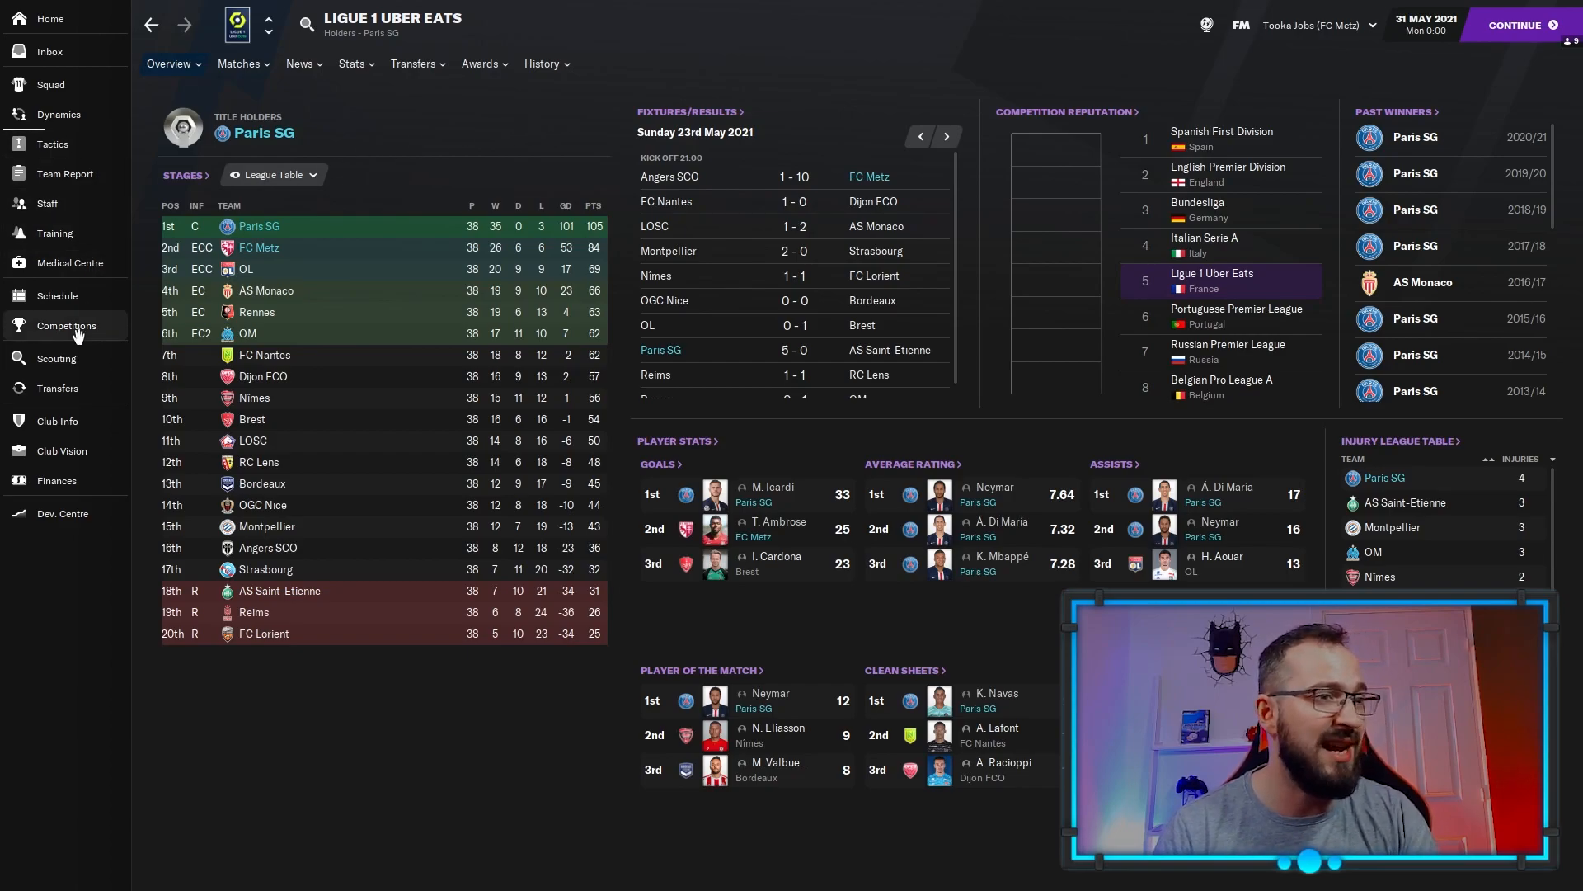
# Open FC Metz's Competitions page: Ligue 1 runners-up, French Cup semi-finalists.
pyautogui.click(66, 325)
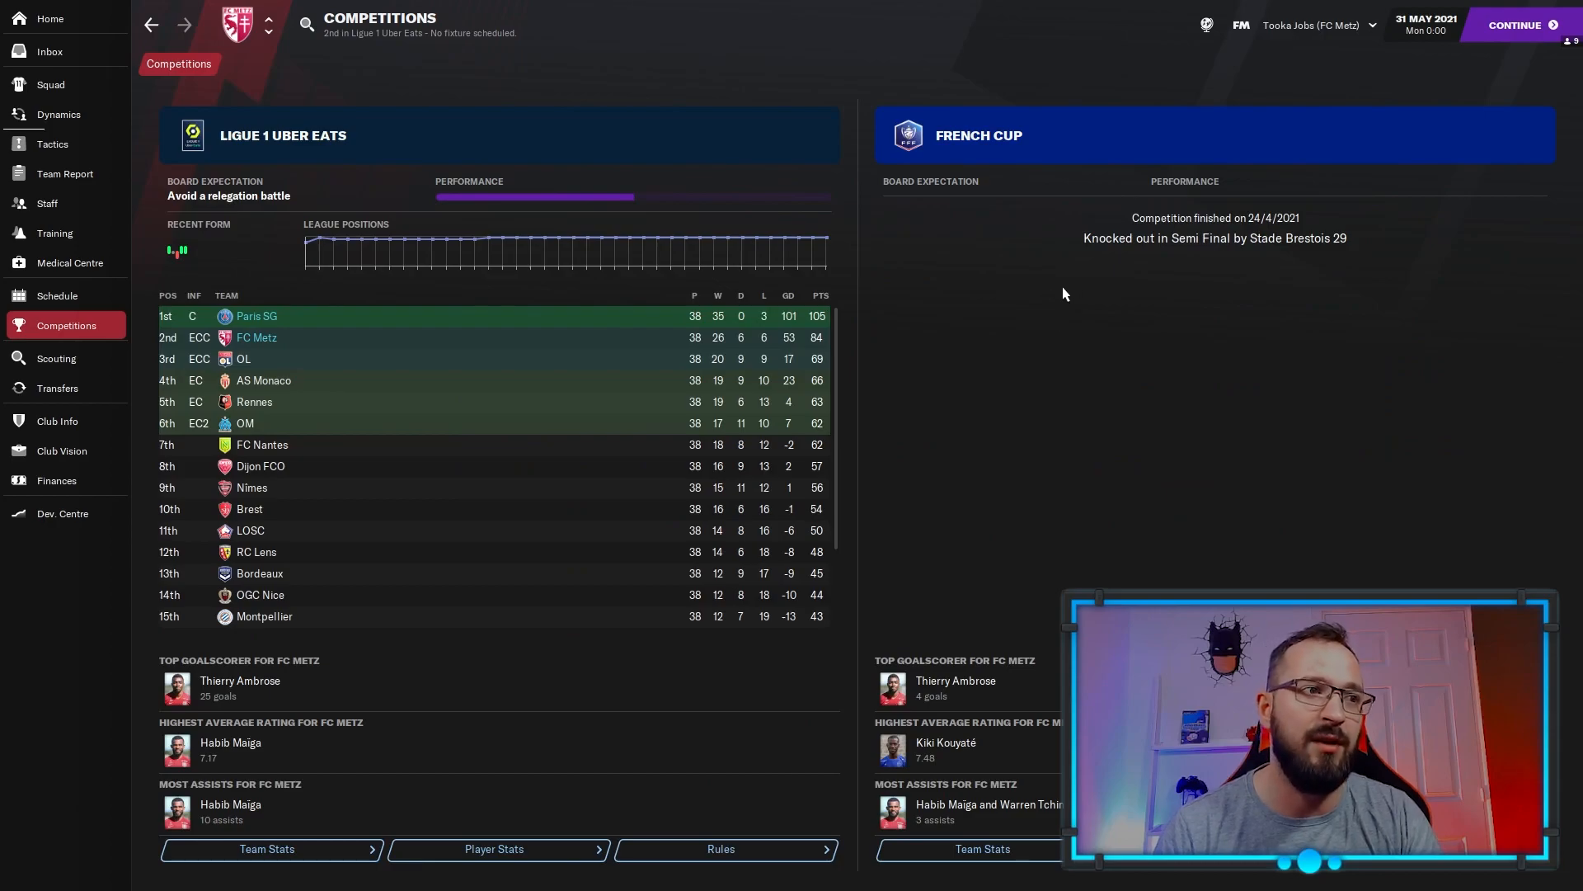
pyautogui.moveTo(81, 90)
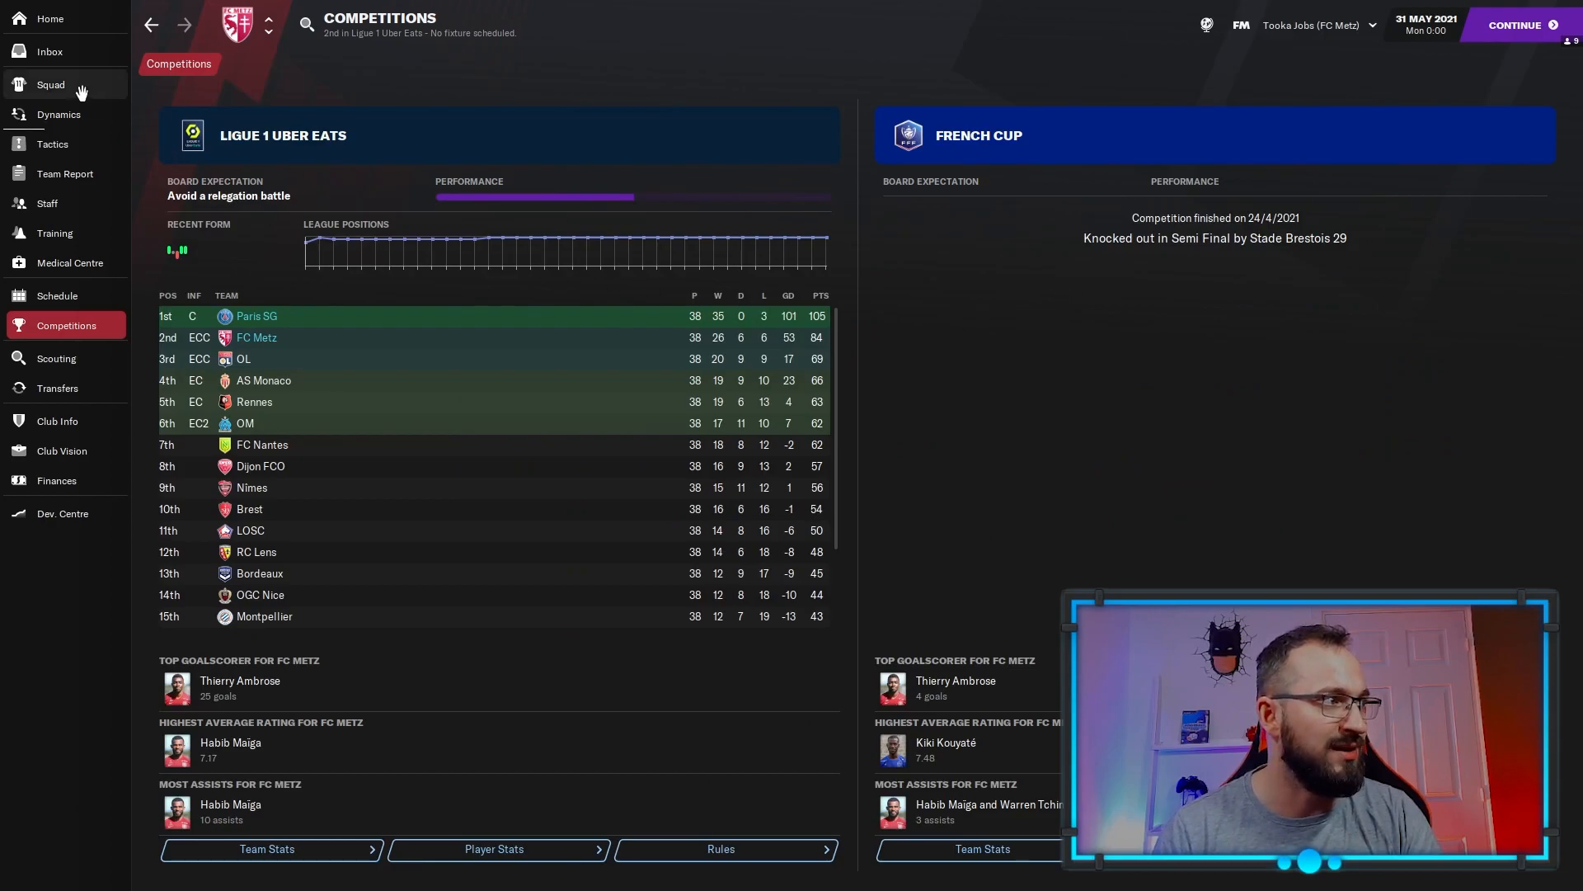
# Sort the FC Metz squad list by assists, then open the team report.
pyautogui.click(49, 84)
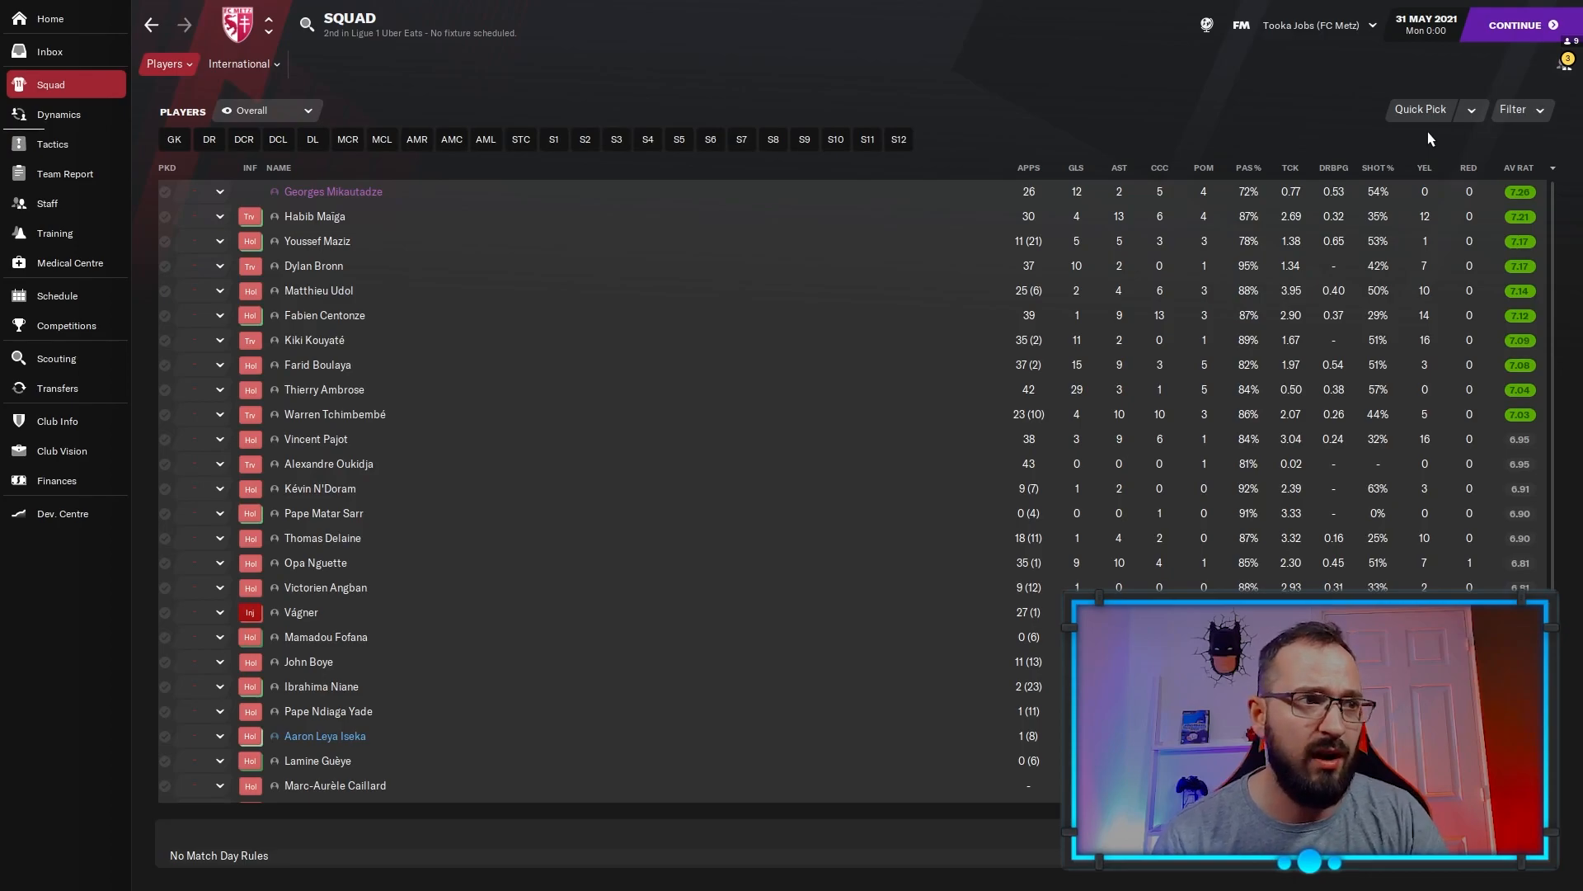
pyautogui.moveTo(1080, 227)
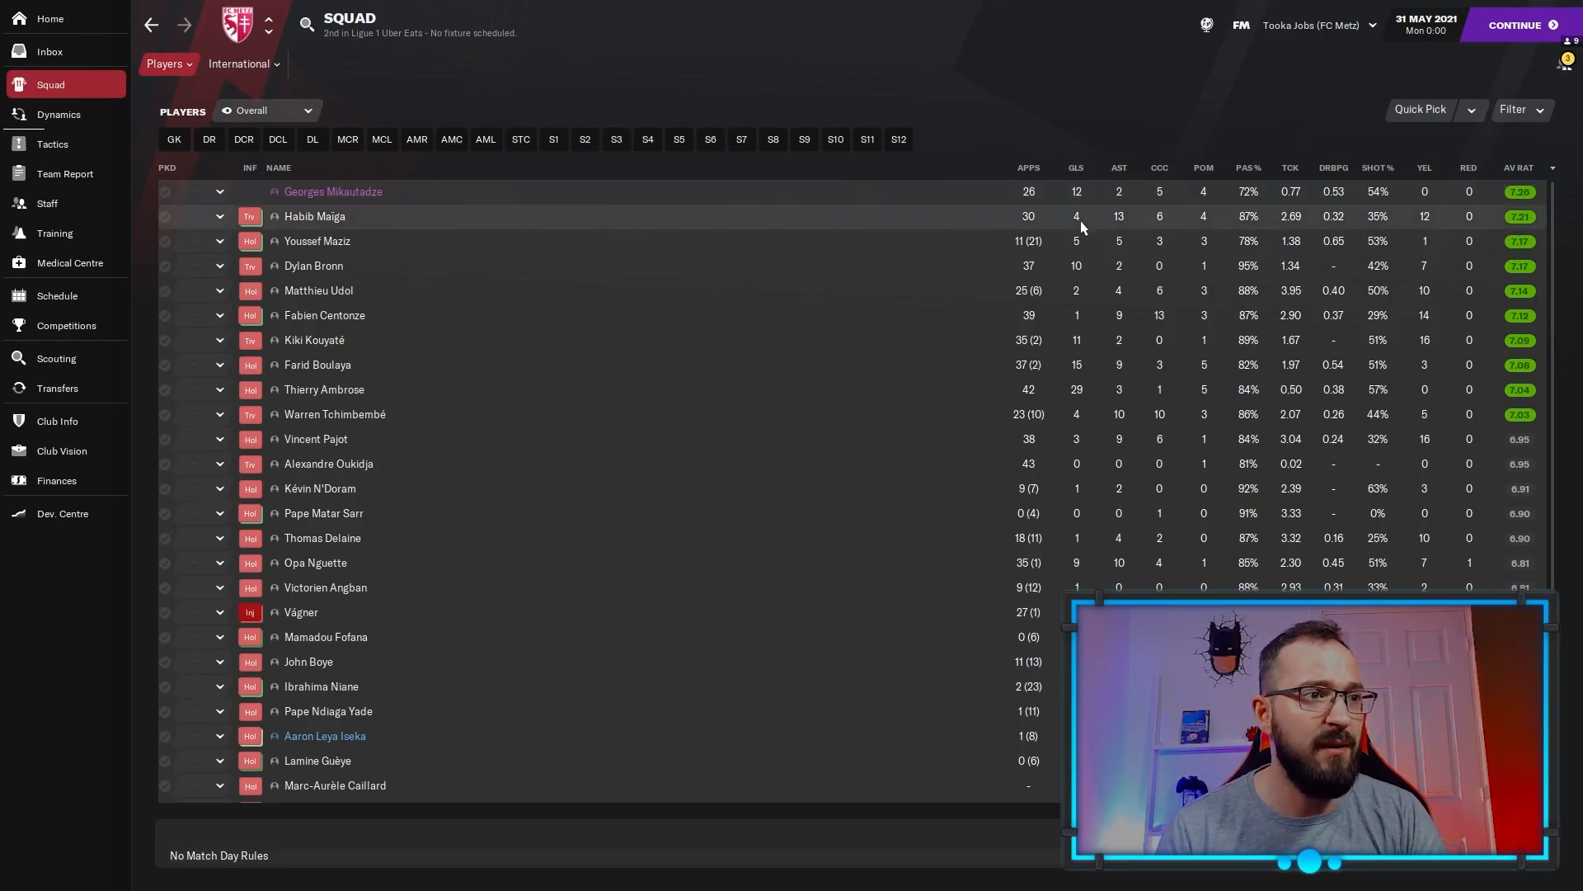
pyautogui.moveTo(1083, 217)
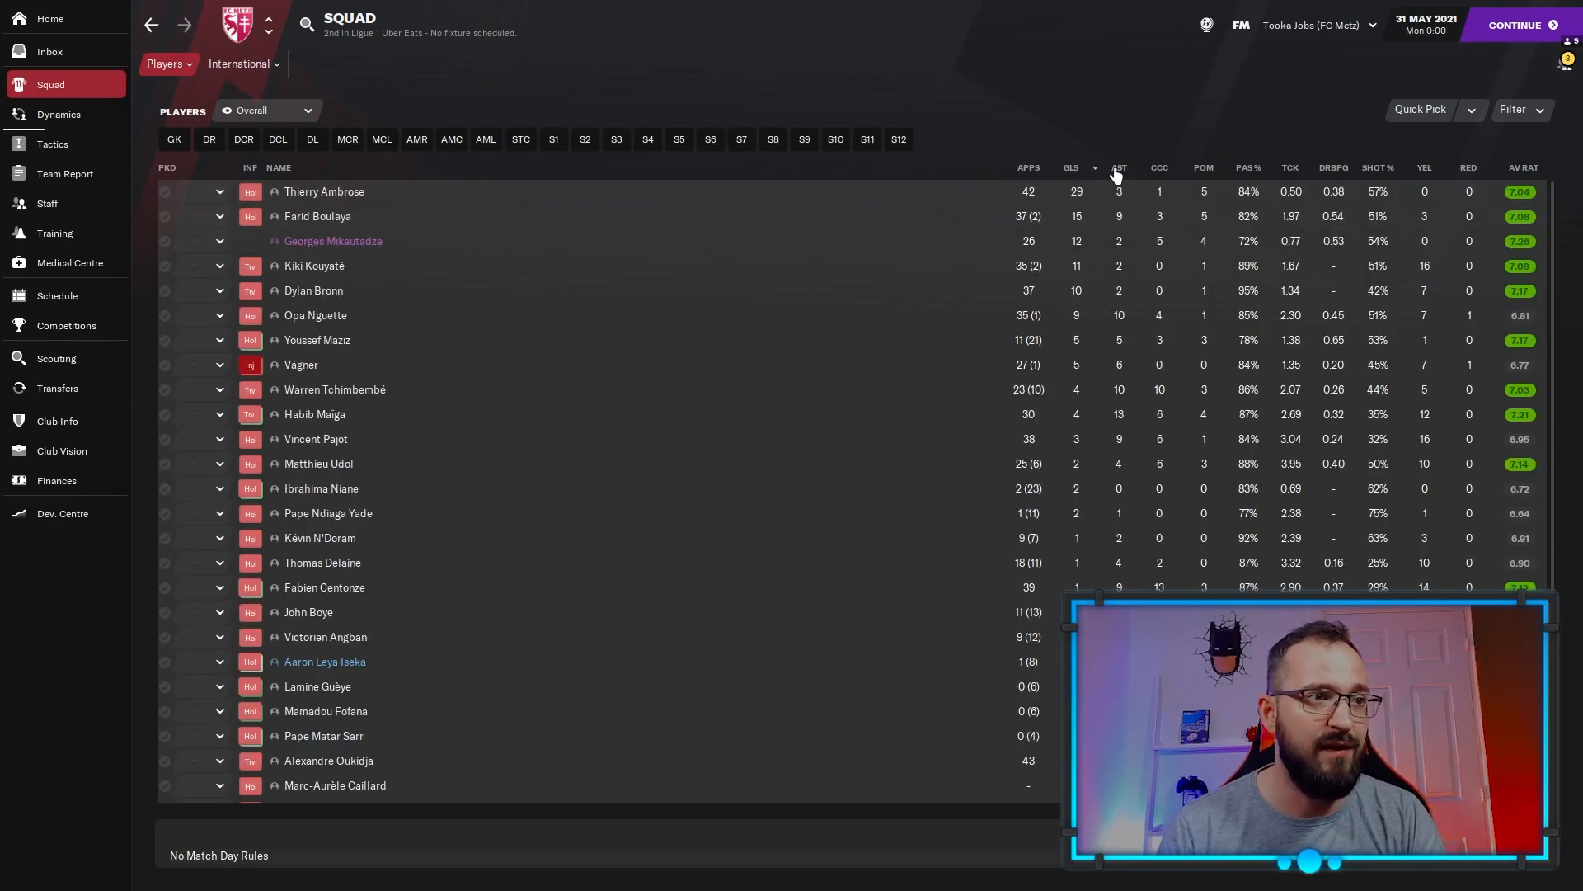
pyautogui.click(1118, 168)
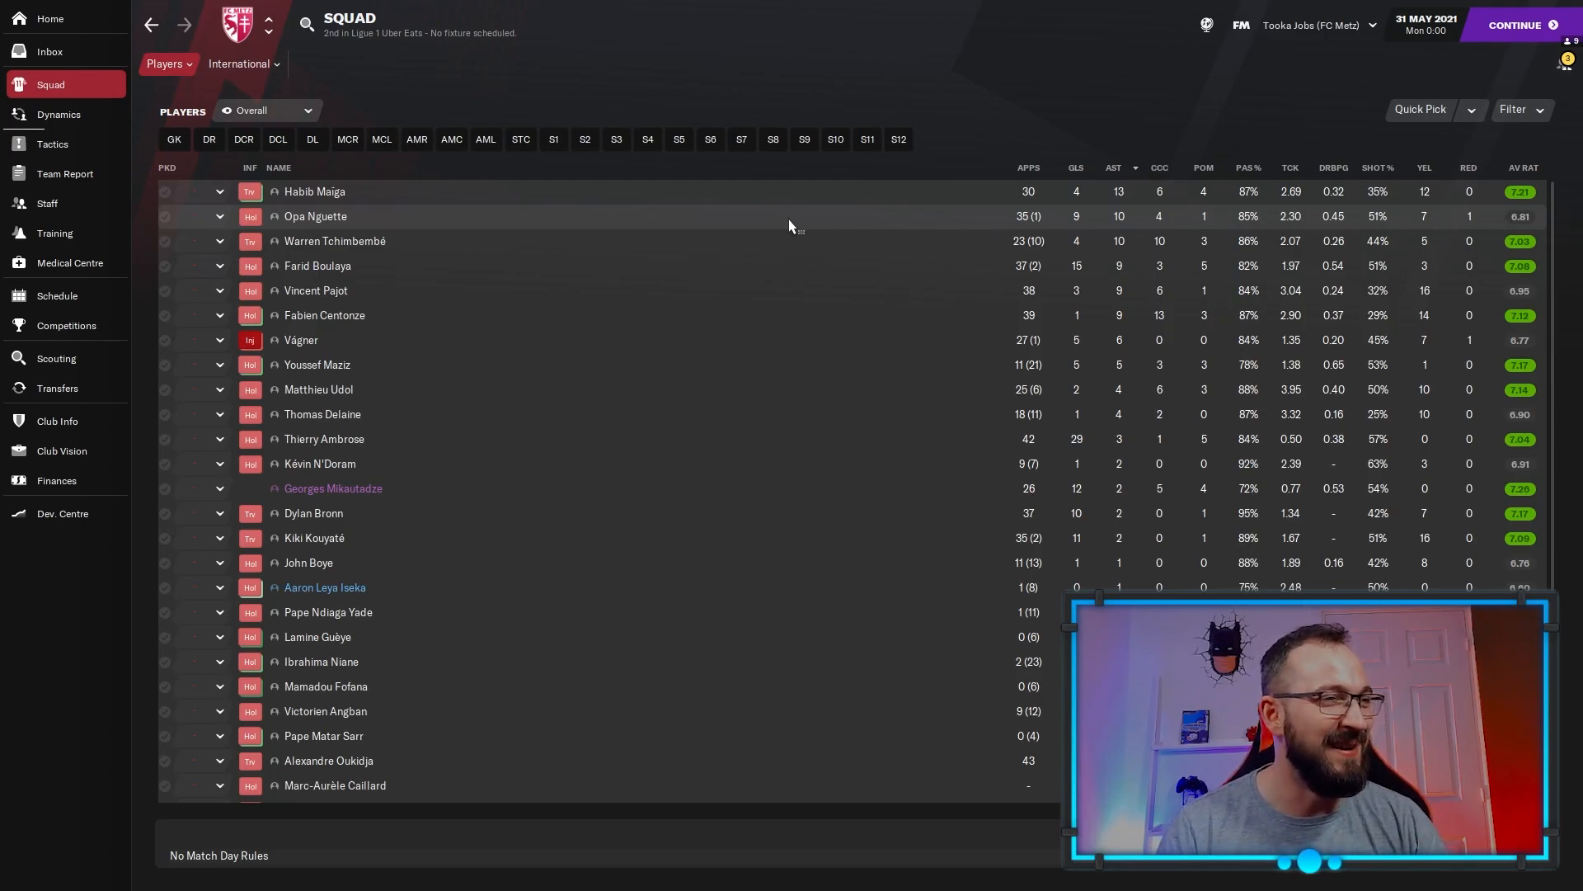
pyautogui.click(63, 174)
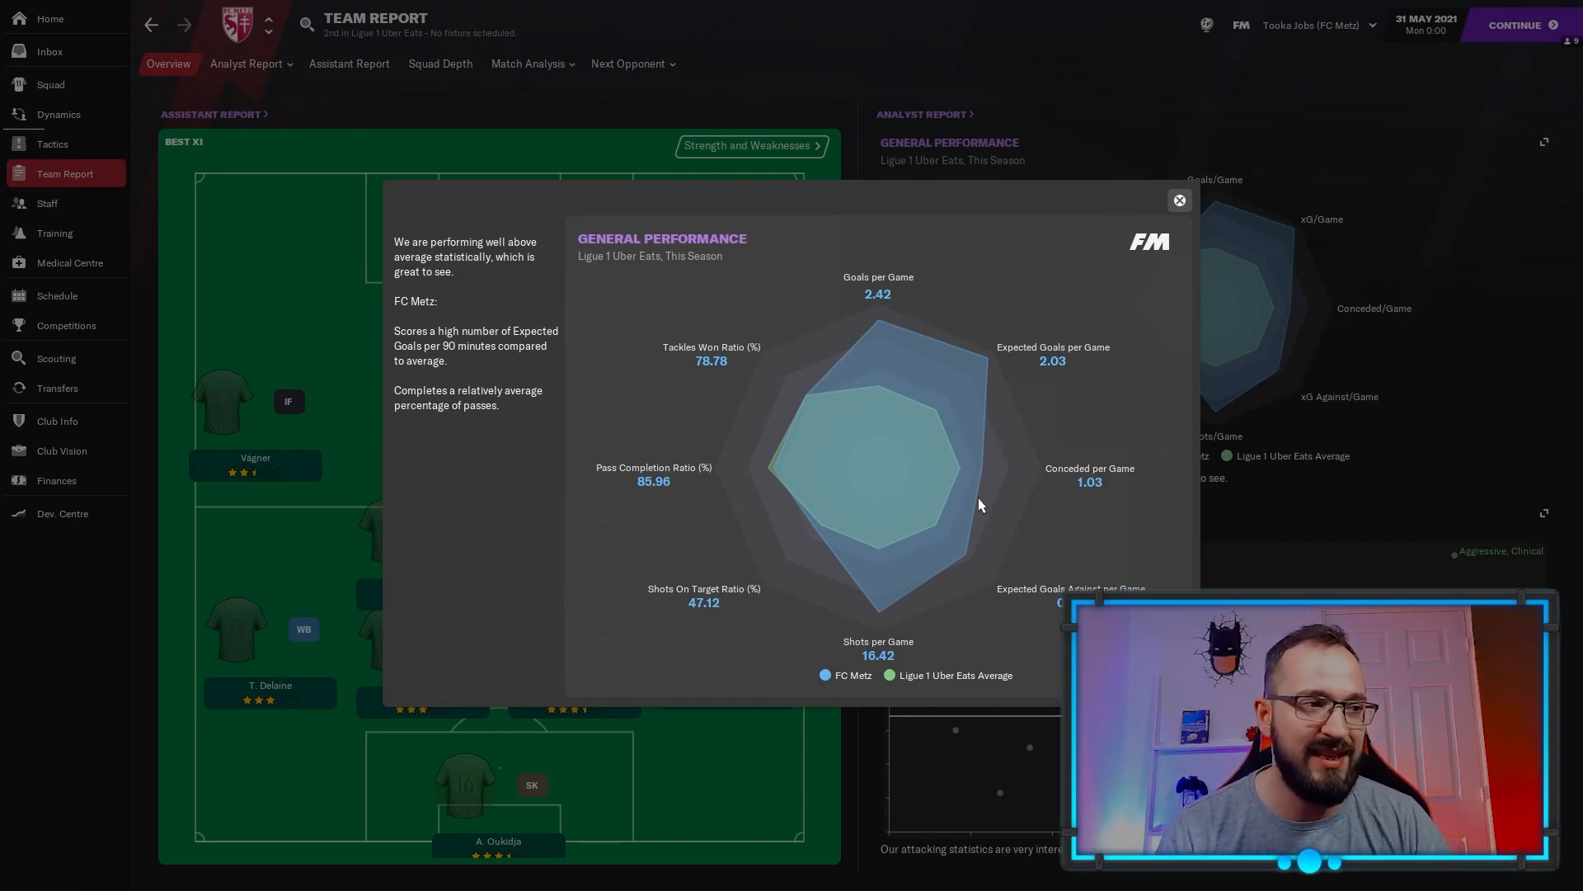
pyautogui.moveTo(924, 405)
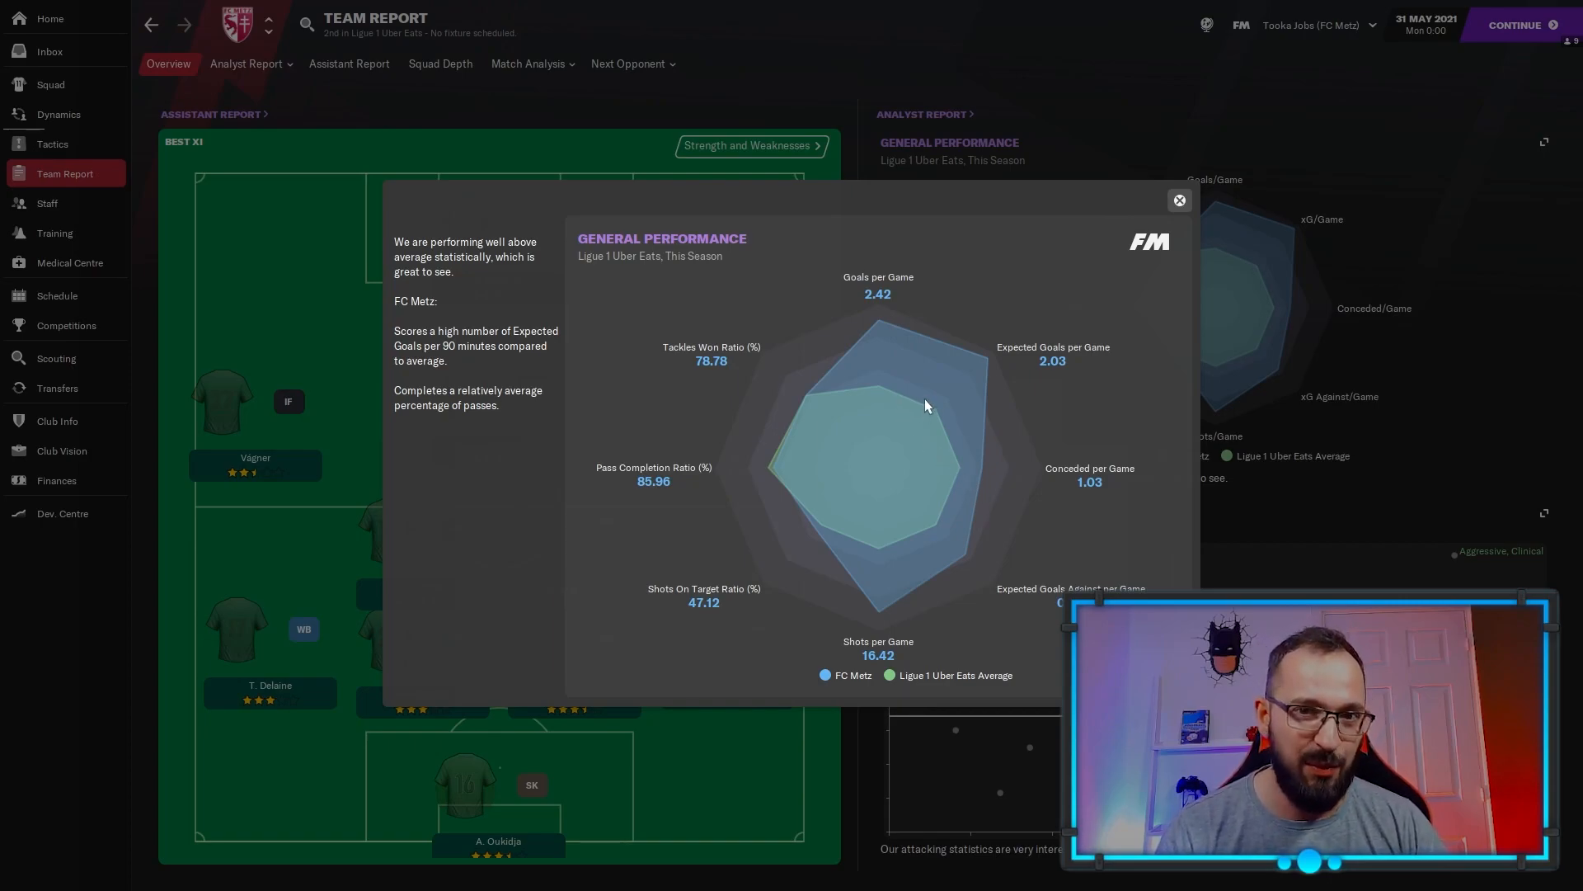
pyautogui.moveTo(921, 383)
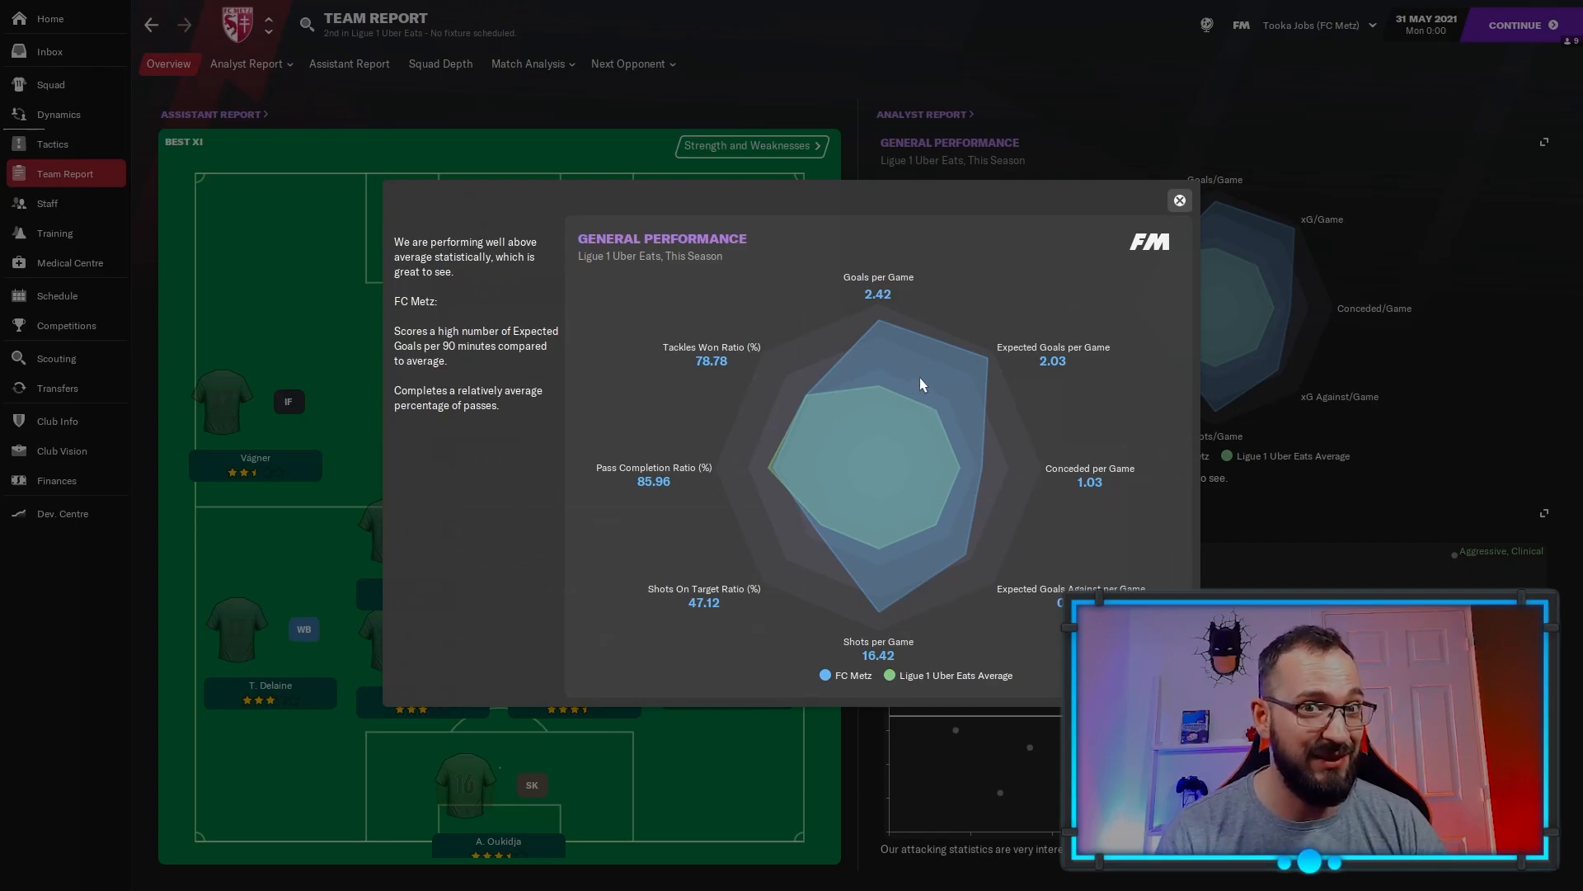
pyautogui.moveTo(1209, 212)
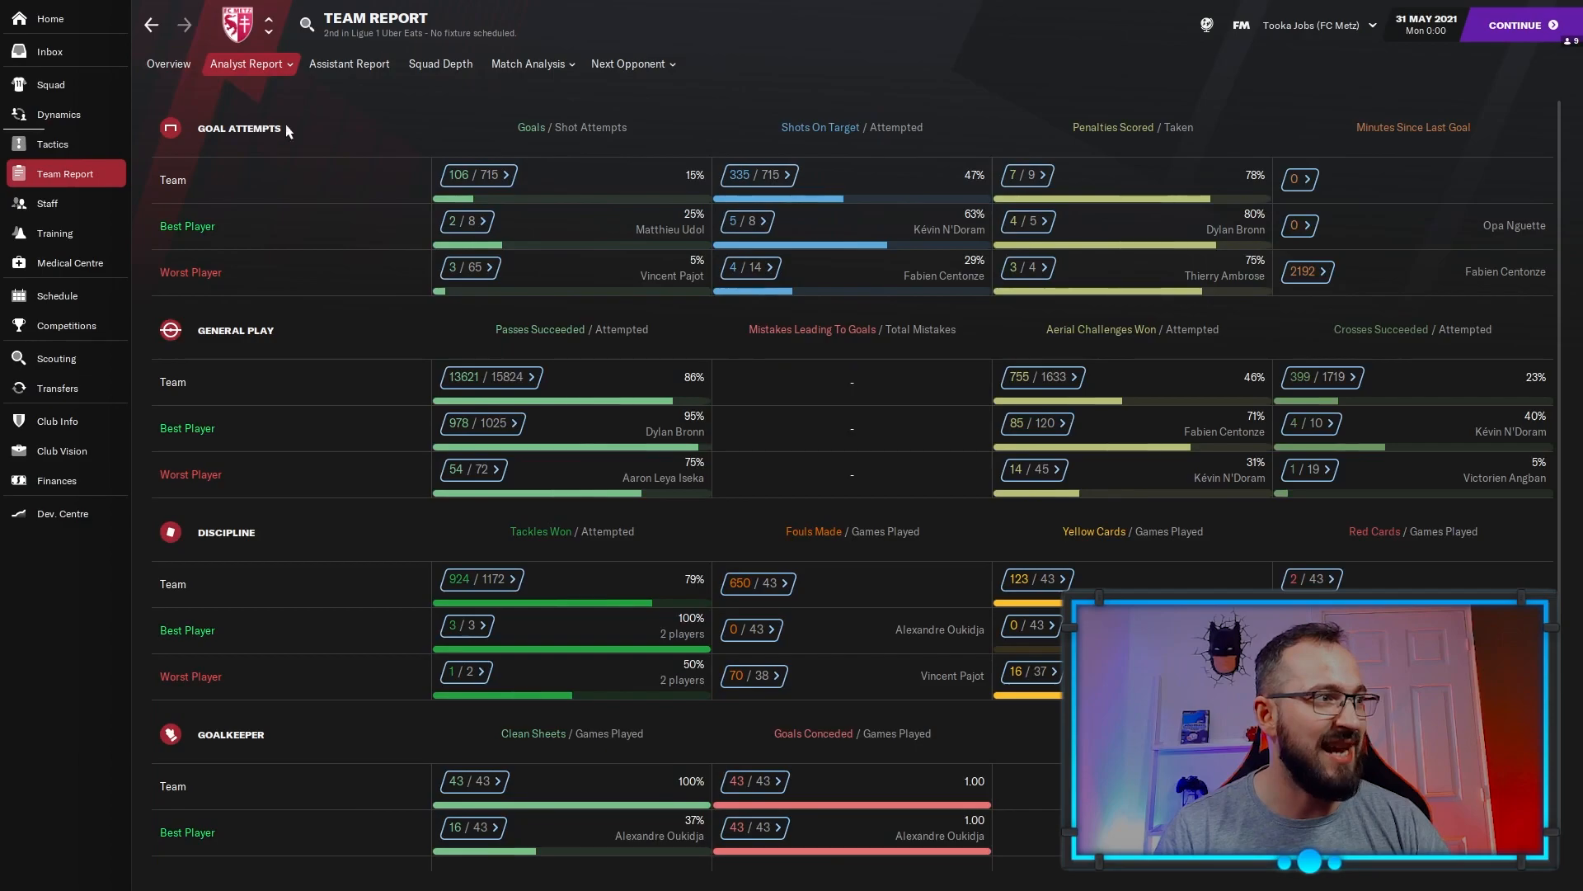
pyautogui.moveTo(561, 284)
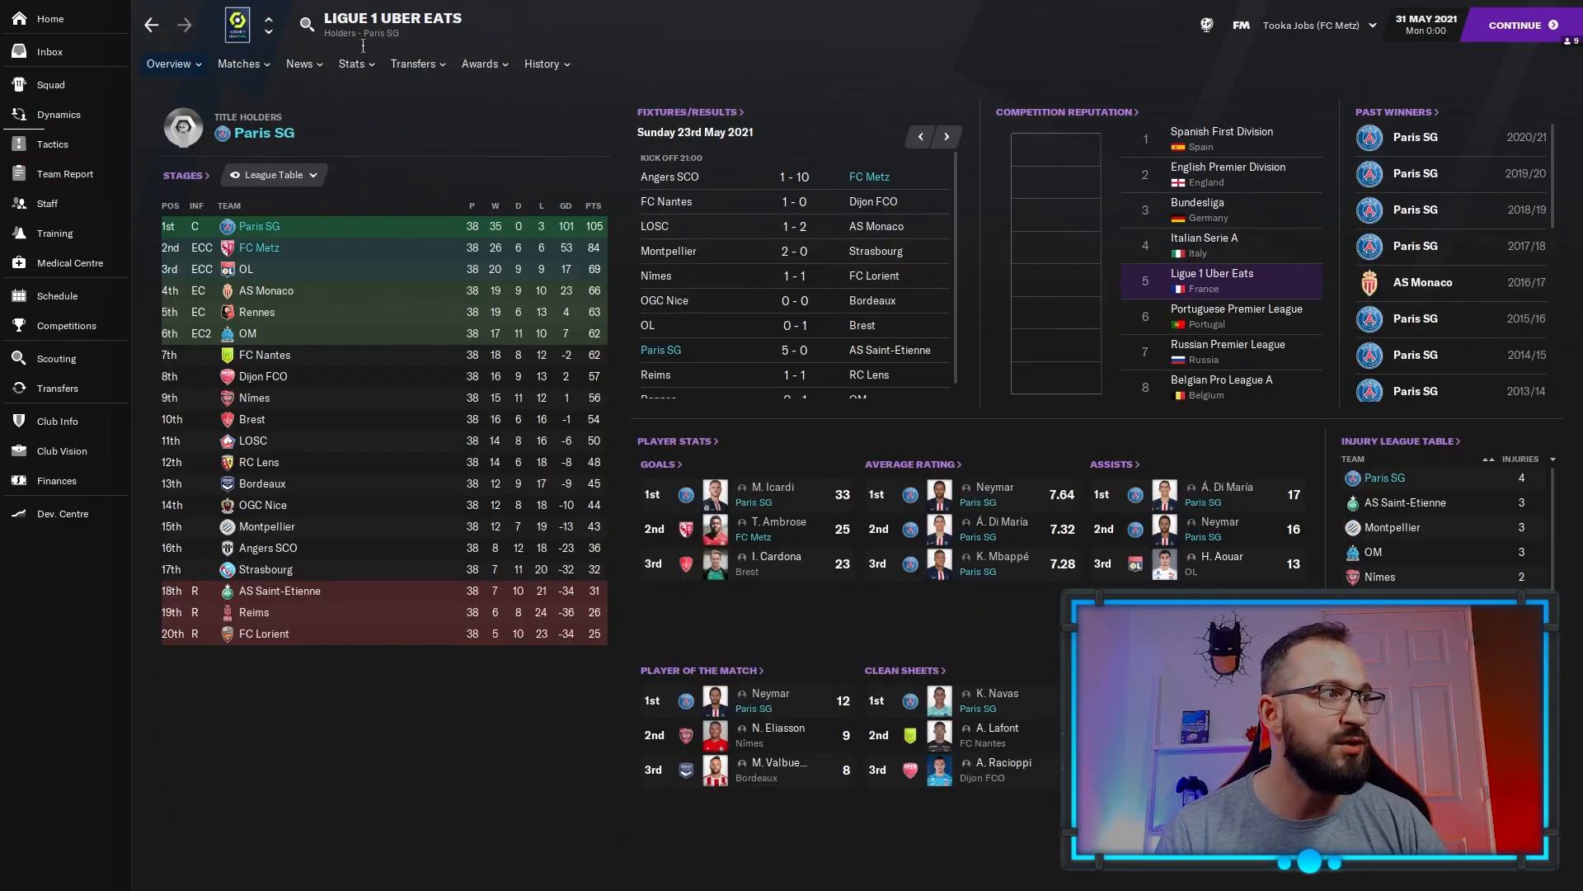
# View Ligue 1 team rankings for fewest shots against and pass completion, Nîmes top on 91%.
pyautogui.click(352, 64)
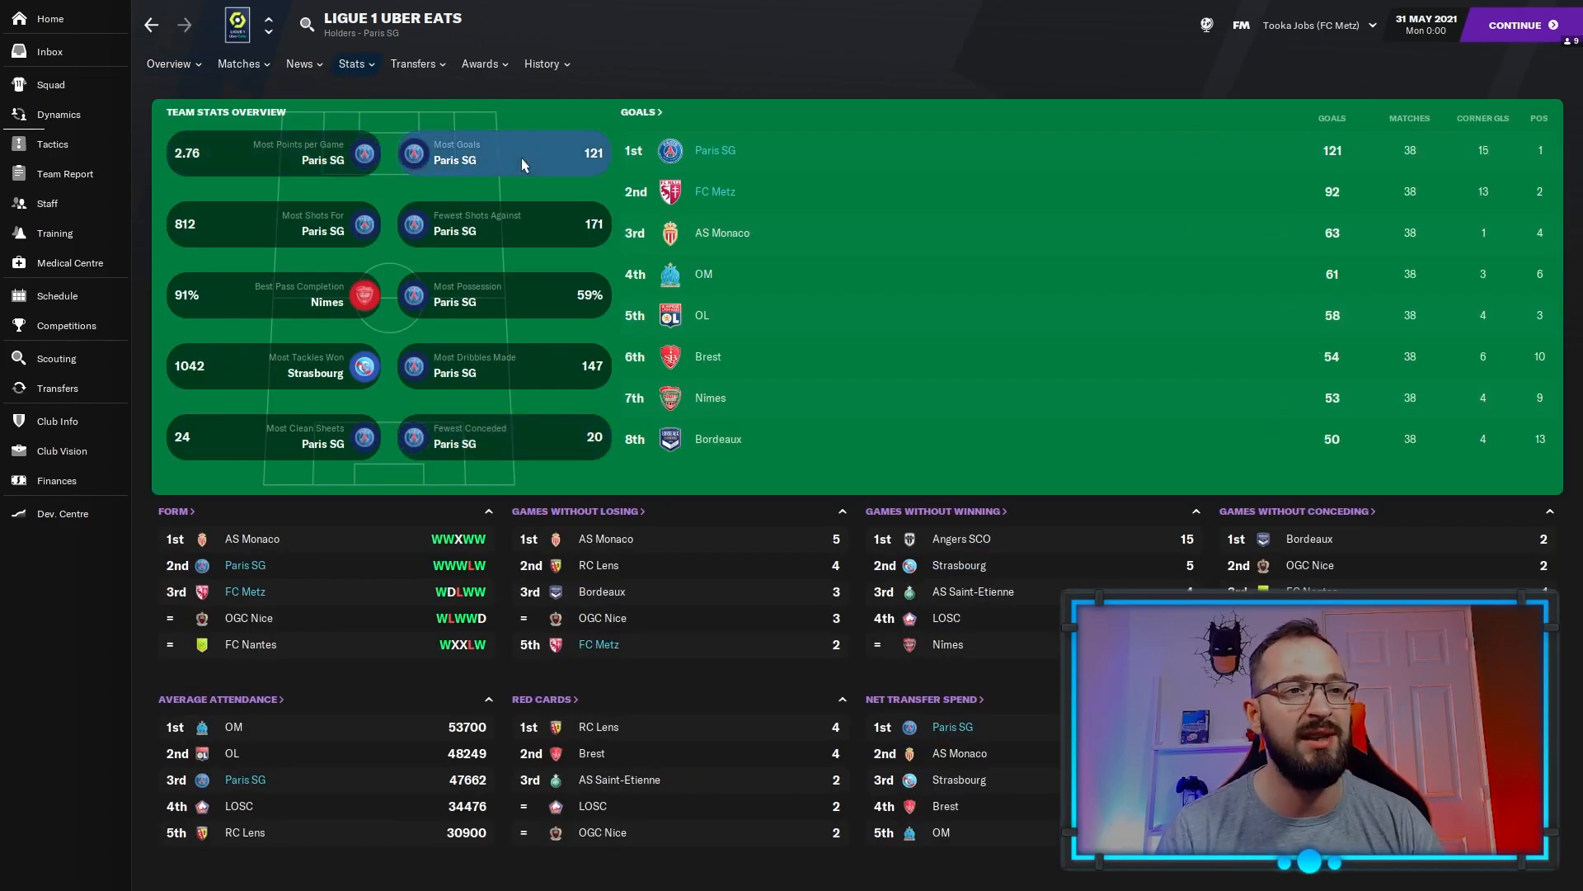
pyautogui.moveTo(244, 245)
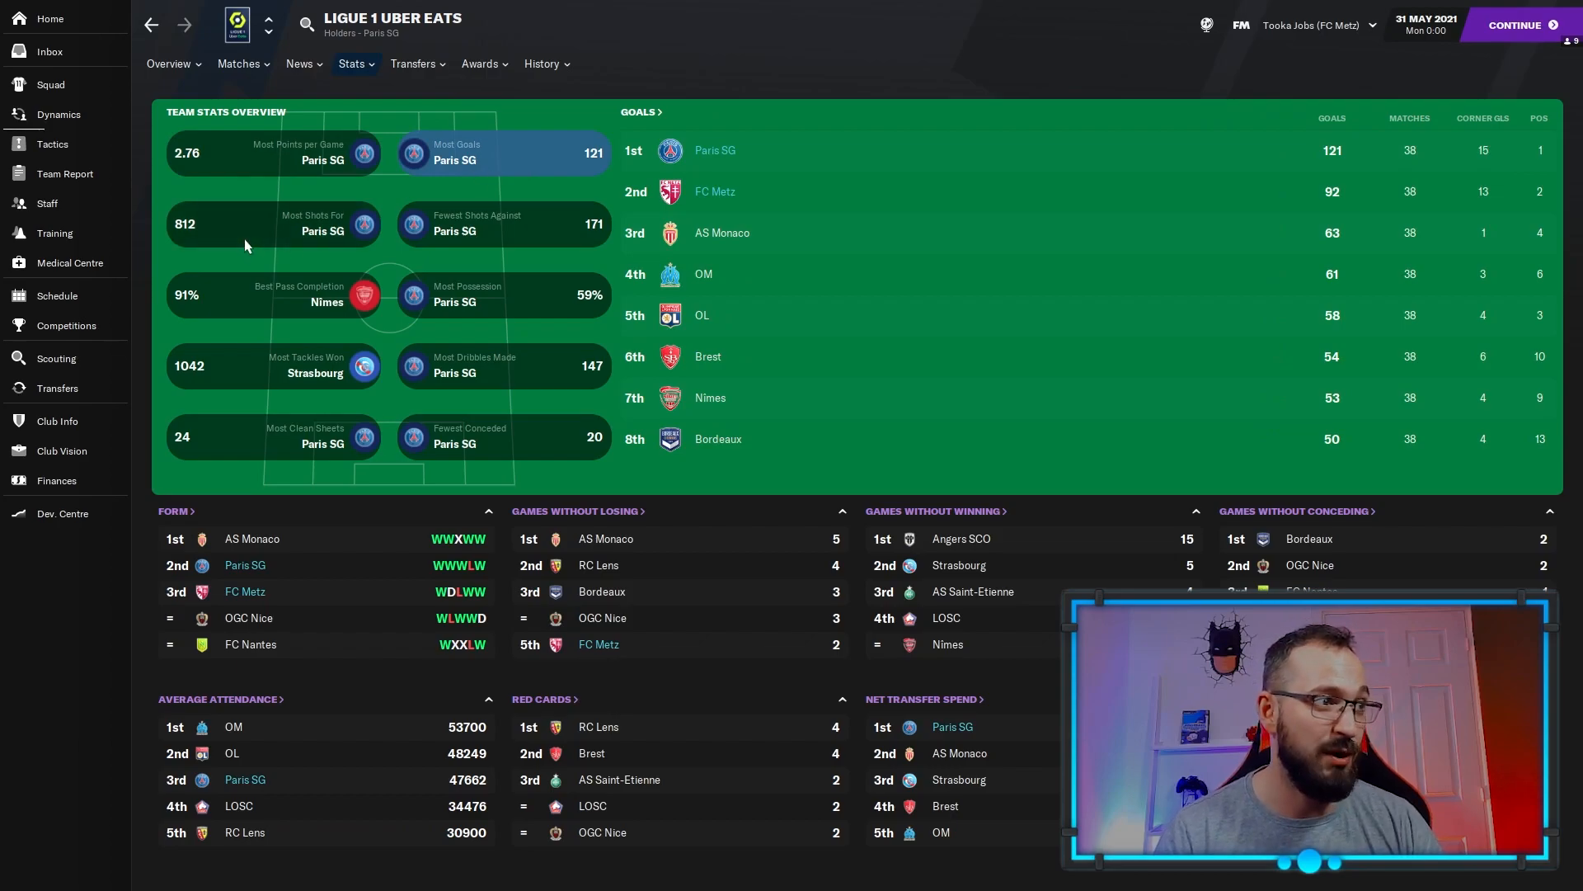
pyautogui.click(273, 224)
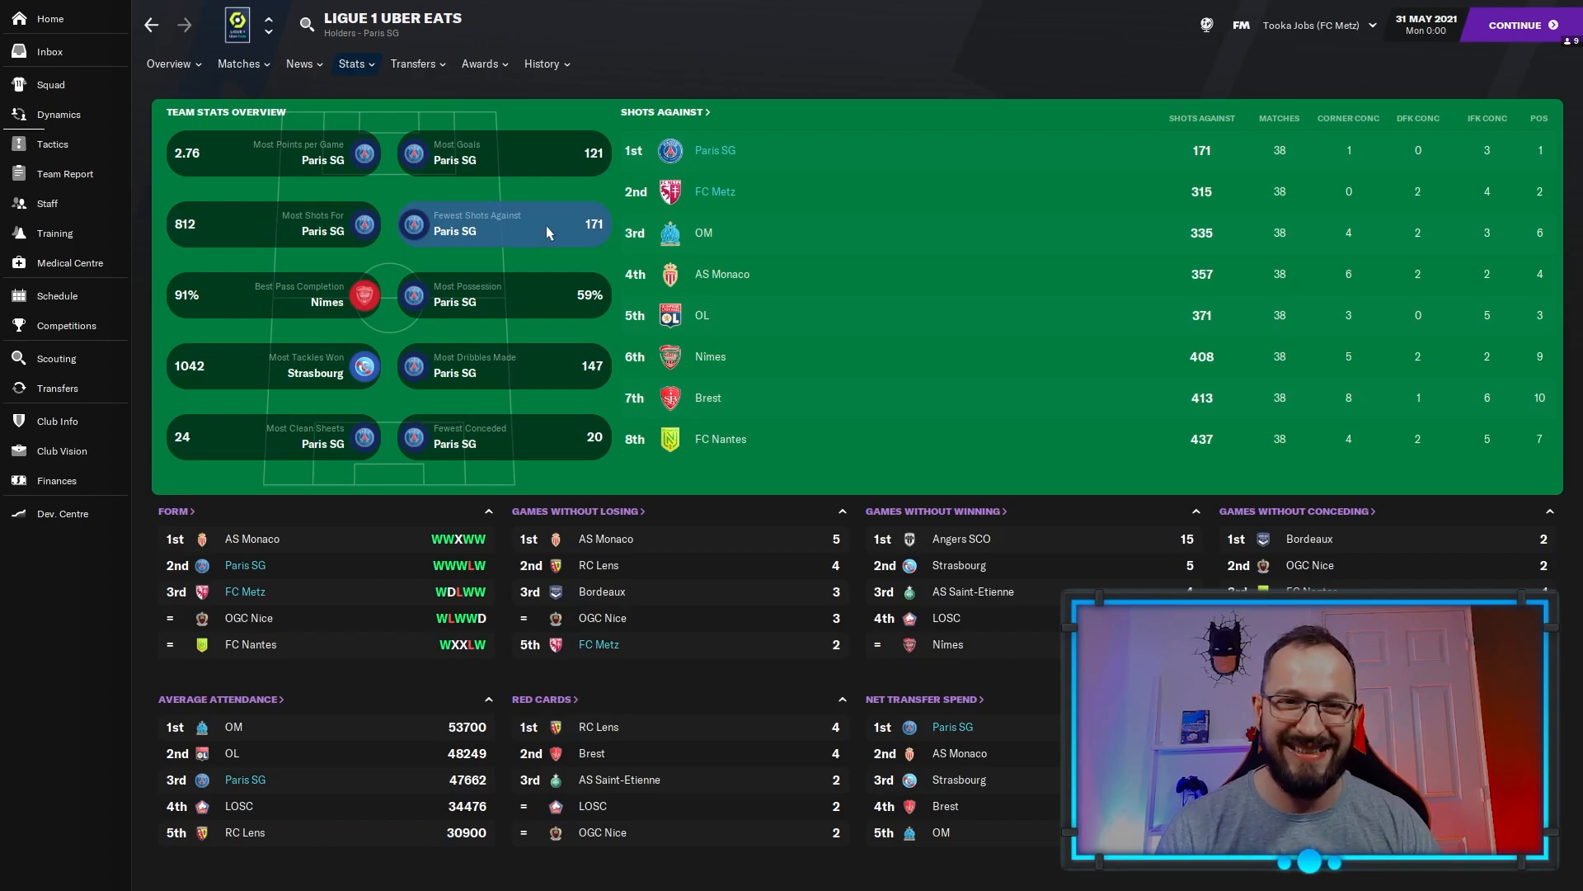
pyautogui.moveTo(949, 167)
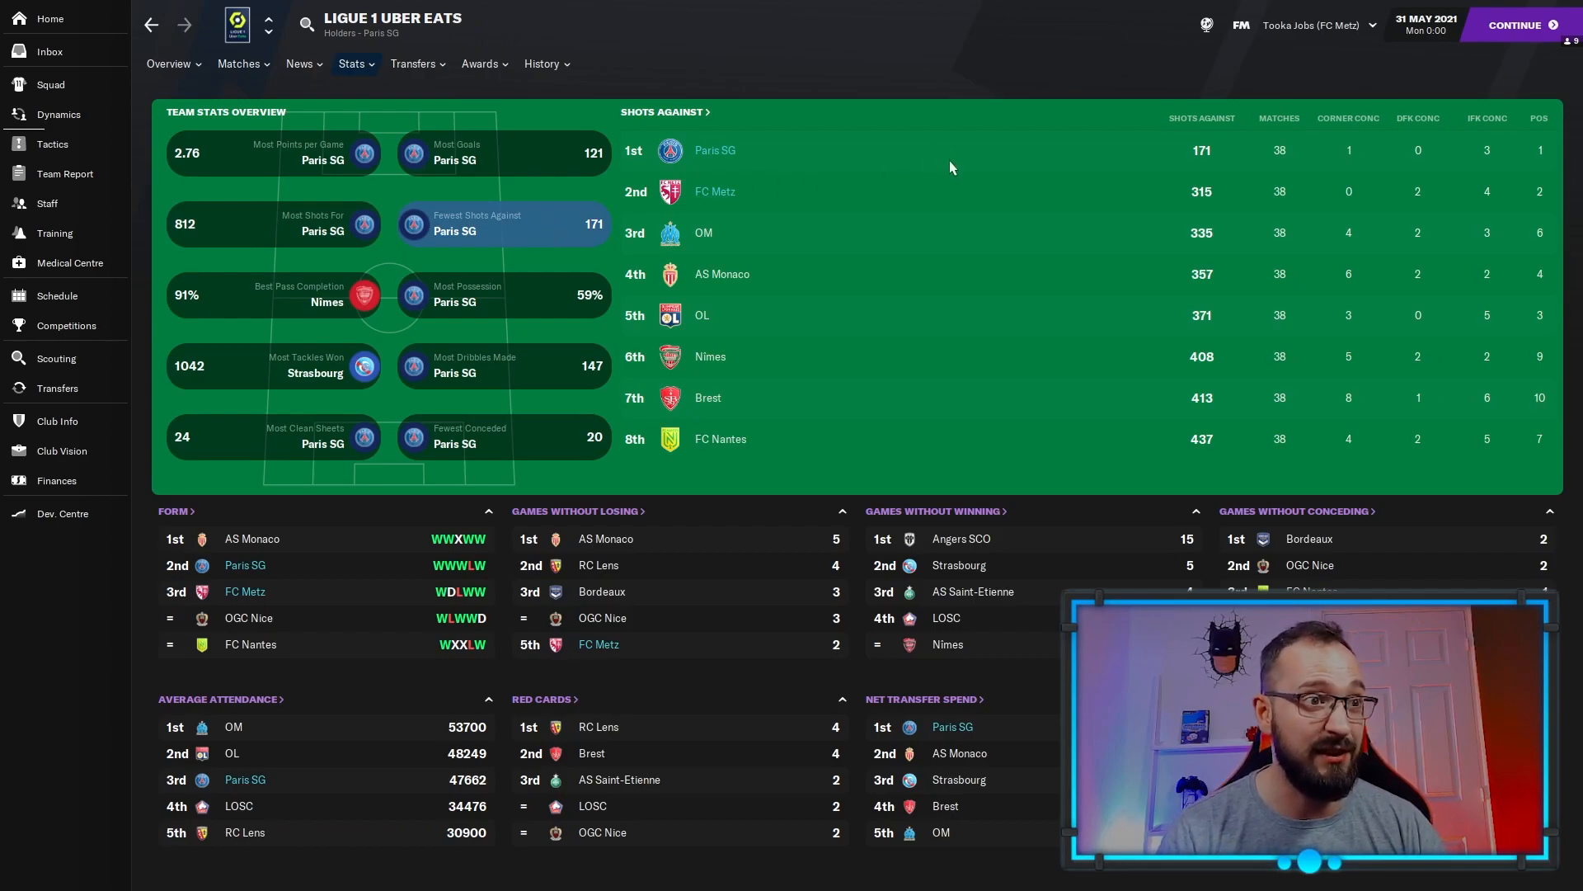
pyautogui.moveTo(321, 298)
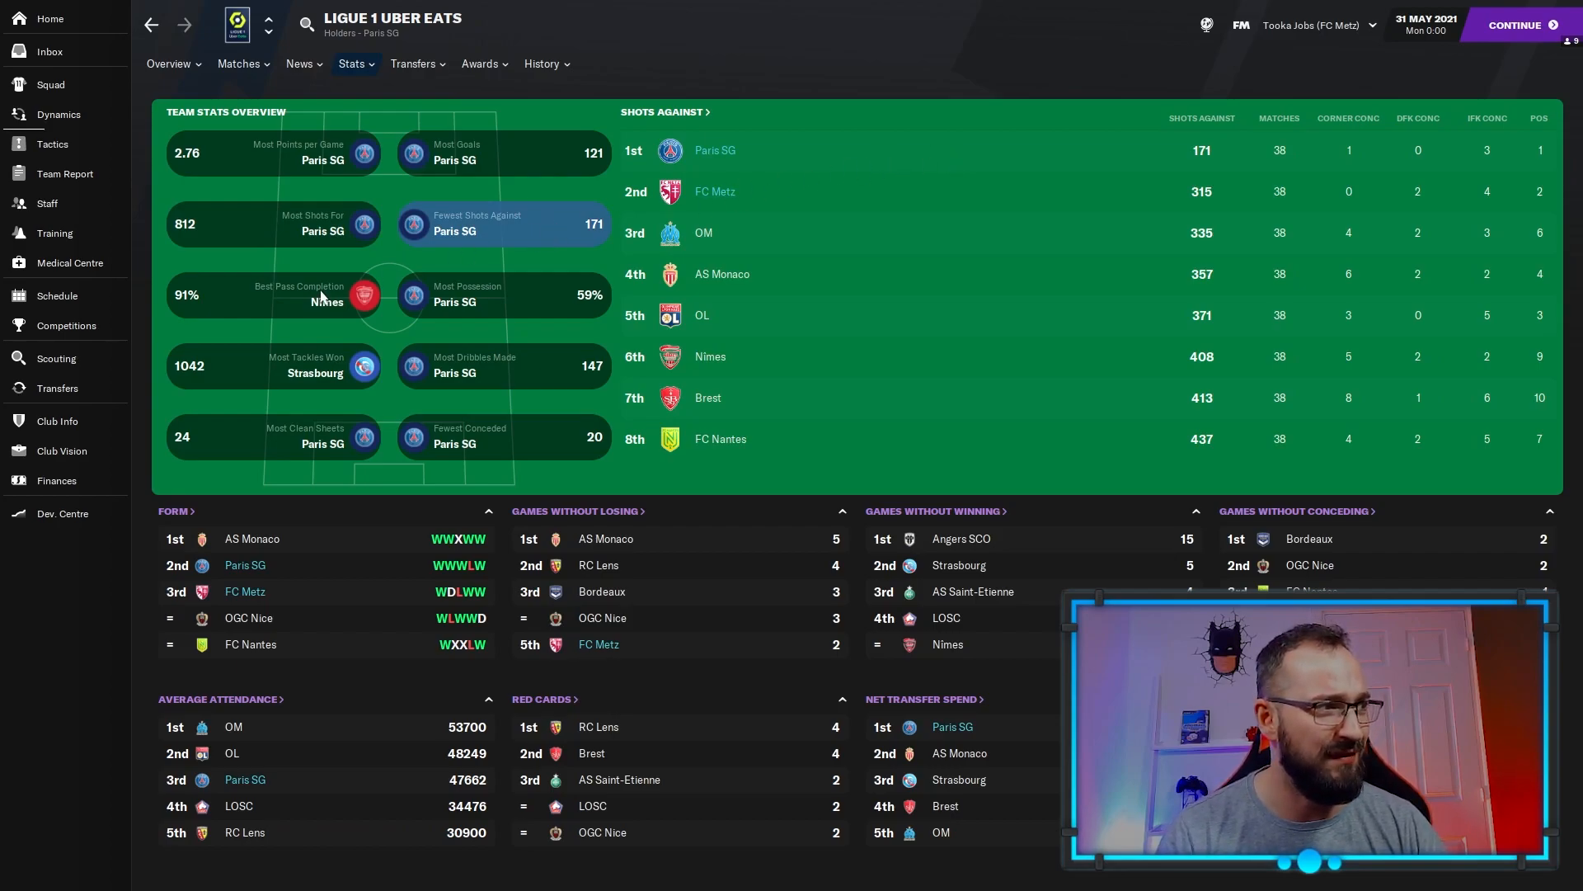
pyautogui.click(273, 293)
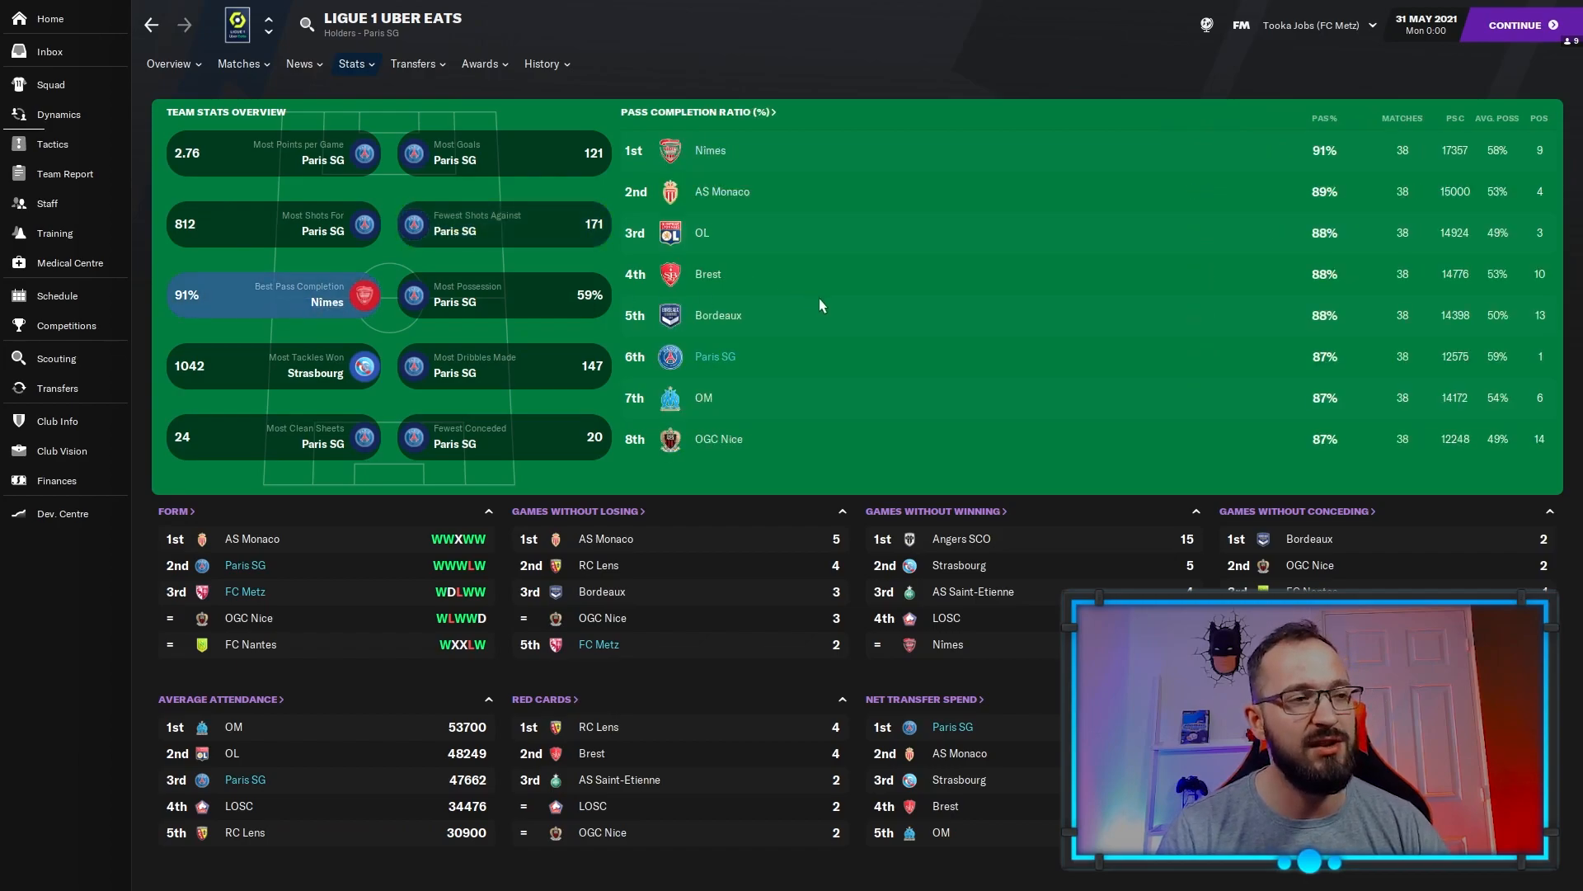
pyautogui.moveTo(814, 351)
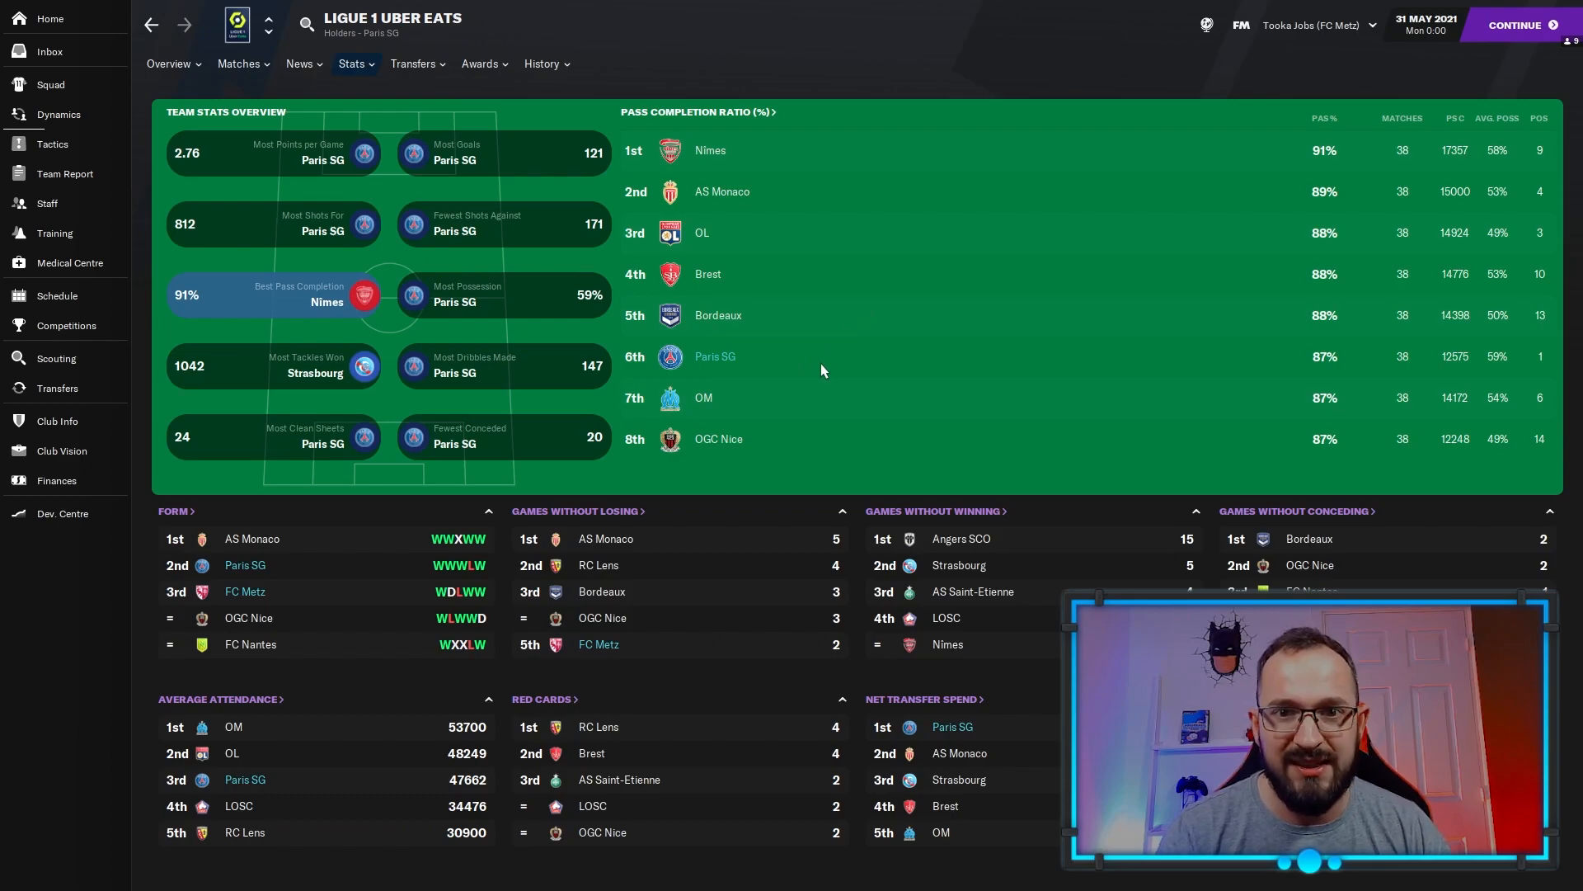
pyautogui.moveTo(832, 374)
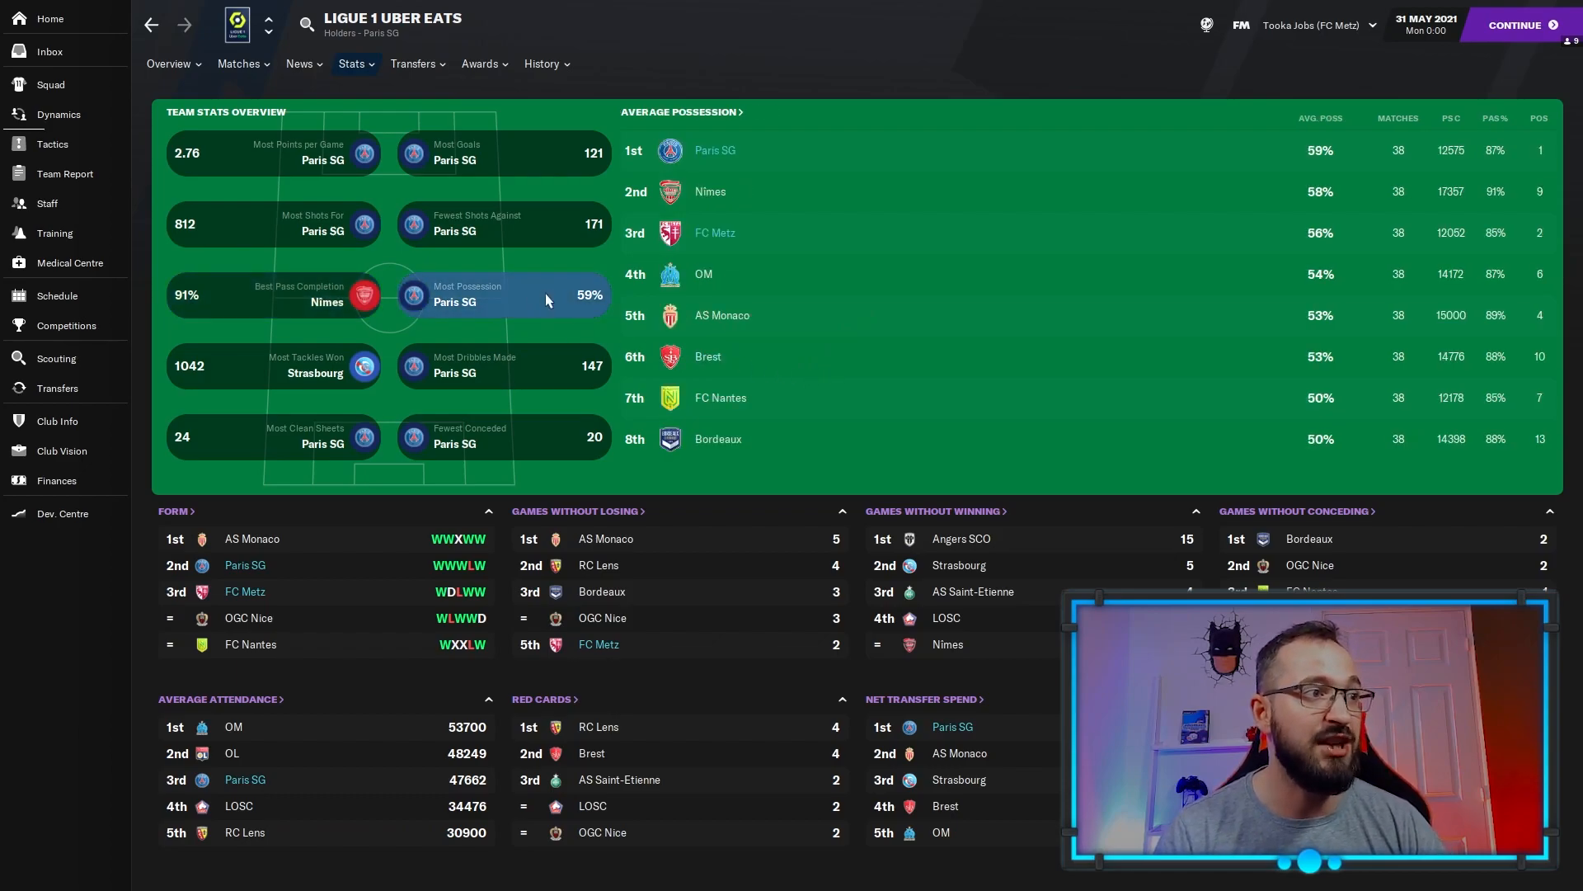
pyautogui.moveTo(936, 237)
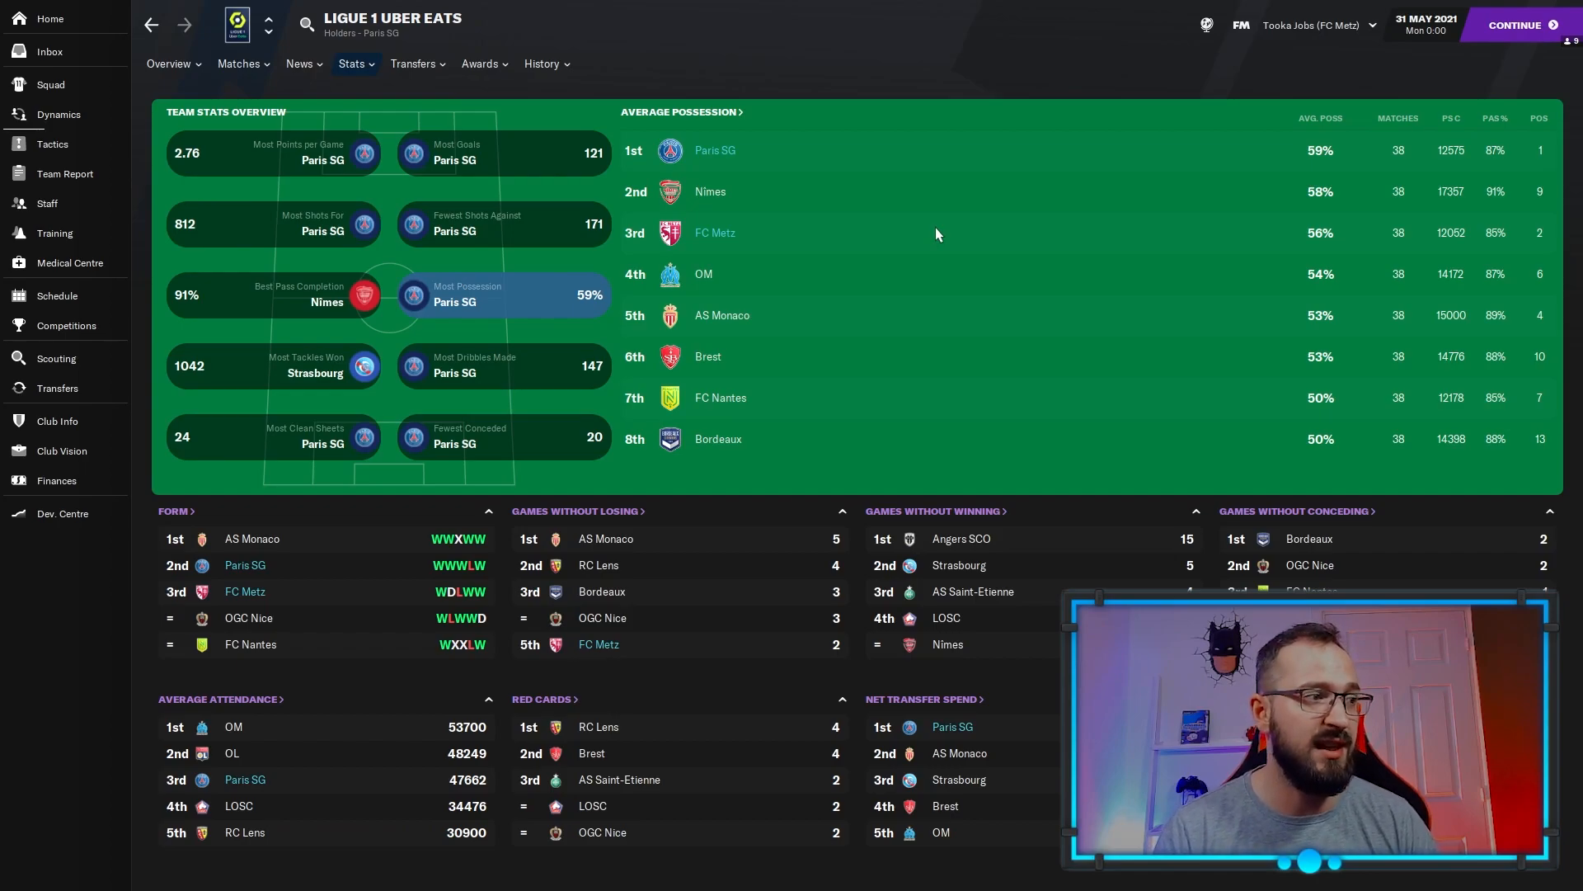
pyautogui.moveTo(499, 446)
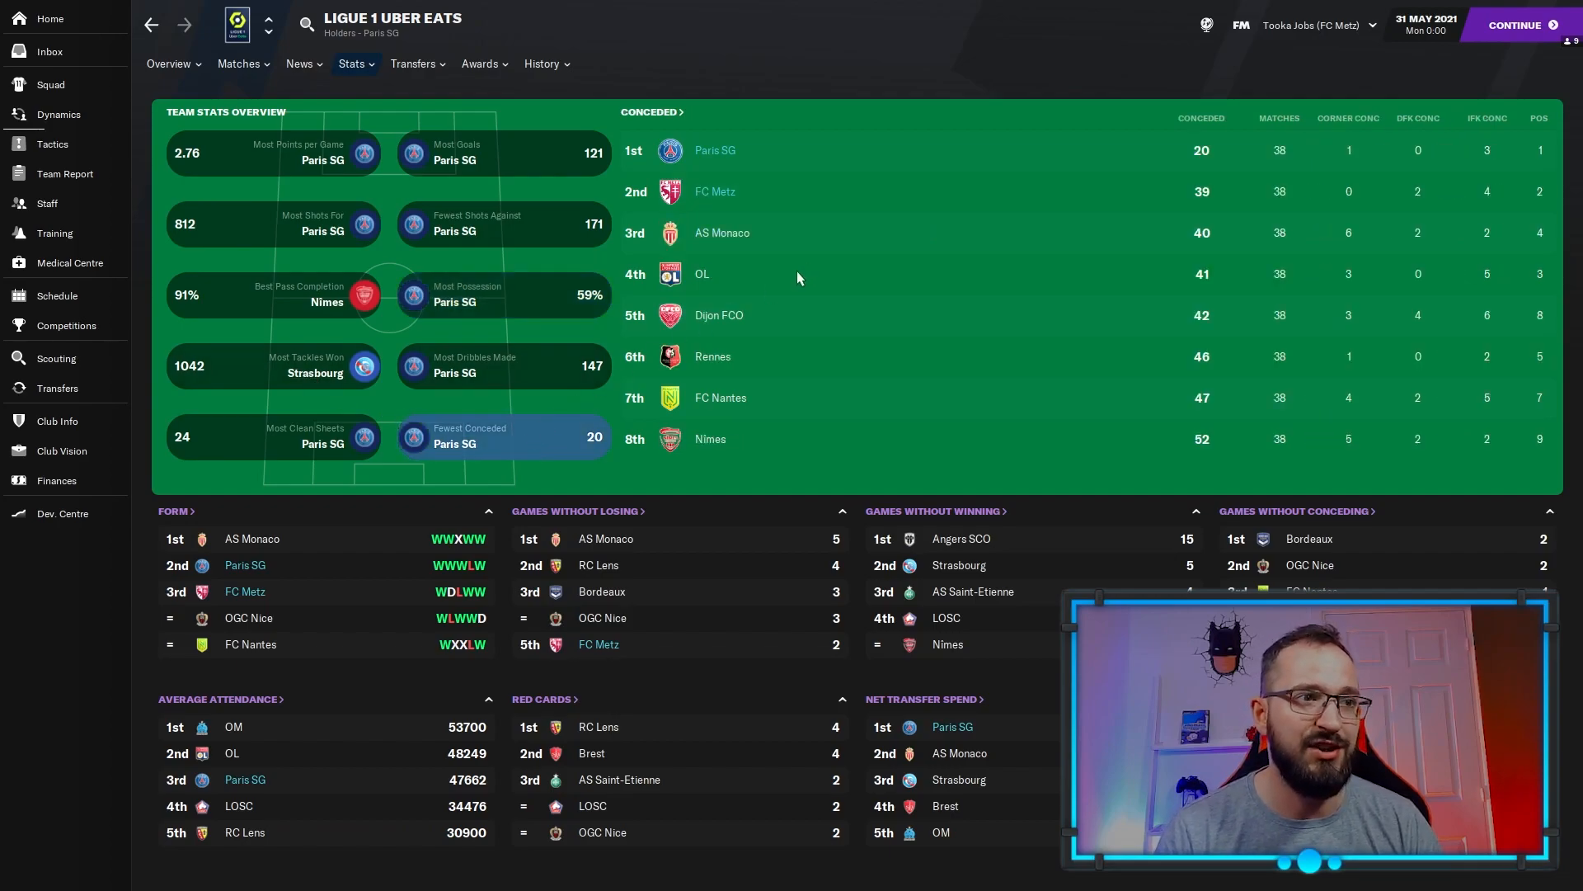
pyautogui.moveTo(796, 150)
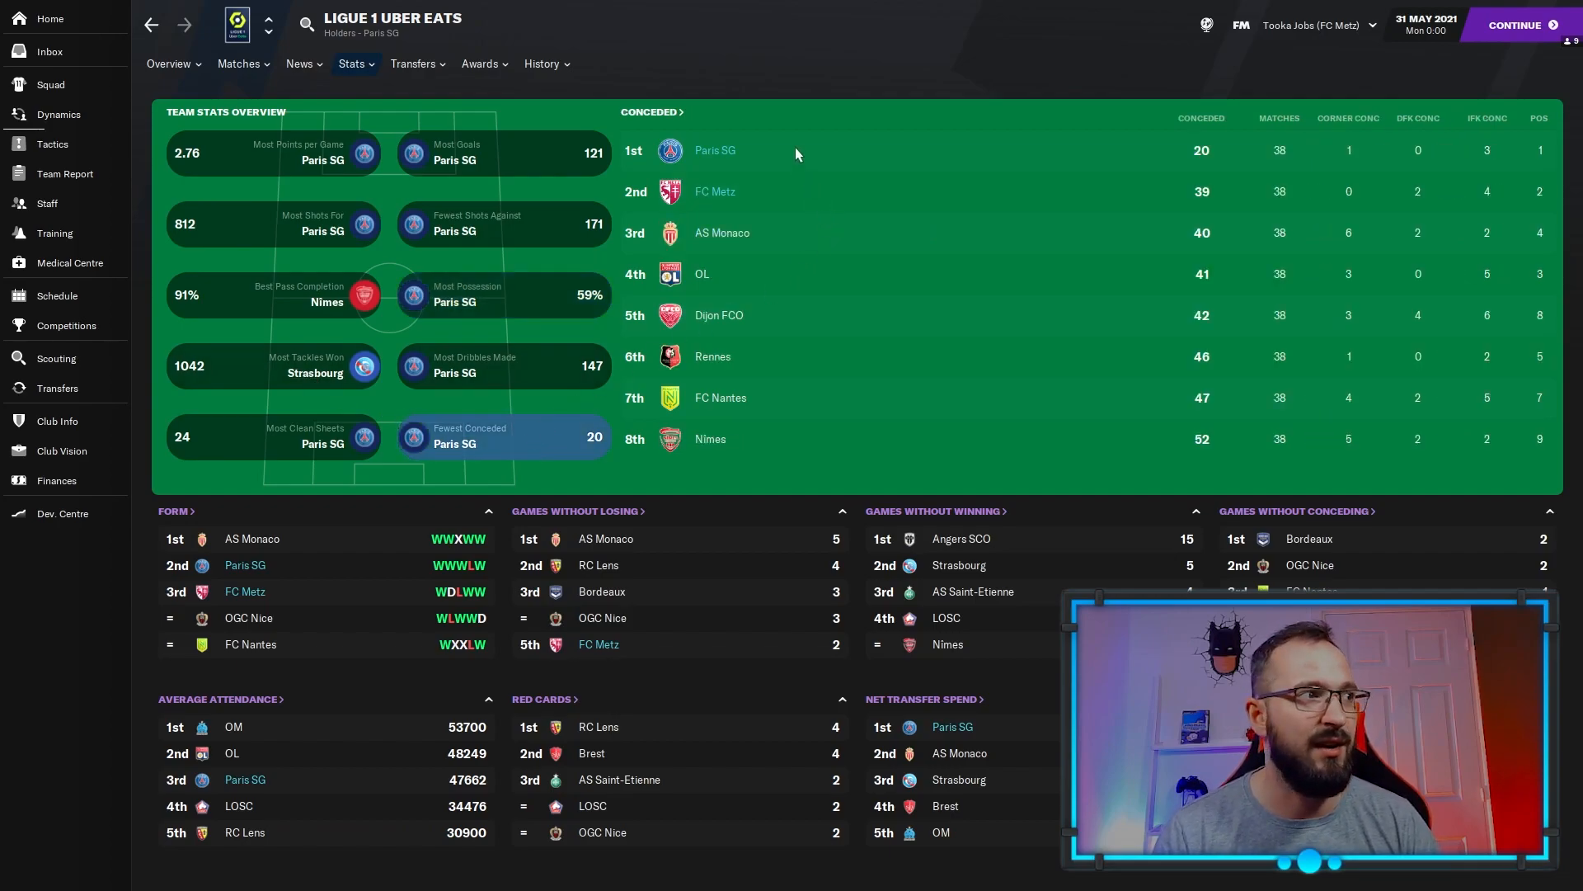
pyautogui.moveTo(1175, 62)
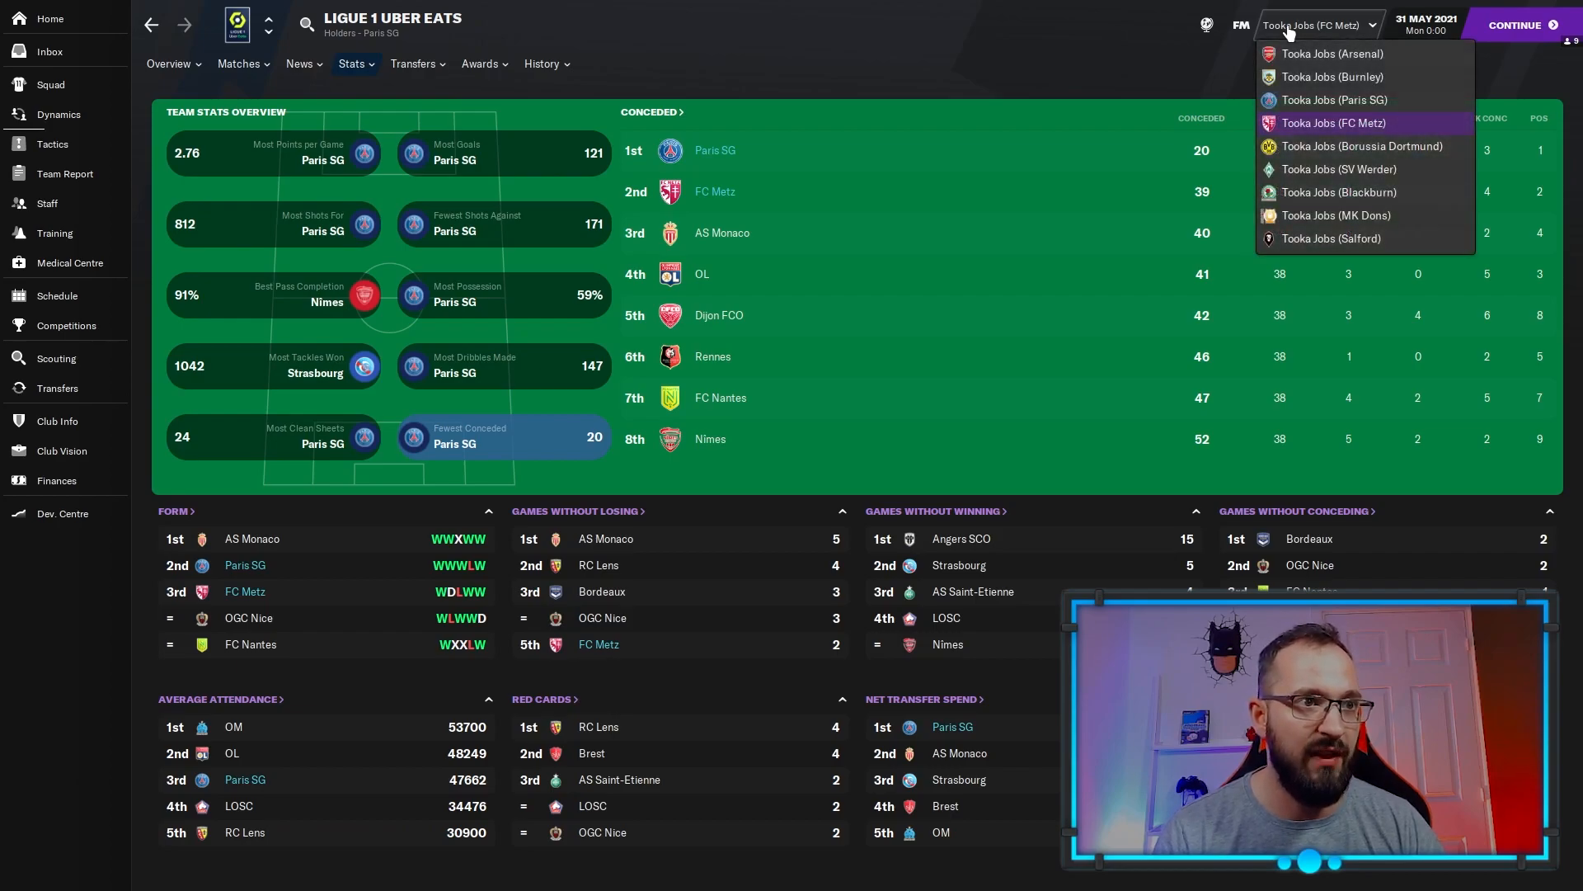
pyautogui.moveTo(1316, 152)
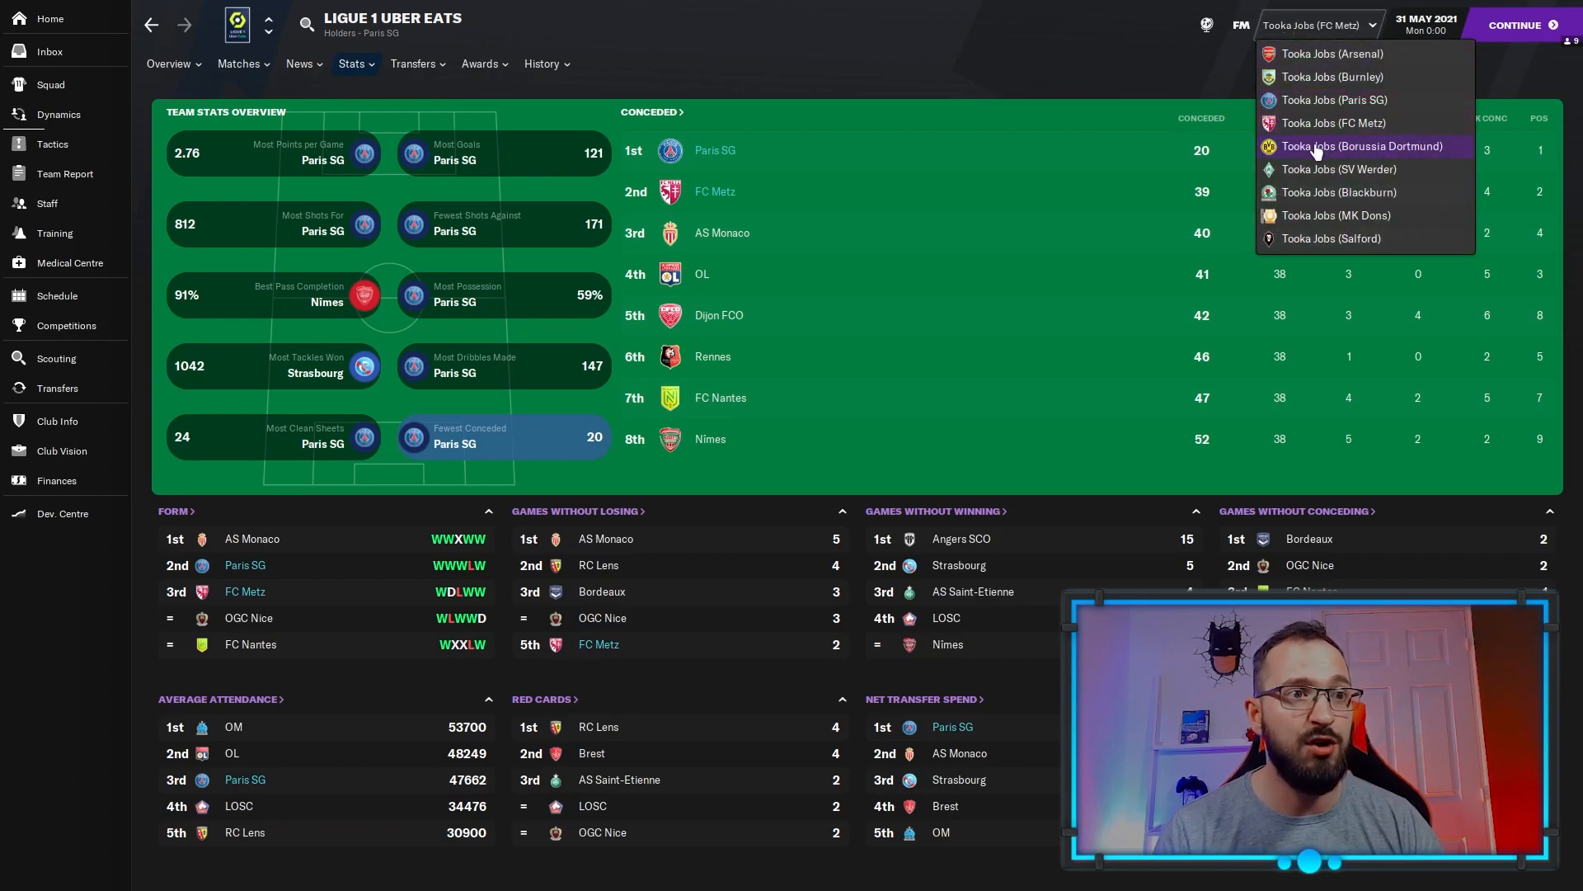
# Load the Tooka Jobs (Borussia Dortmund) save showing Dortmund as Bundesliga champions.
pyautogui.click(1363, 147)
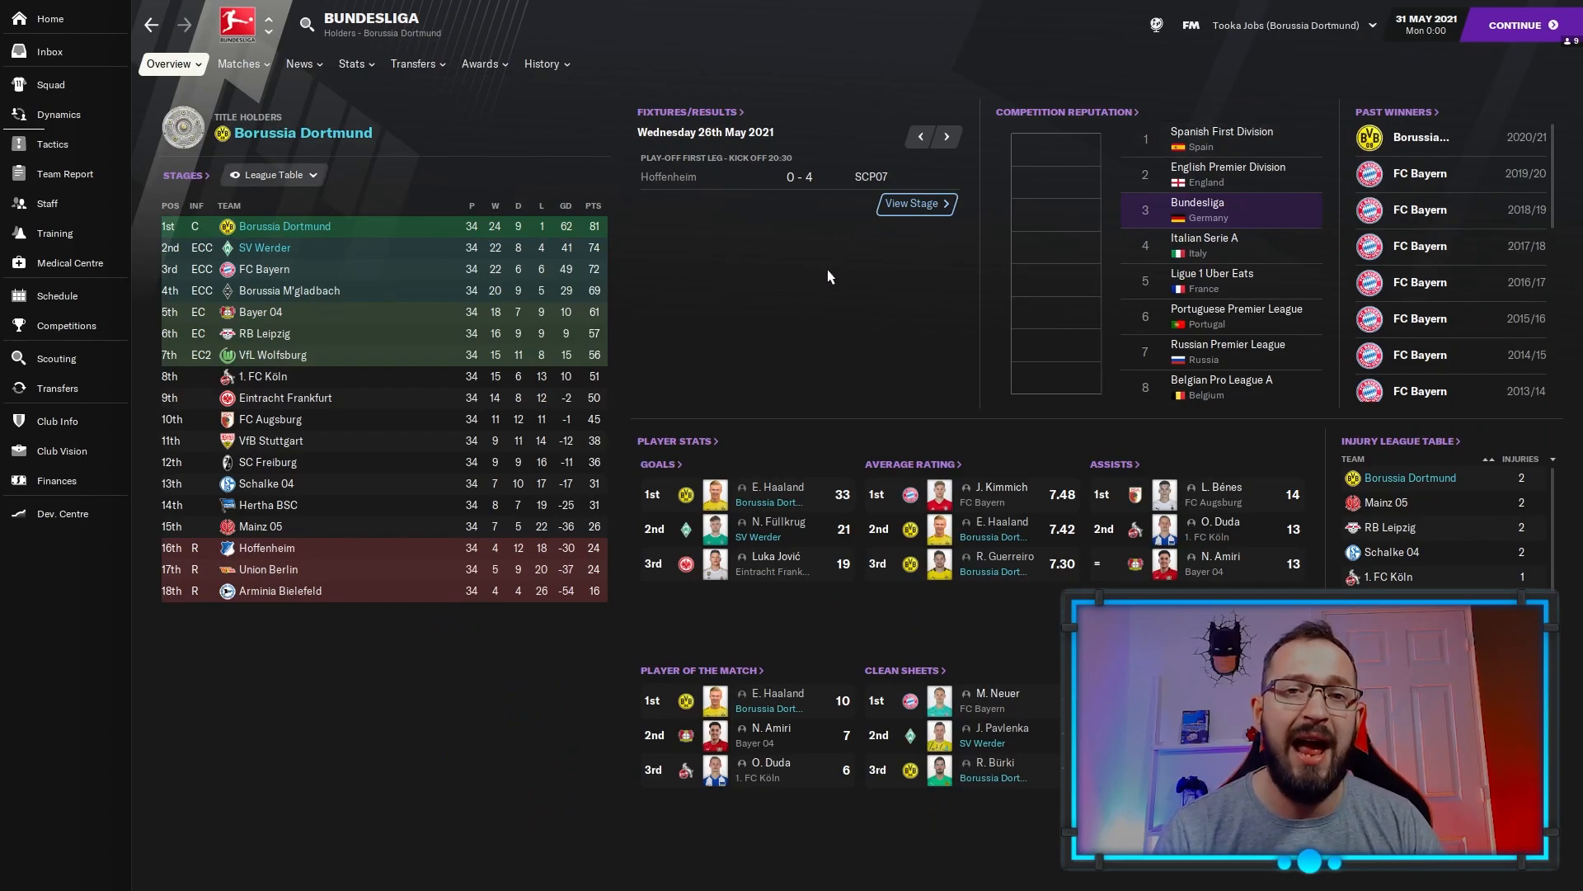
pyautogui.moveTo(722, 249)
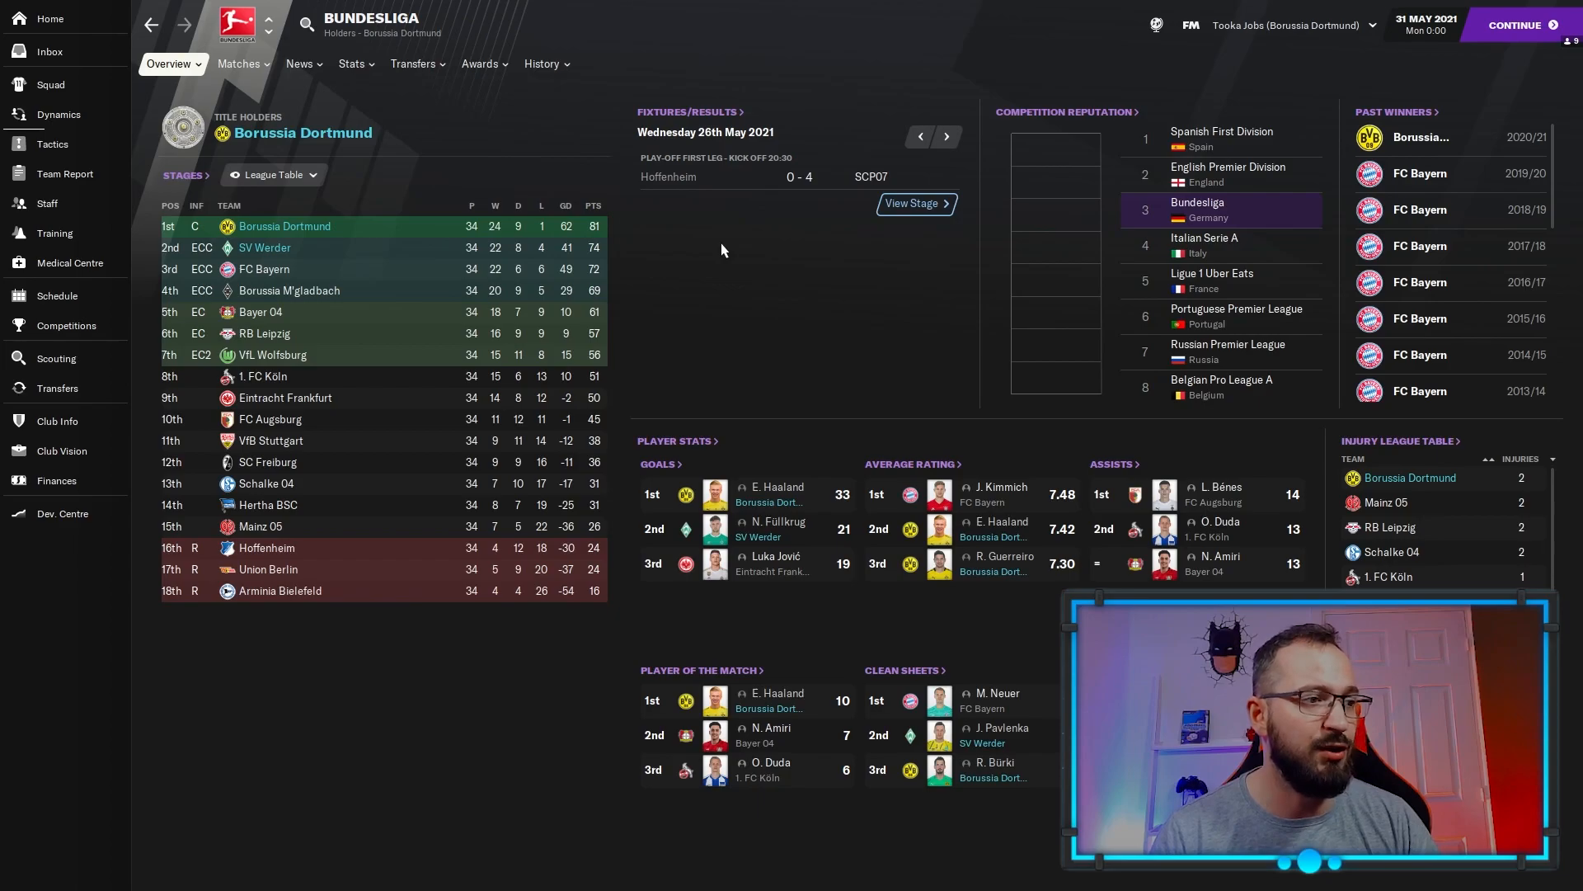
pyautogui.moveTo(777, 472)
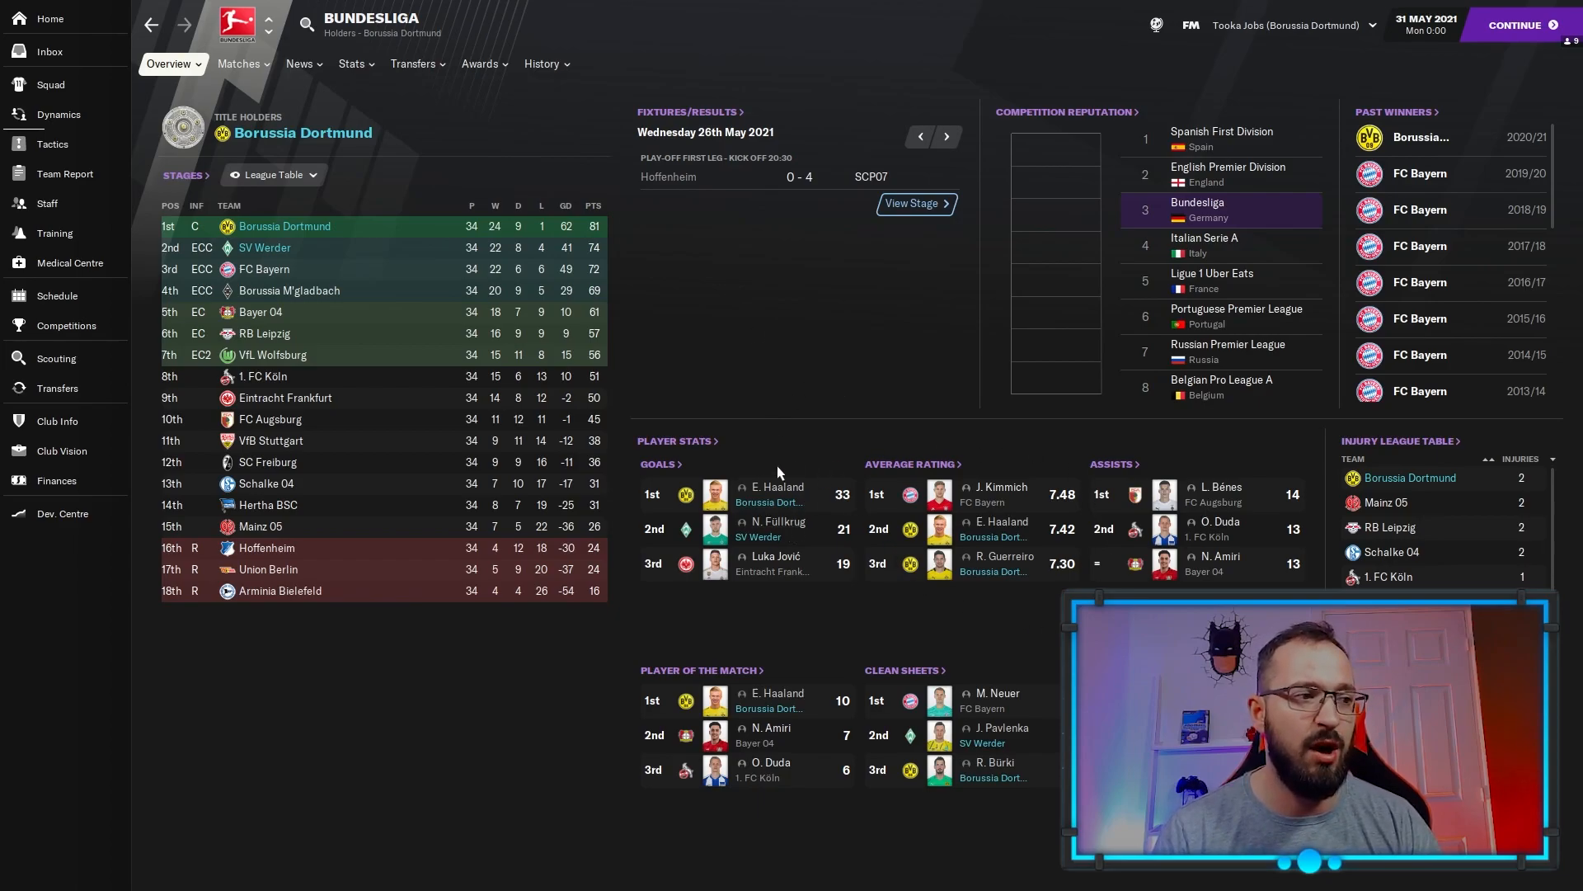
pyautogui.moveTo(760, 343)
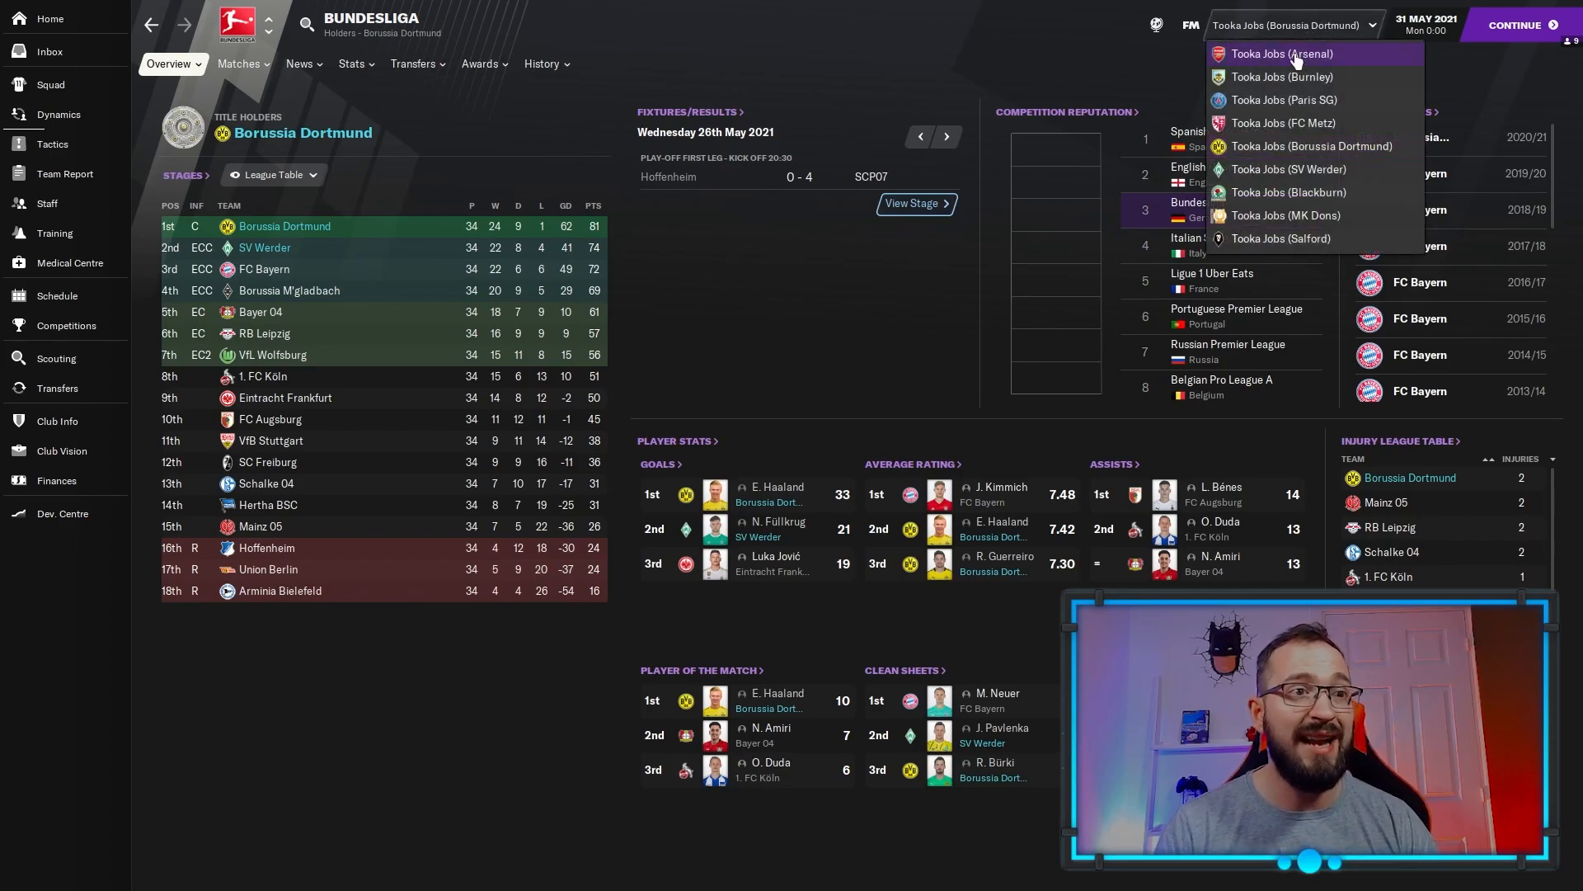
pyautogui.moveTo(1299, 145)
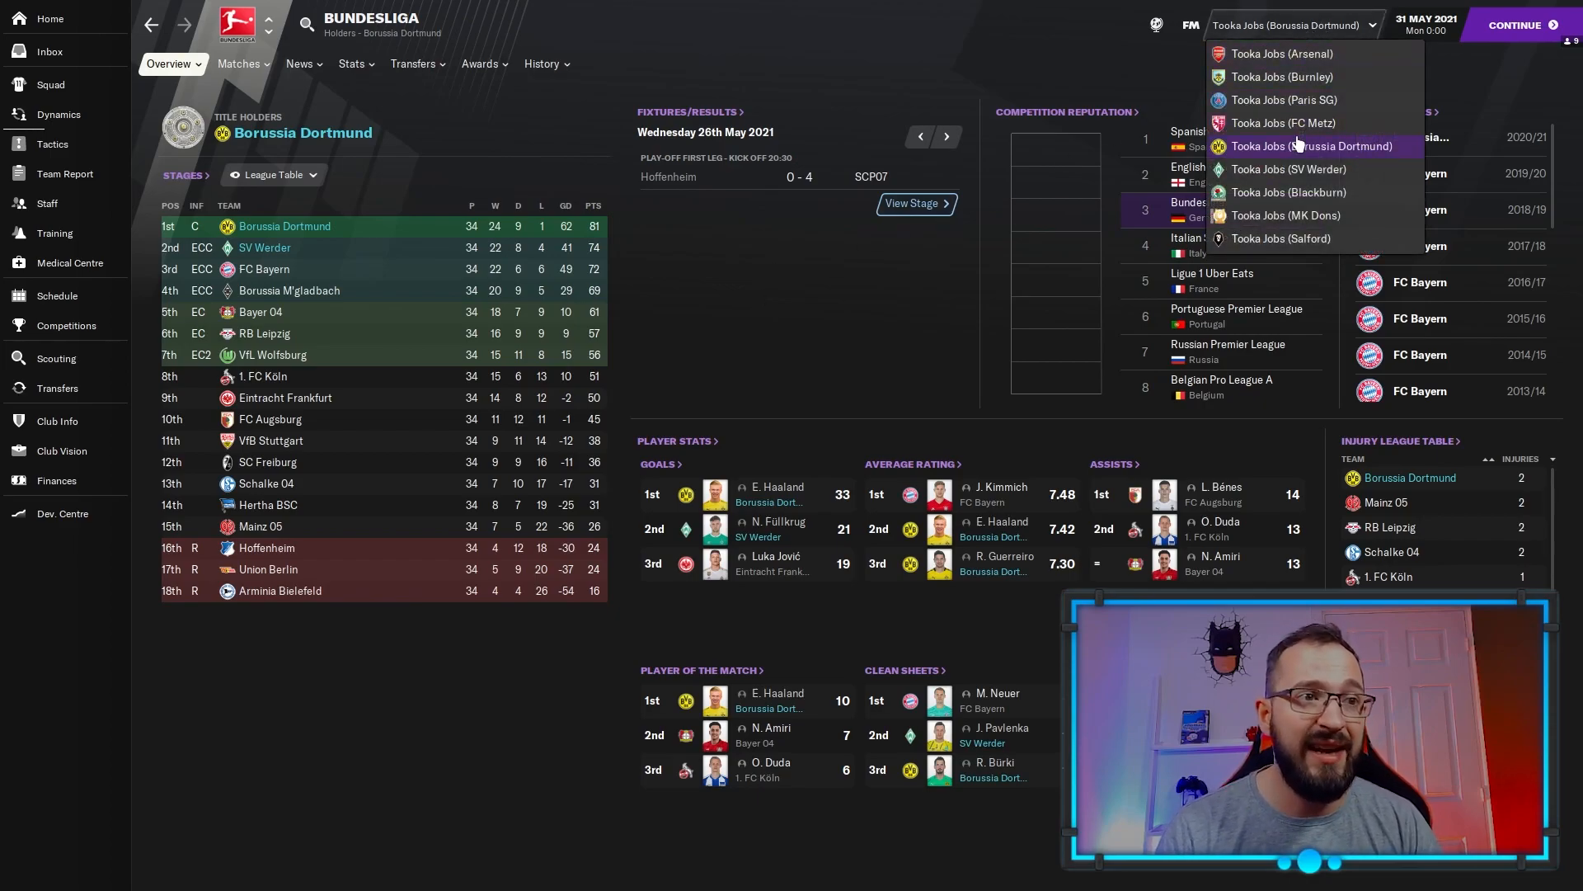
pyautogui.moveTo(1288, 192)
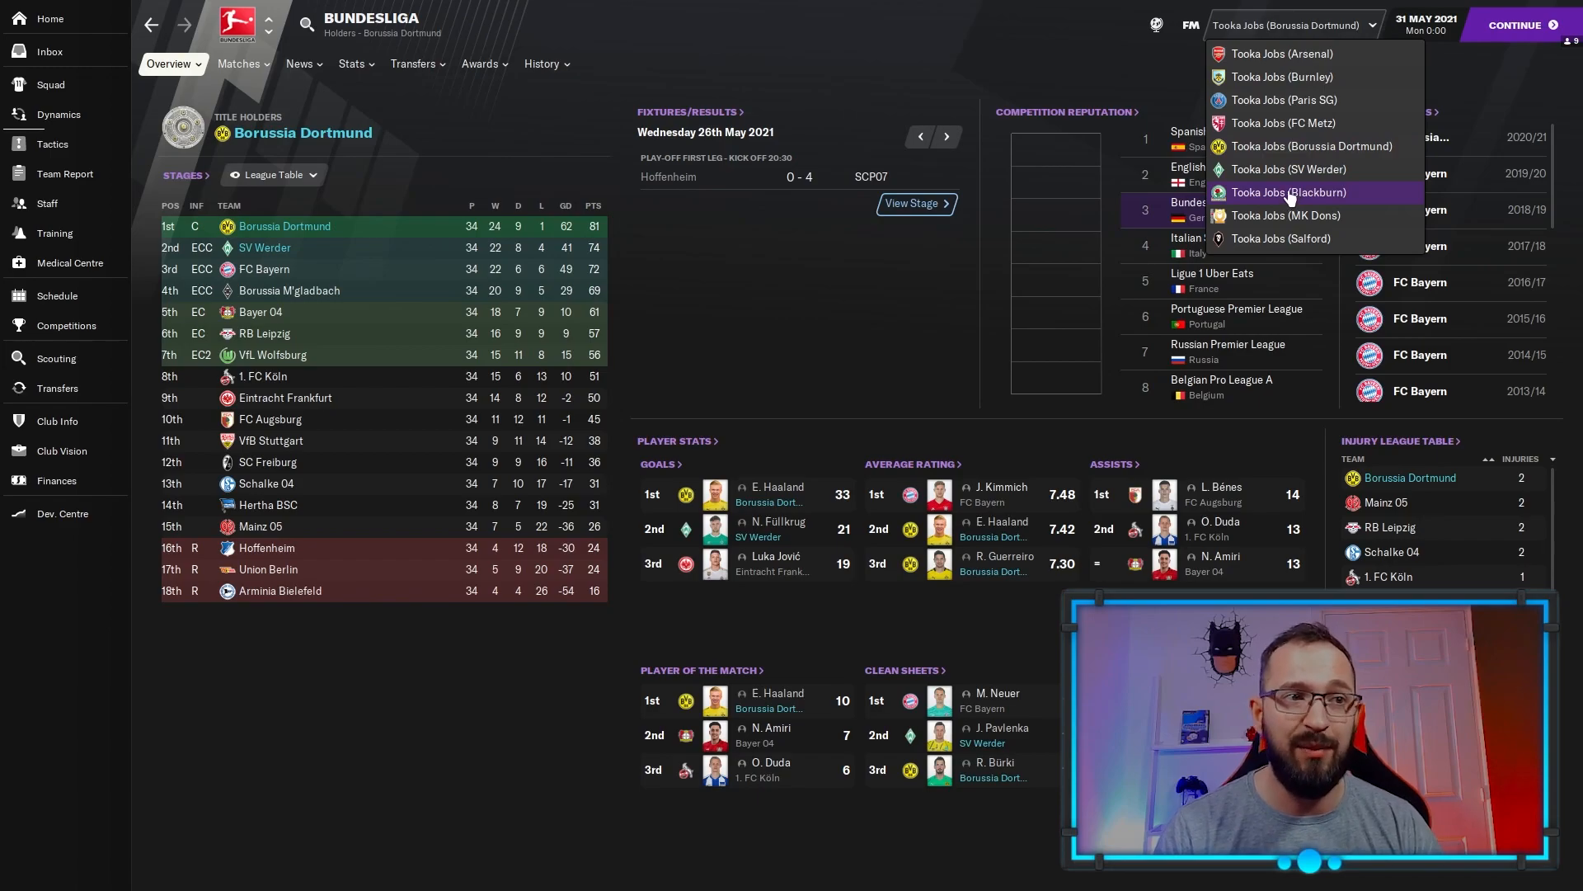
# Load the Tooka Jobs (Blackburn) save showing Blackburn Championship winners on 105 points.
pyautogui.click(1287, 193)
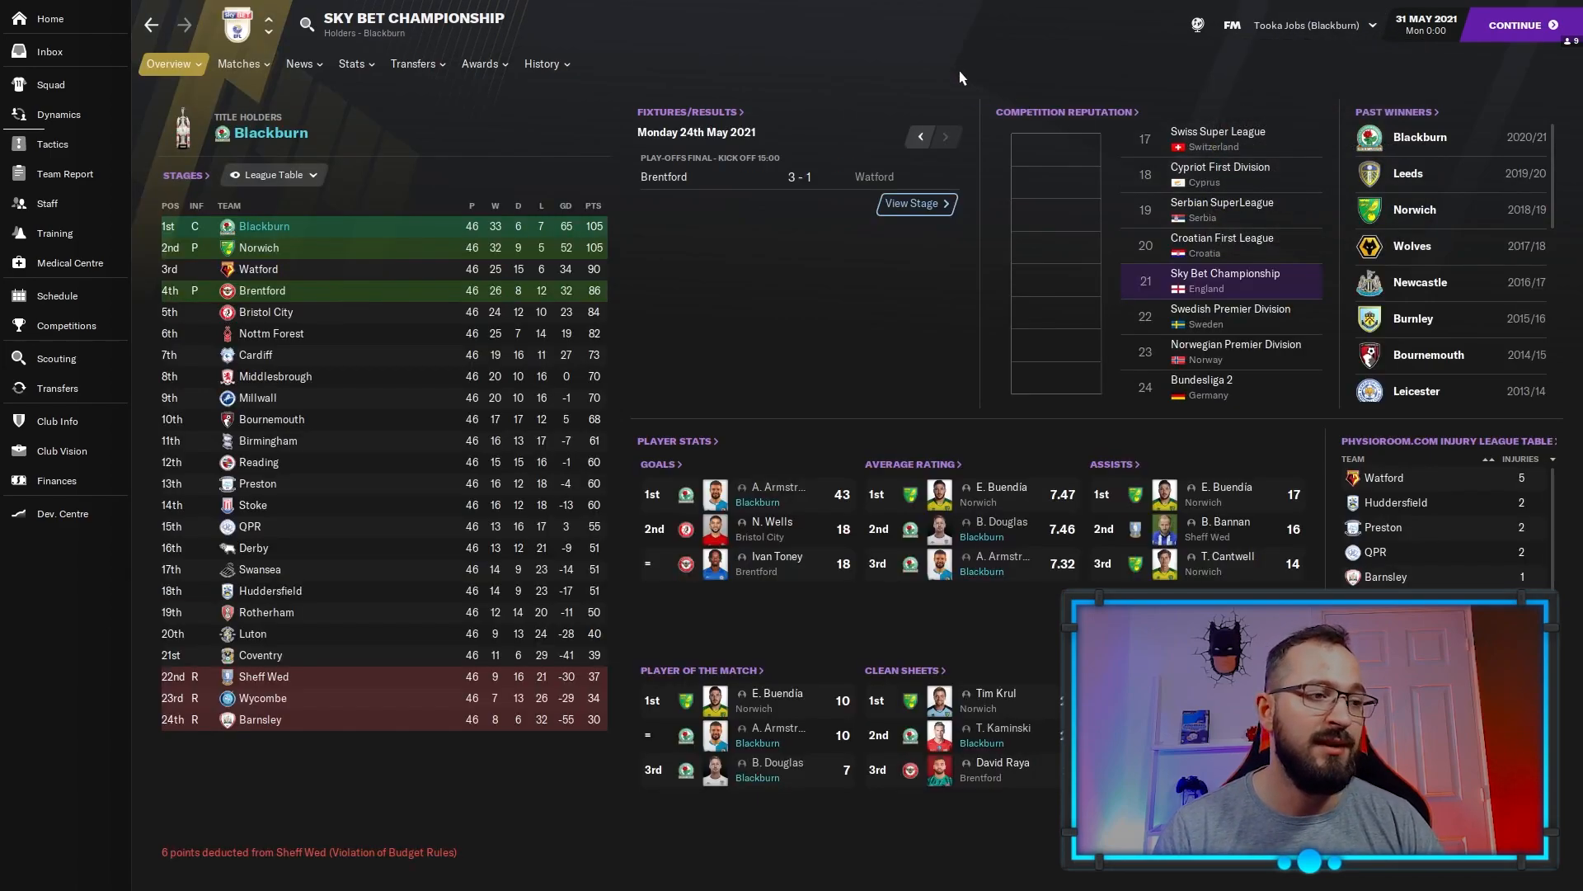
pyautogui.moveTo(848, 317)
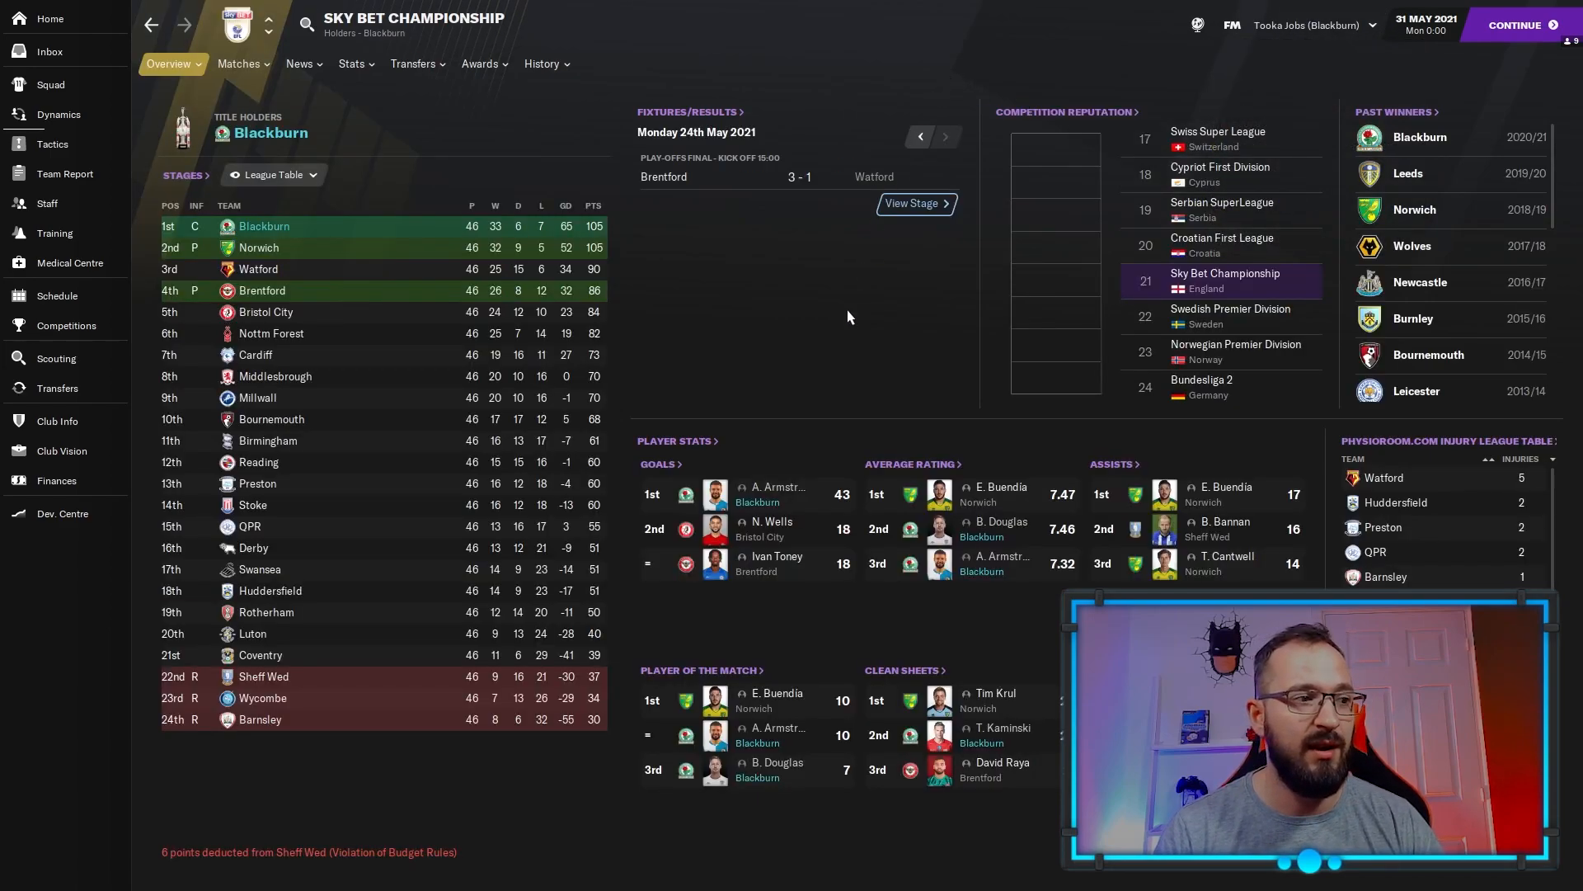
pyautogui.moveTo(808, 447)
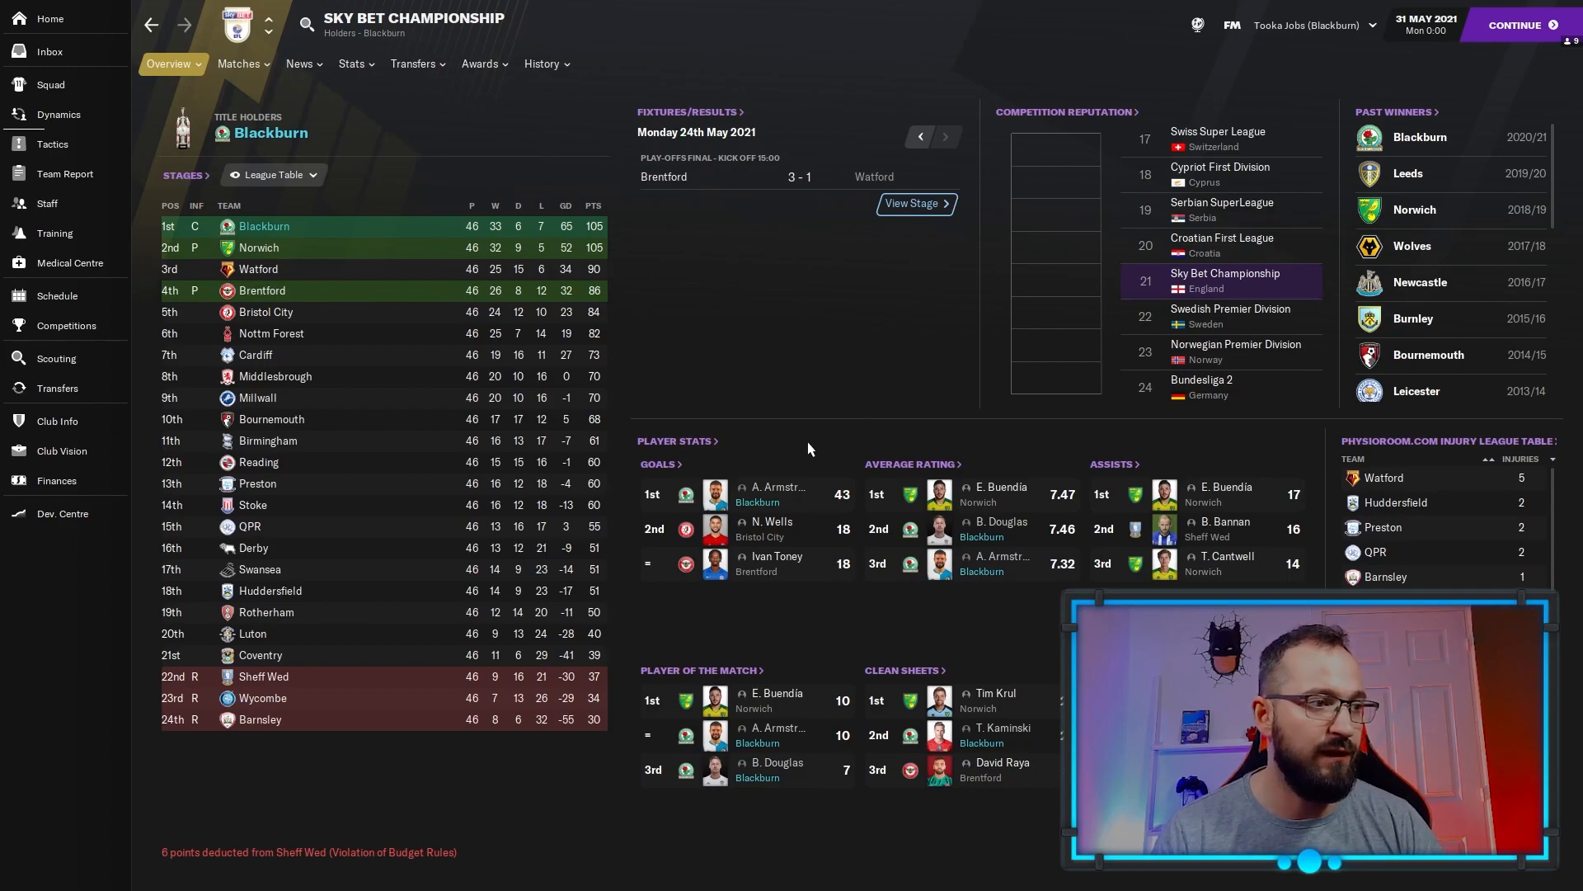
pyautogui.moveTo(797, 482)
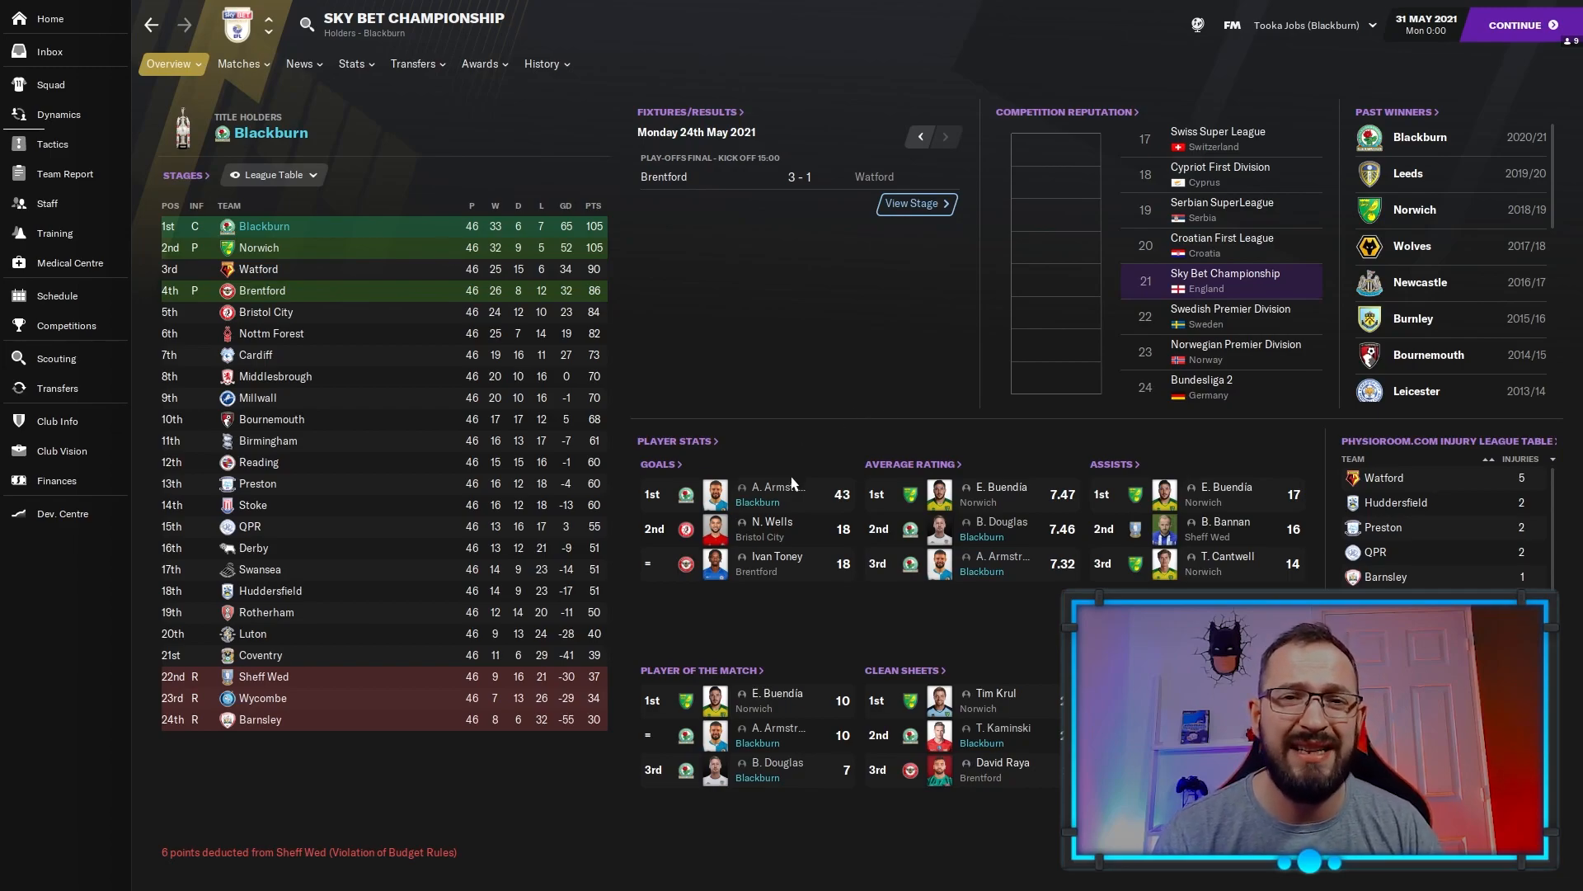
pyautogui.moveTo(787, 494)
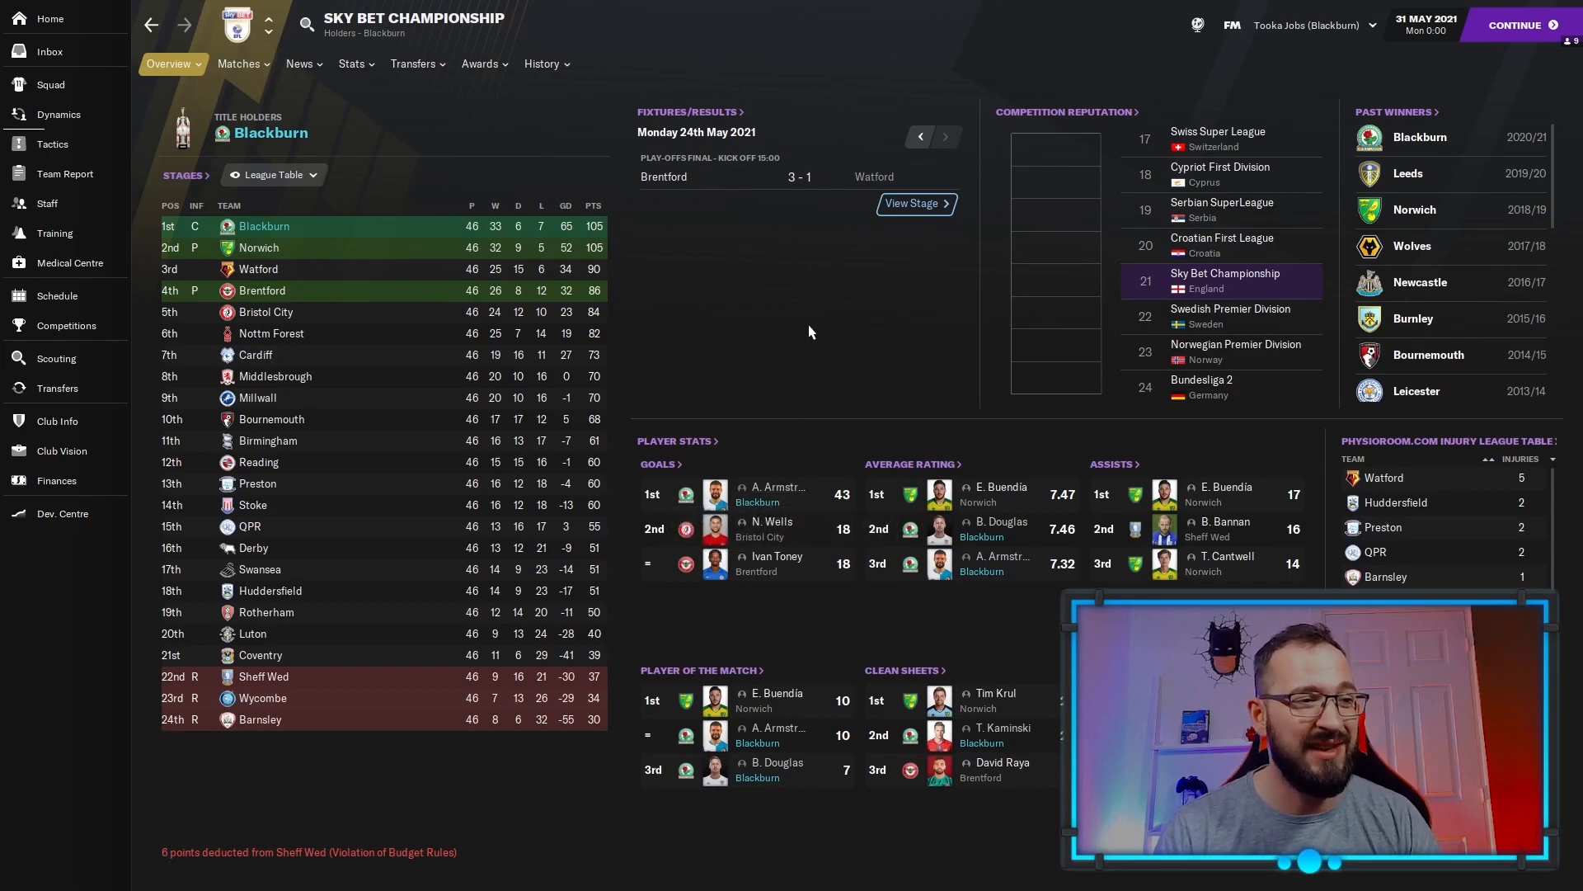
pyautogui.moveTo(930, 415)
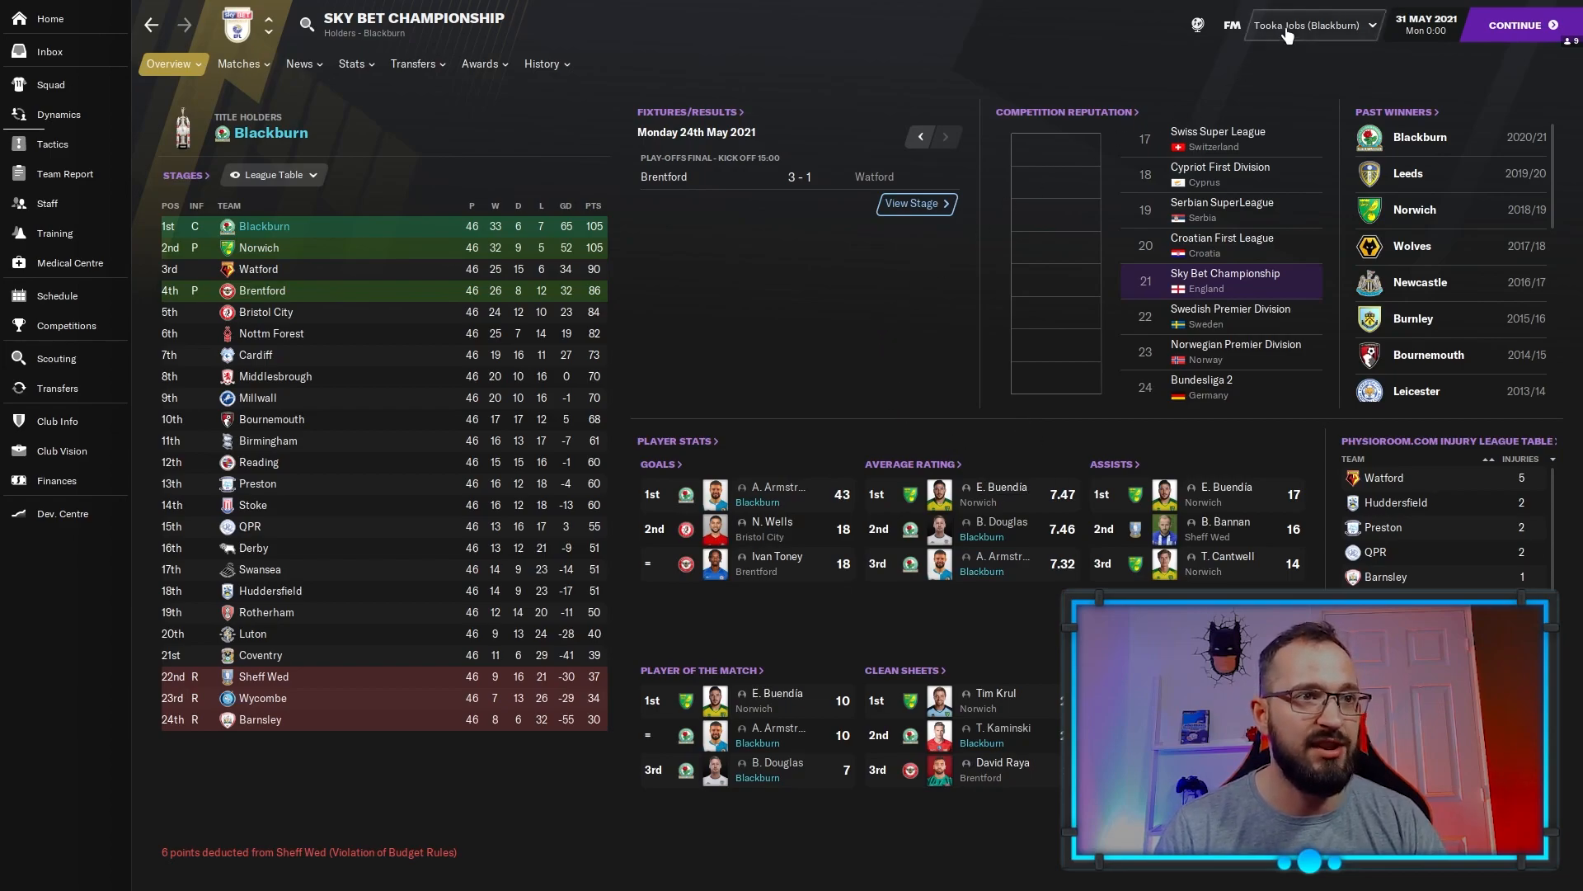
# Load the Tooka Jobs (MK Dons) save, with MK Dons third and promoted.
pyautogui.click(1313, 24)
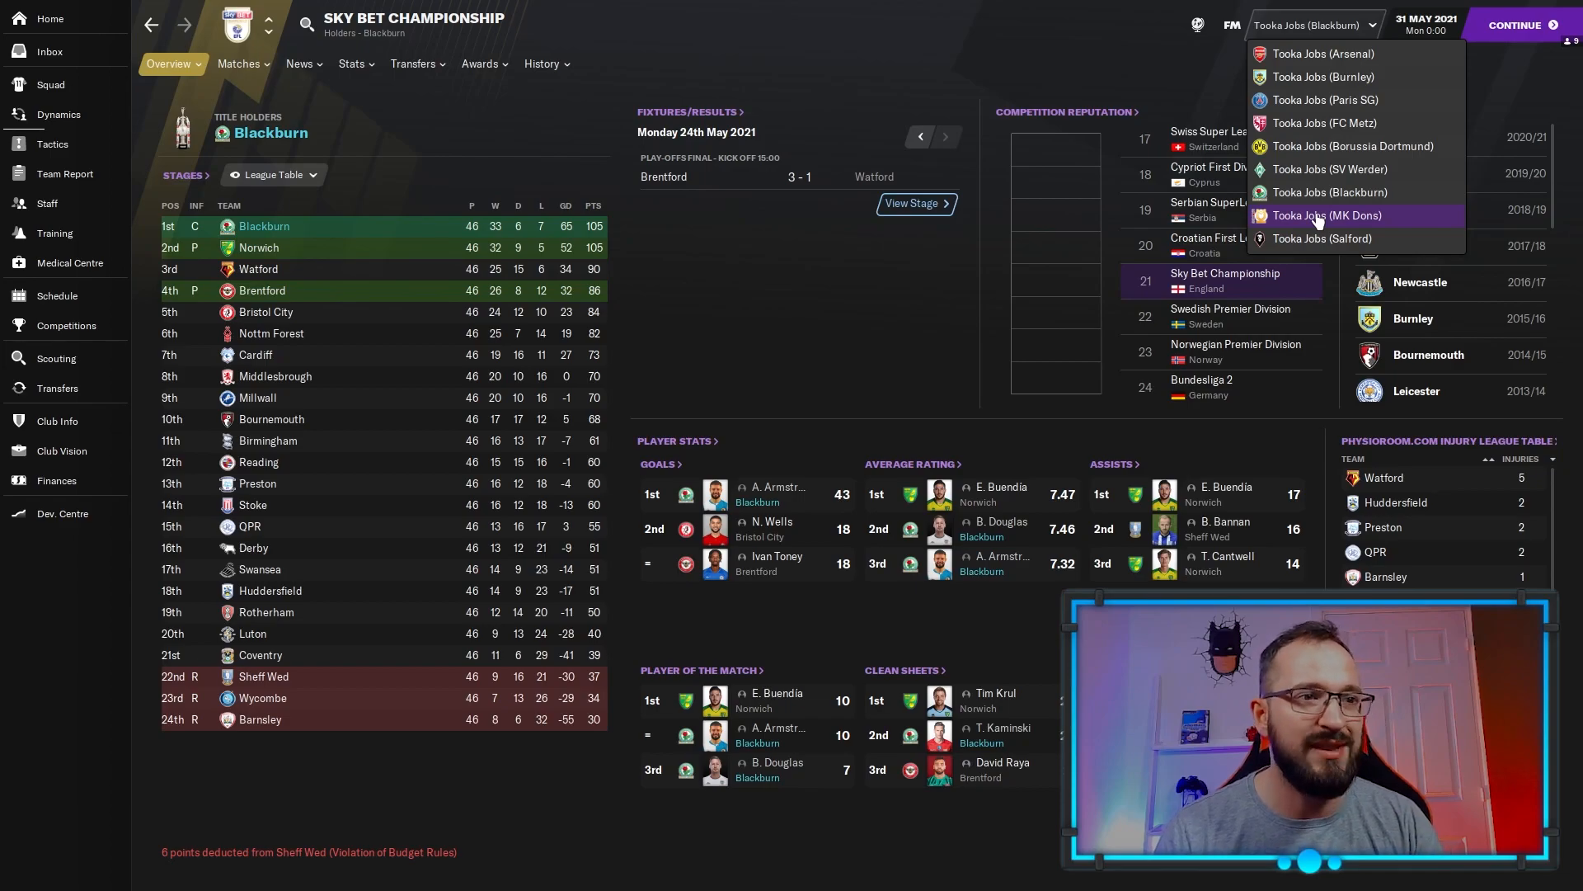
pyautogui.click(1327, 215)
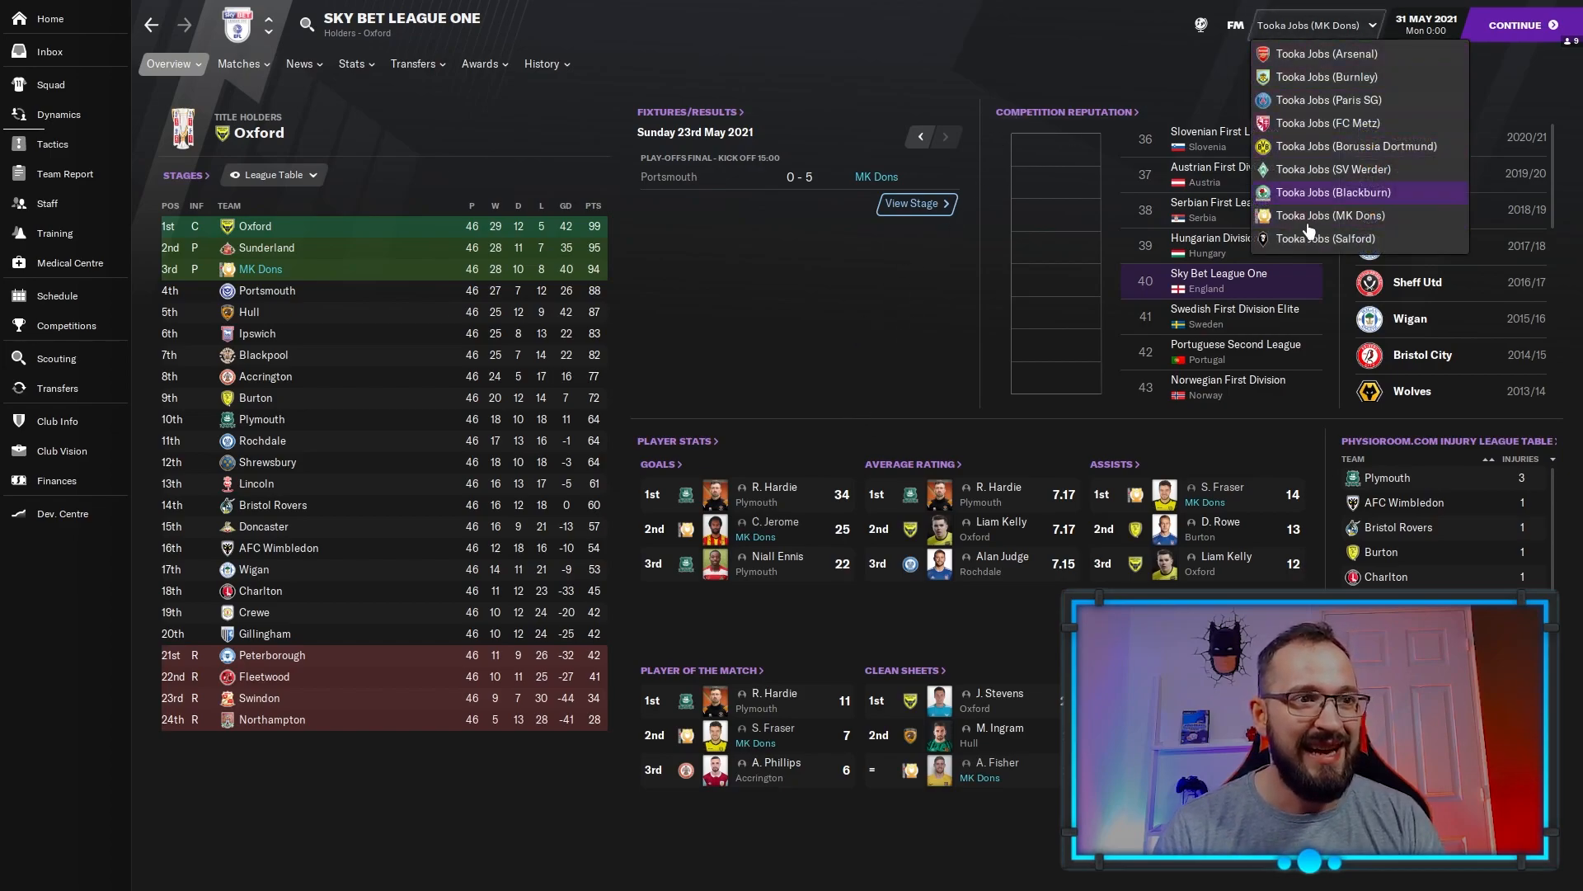
pyautogui.moveTo(1326, 239)
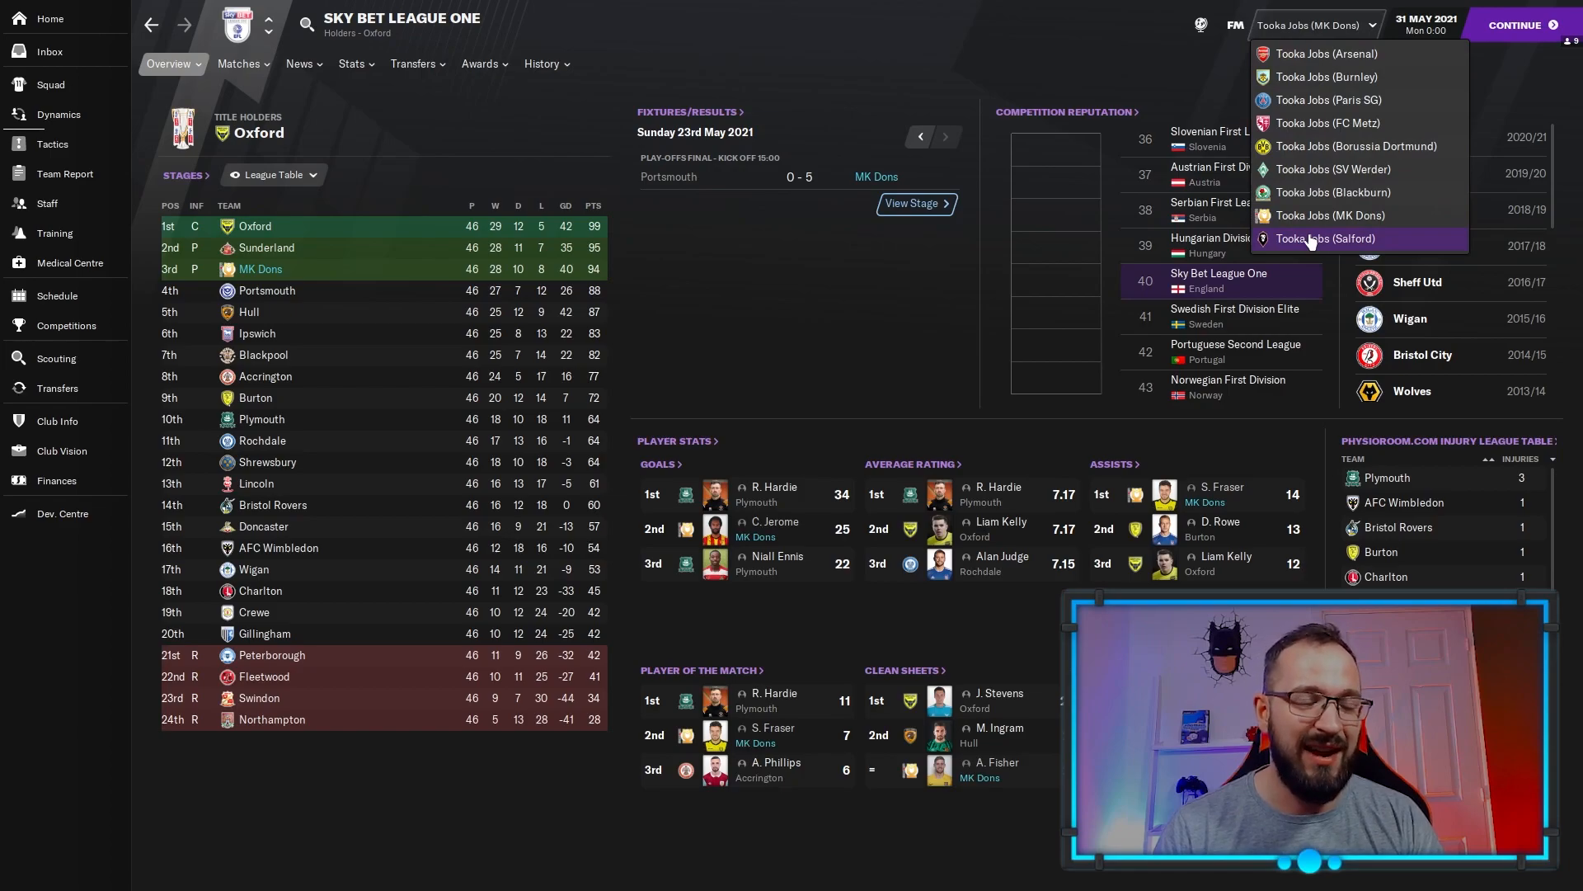
# Switch to the Tooka Jobs Salford save and view its Straight Out of Crompton tactics.
pyautogui.click(1325, 239)
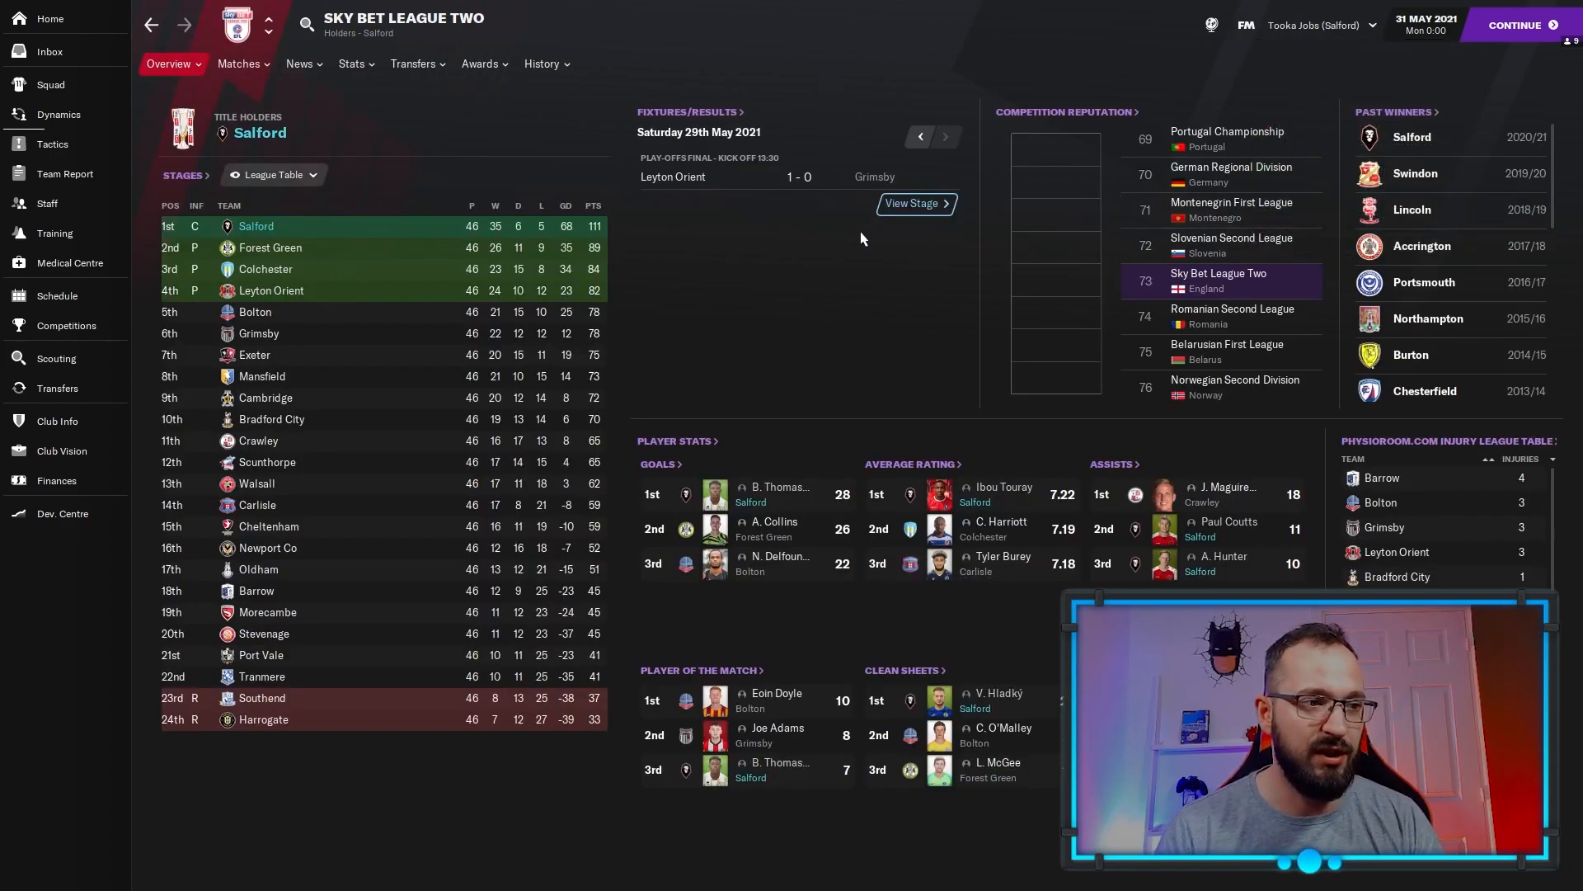
pyautogui.moveTo(79, 144)
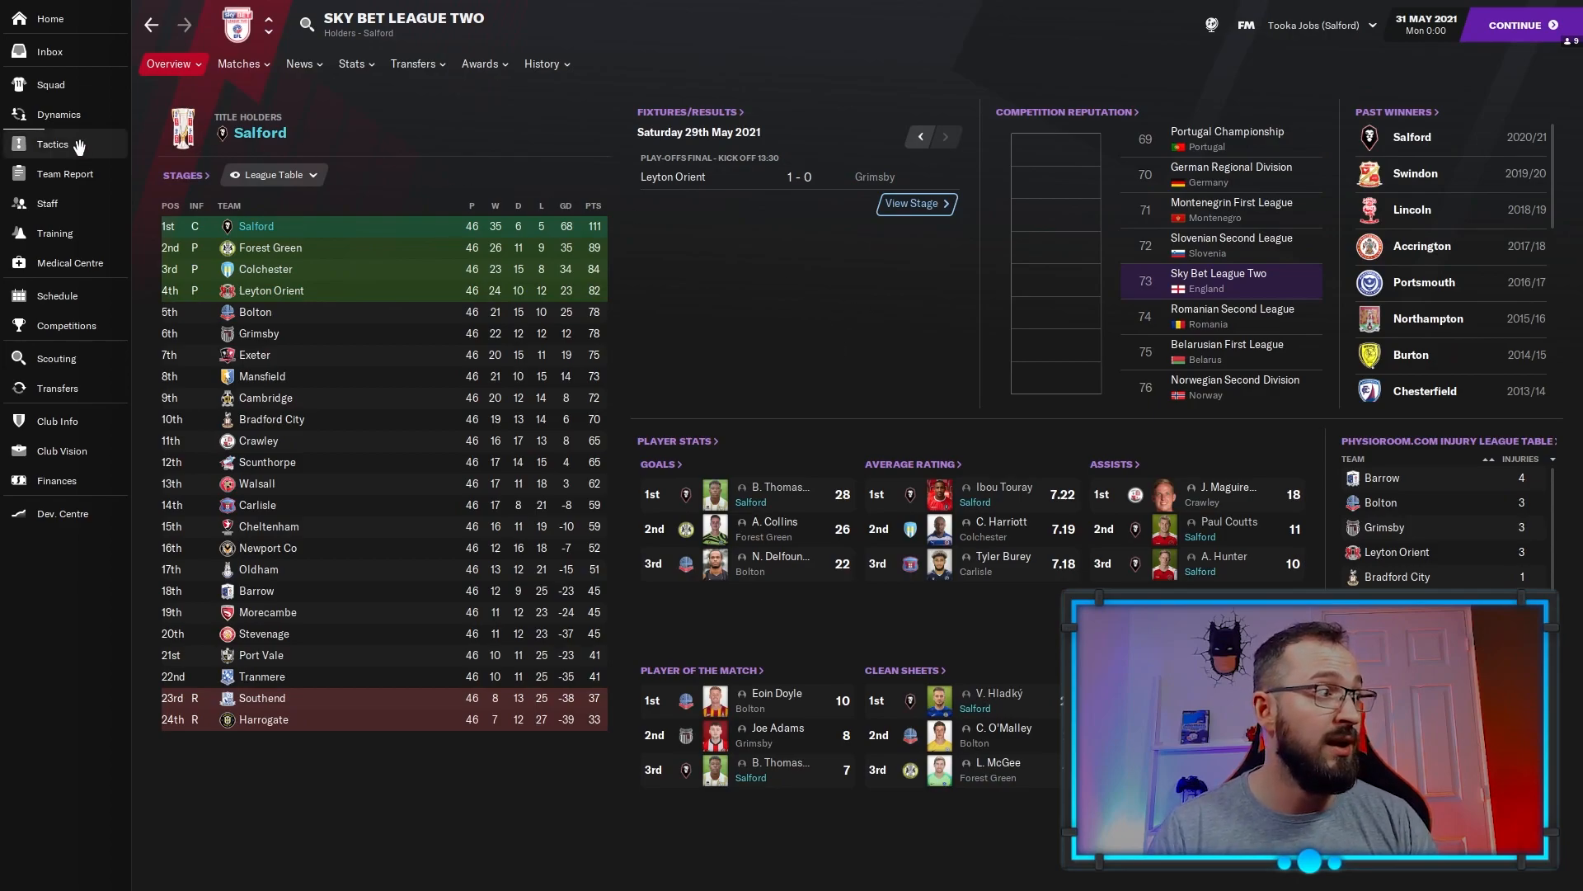
pyautogui.click(51, 143)
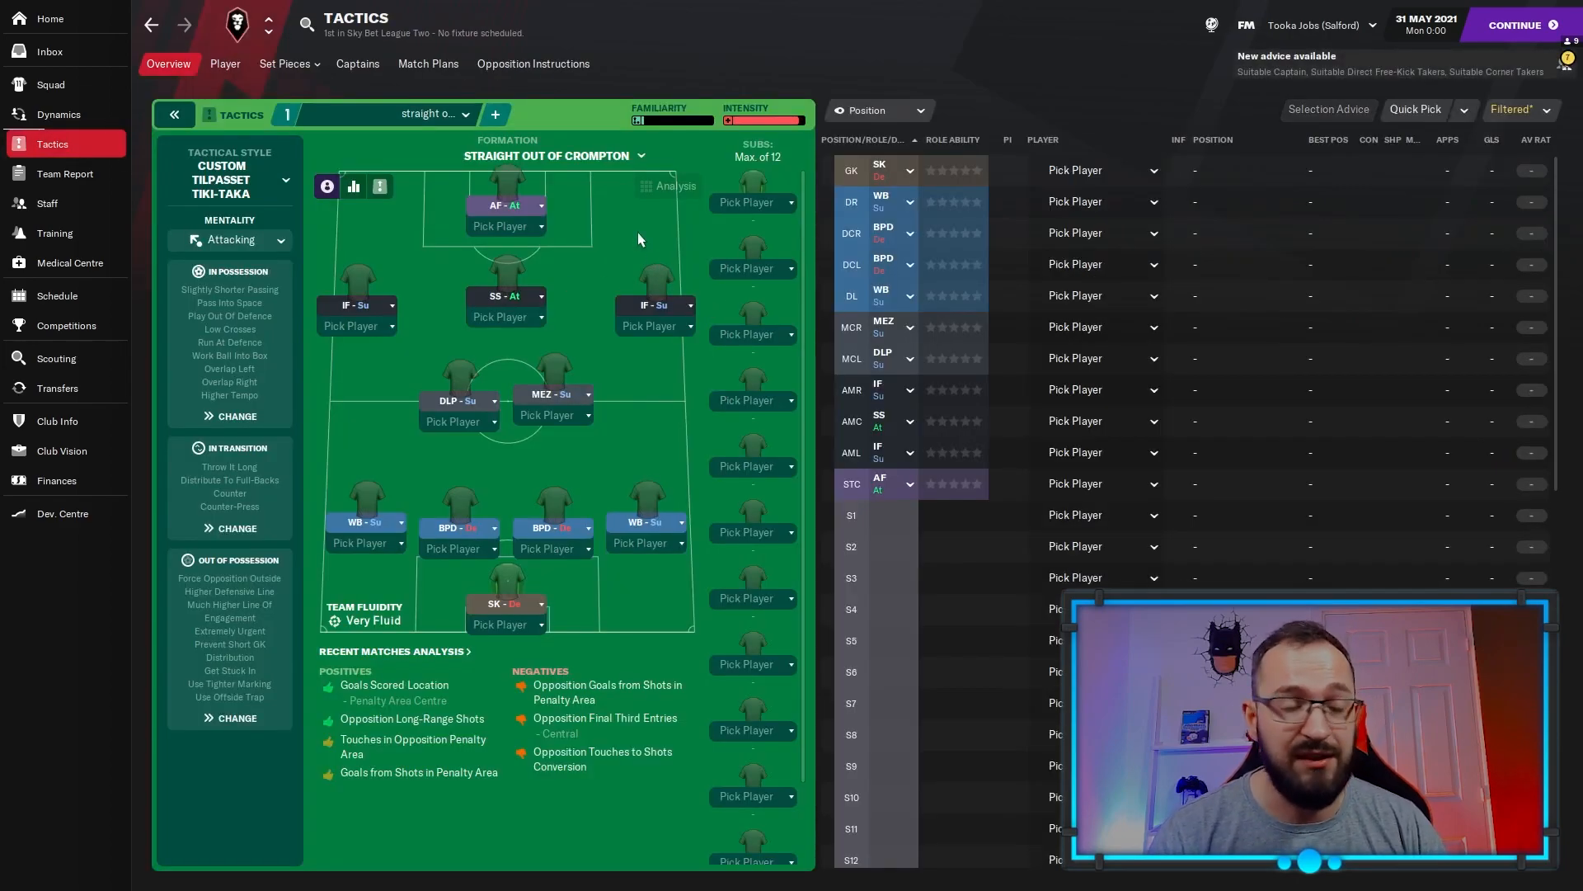